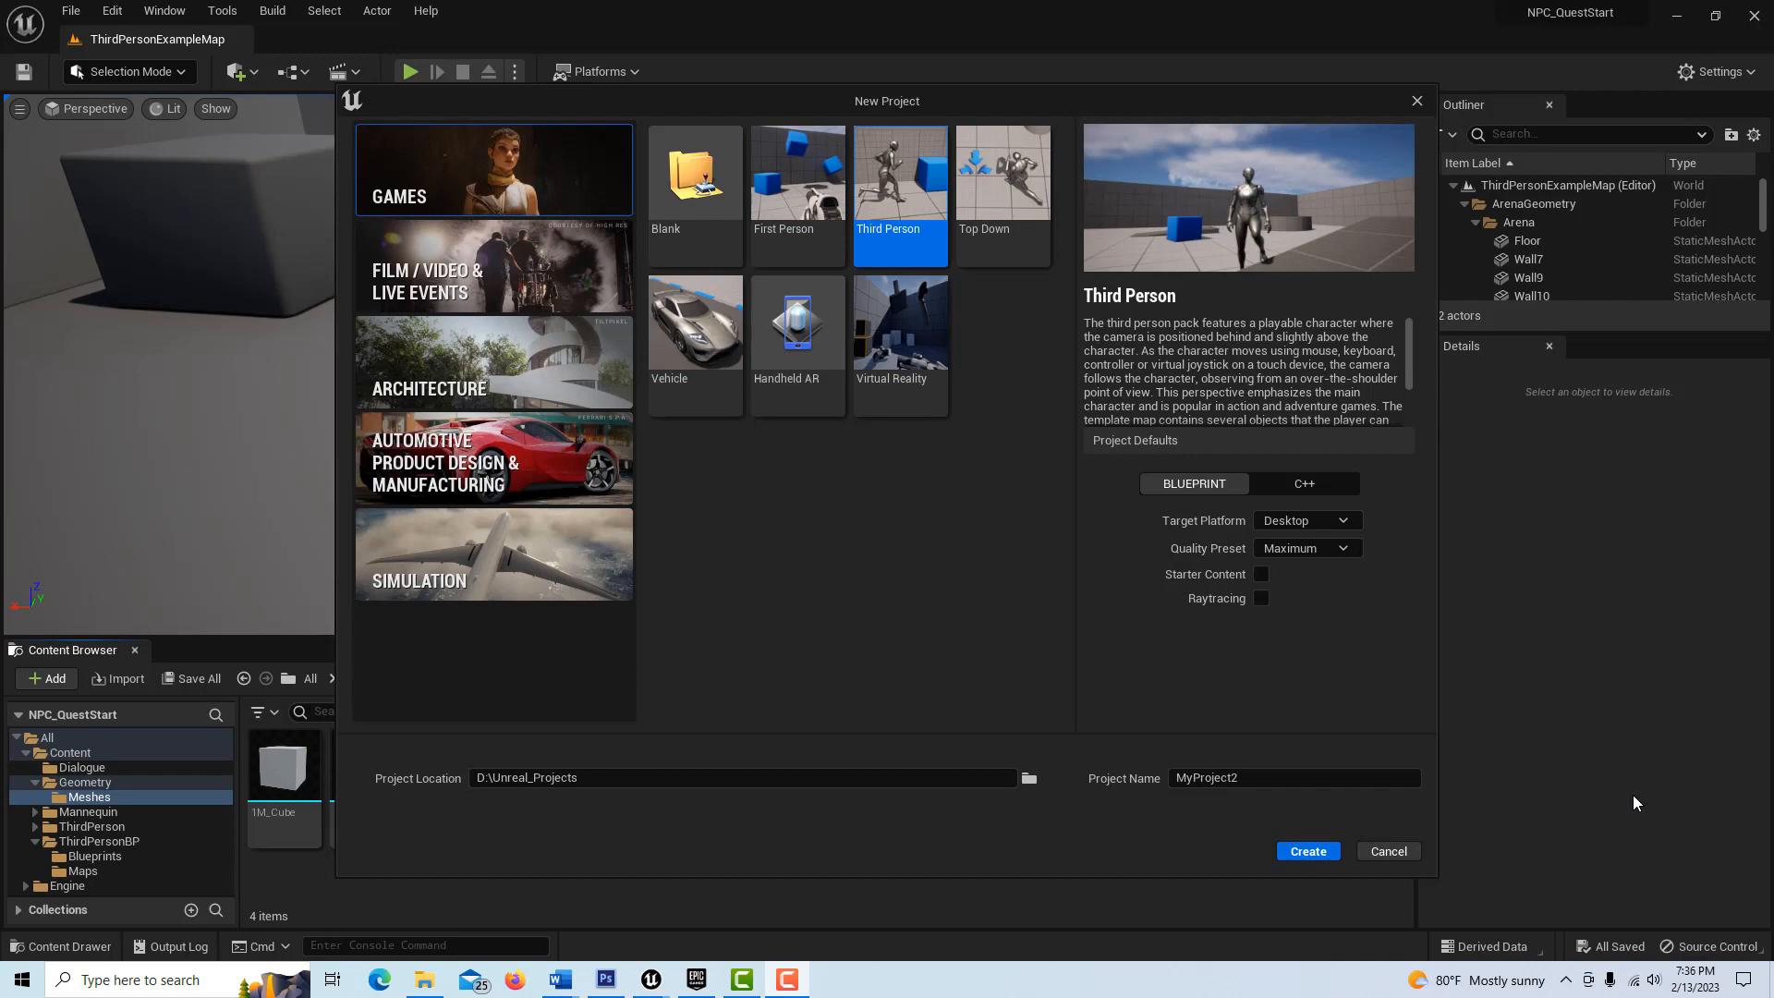
- Create the new Third Person Blueprint project MyProject2 and load its template level
left_click(1306, 851)
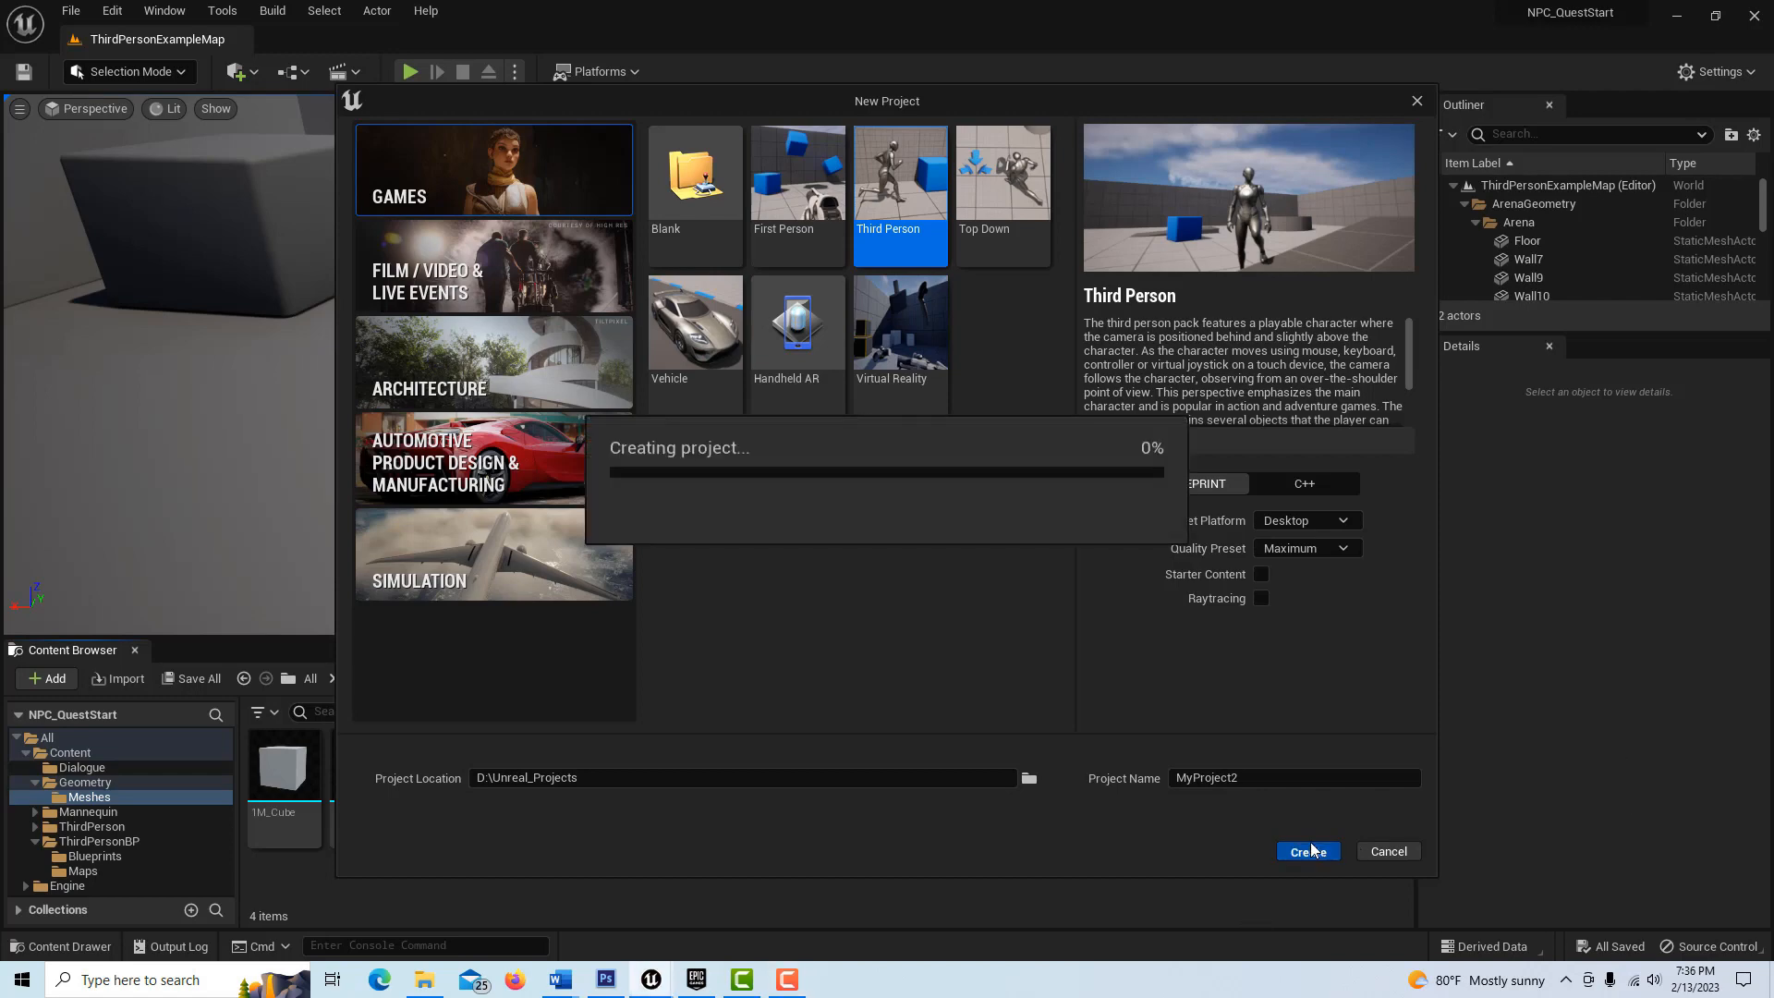
left_click(1306, 851)
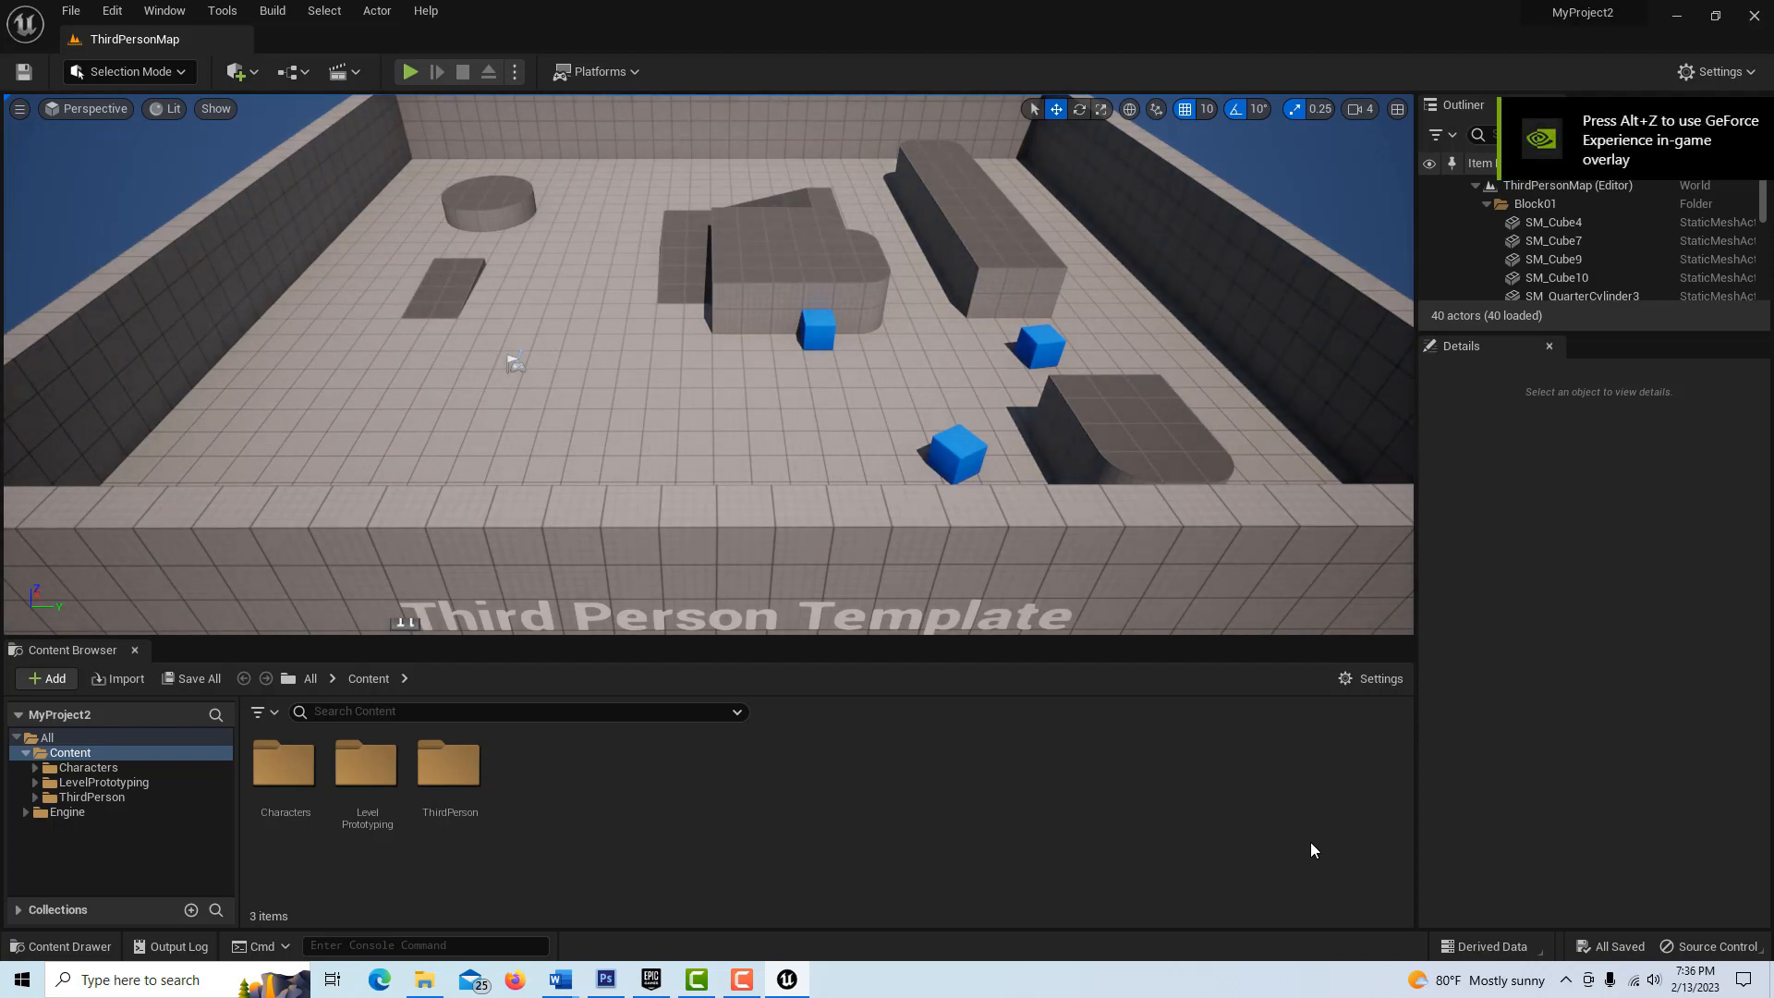
mouse_move(715, 831)
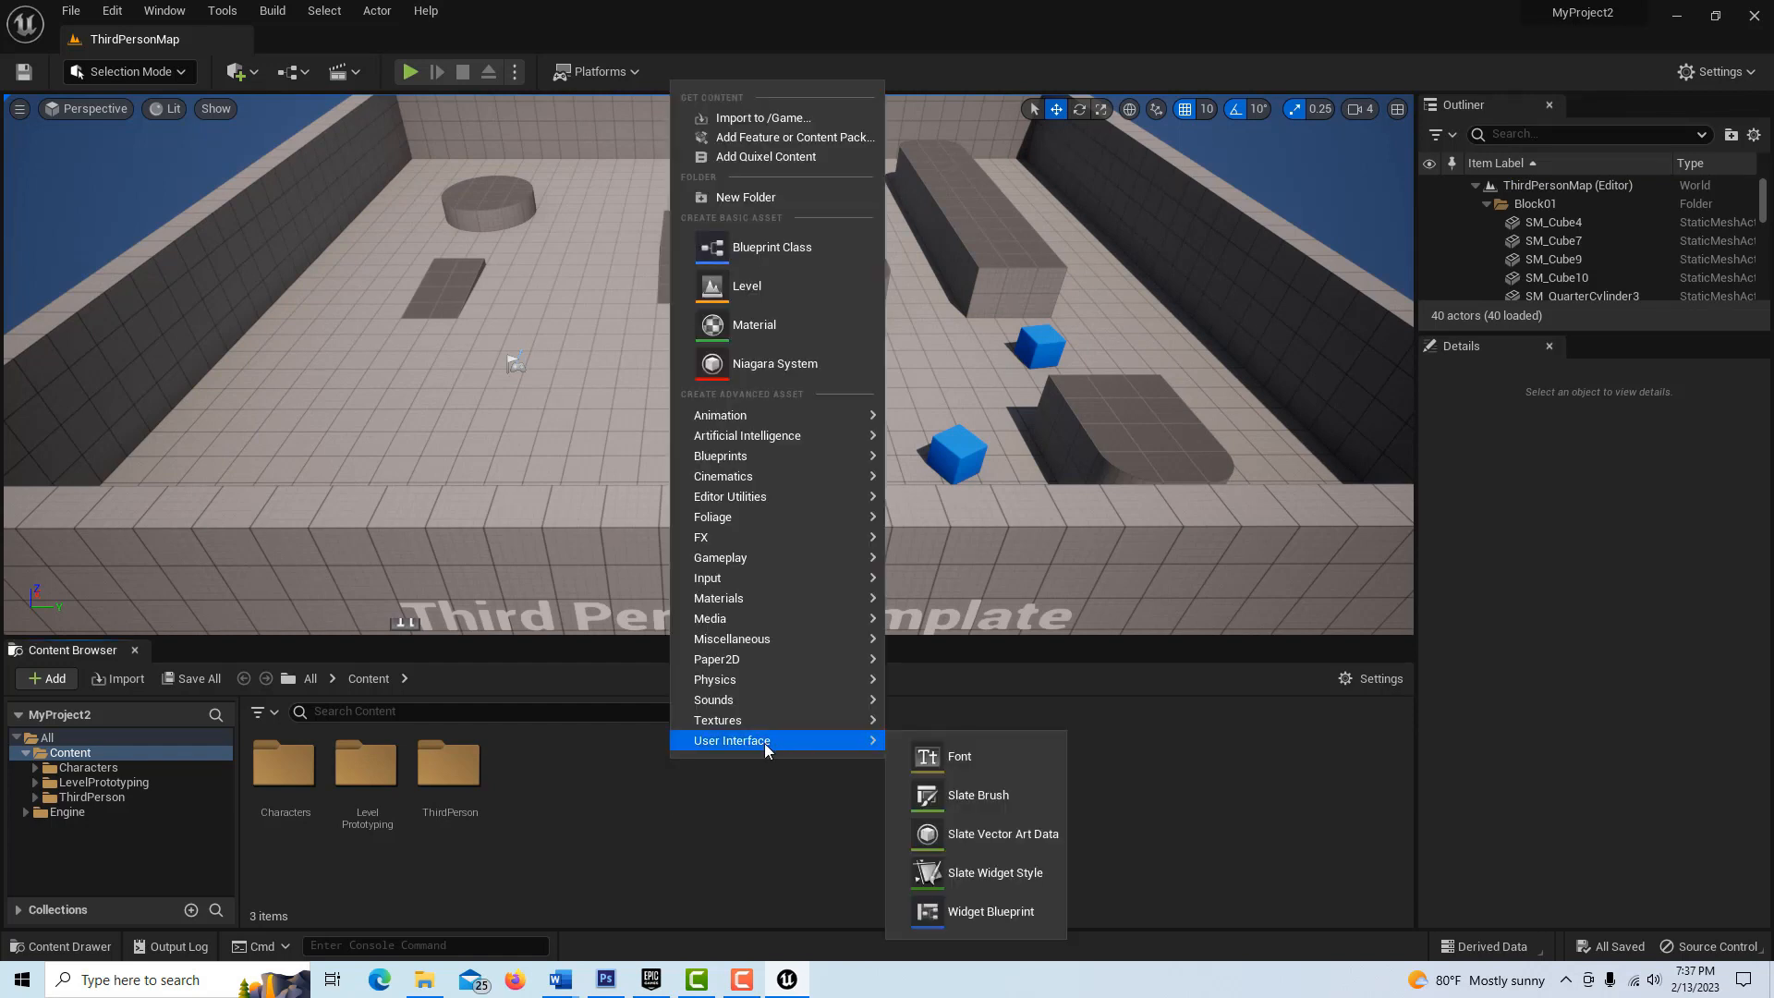
- Create a User Widget blueprint NewWidgetBlueprint in Content and open it in the designer
left_click(986, 911)
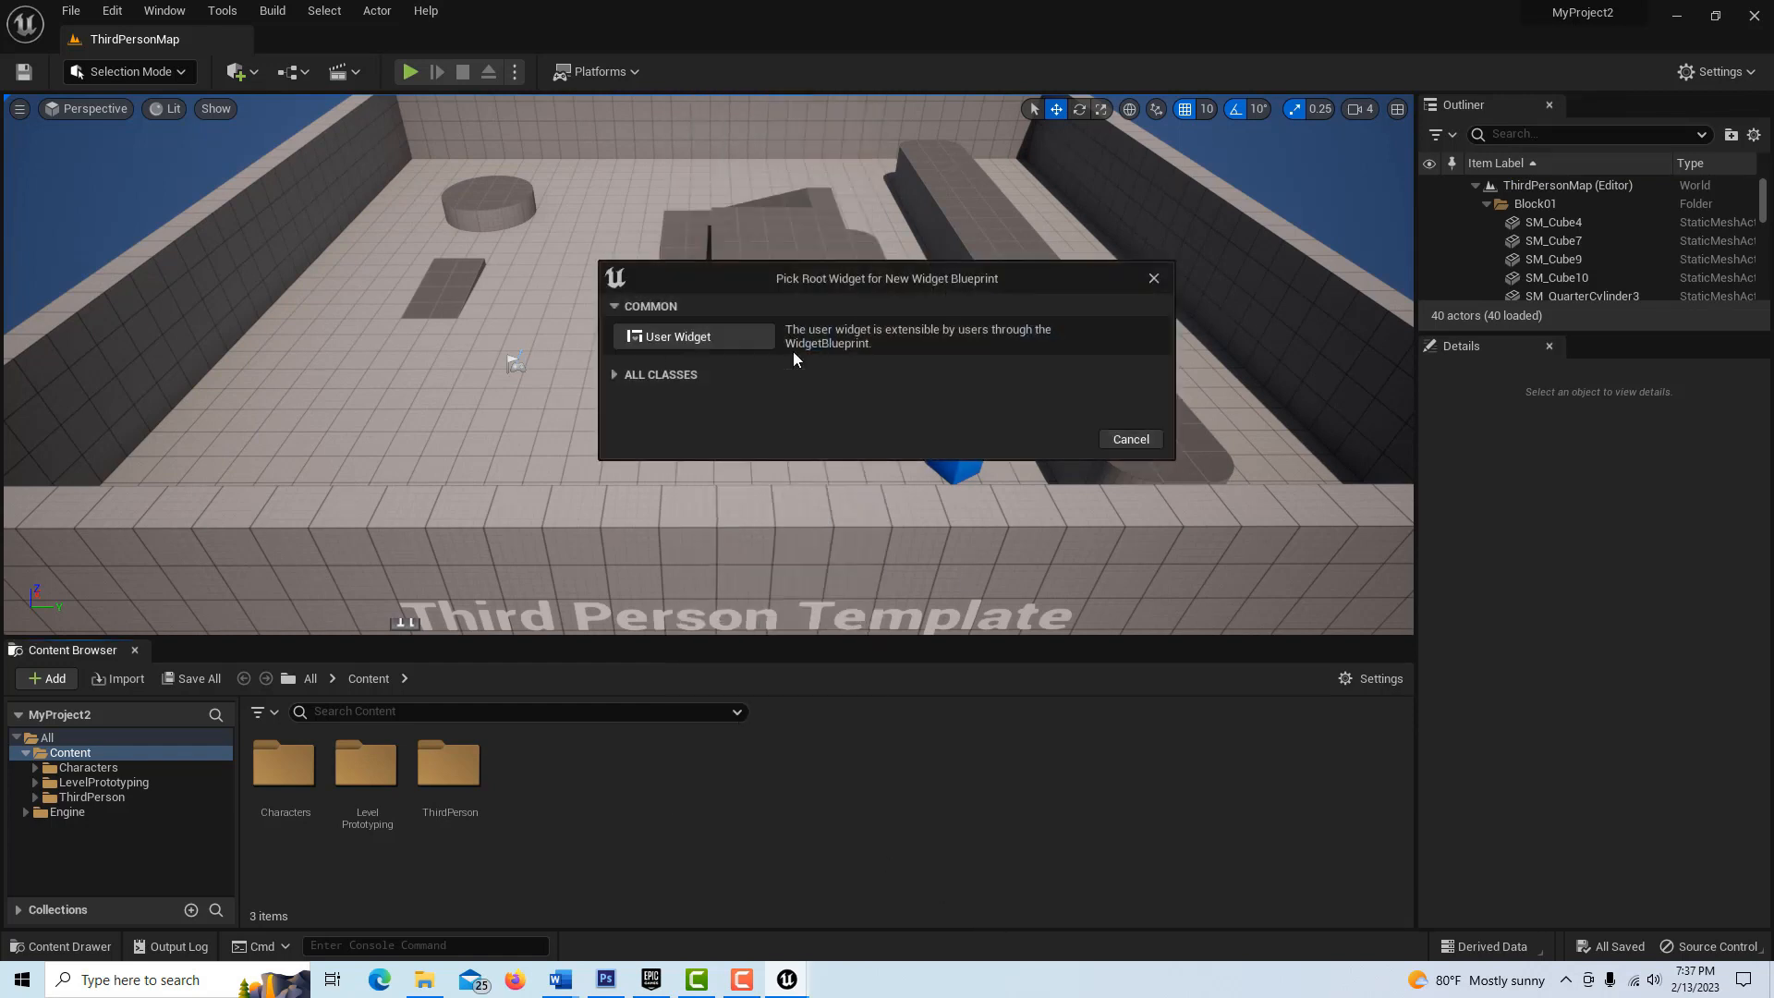
left_click(679, 336)
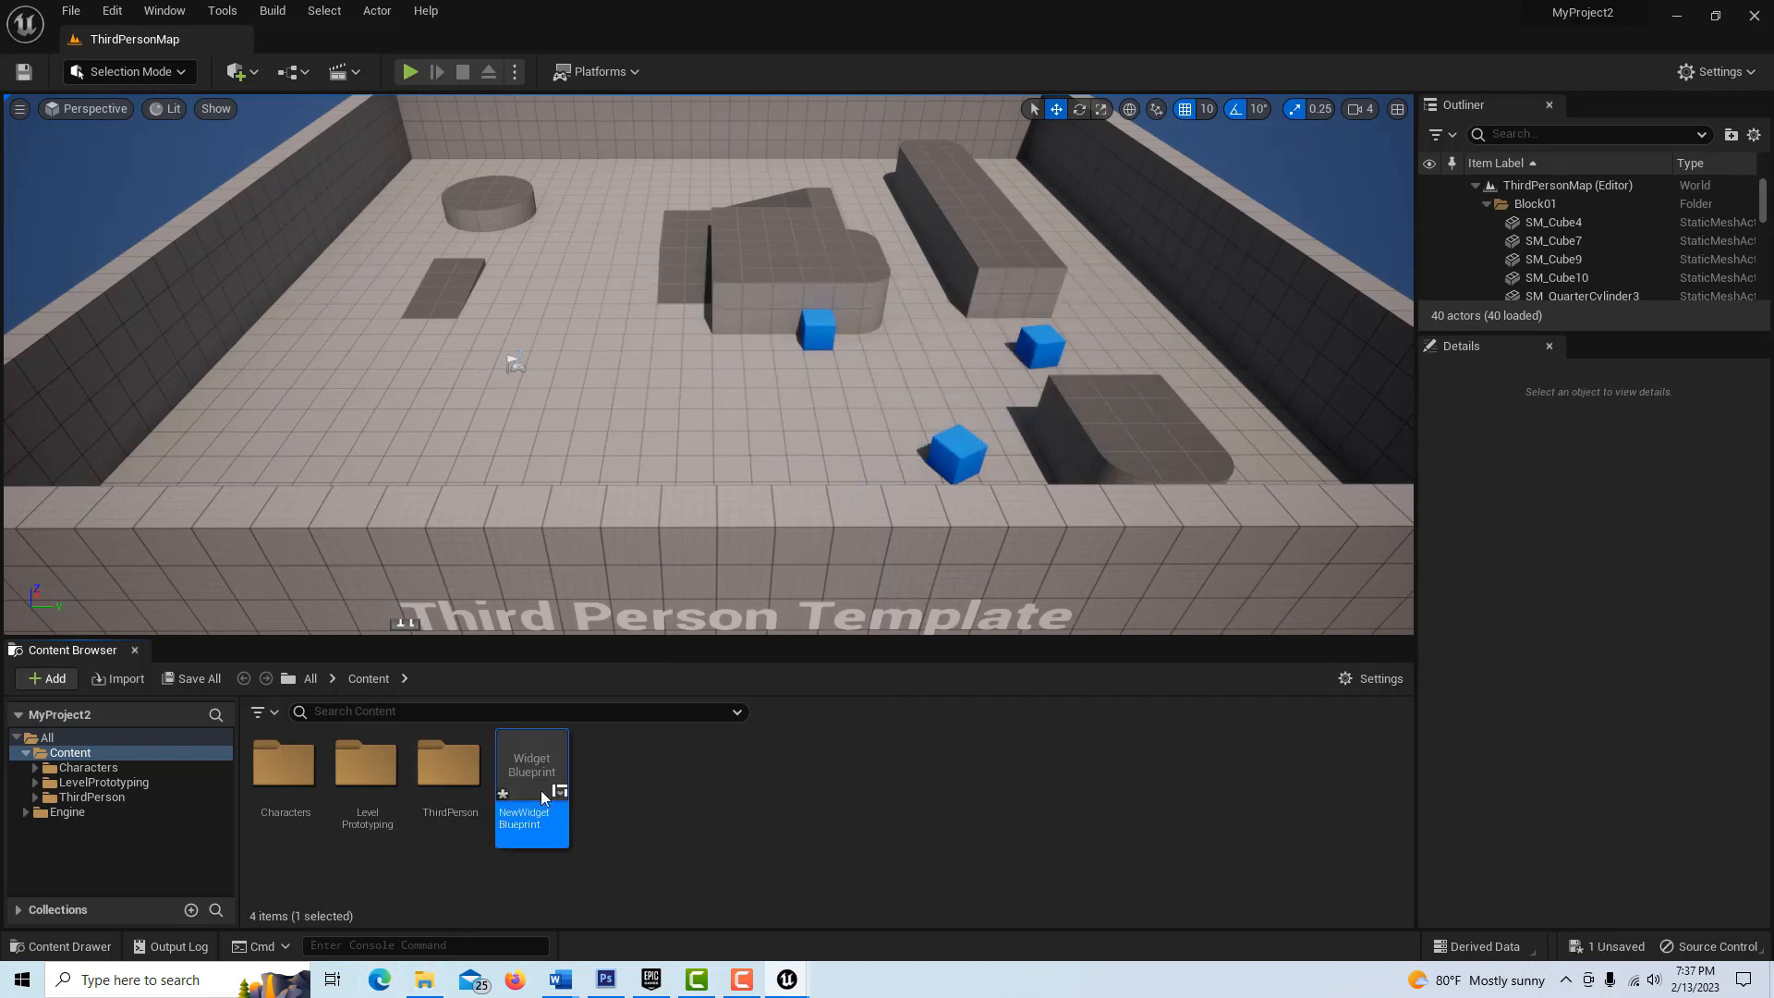
double_click(531, 786)
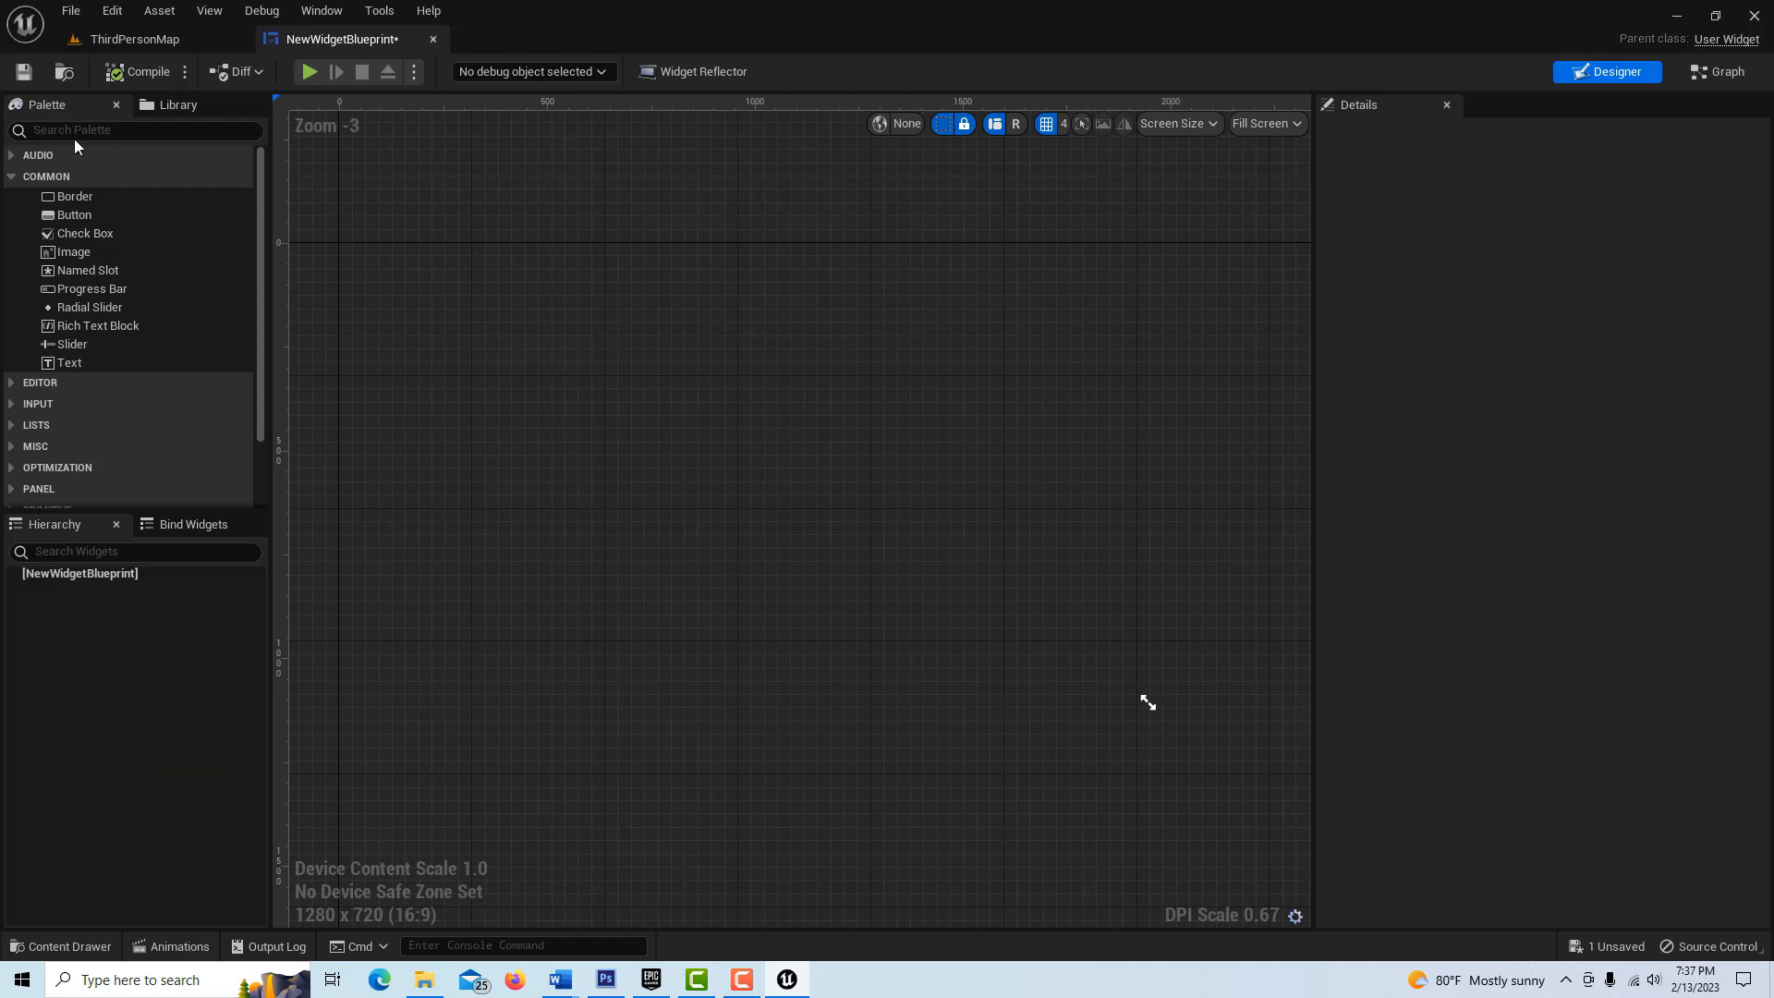
- Add a Canvas Panel with a Text block reading 'Health', sized to its content
type("can")
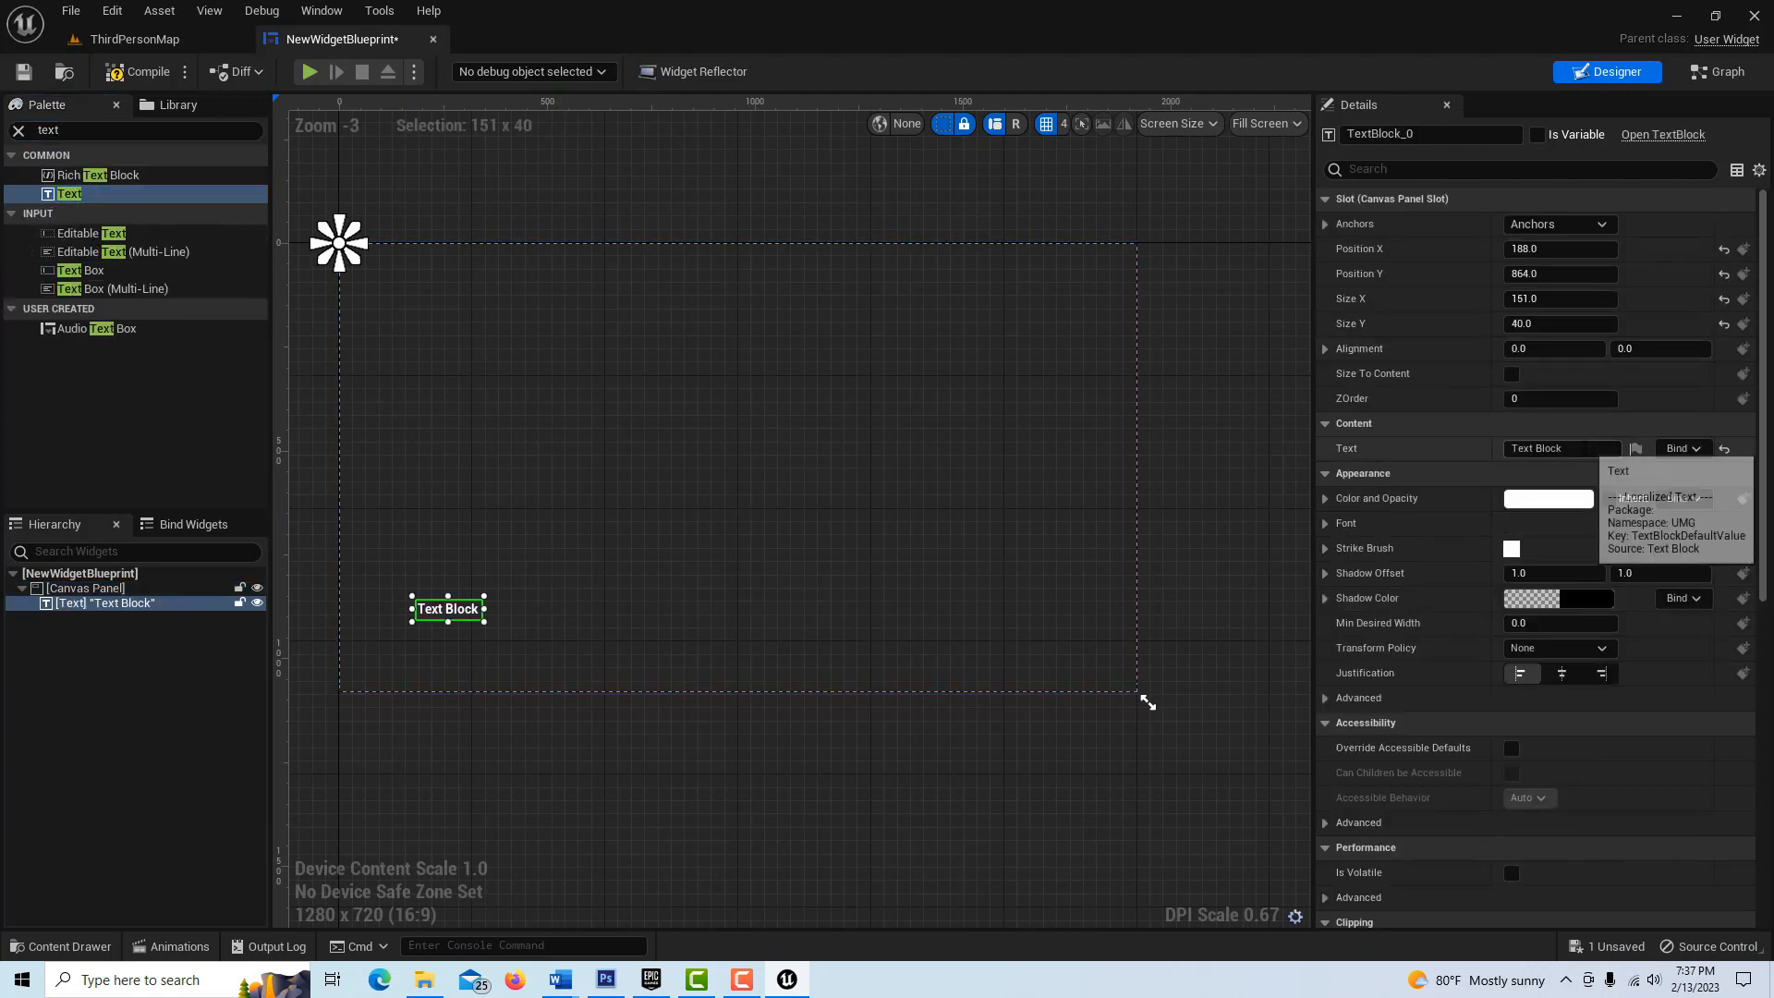
type("Hea")
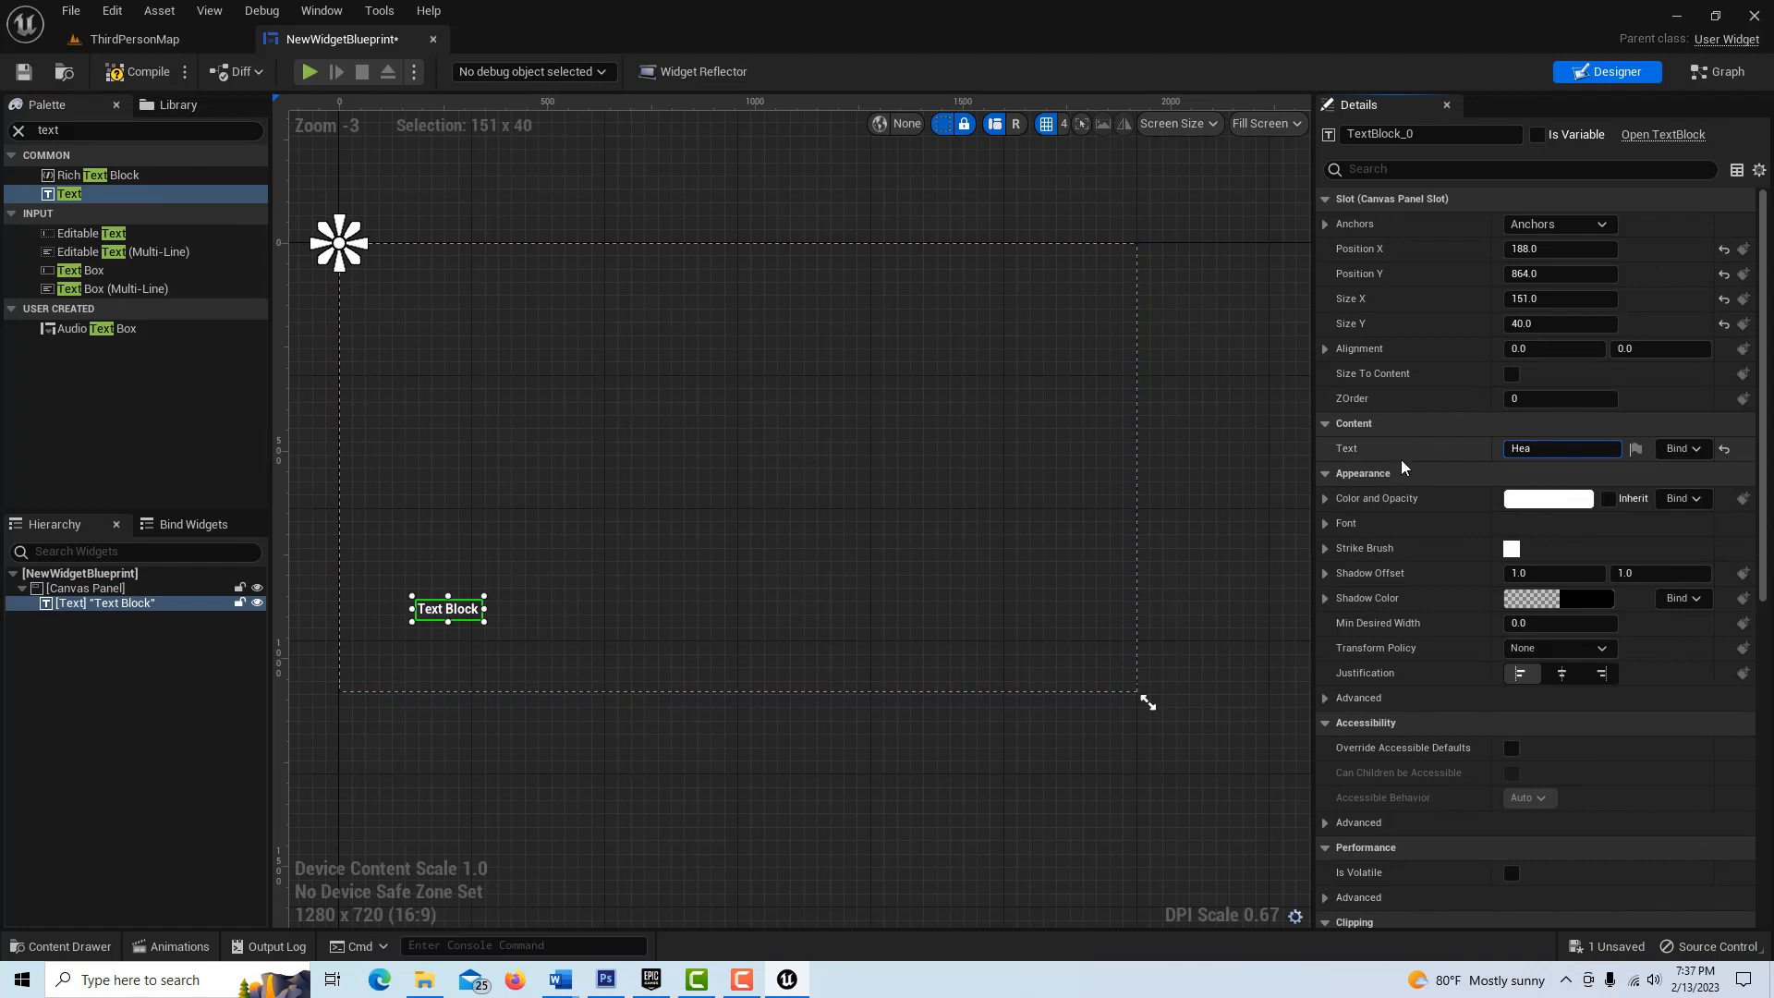
type("Health")
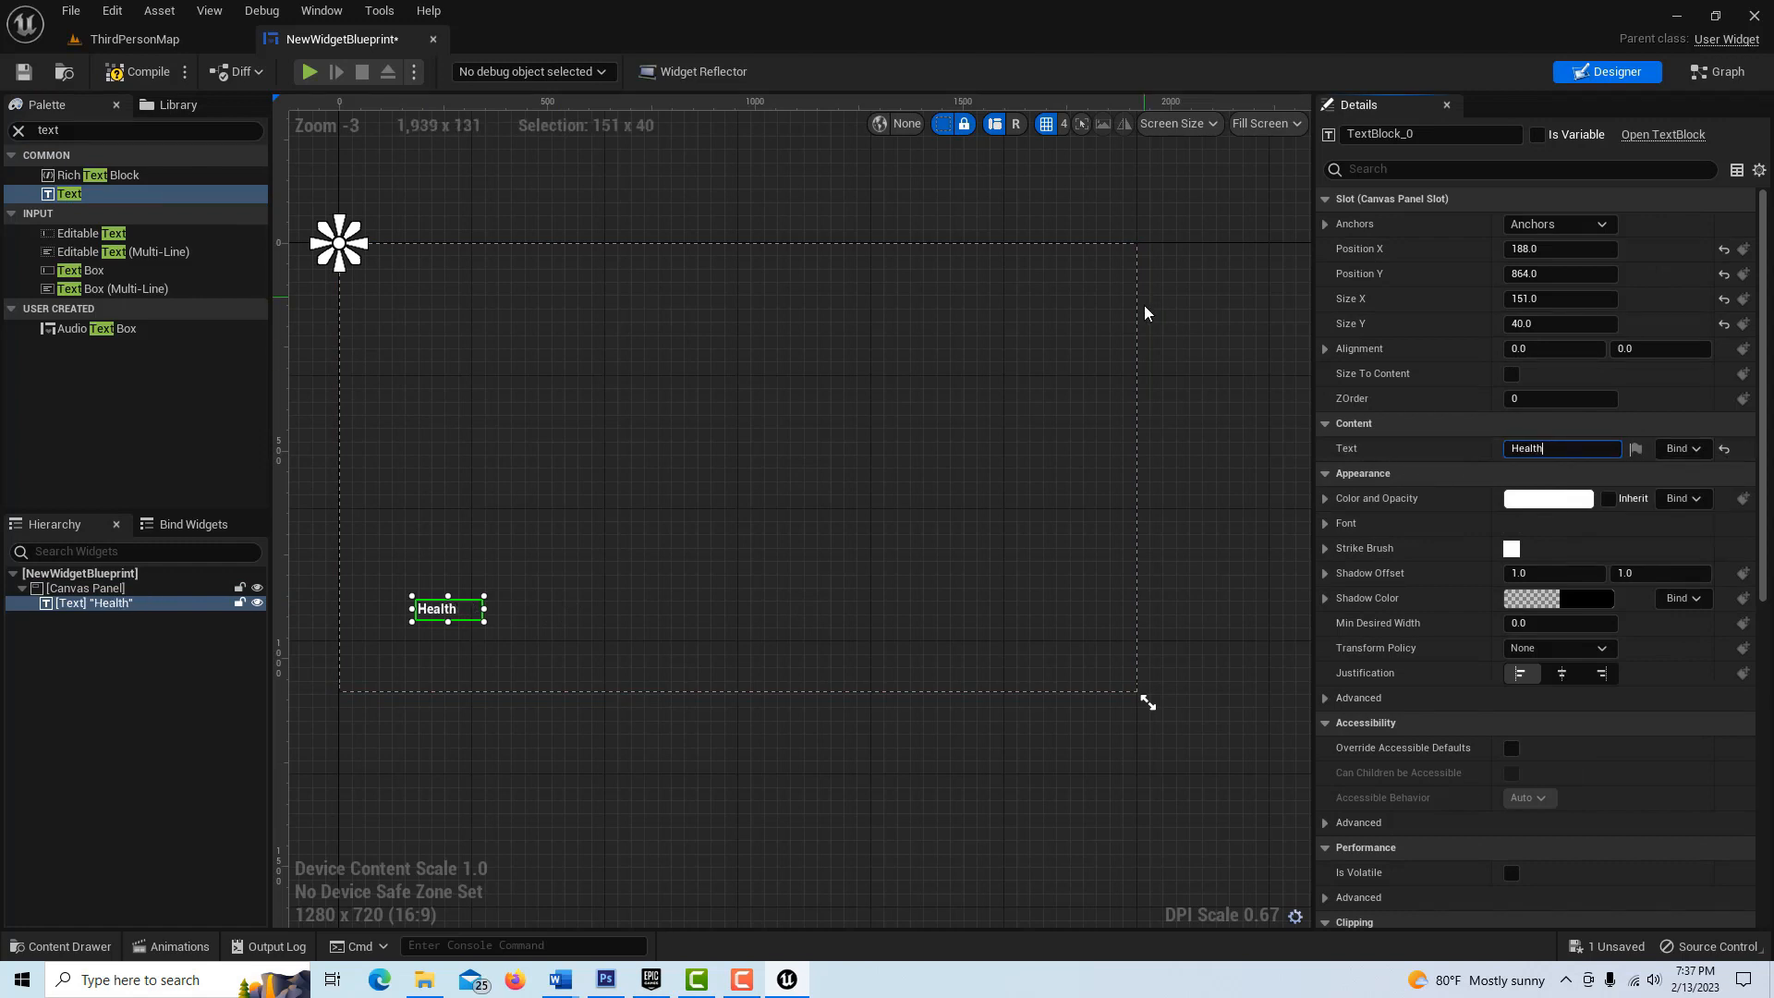
left_click(1511, 374)
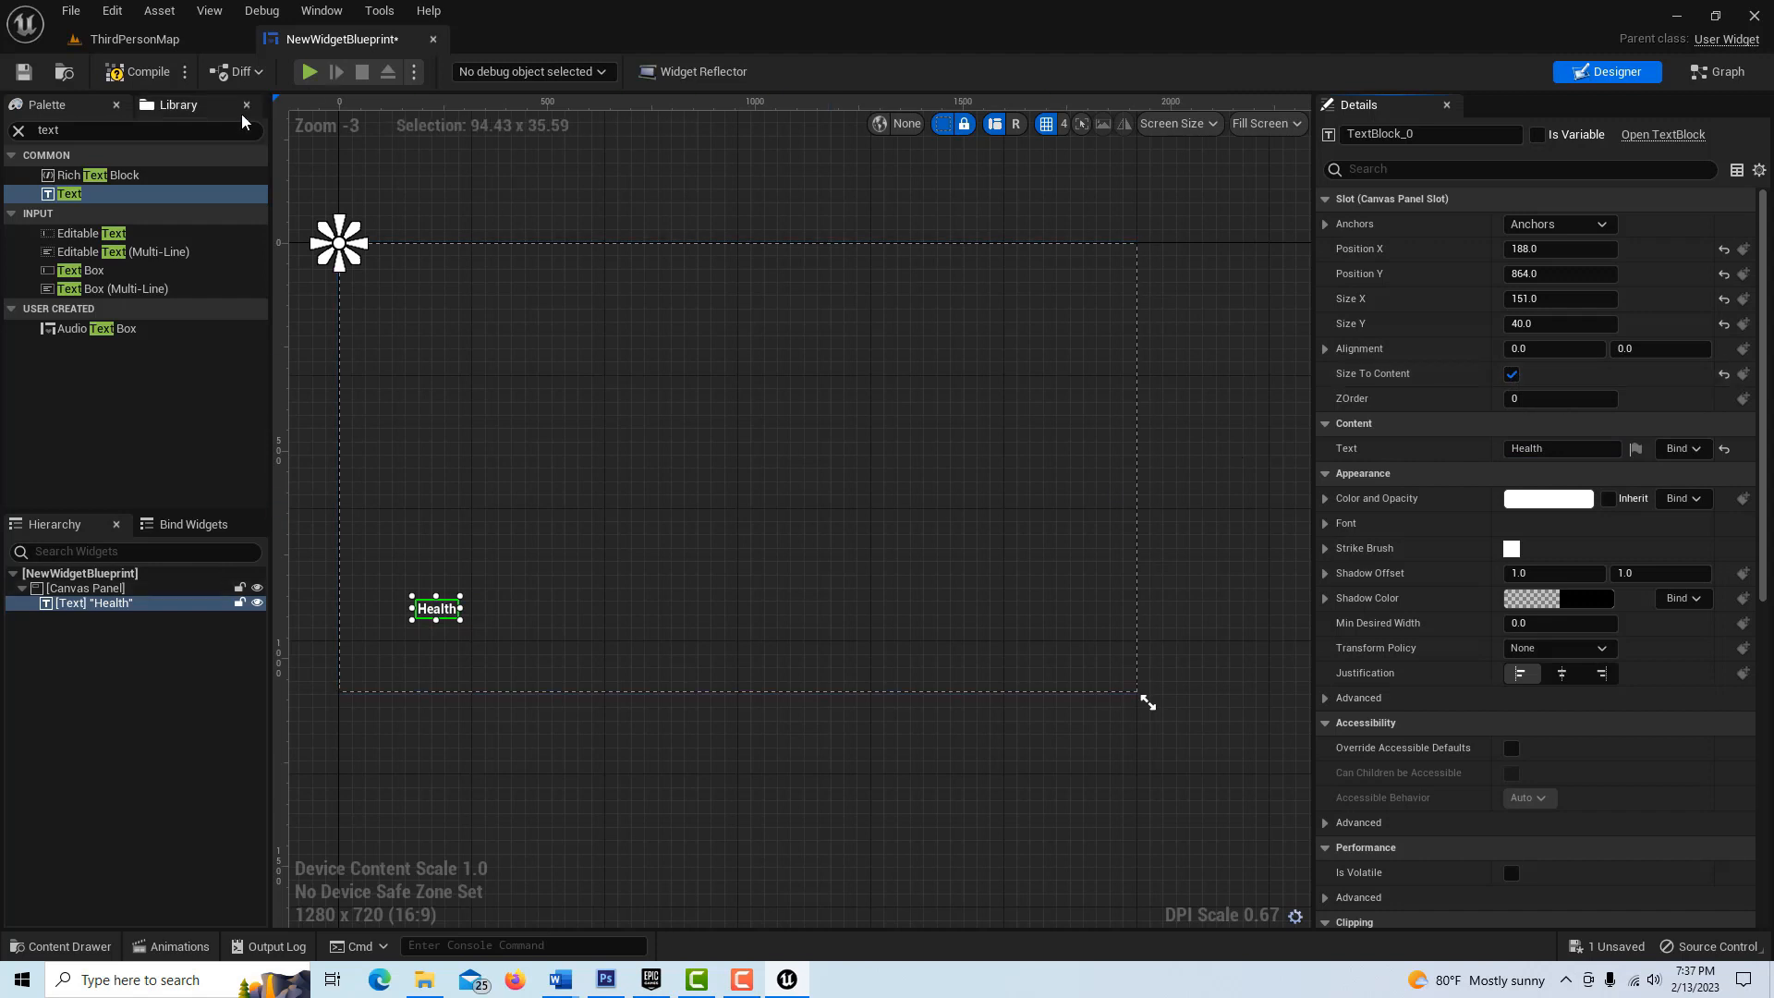
- Place a Progress Bar beside the Health label and save the widget
type("progress")
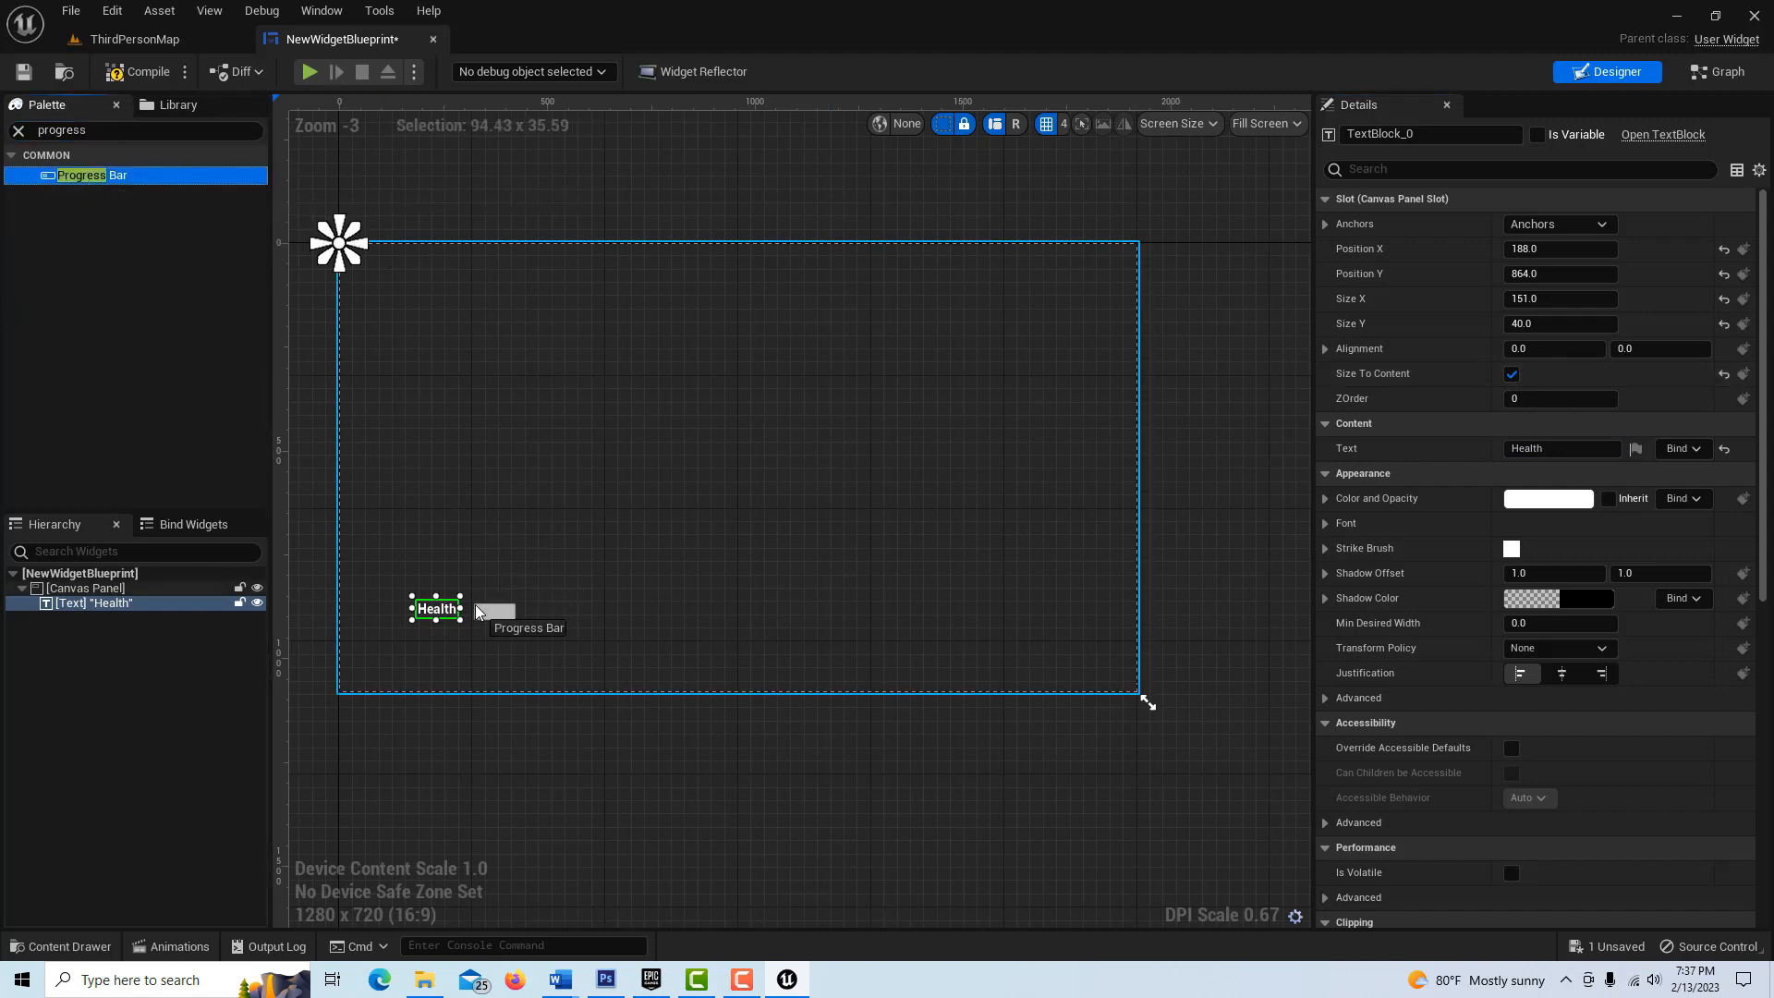
left_click_drag(87, 176, 494, 611)
type("0.75")
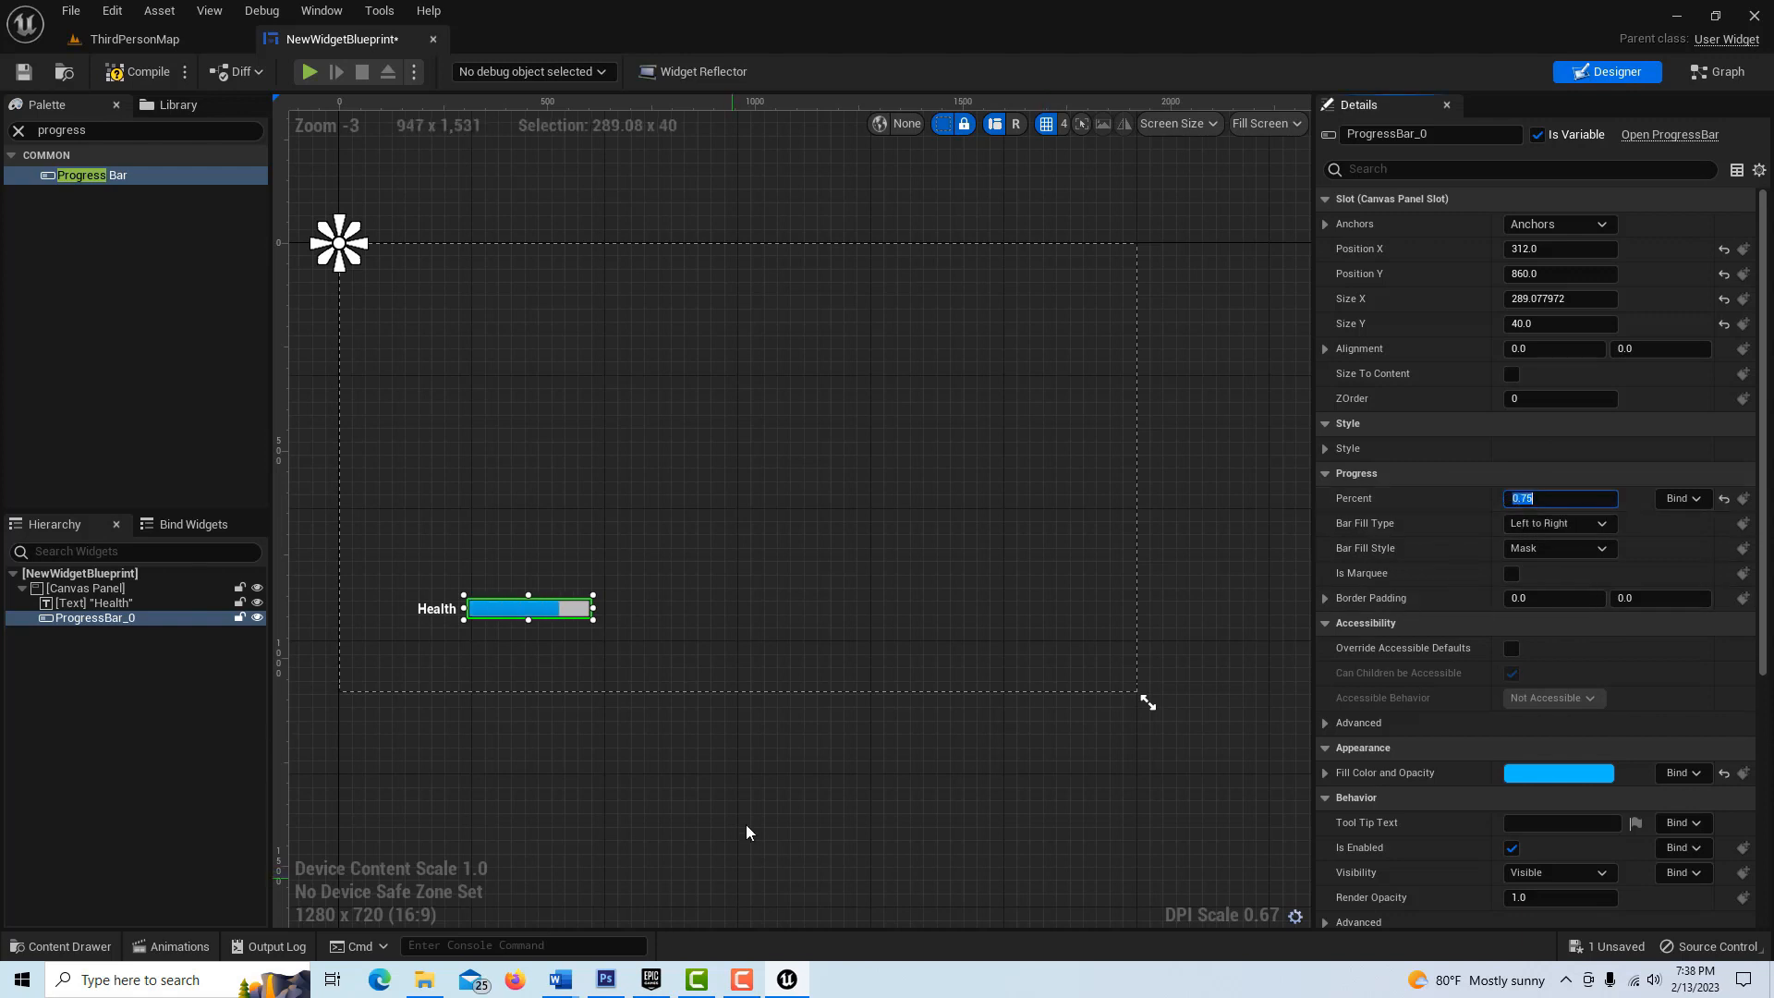
left_click(146, 71)
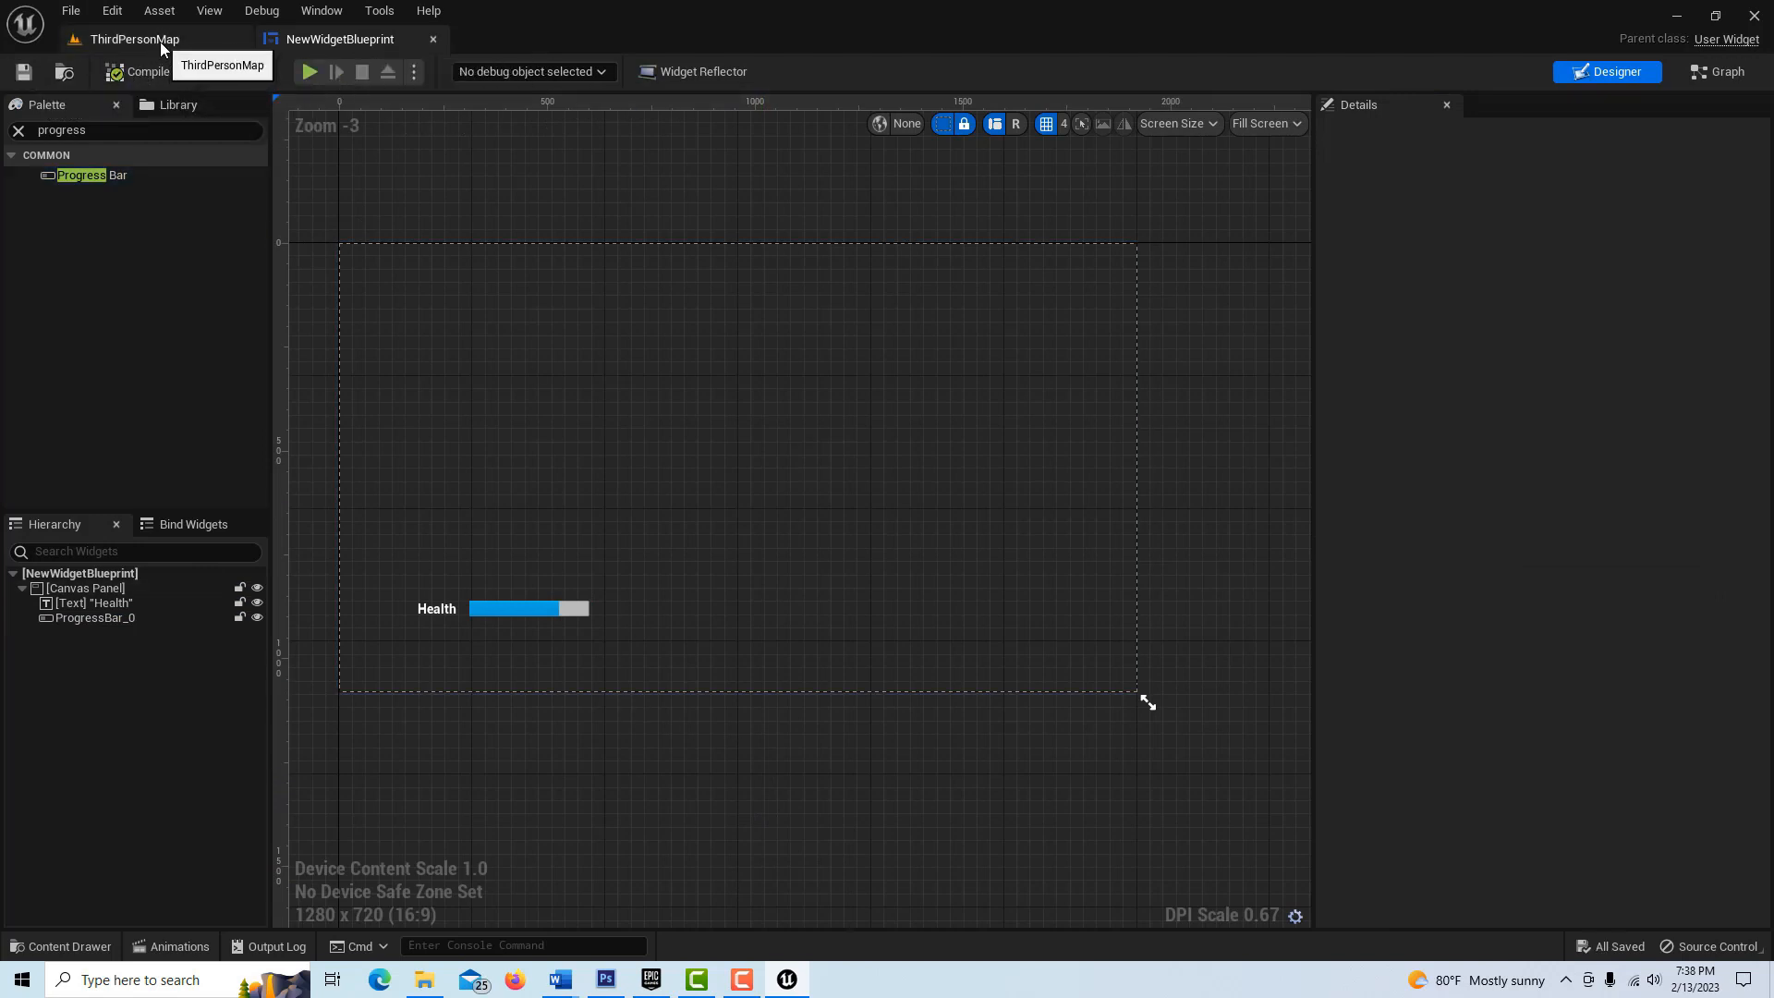
- Add a new variable named Health to BP_ThirdPersonCharacter
left_click(133, 39)
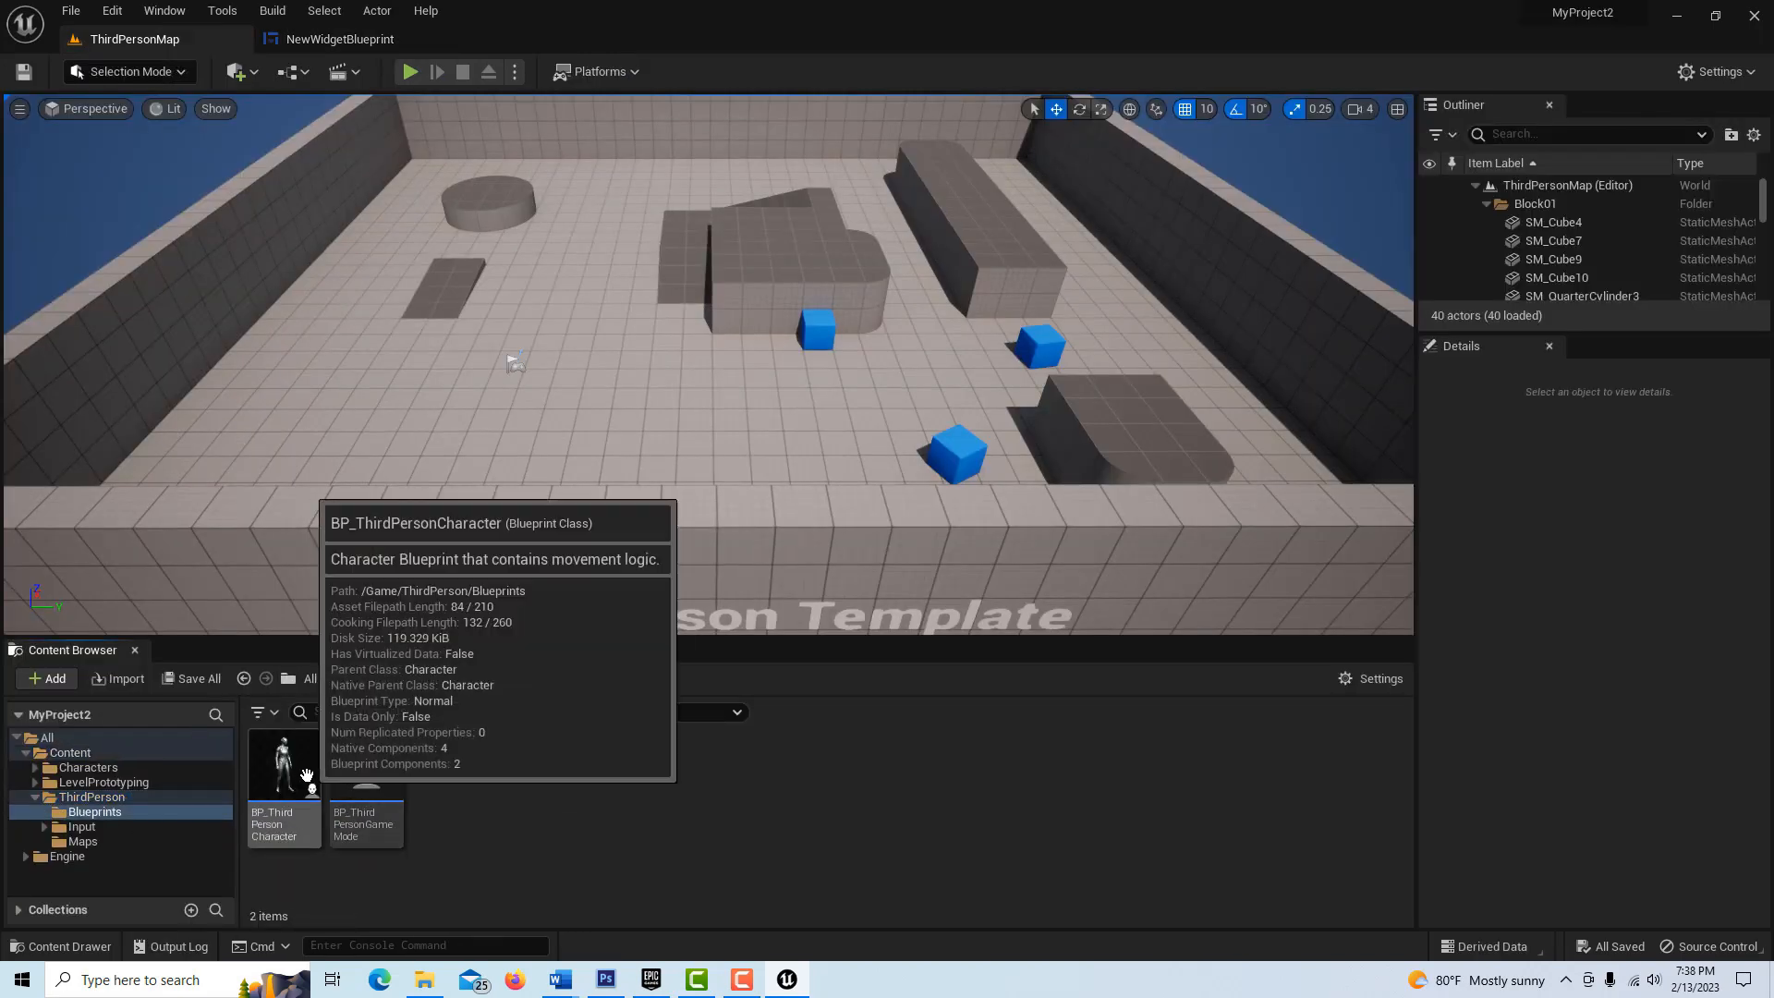
double_click(283, 764)
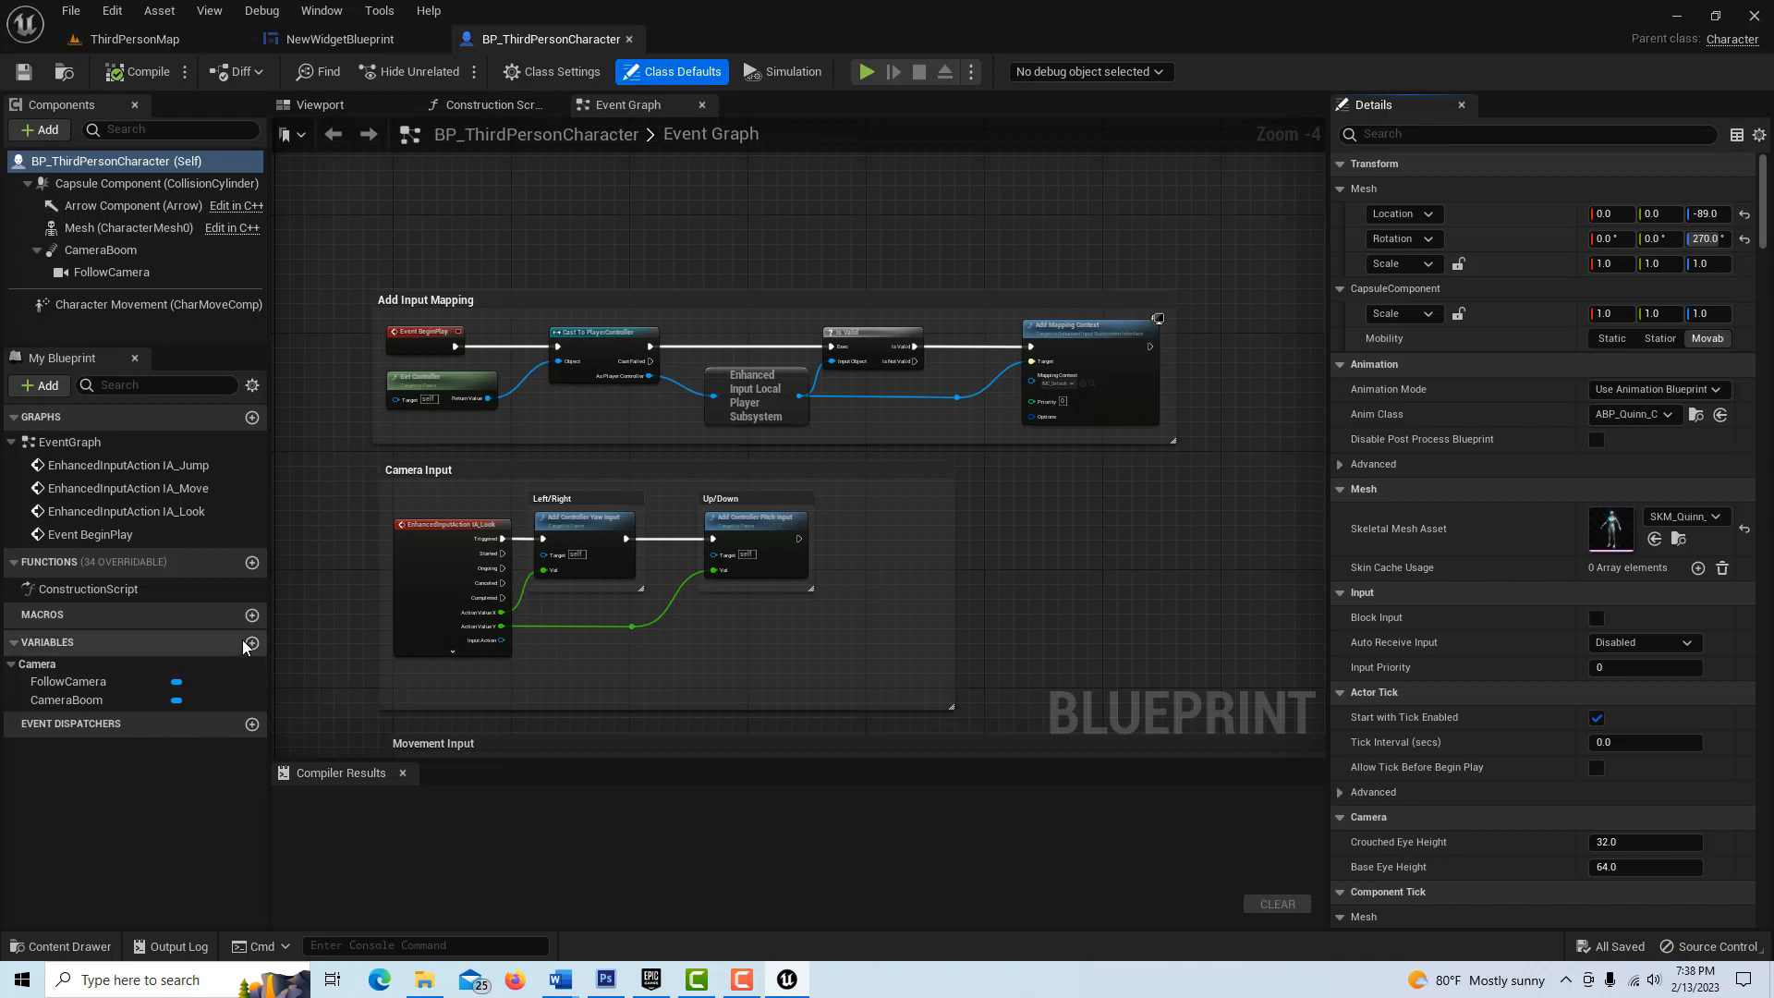
left_click(253, 643)
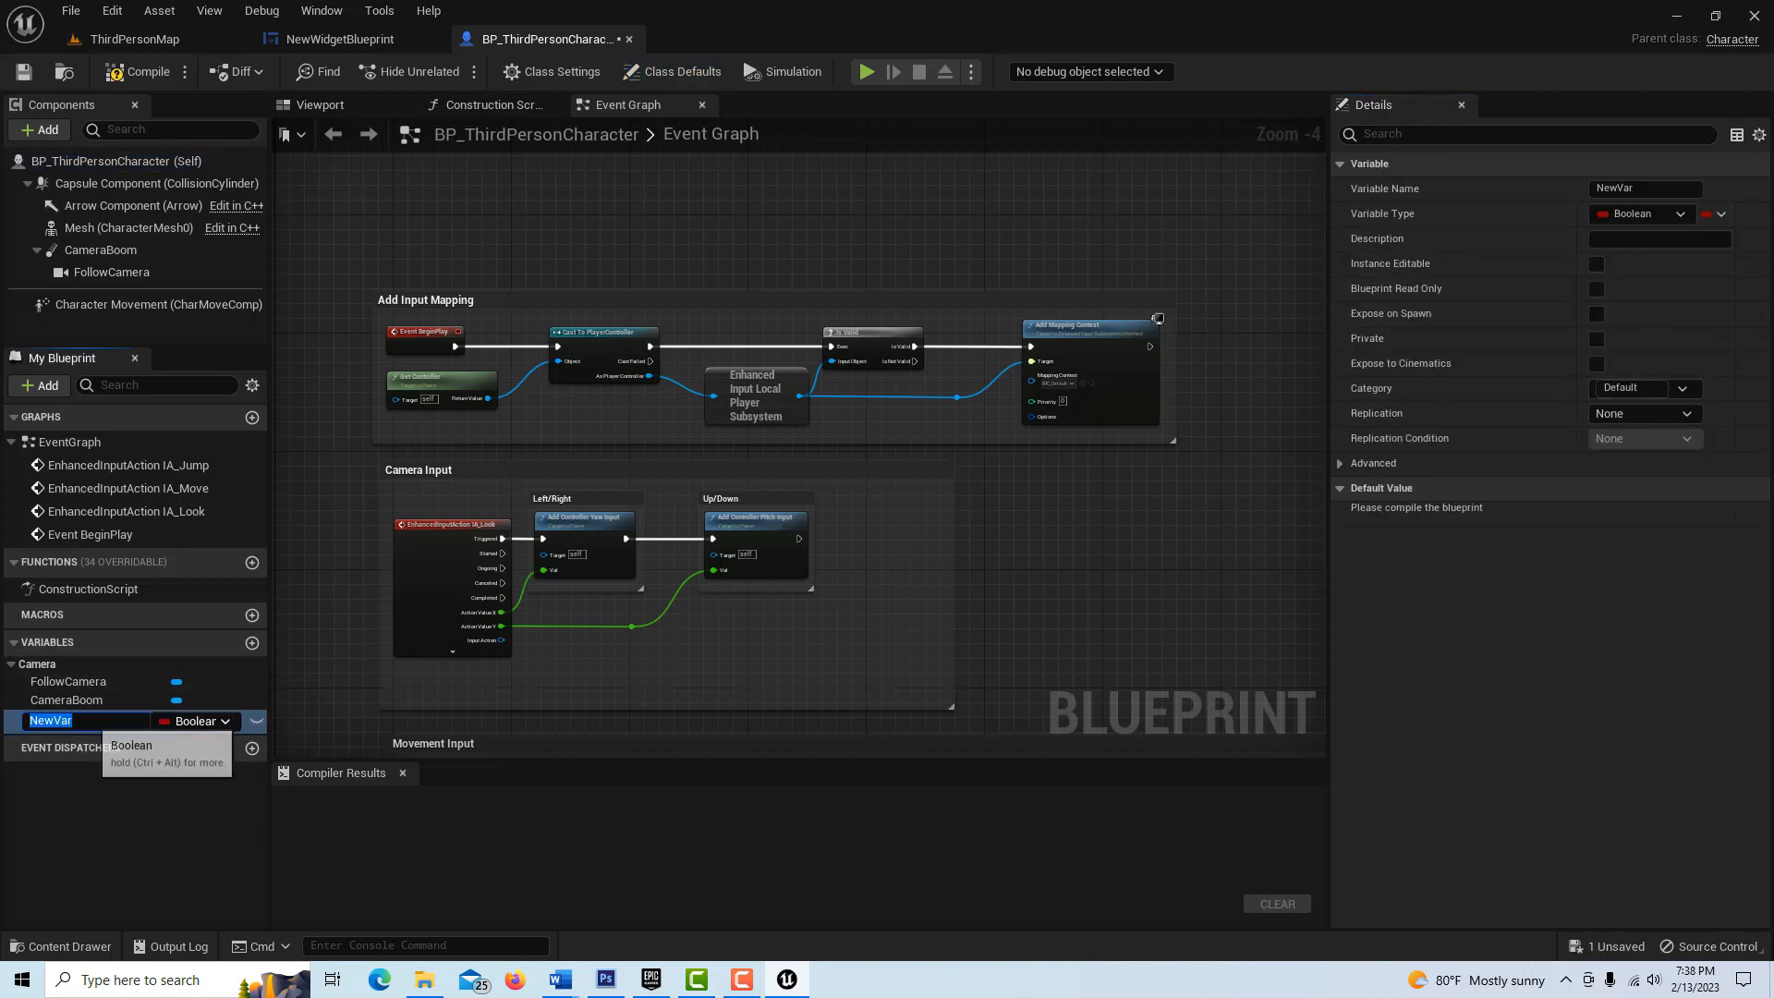
type("Health")
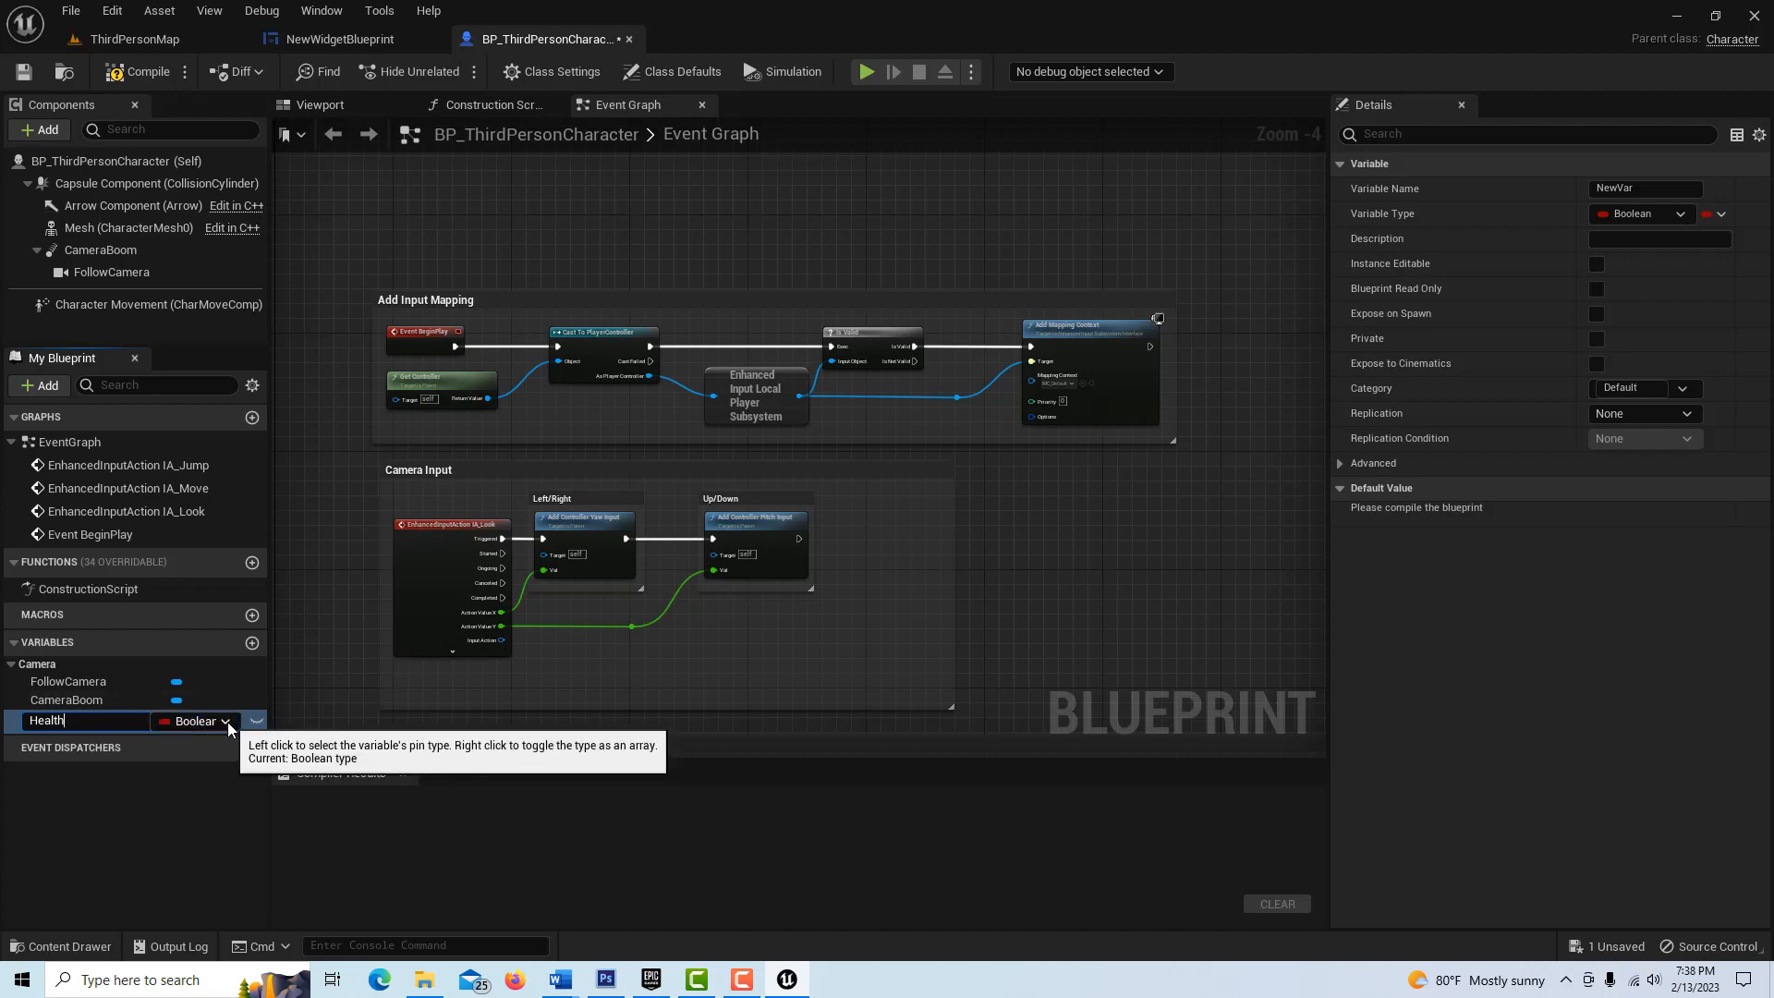
- Make Health a Float, instance editable, compile, and return to the health widget
left_click(223, 721)
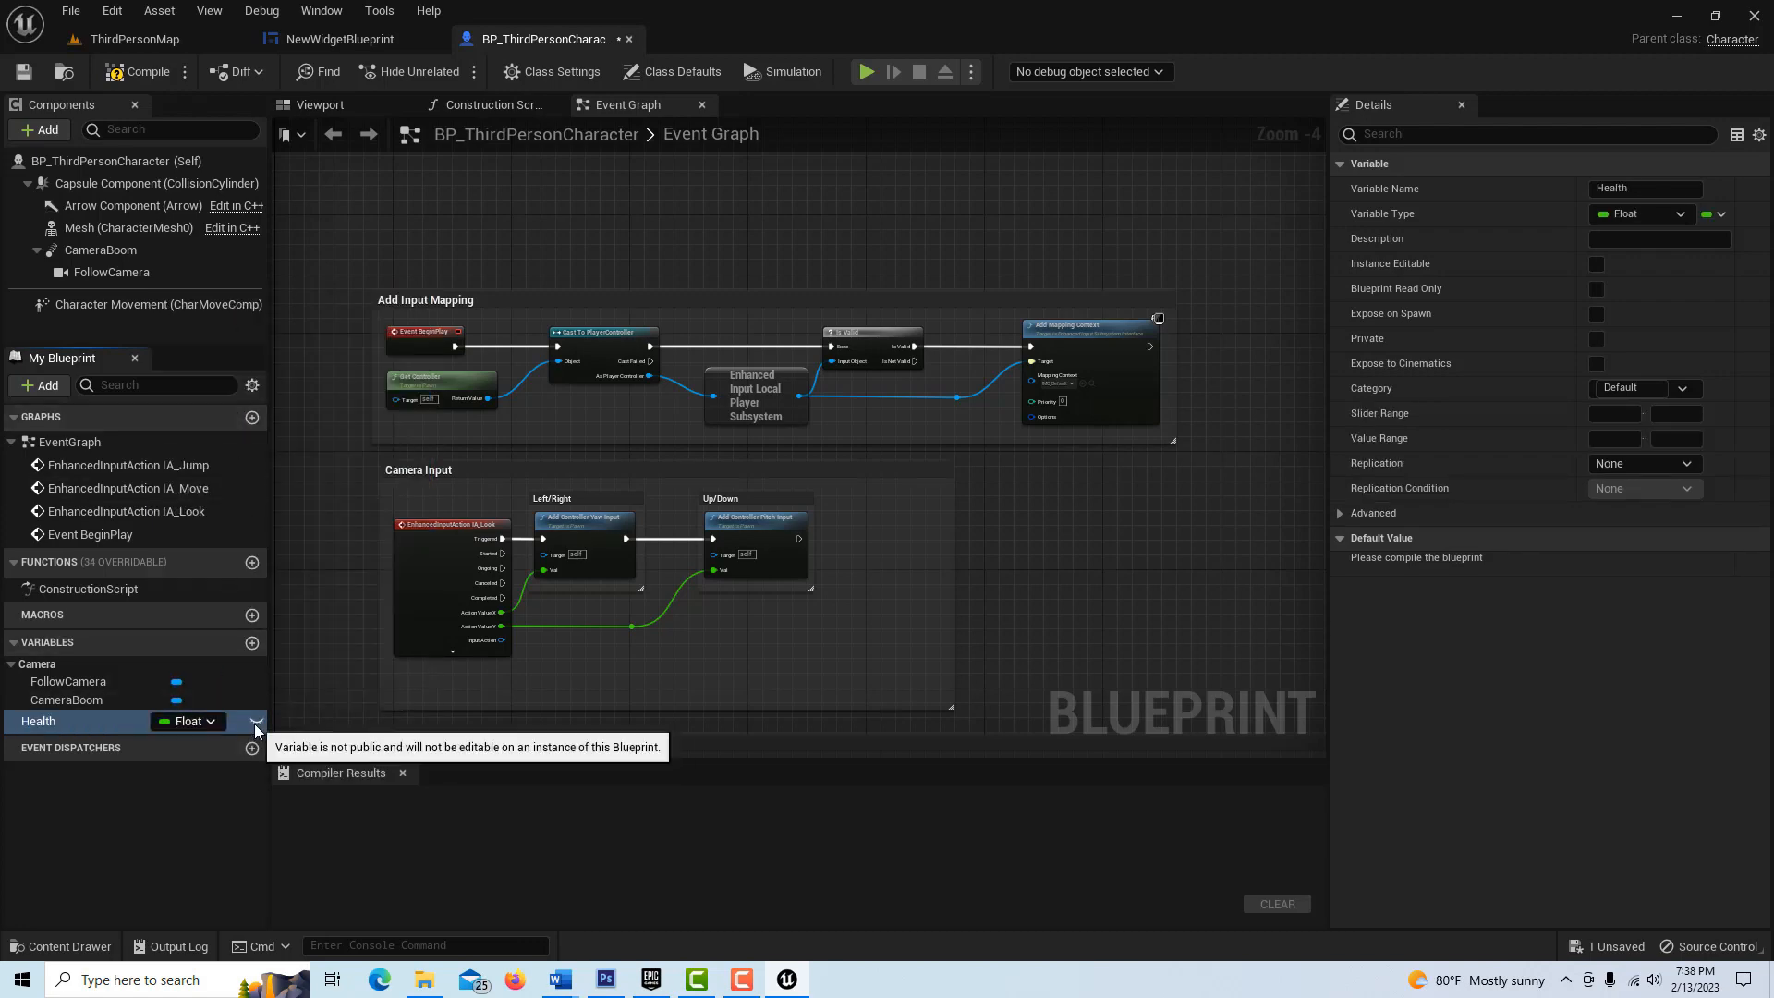
left_click(145, 71)
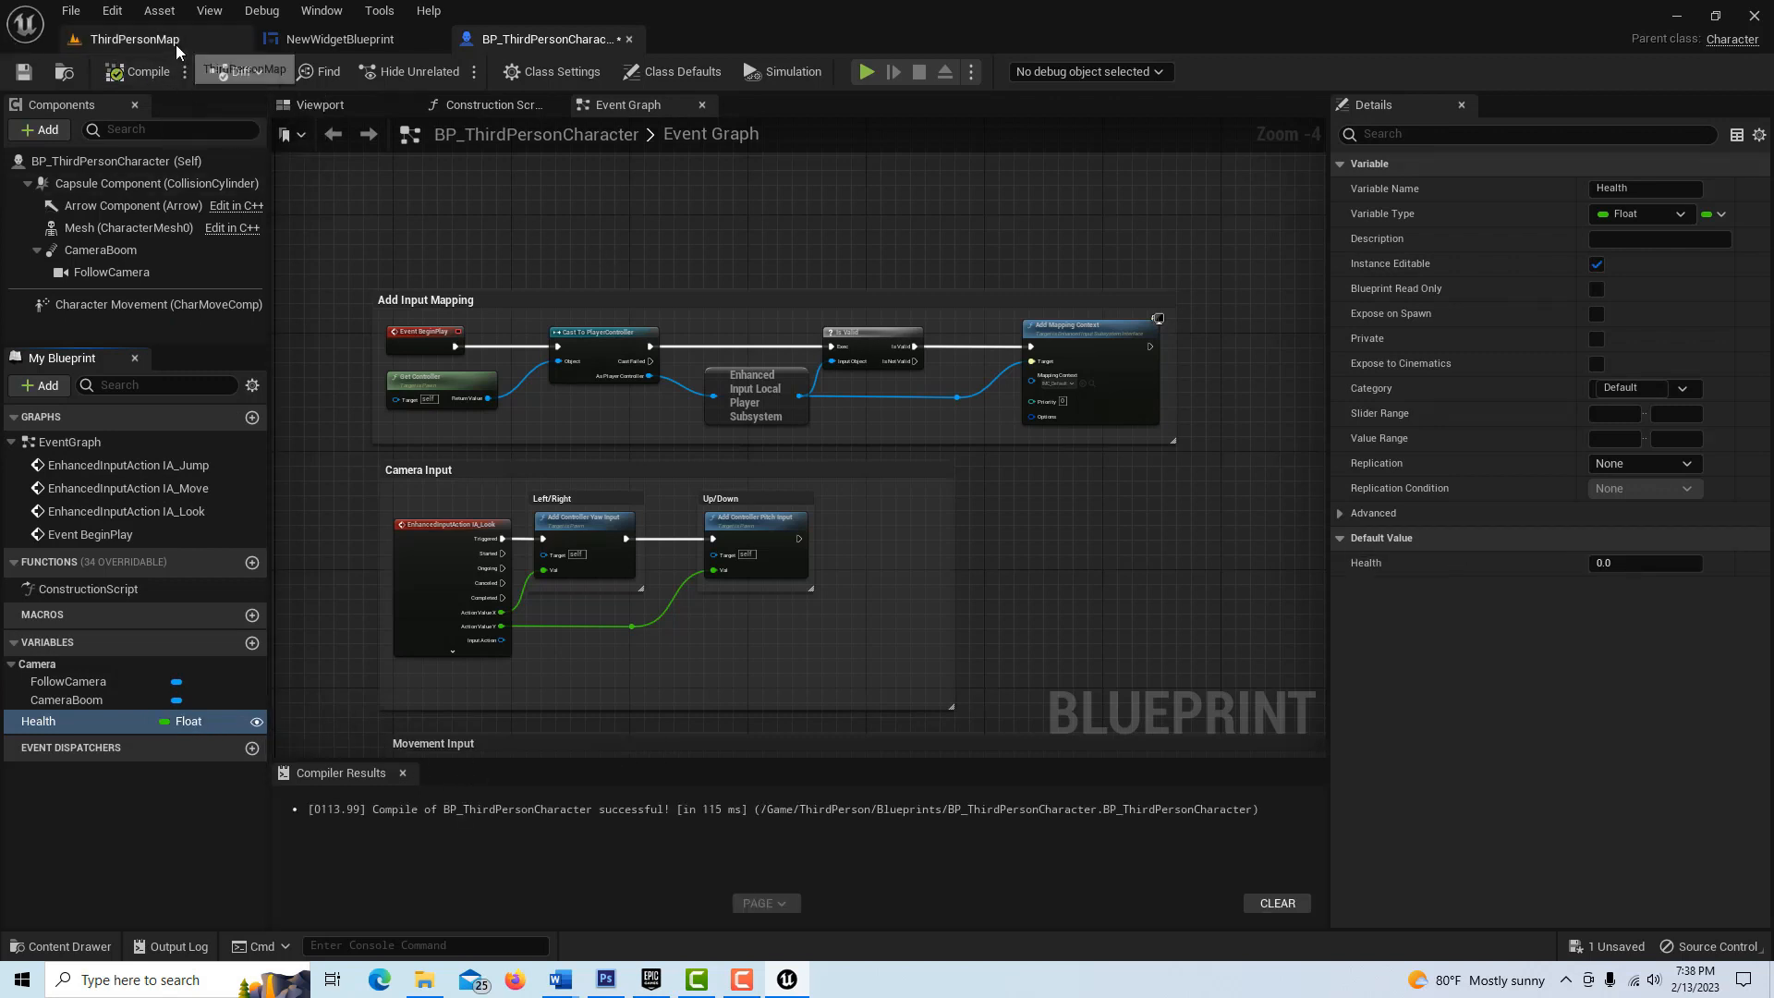
left_click(338, 39)
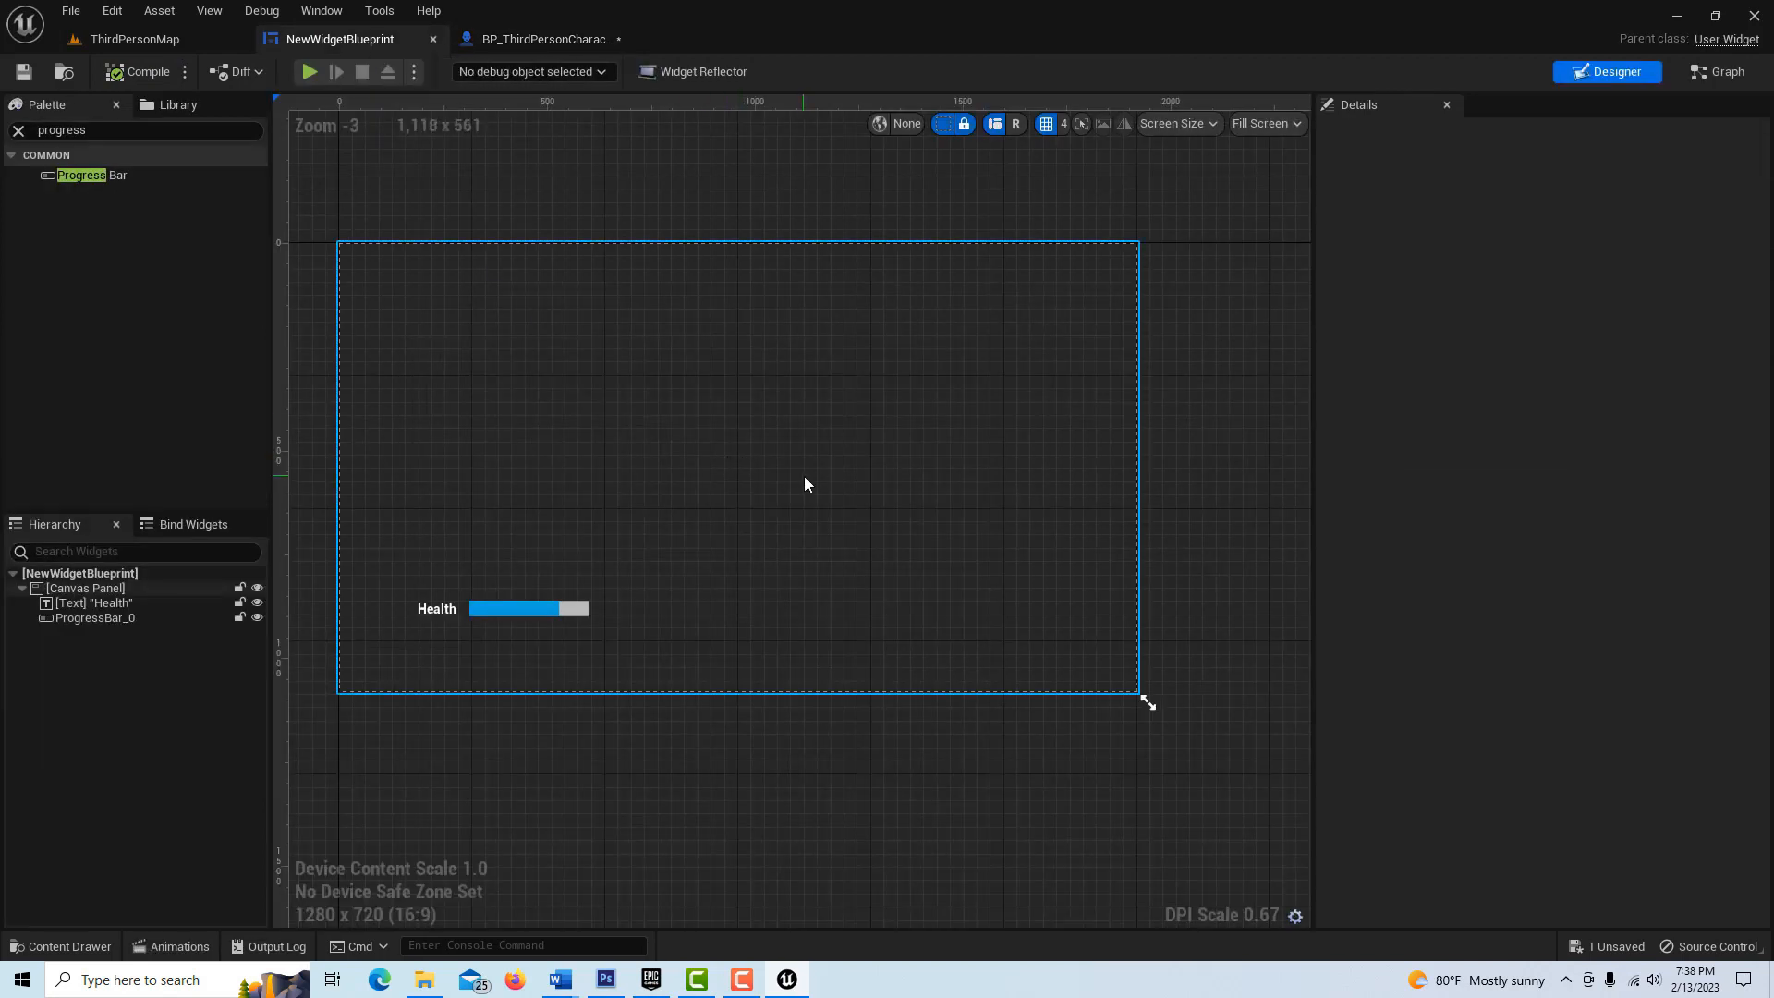
- Select ProgressBar_0 so its details, including Percent 0.75, are shown
left_click(529, 608)
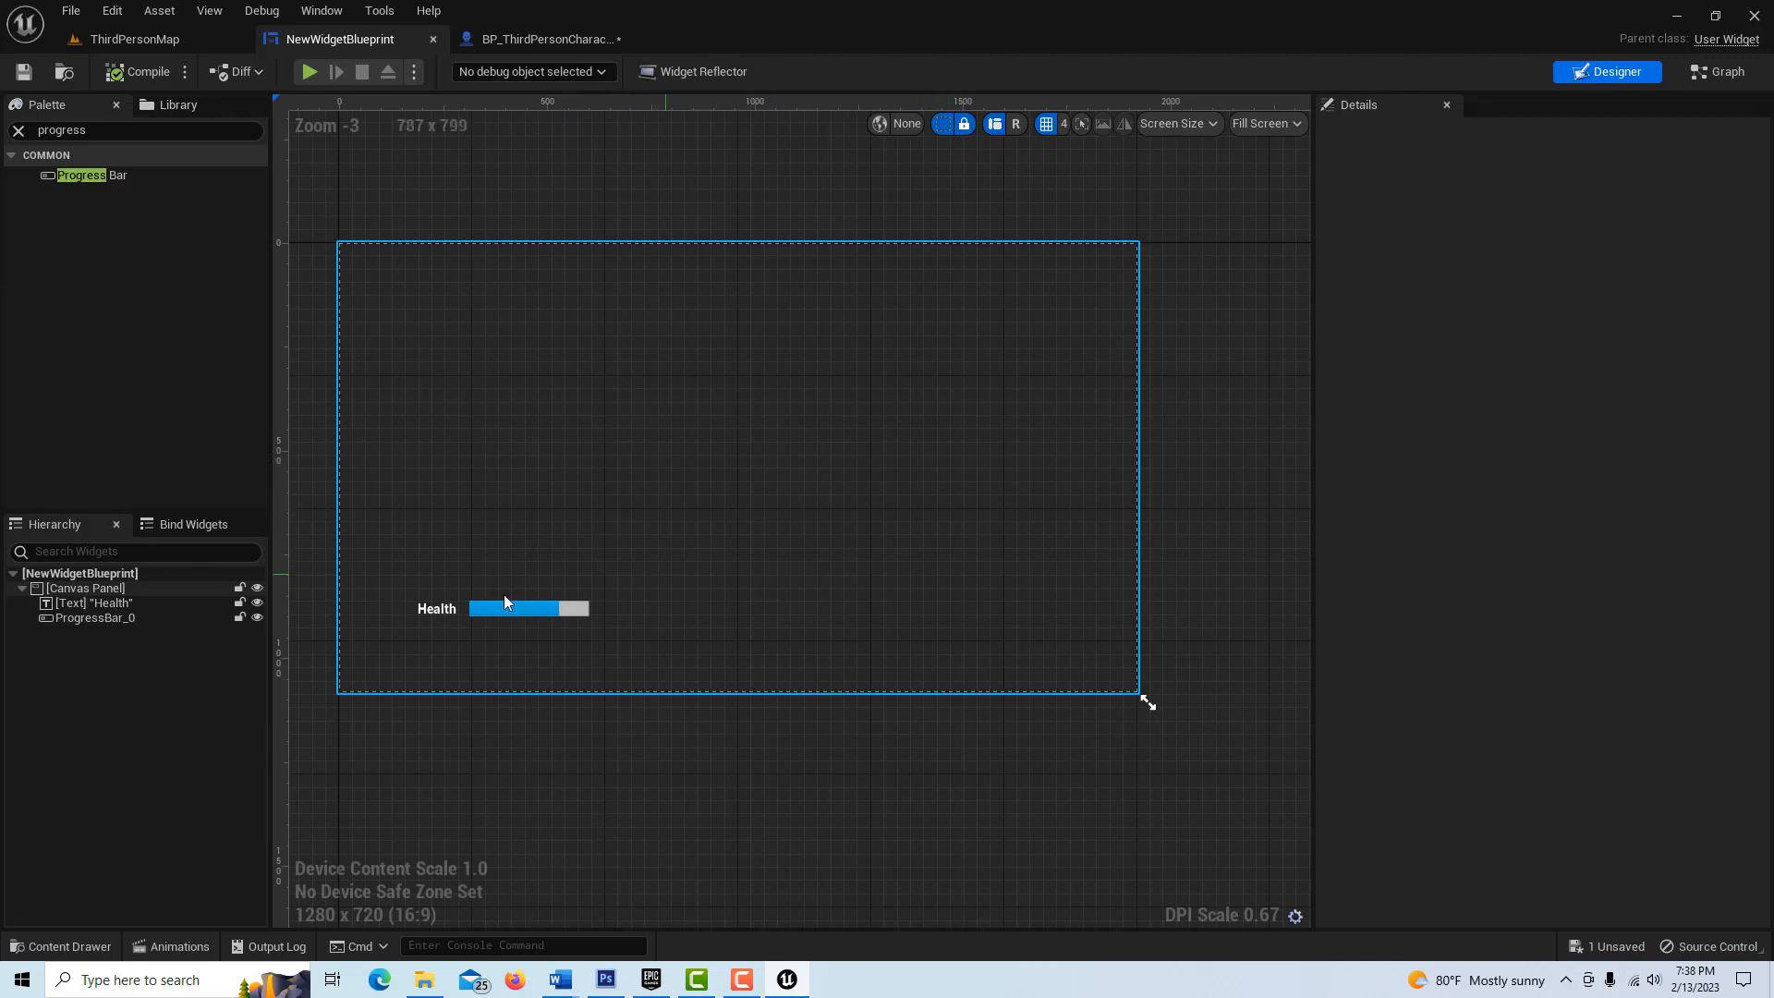
left_click(515, 608)
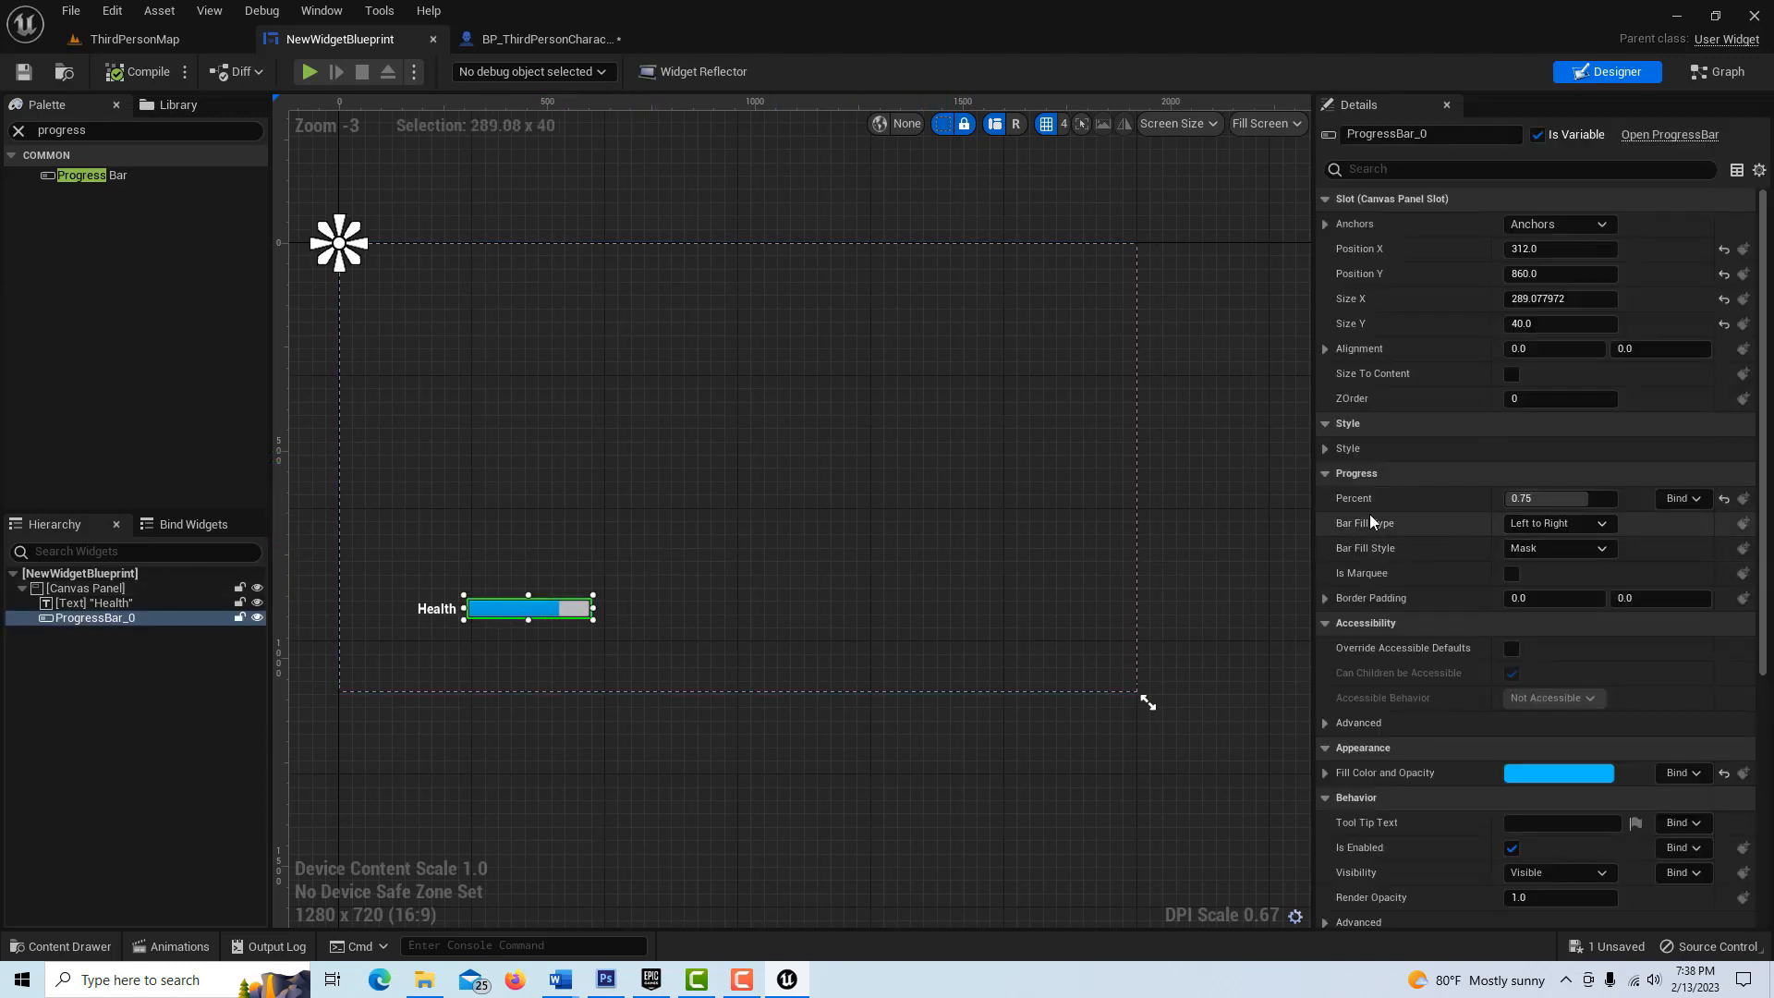
mouse_move(1693, 507)
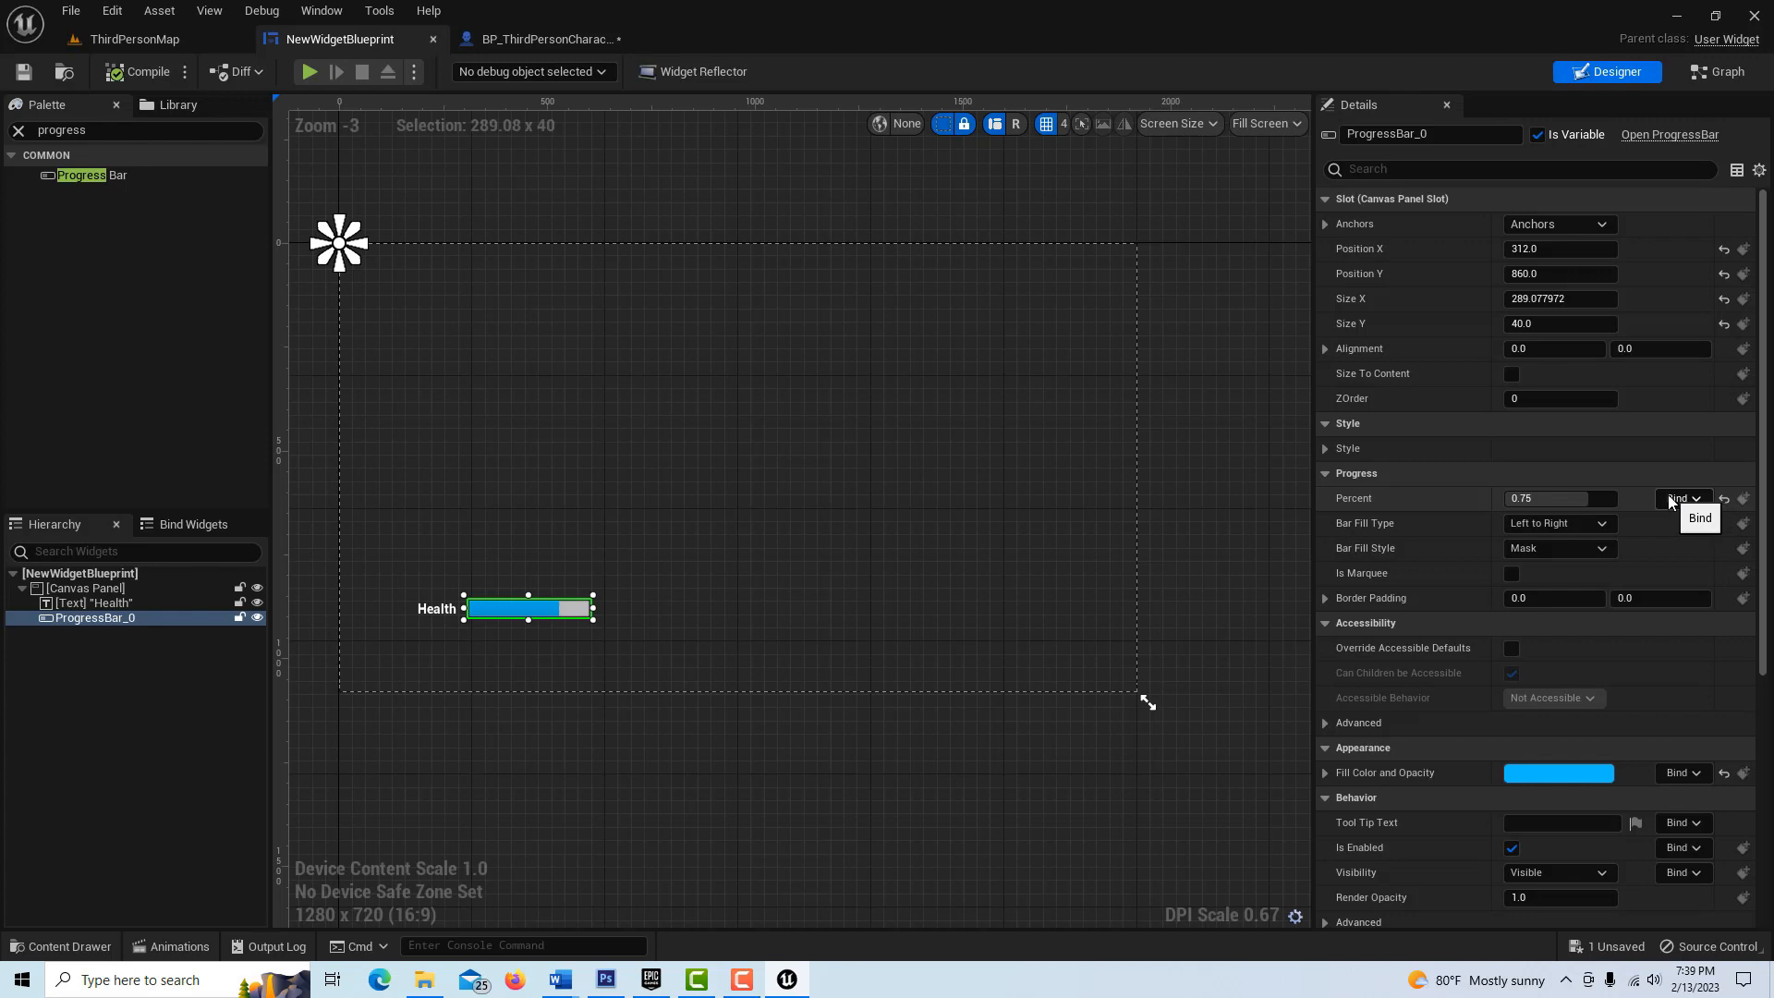
mouse_move(1679, 501)
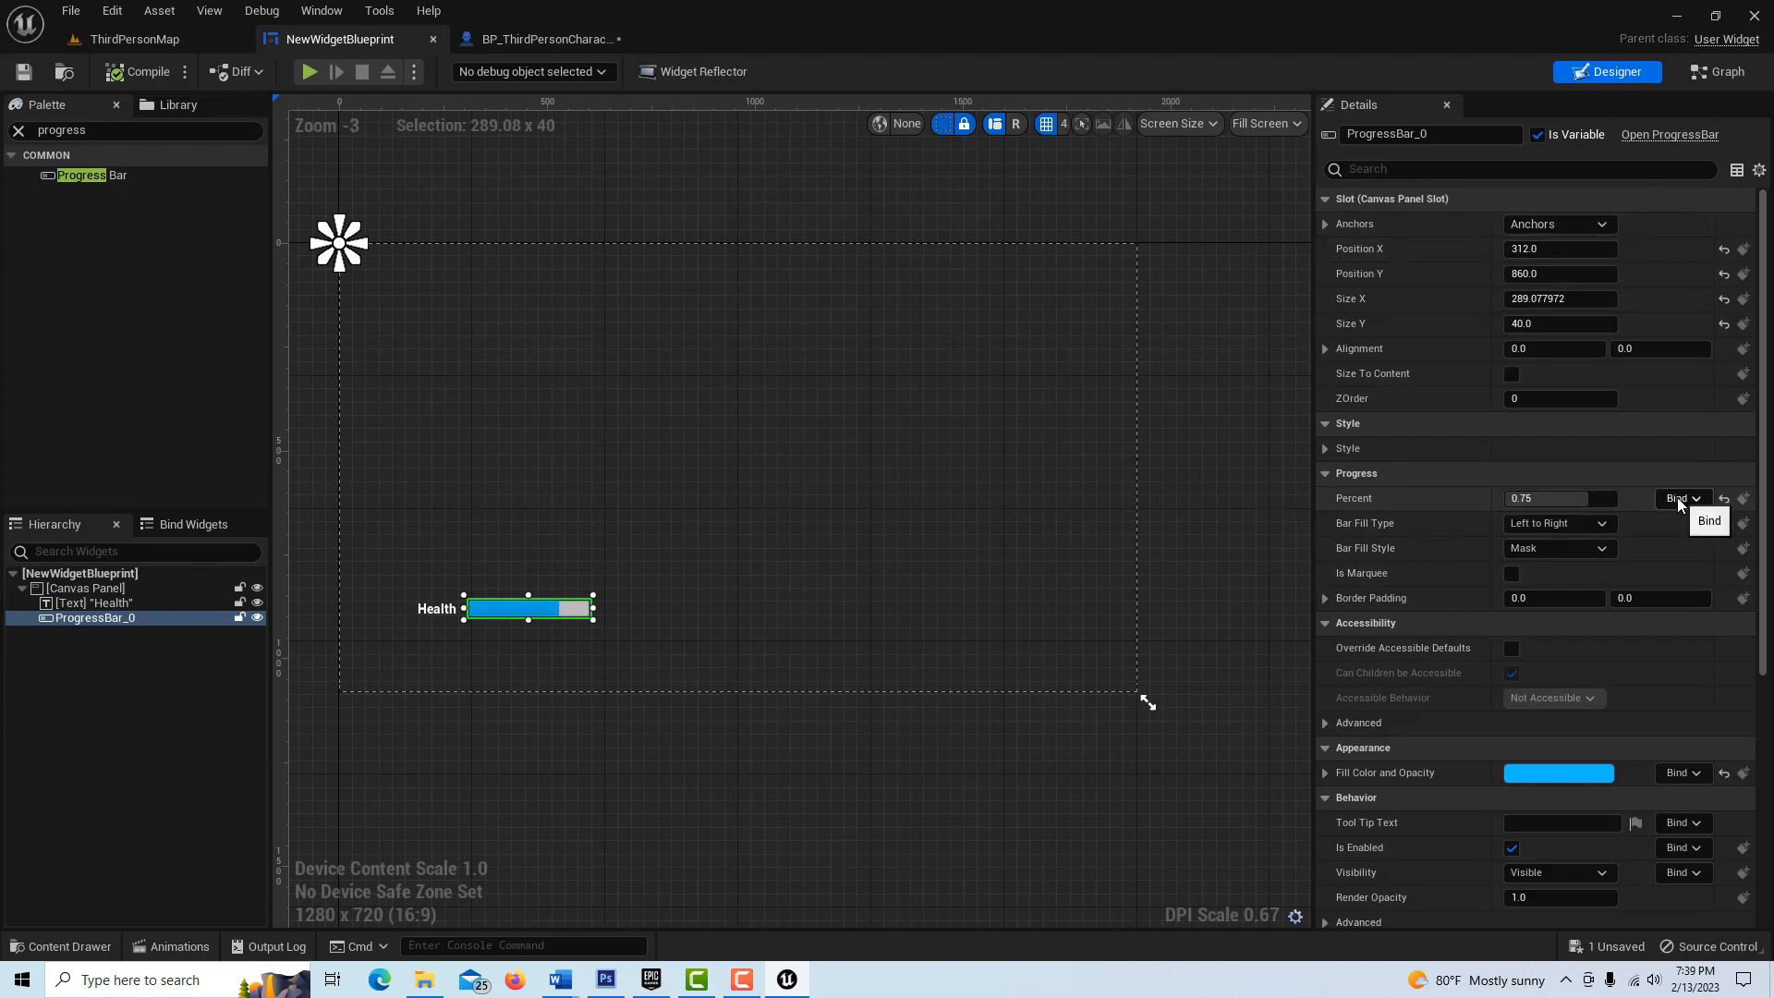
- Create a new GetPercent binding function for the progress bar's Percent
left_click(1681, 497)
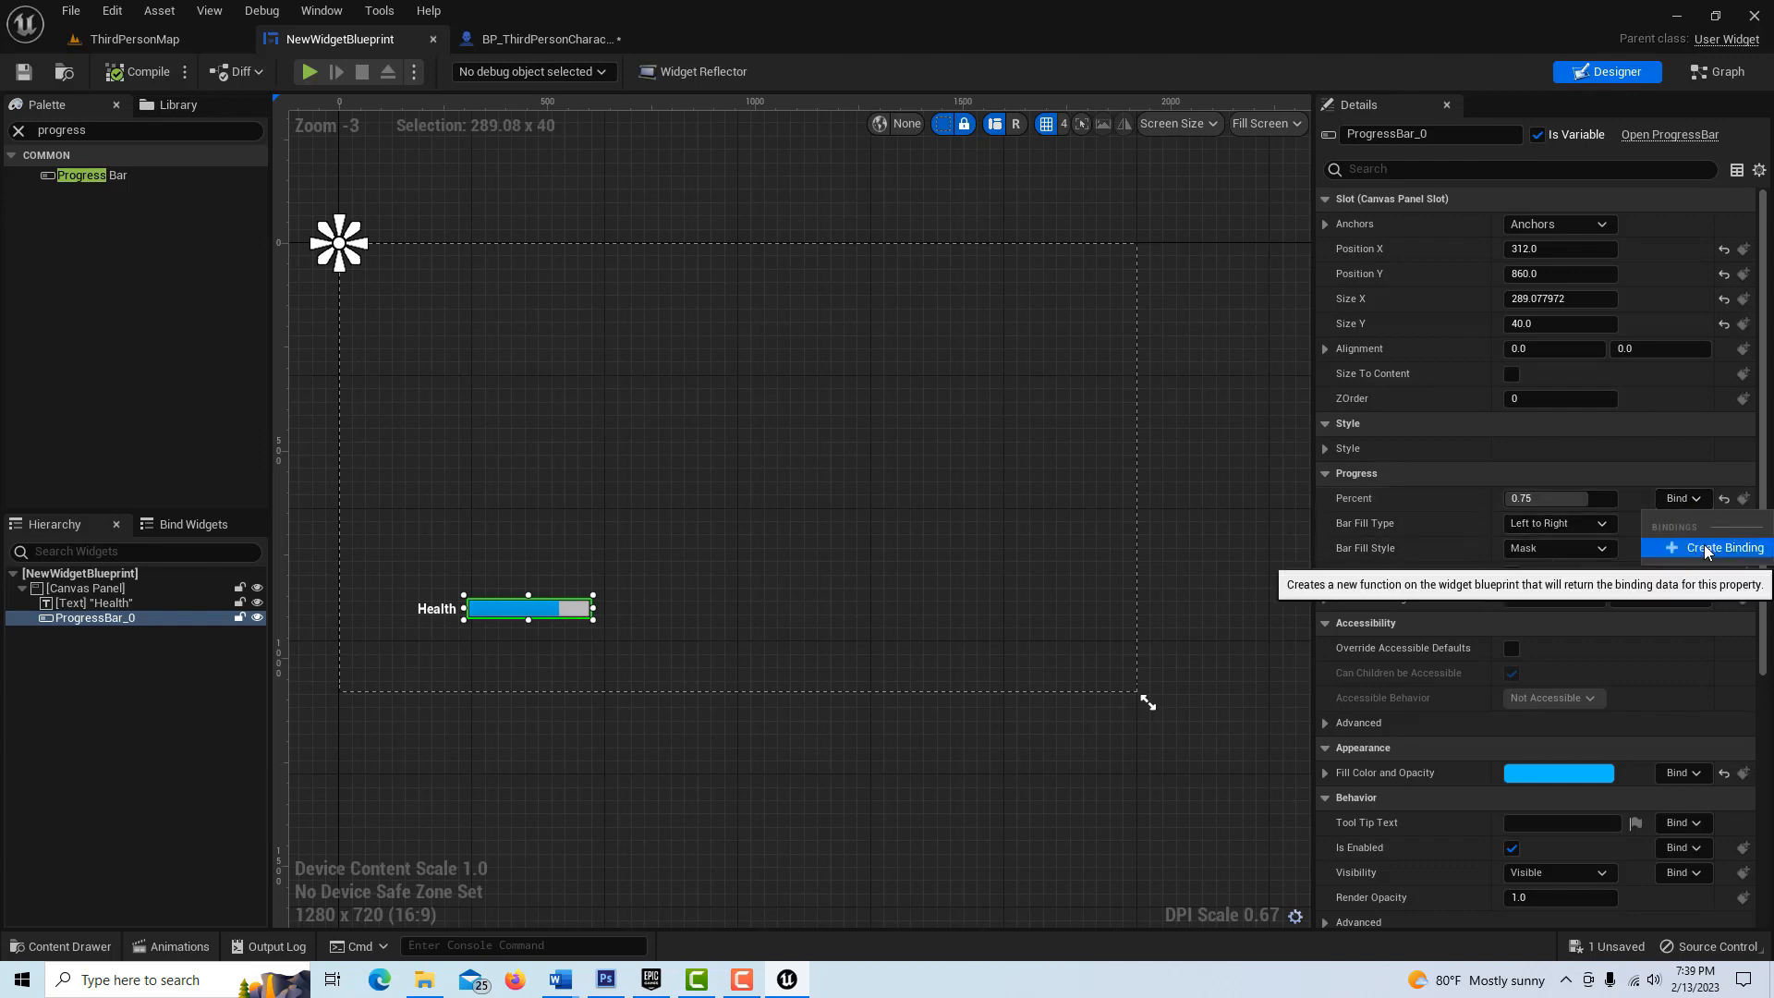
left_click(1711, 548)
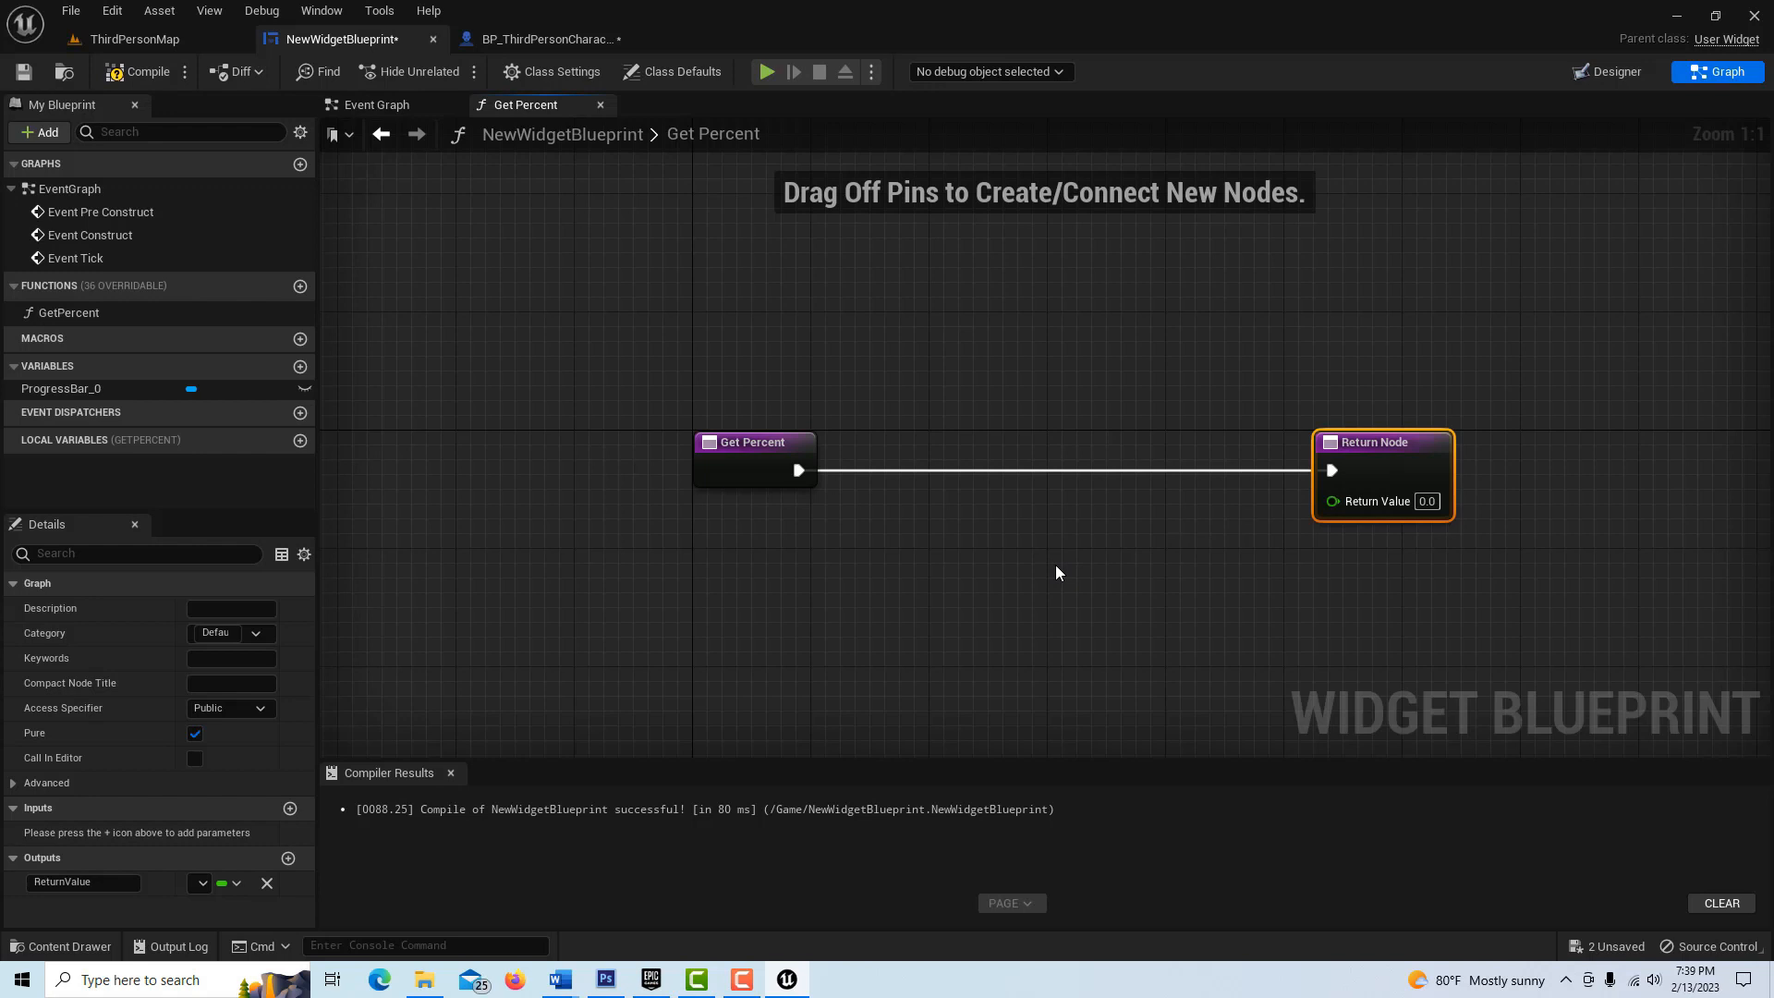
mouse_move(1058, 570)
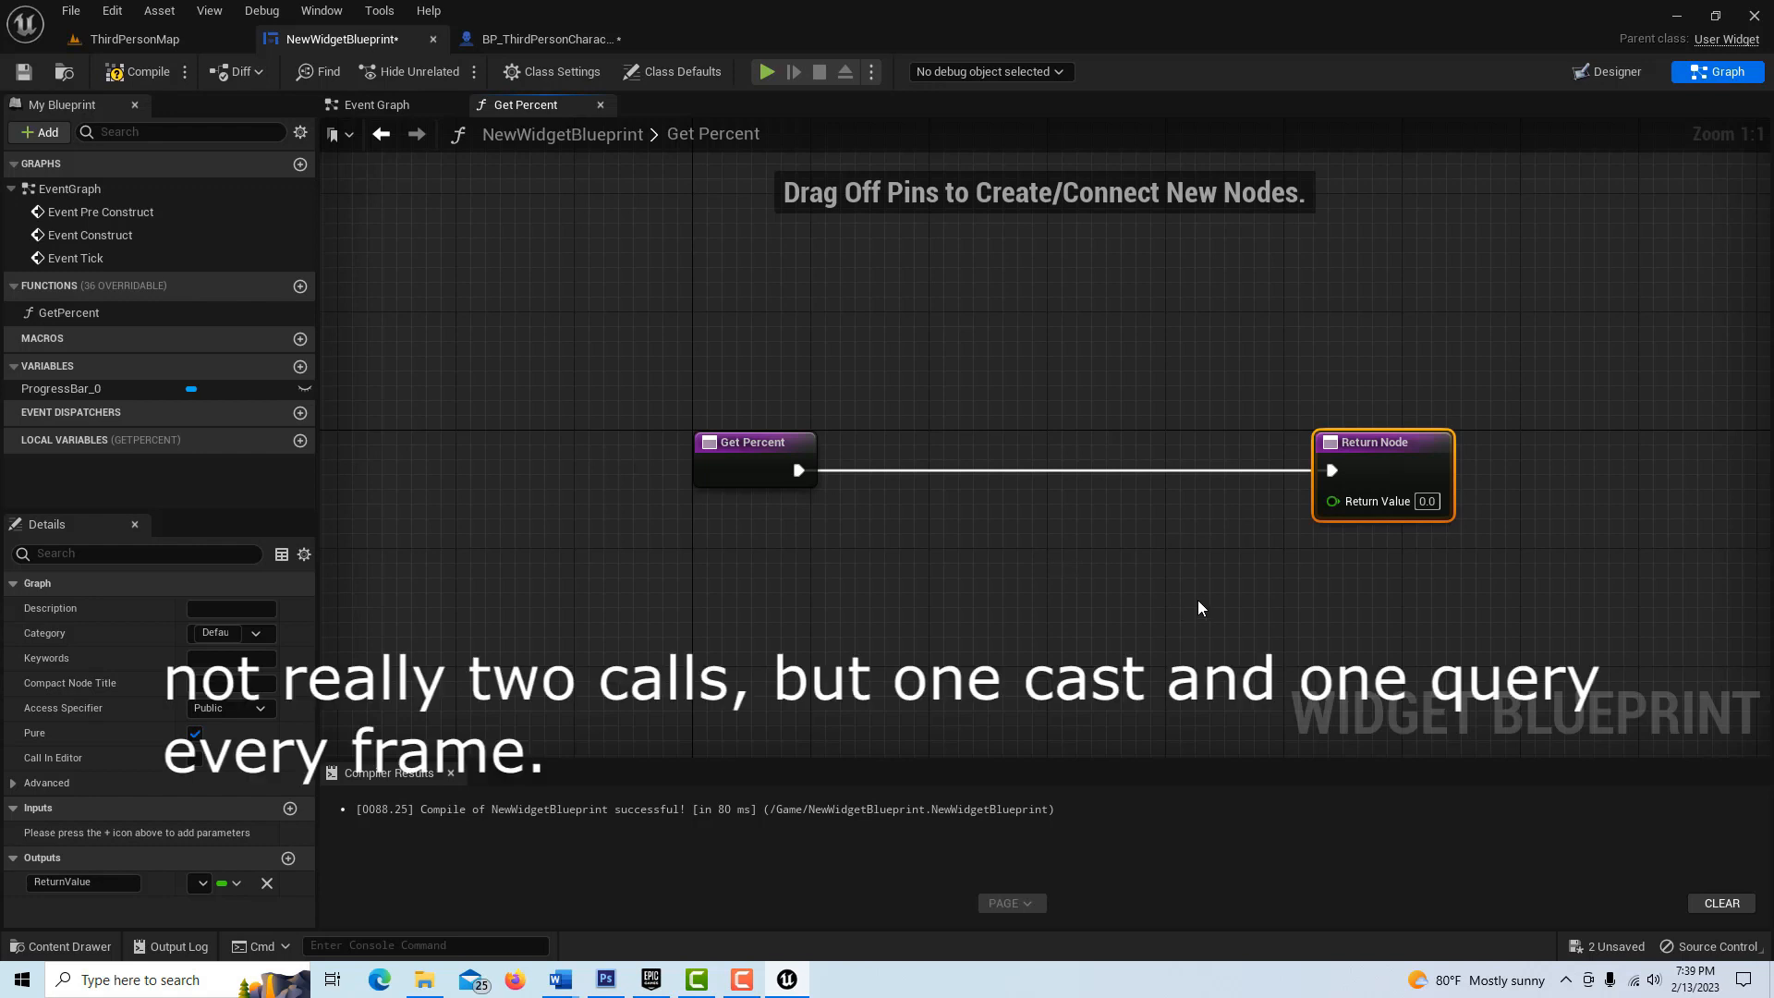
mouse_move(1193, 609)
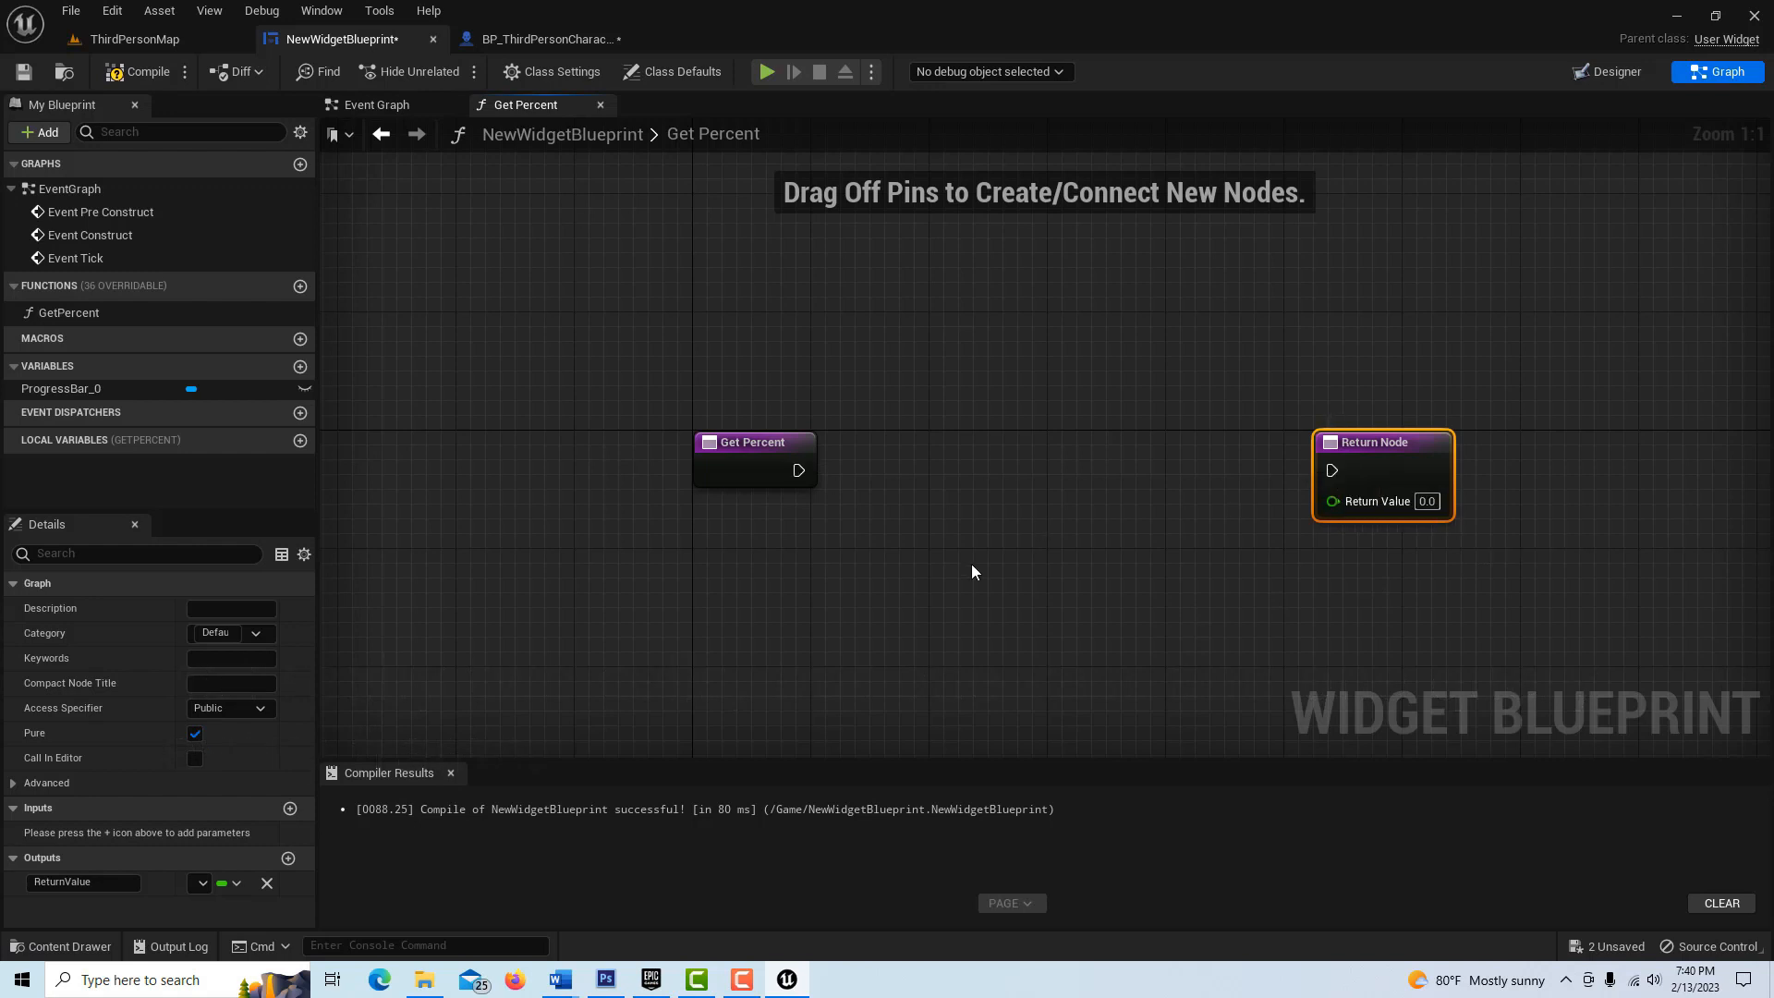
- Get the player character and cast it to BP_ThirdPersonCharacter in GetPercent
right_click(973, 571)
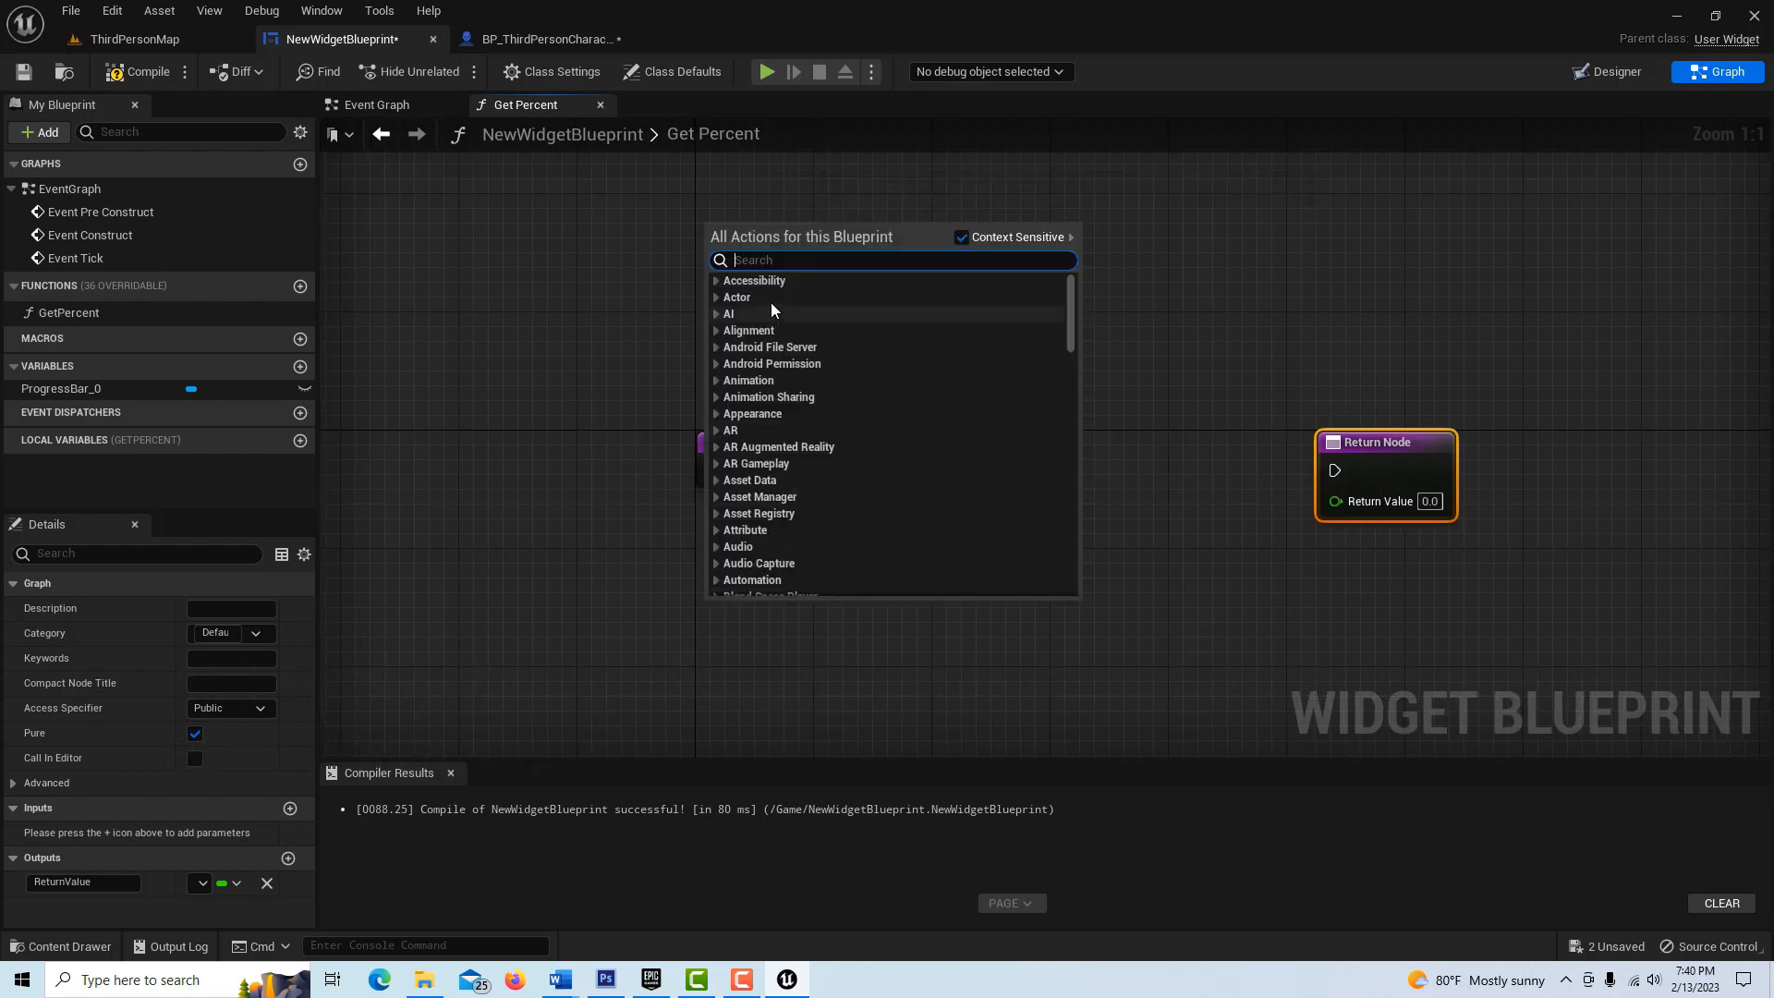
type("get pla")
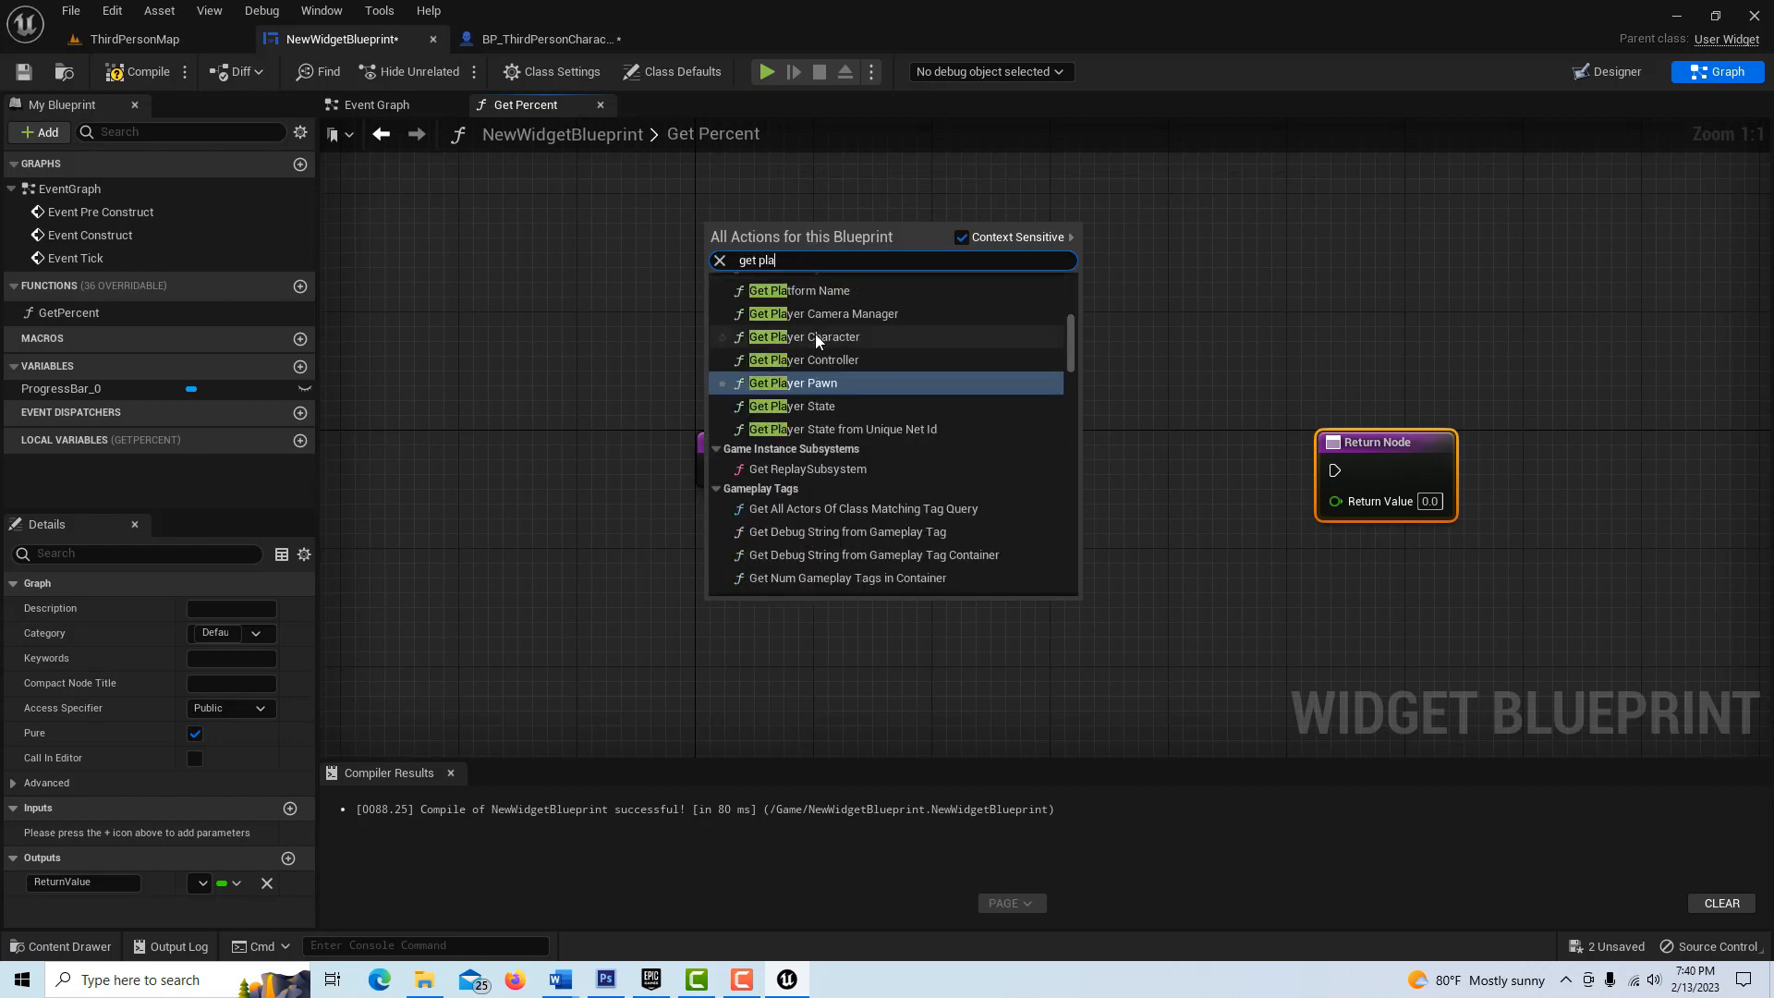
left_click(803, 336)
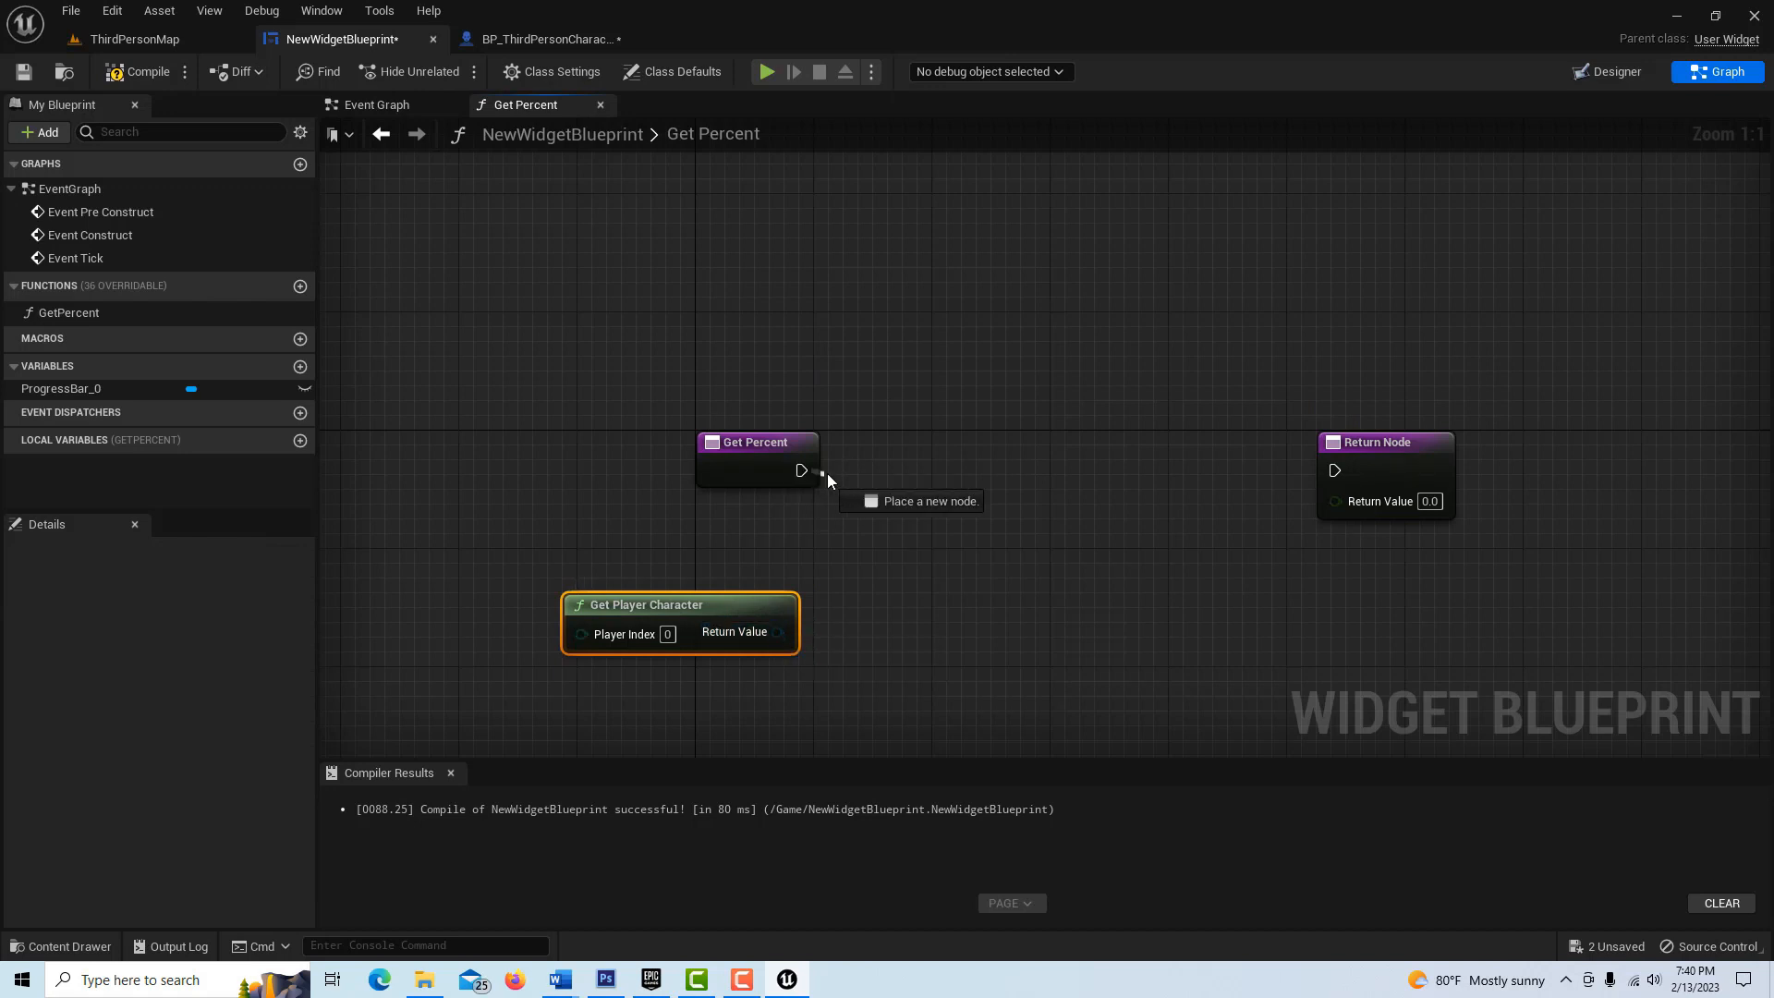
type("cast to BP")
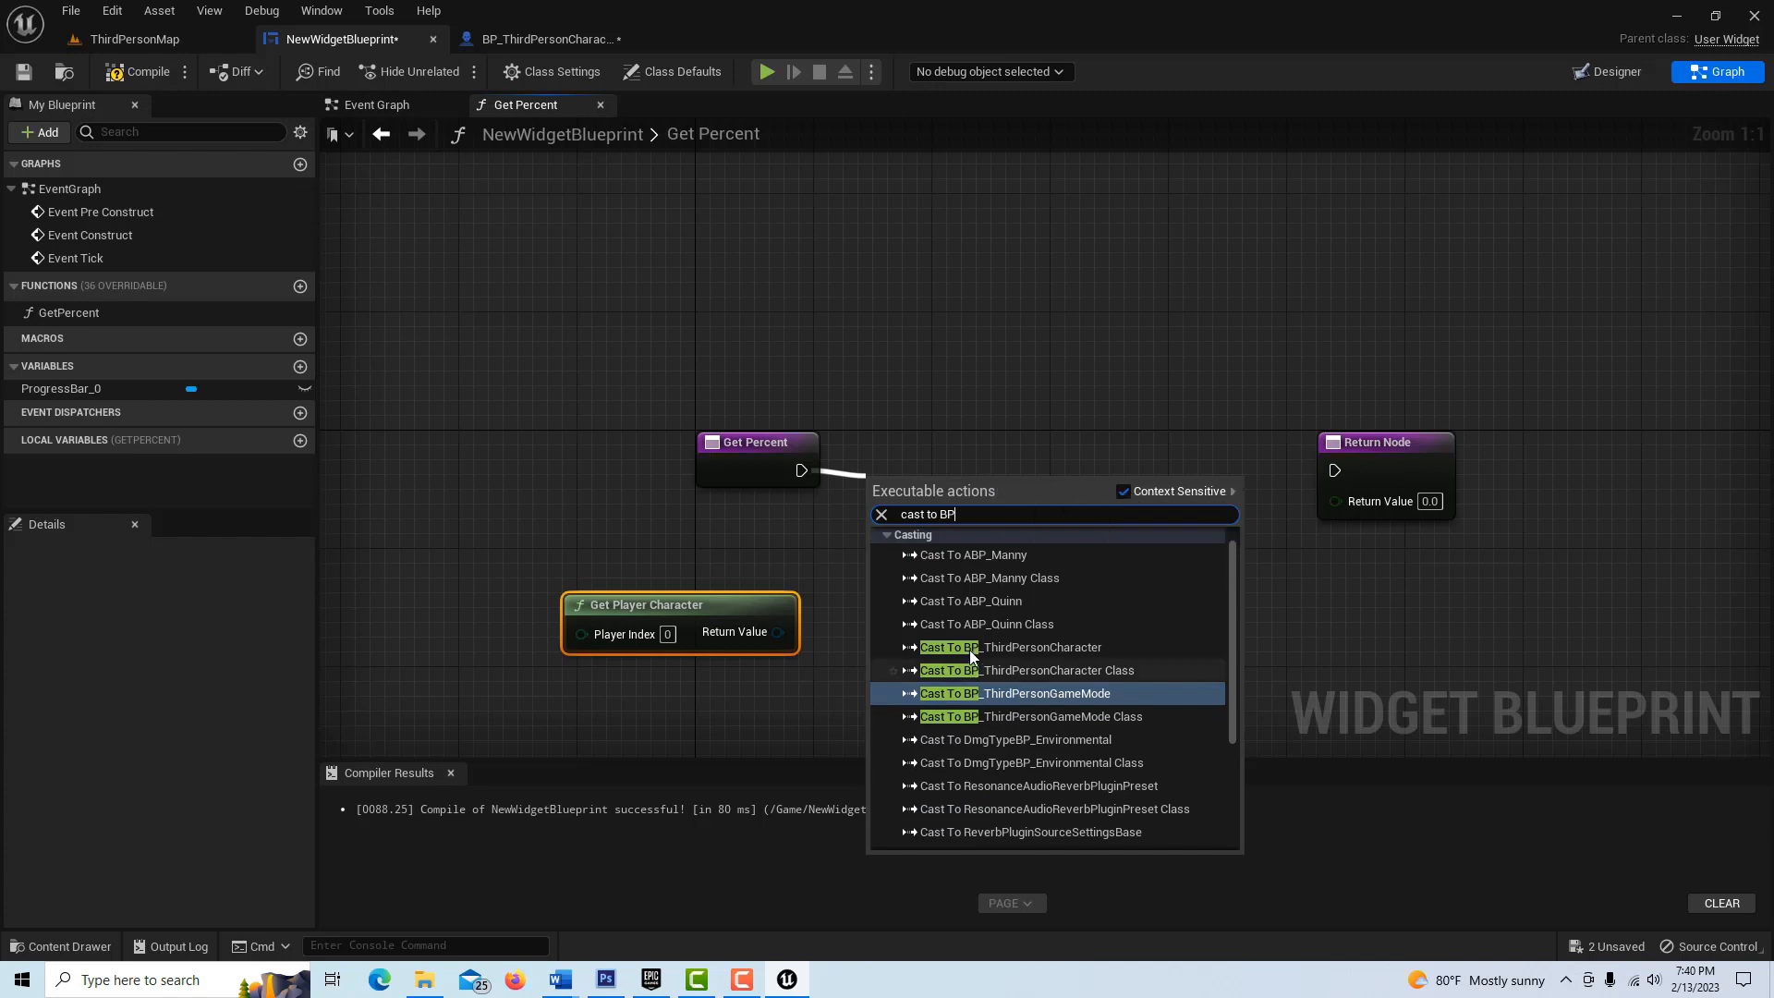
left_click(1008, 646)
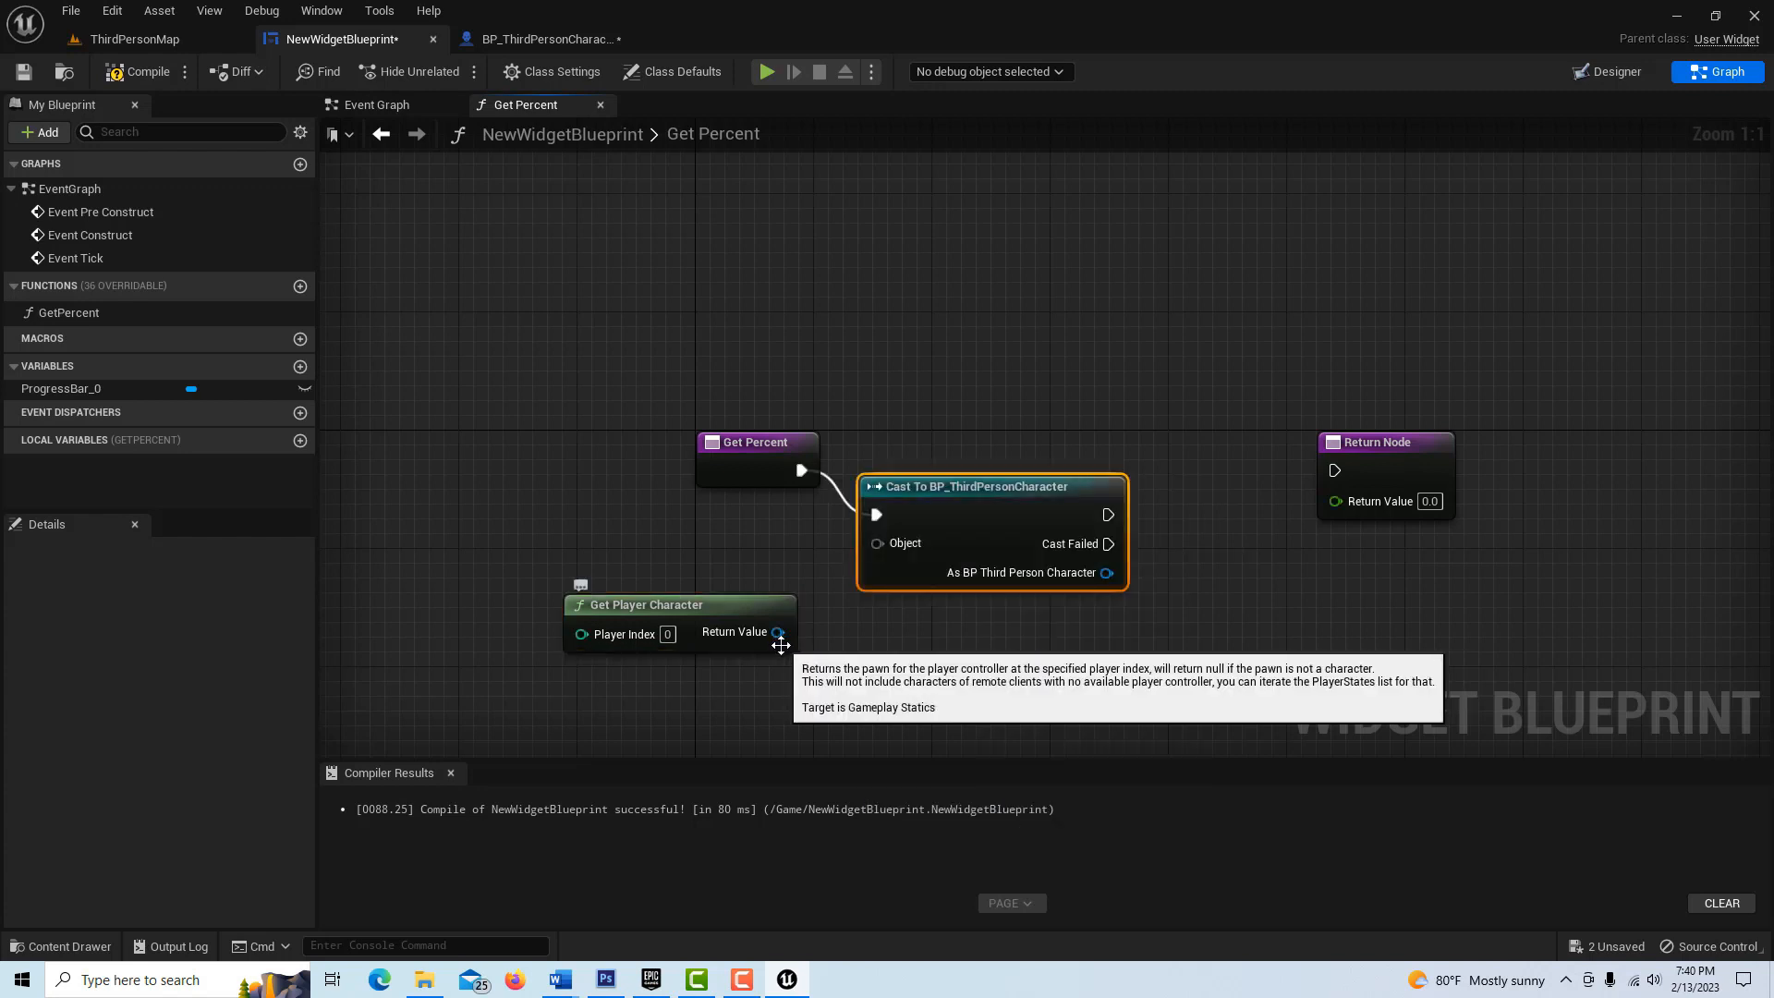
left_click_drag(777, 631, 877, 542)
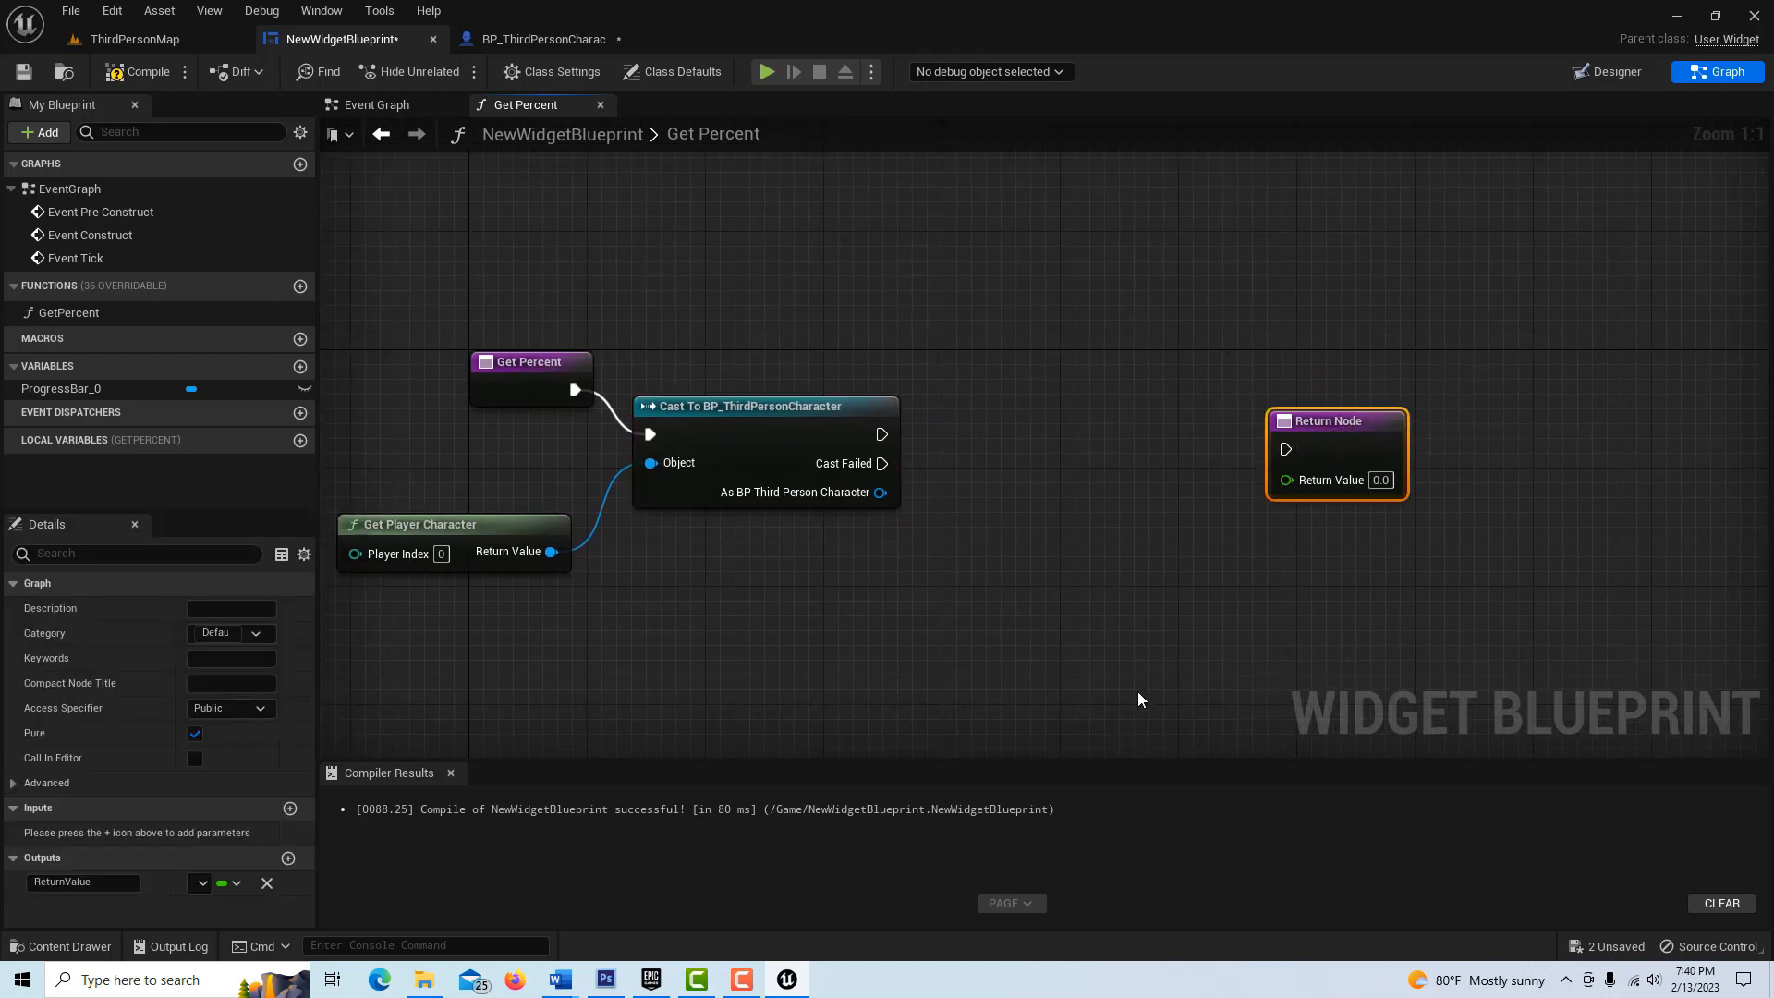
mouse_move(881, 434)
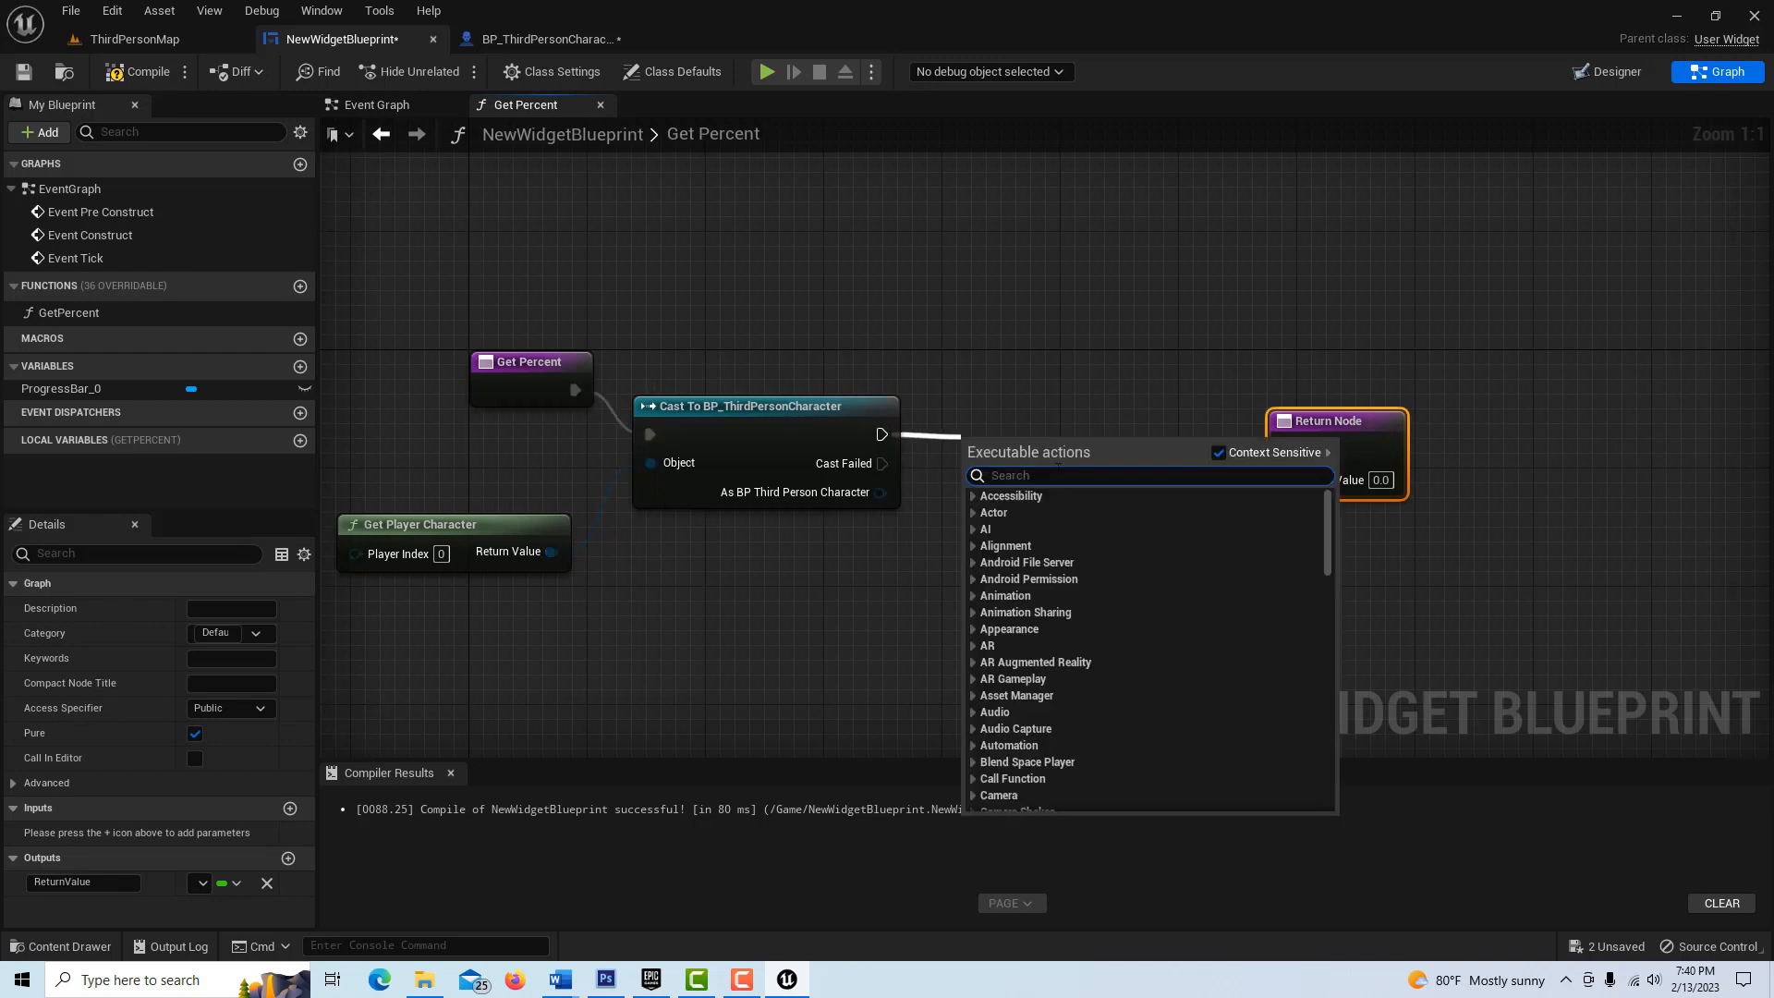
- Print the cast character's Health and return it as the Percent value
type("print")
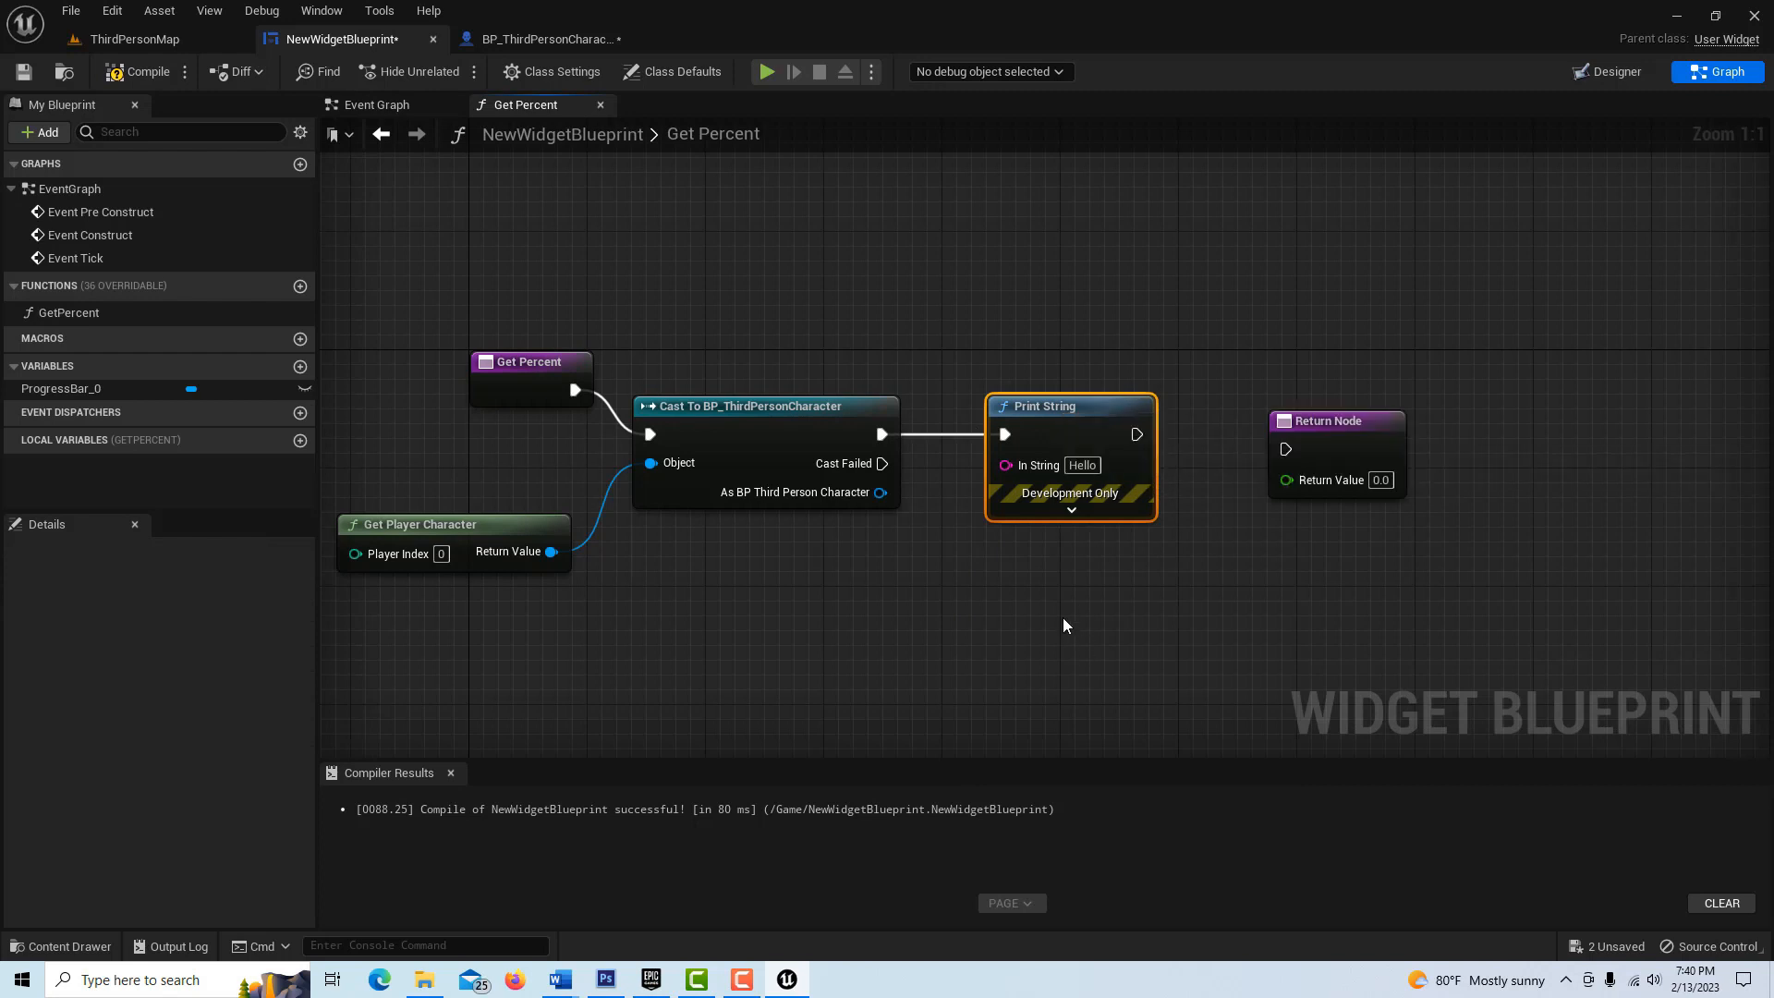
mouse_move(936, 478)
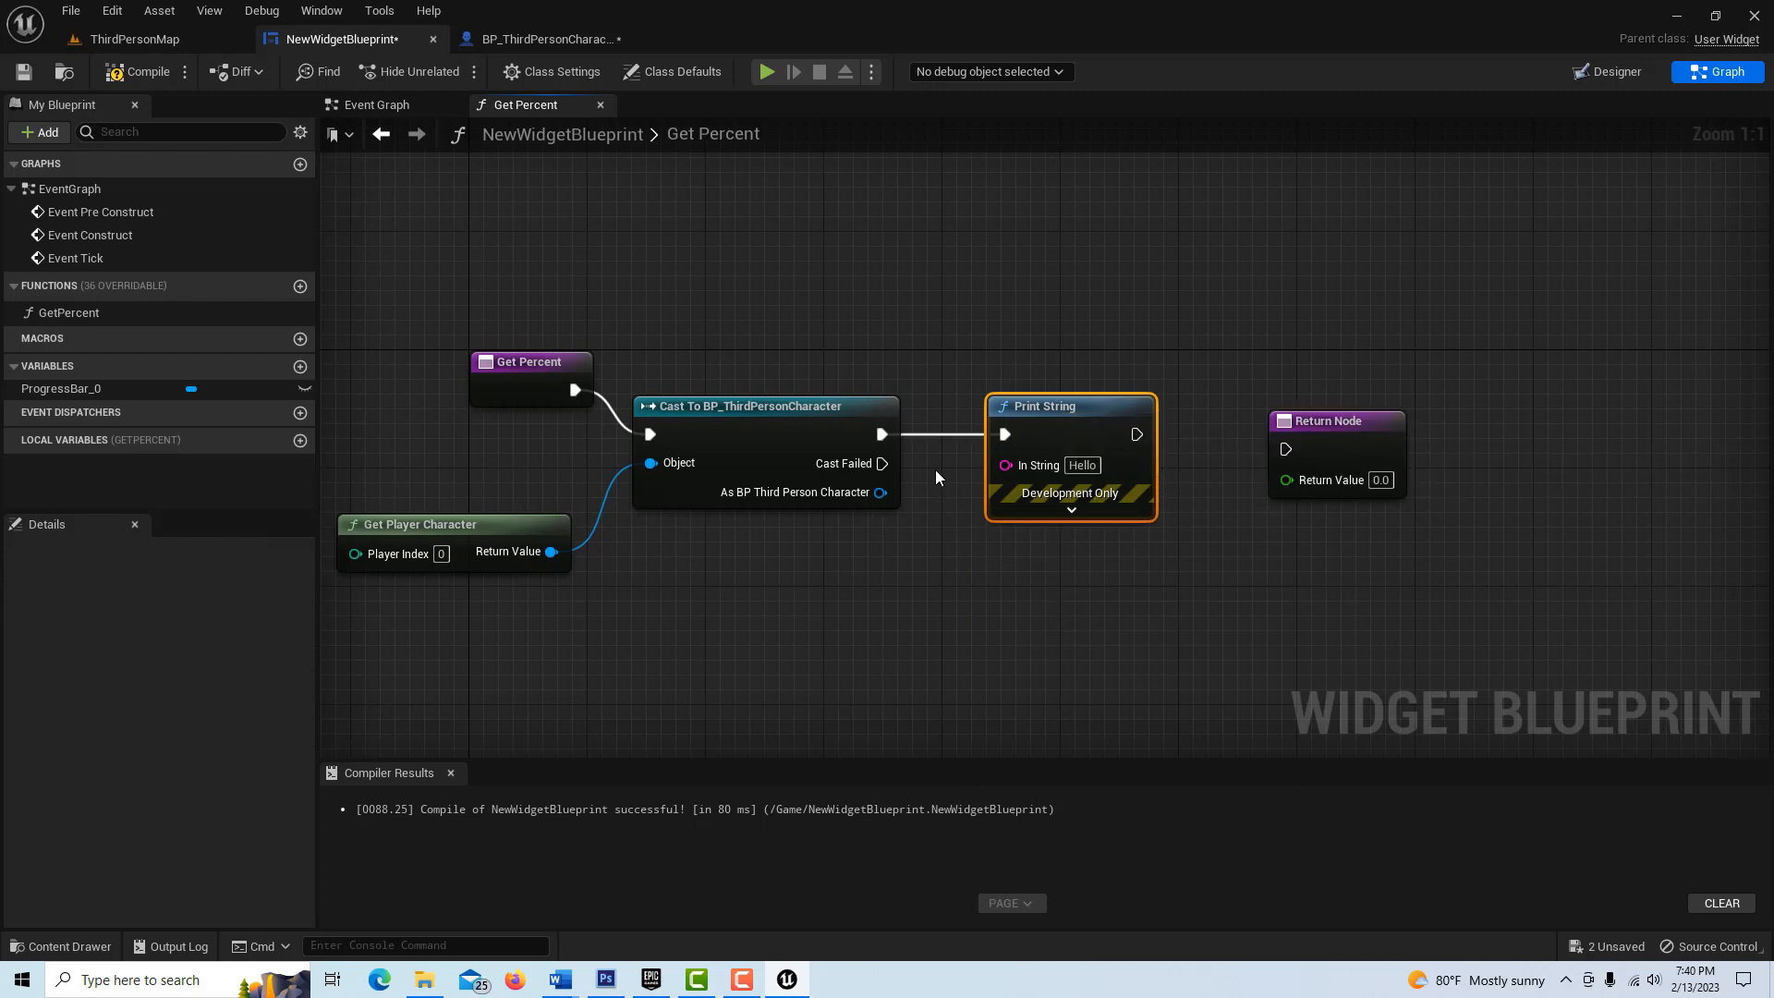
left_click_drag(878, 490, 906, 595)
type("get hea")
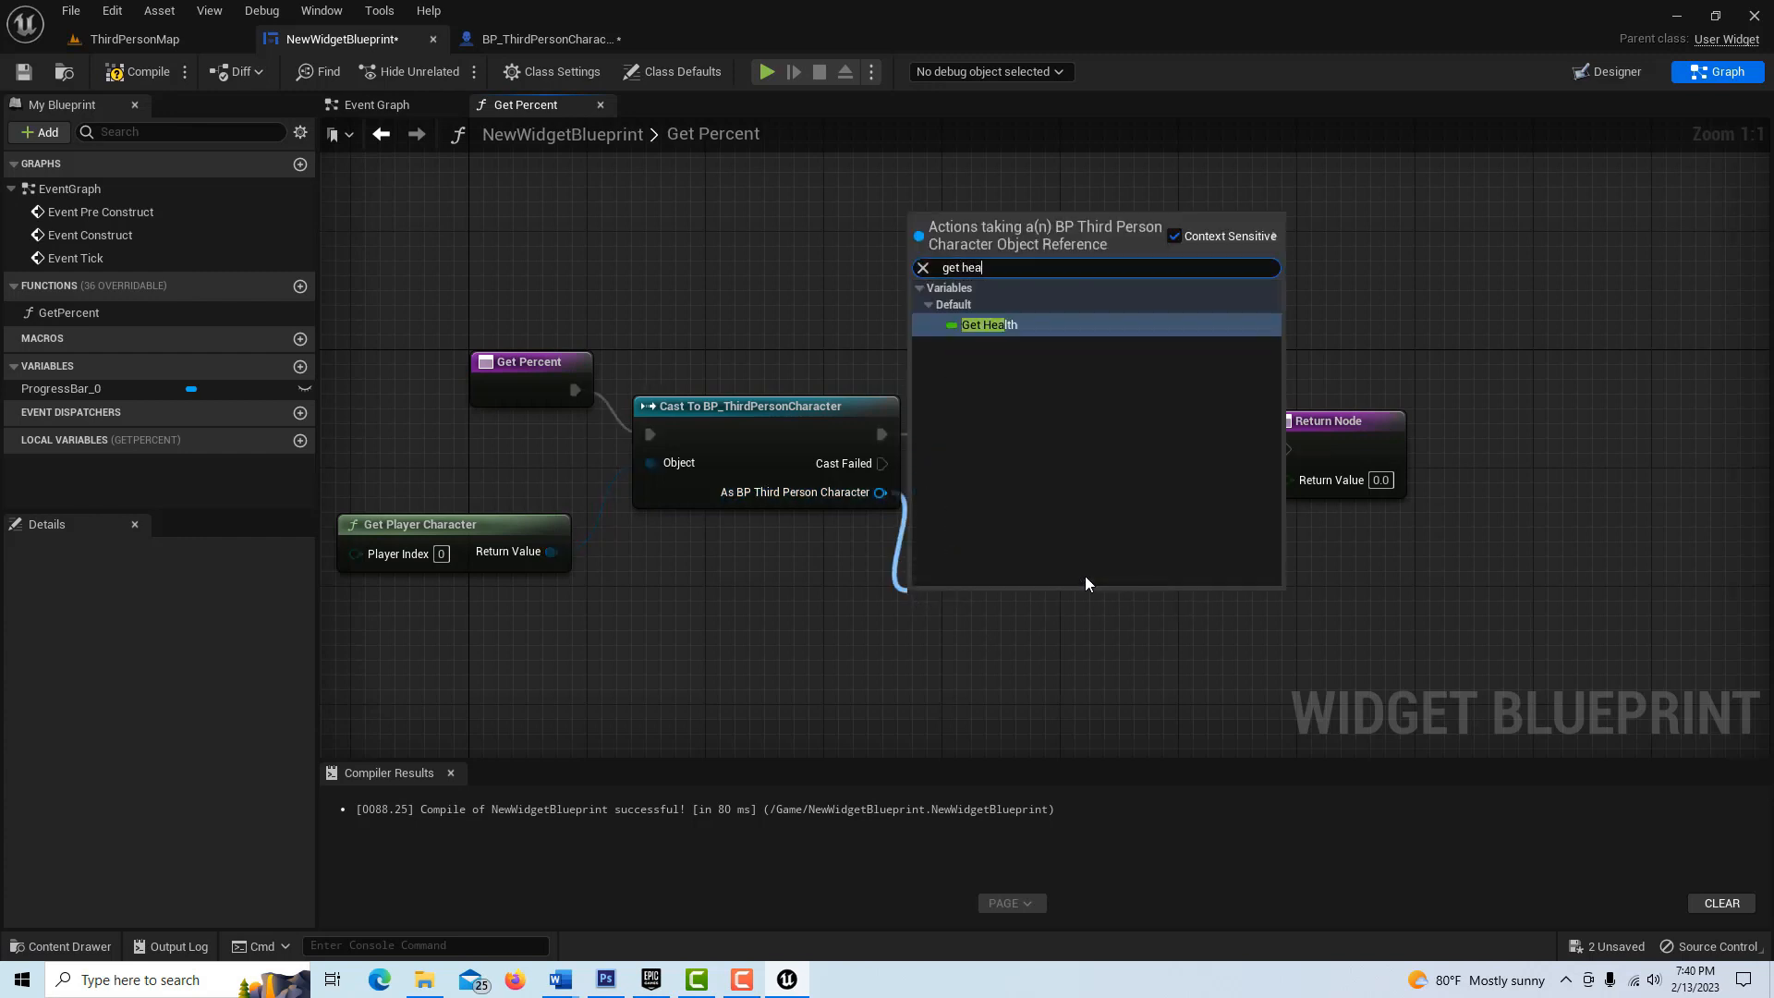
left_click(989, 324)
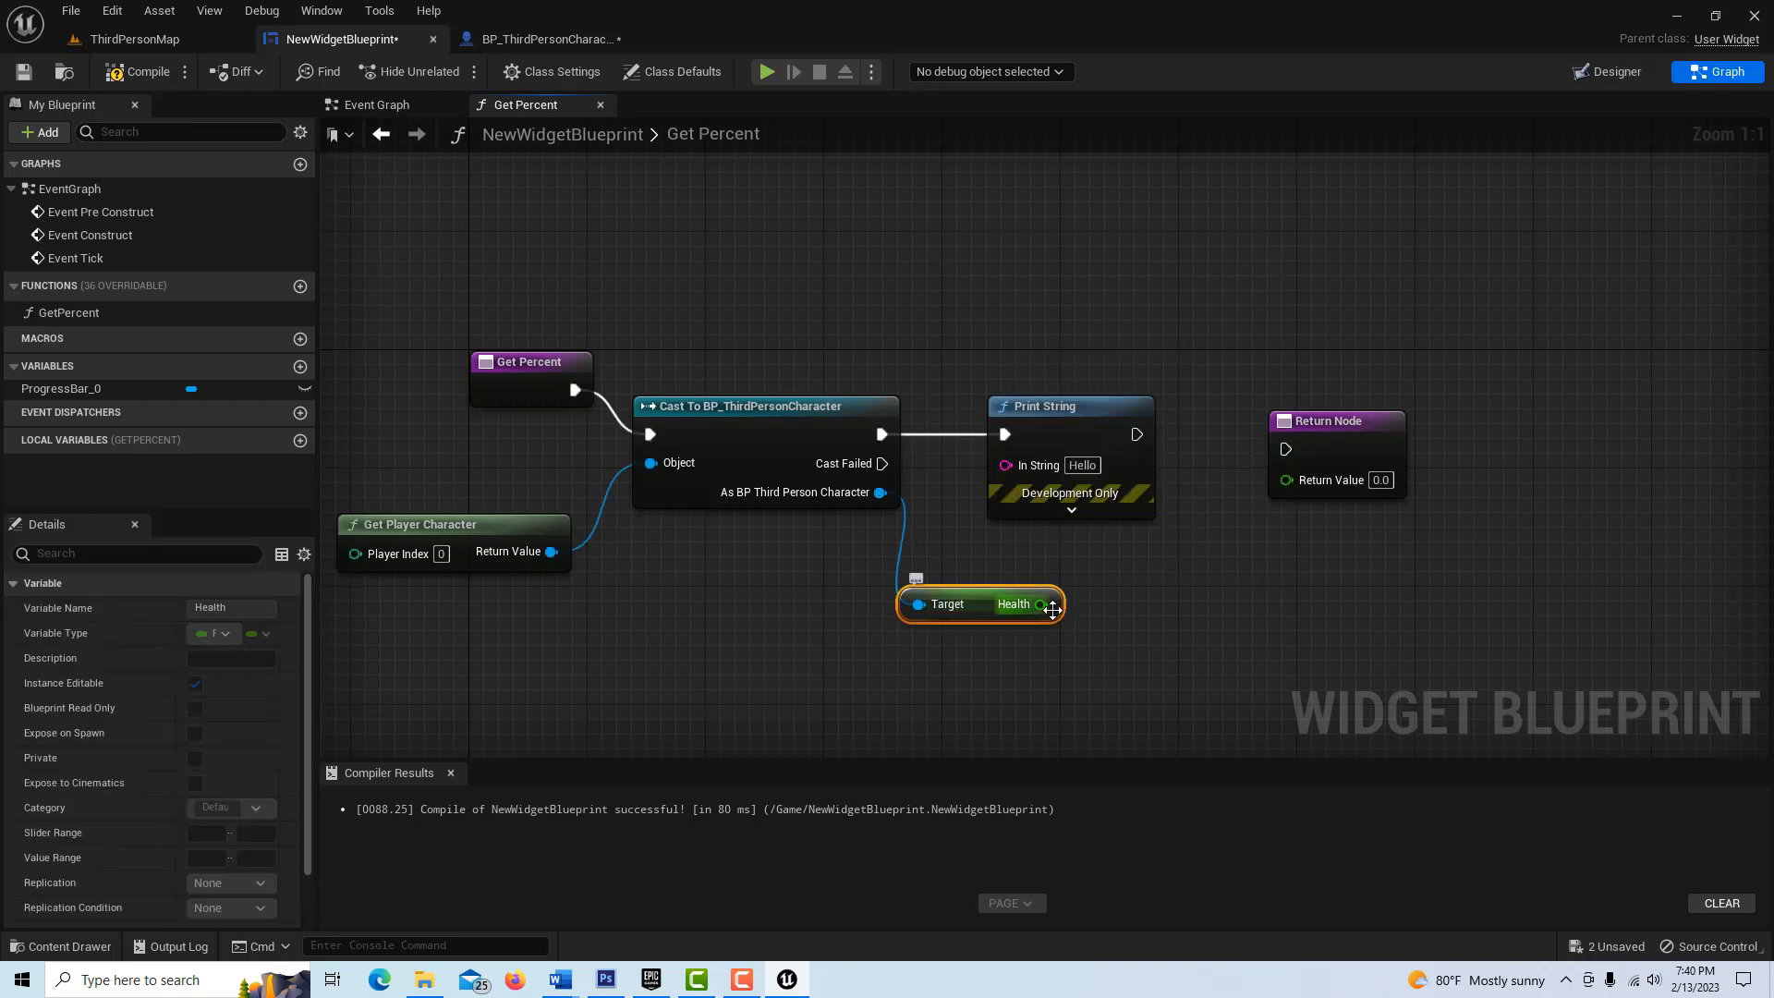
left_click_drag(1042, 603, 1007, 465)
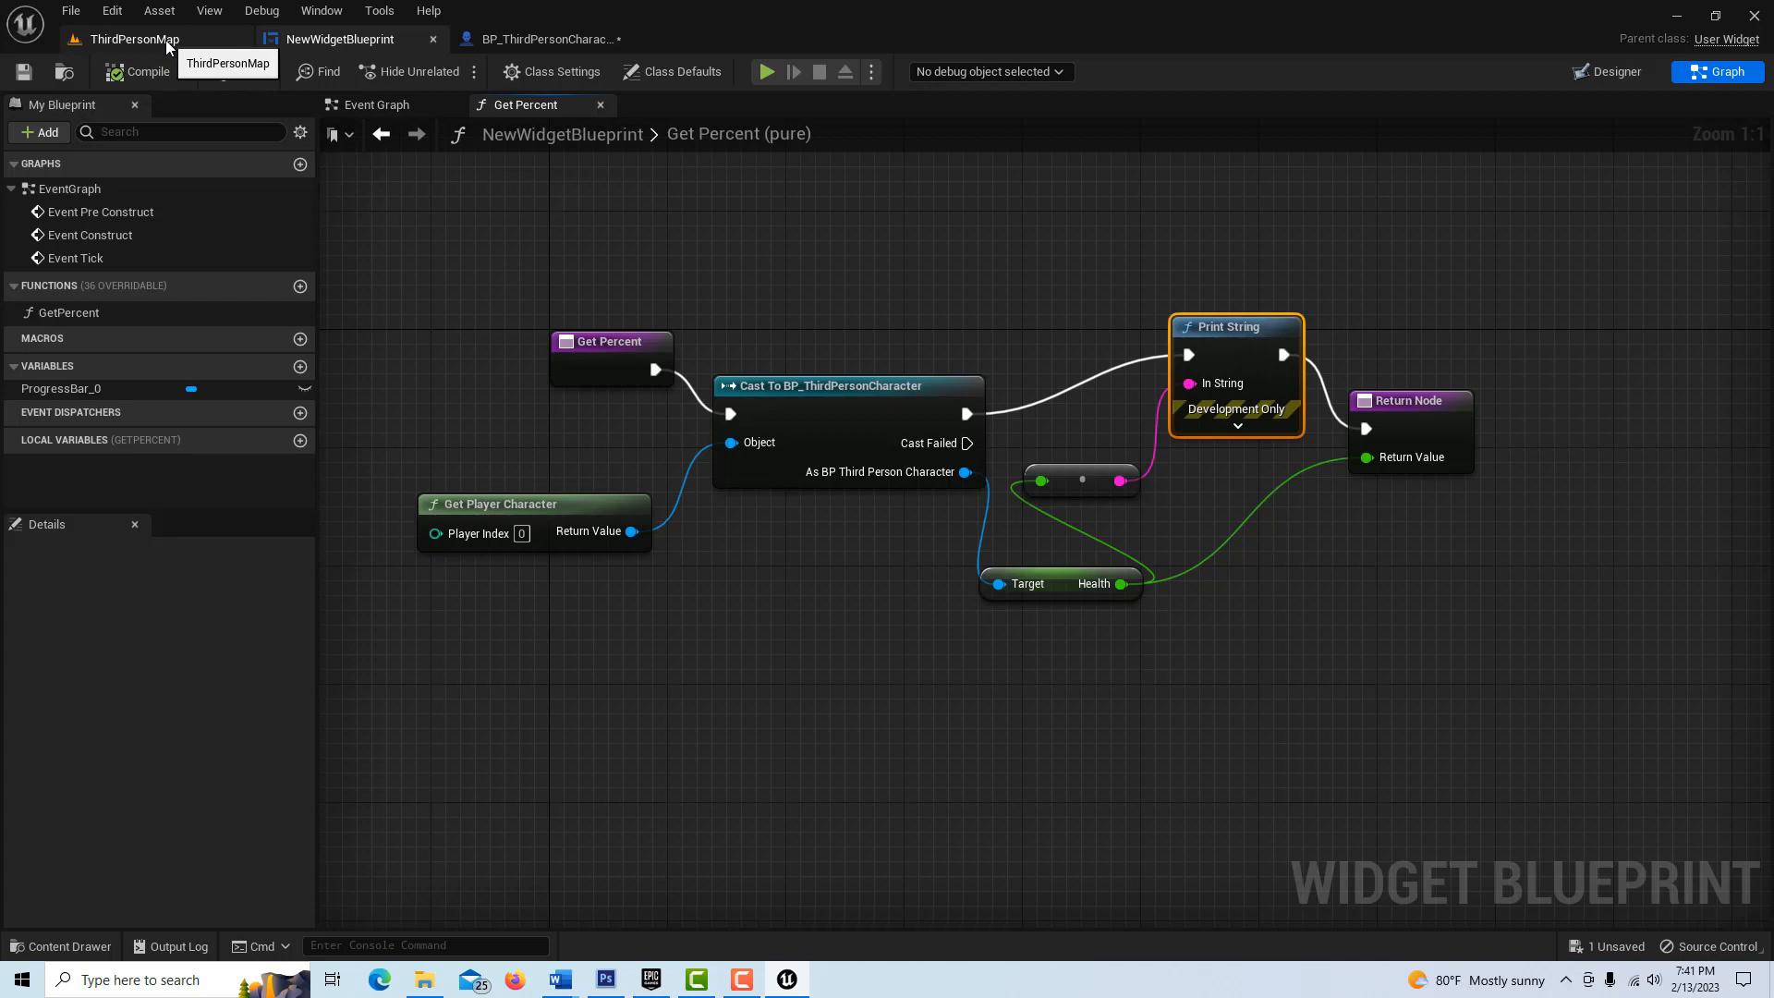
- Add a Create Widget node of class NewWidgetBlueprint to the character's Event Graph
left_click(132, 38)
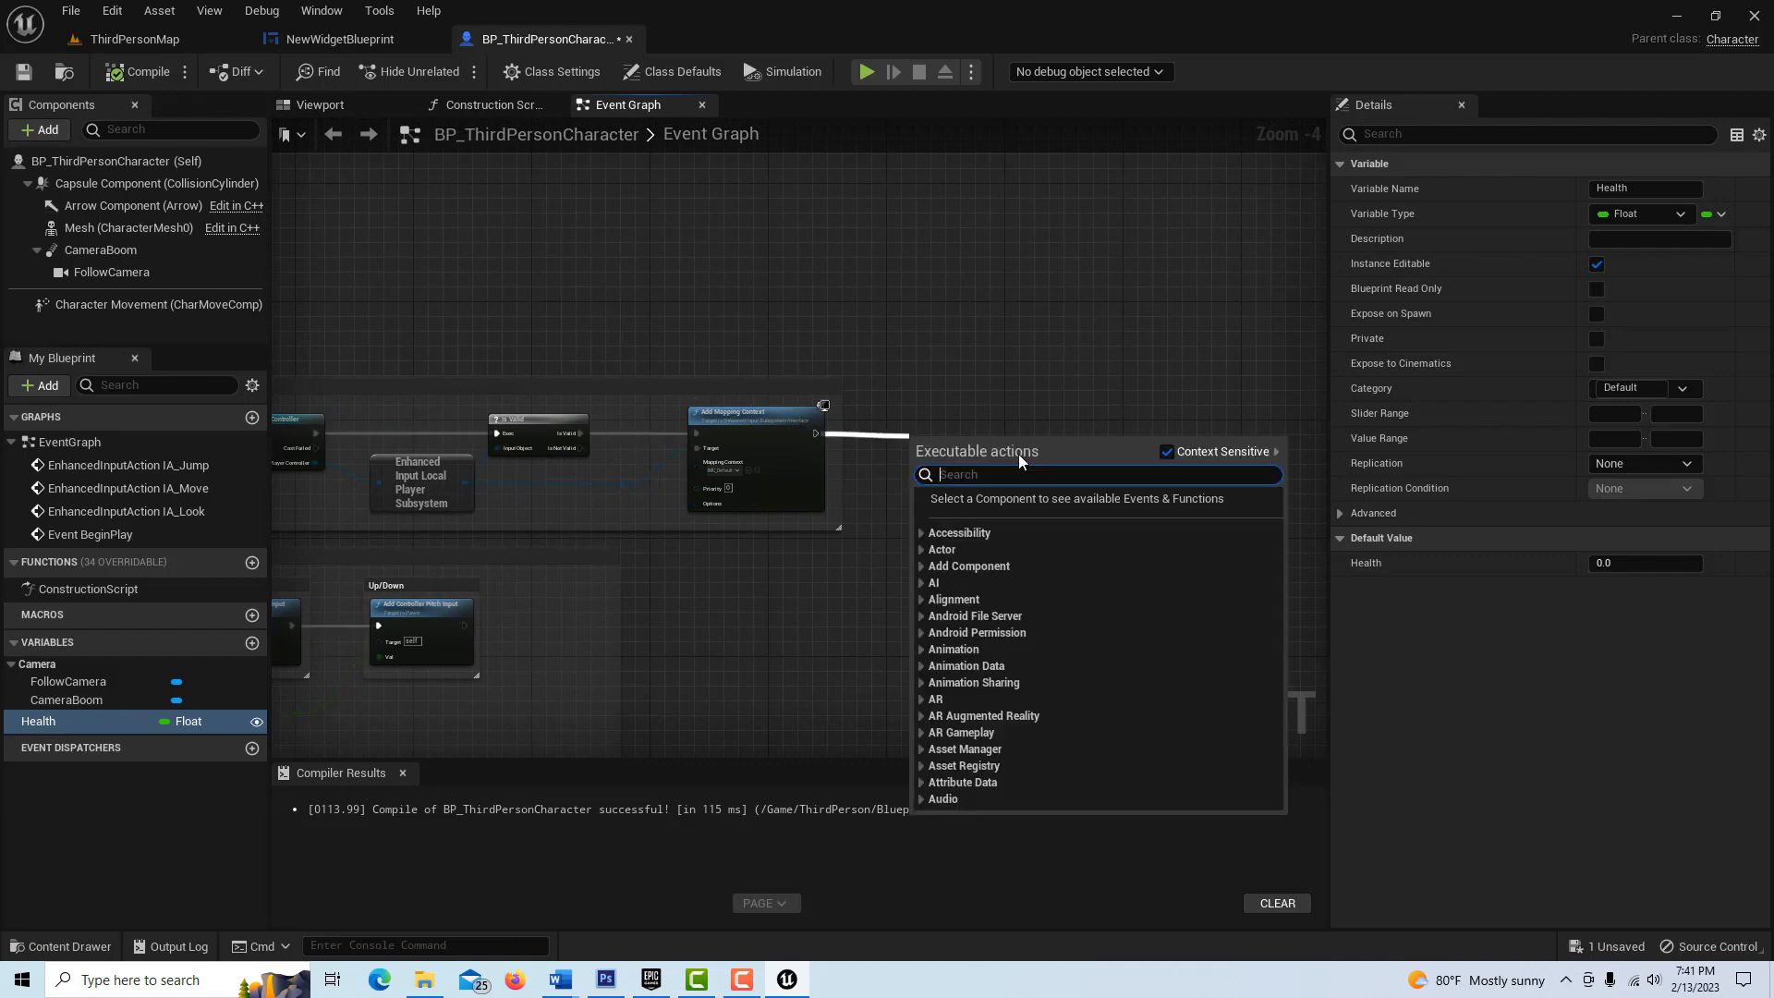
type("create w")
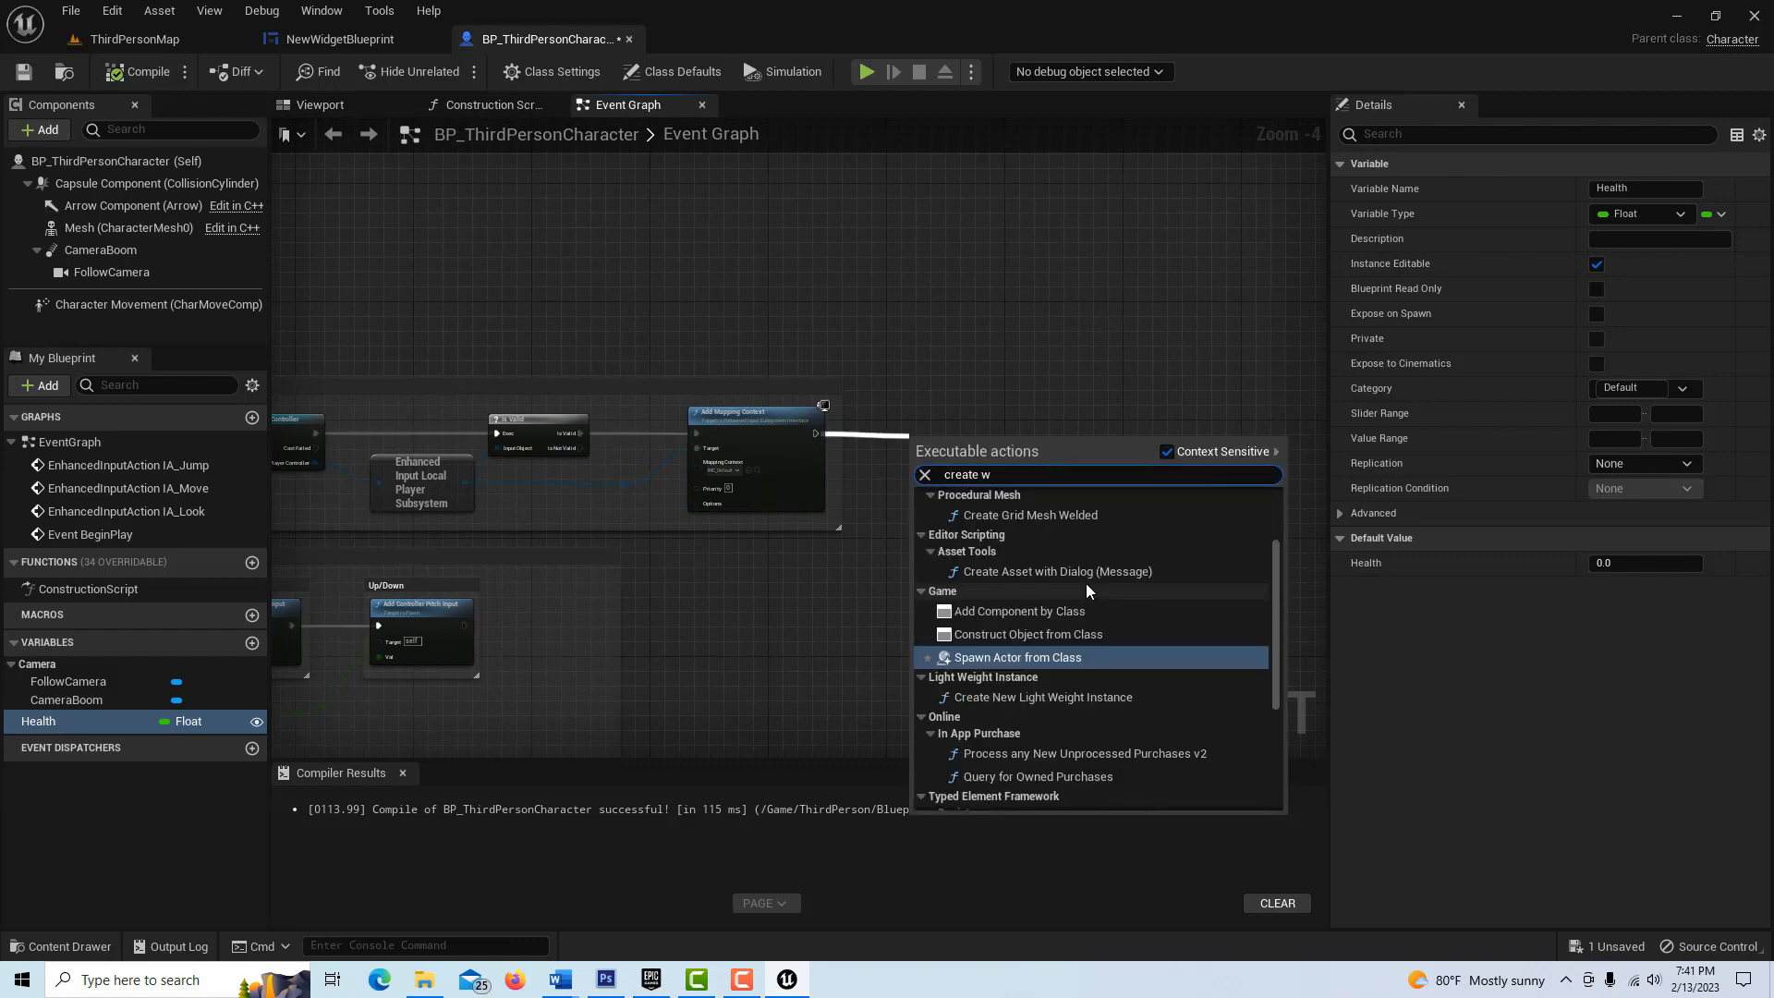
type("i")
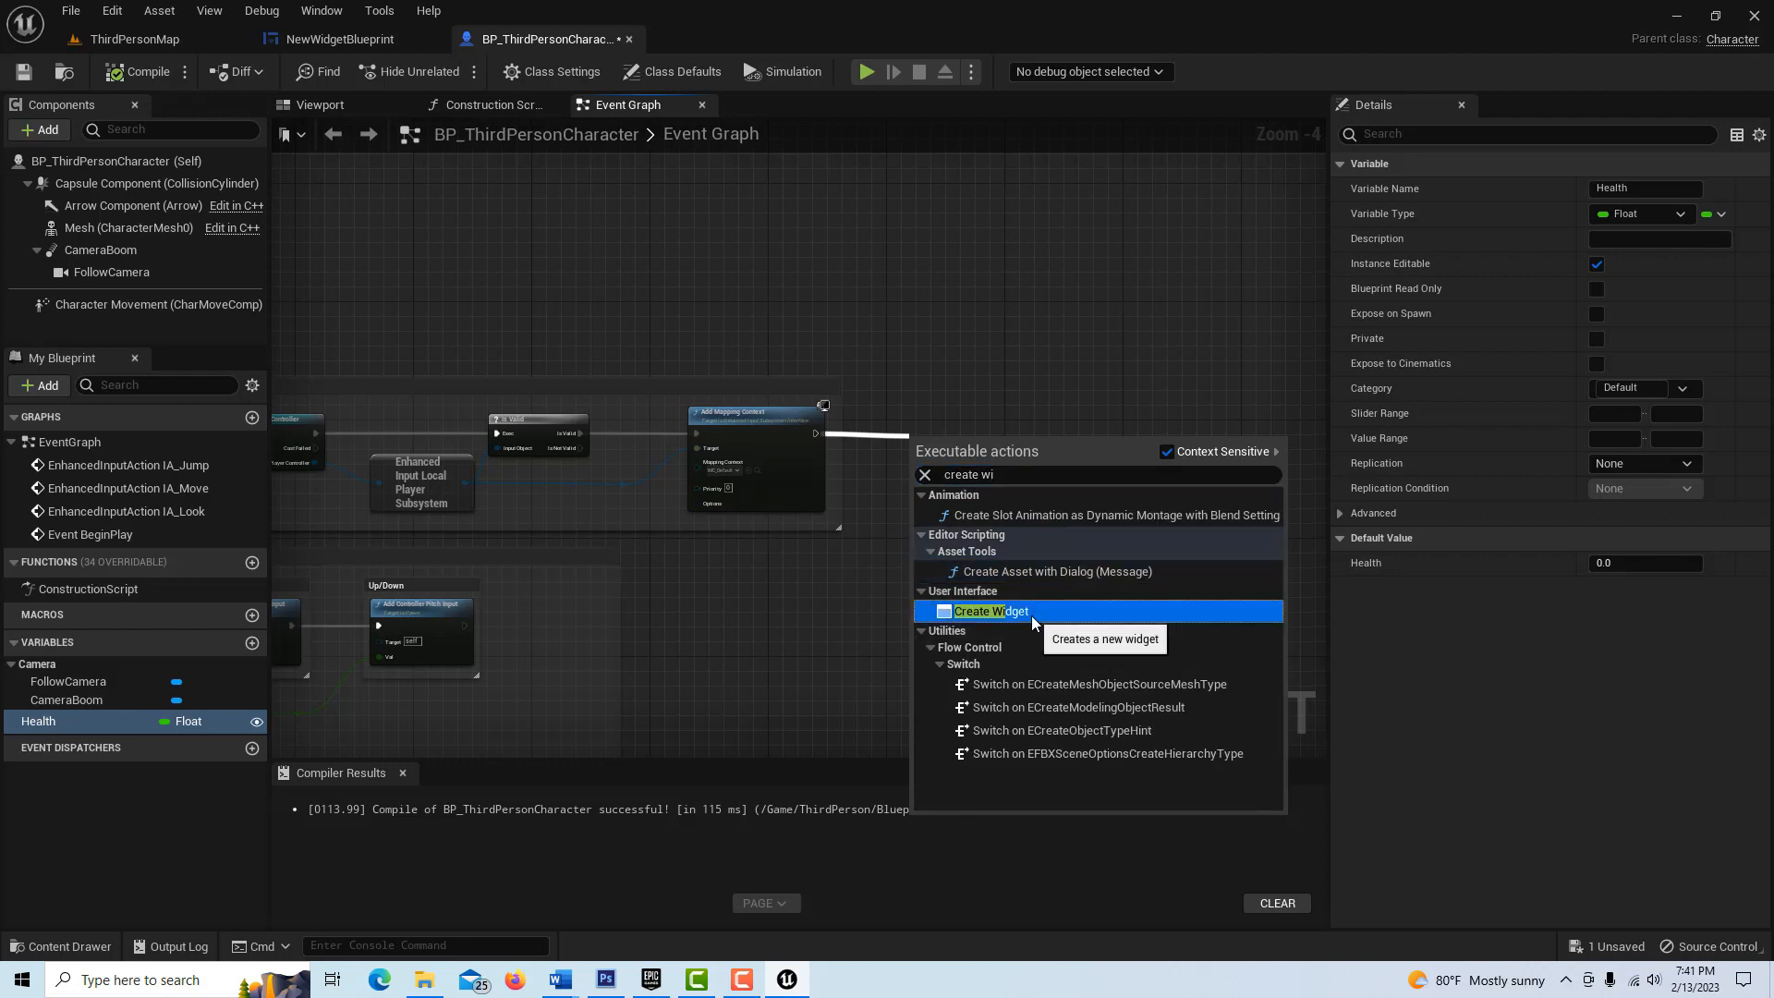
left_click(989, 611)
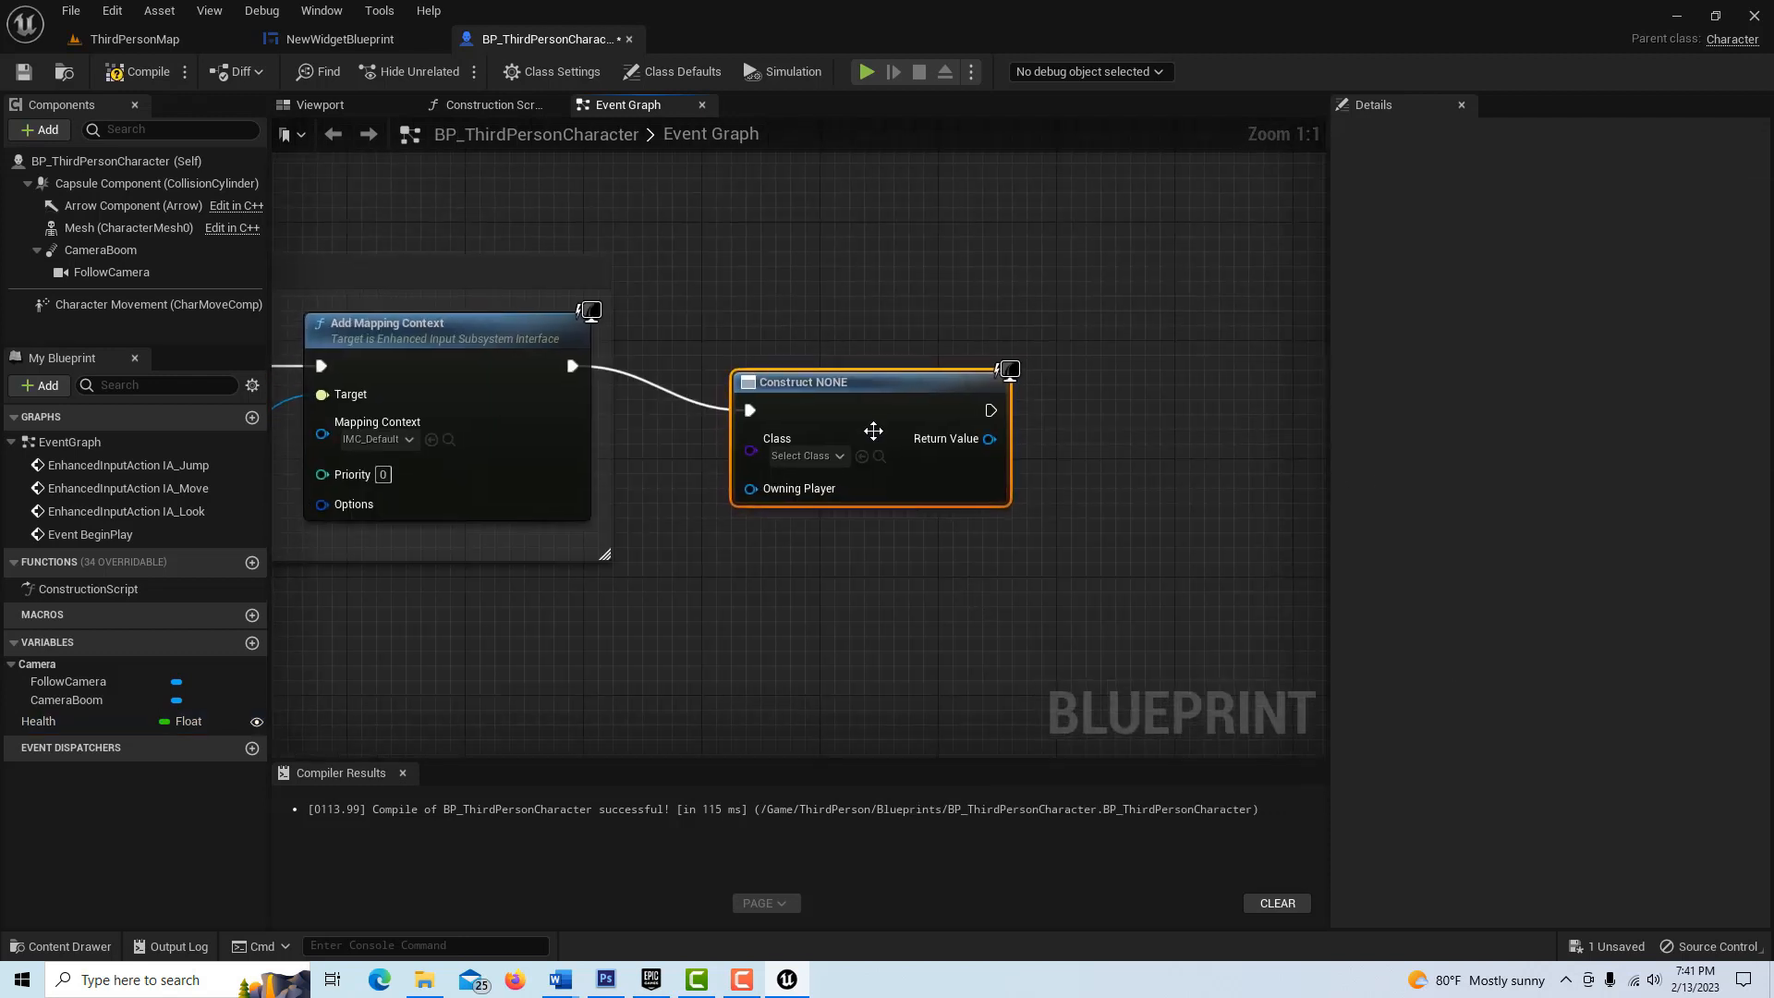
left_click(803, 454)
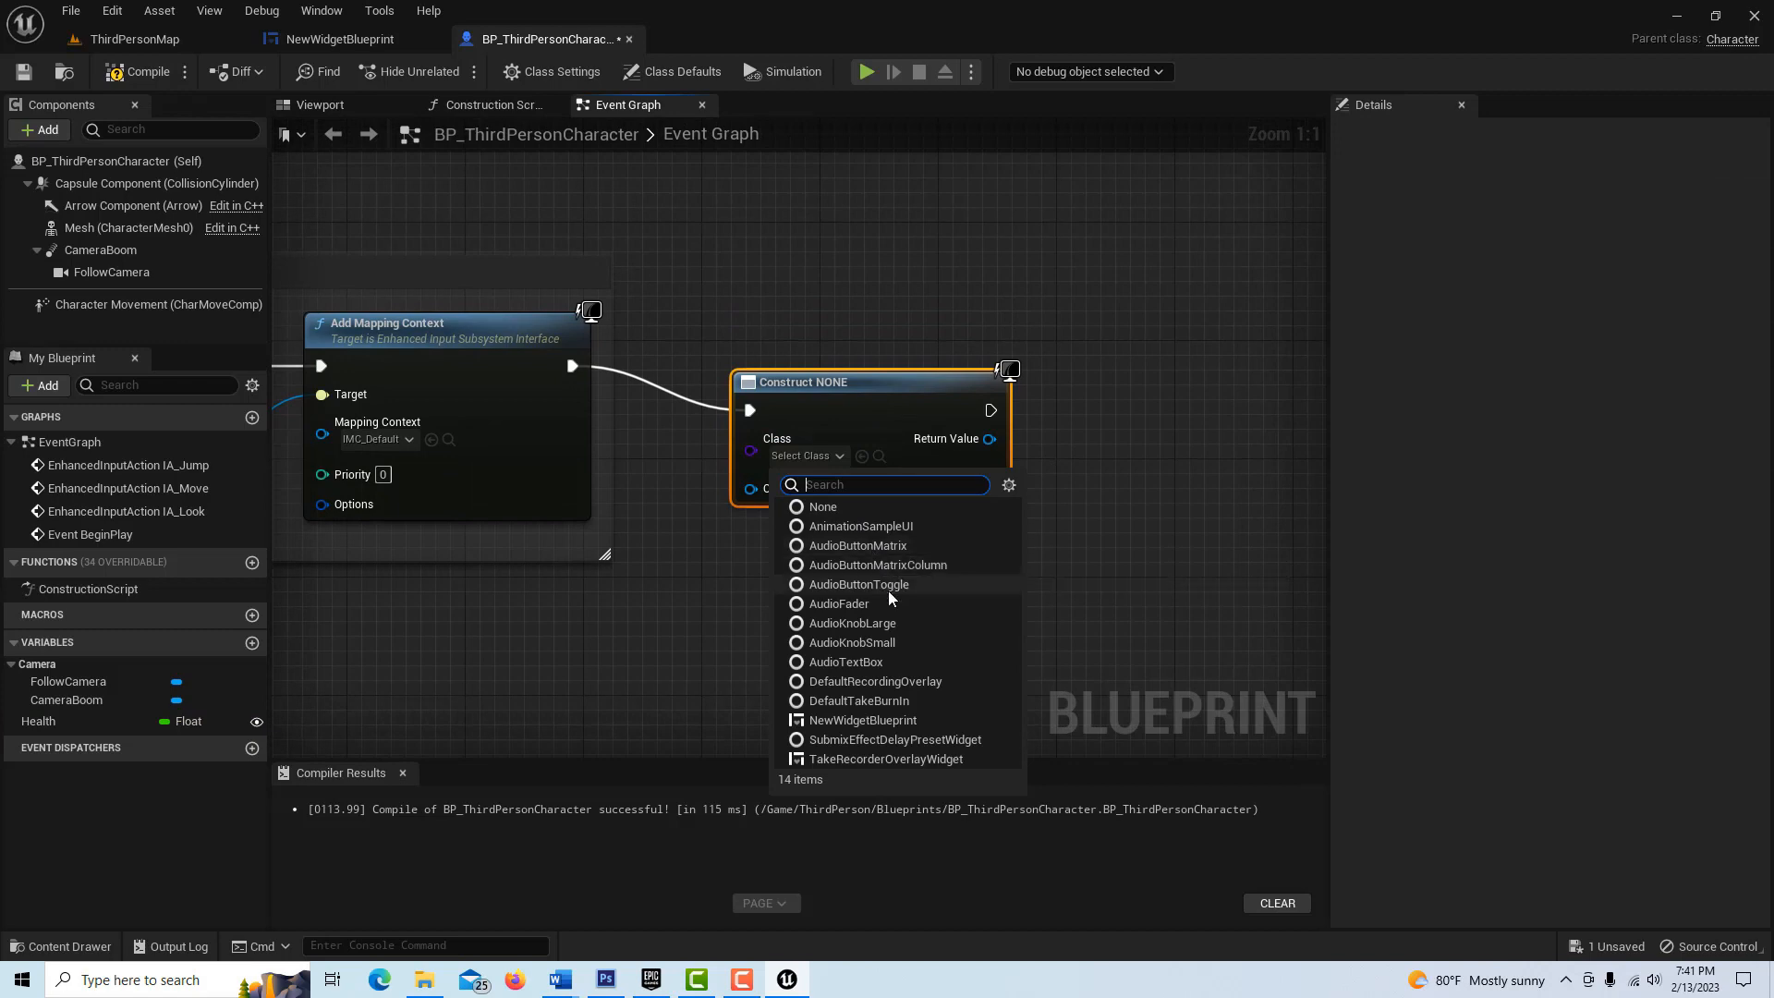
left_click(863, 720)
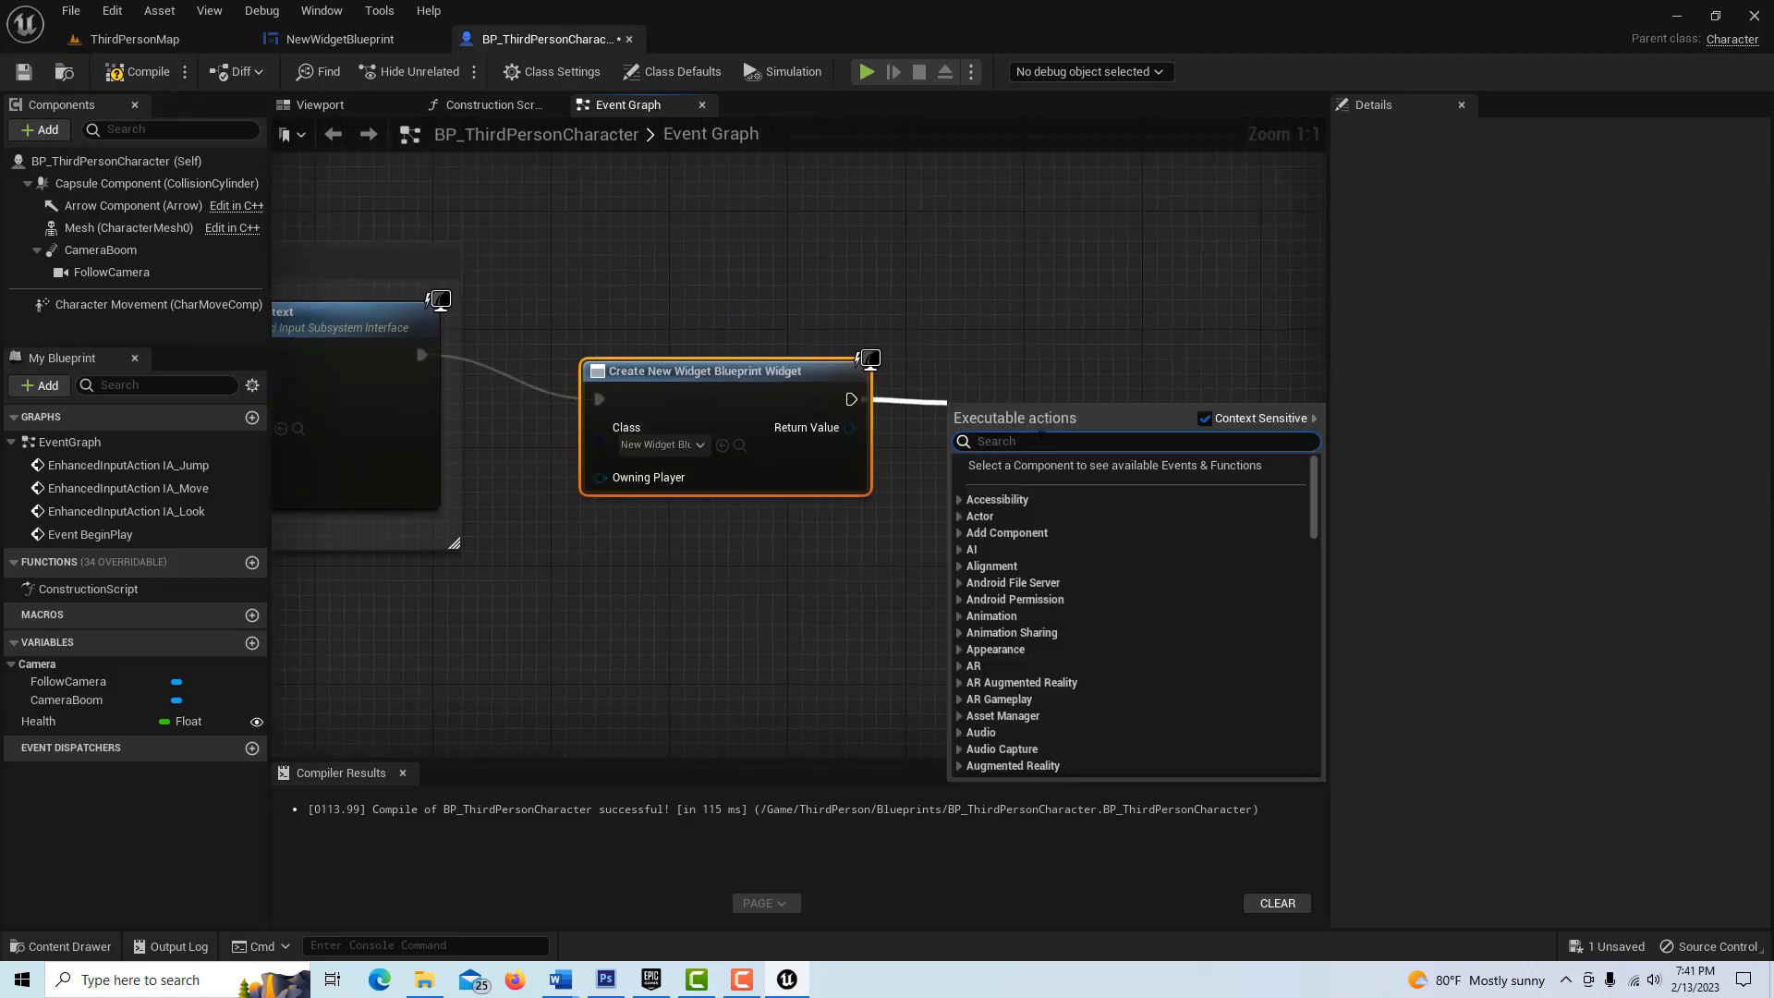
- Add the created widget to the viewport via Add to Viewport
type("add to view")
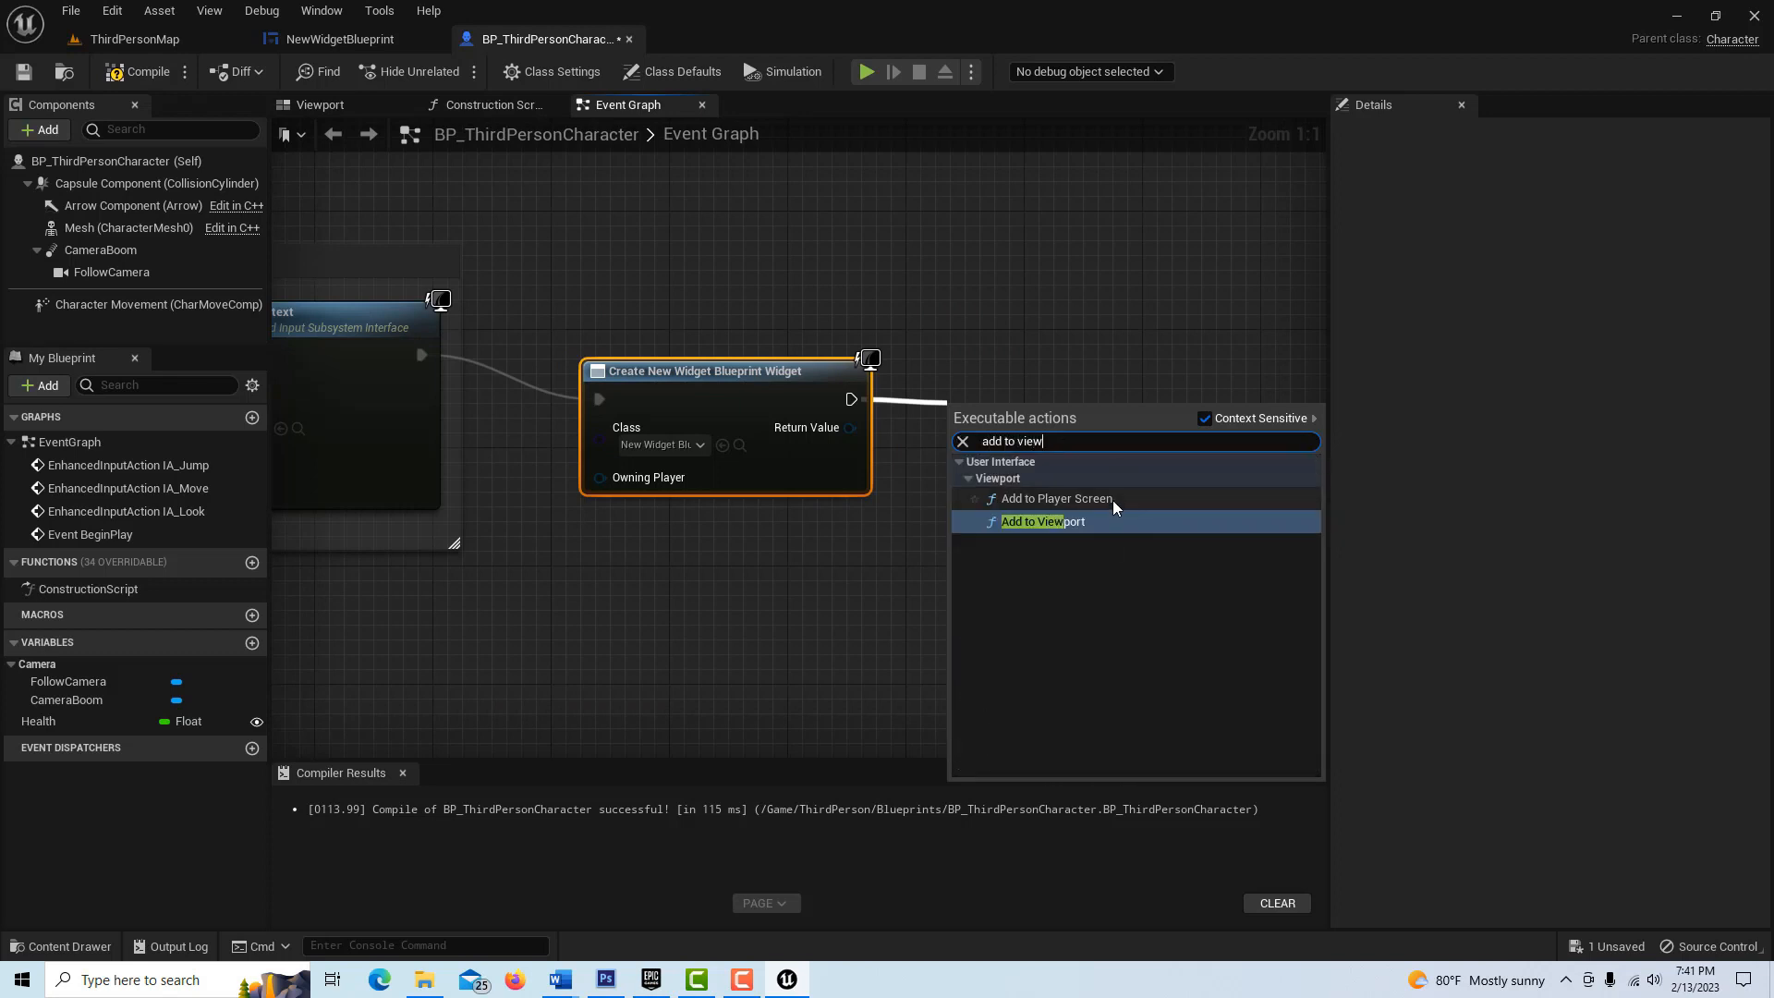
left_click(1042, 521)
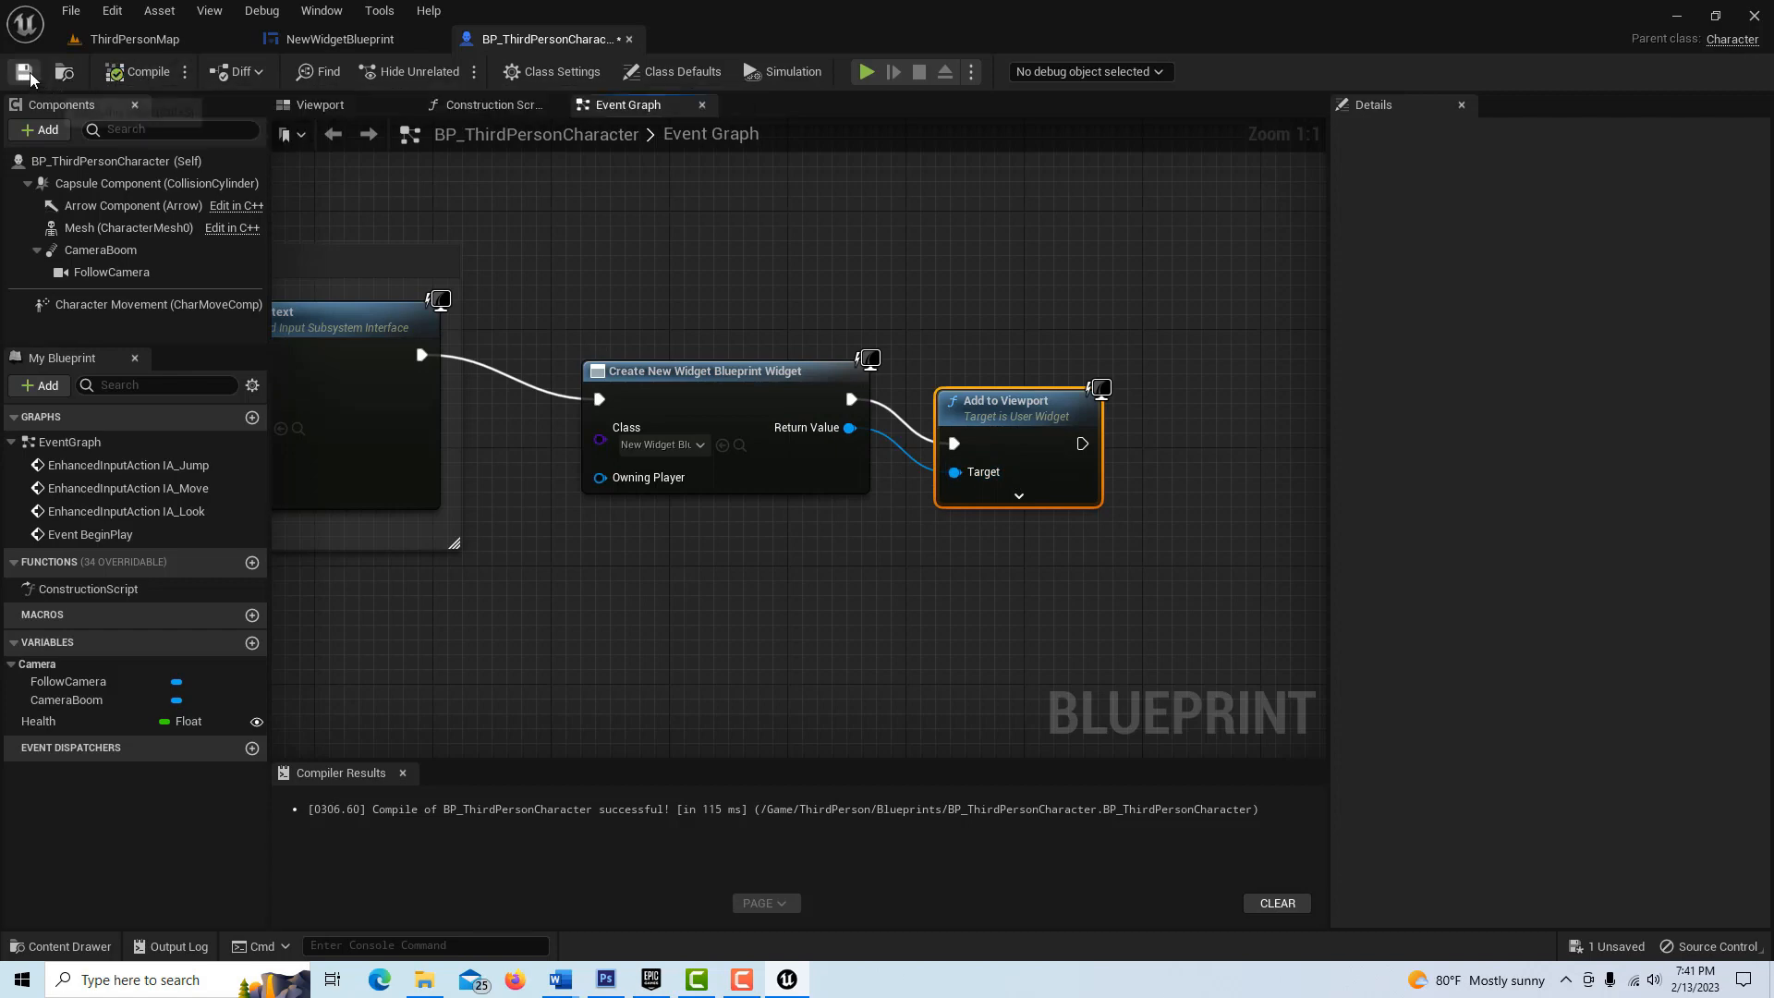
- Set Health's default value to 0.88, then recompile and save the character blueprint
left_click(133, 39)
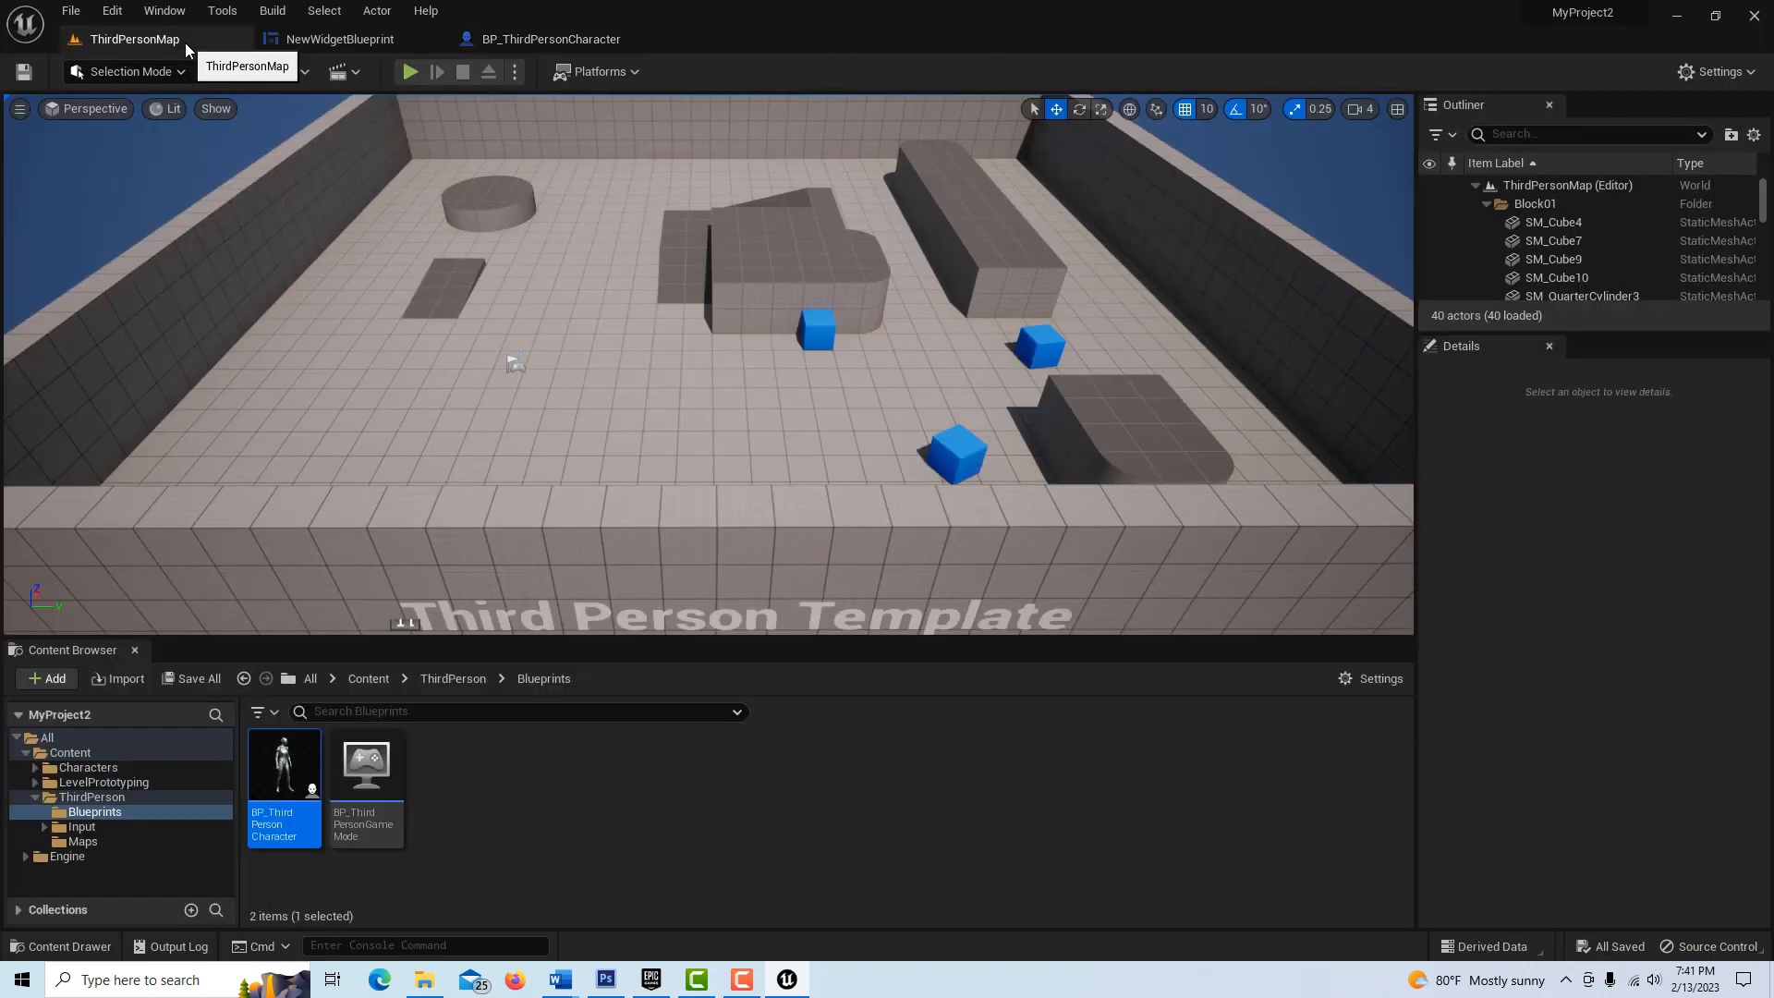
left_click(408, 71)
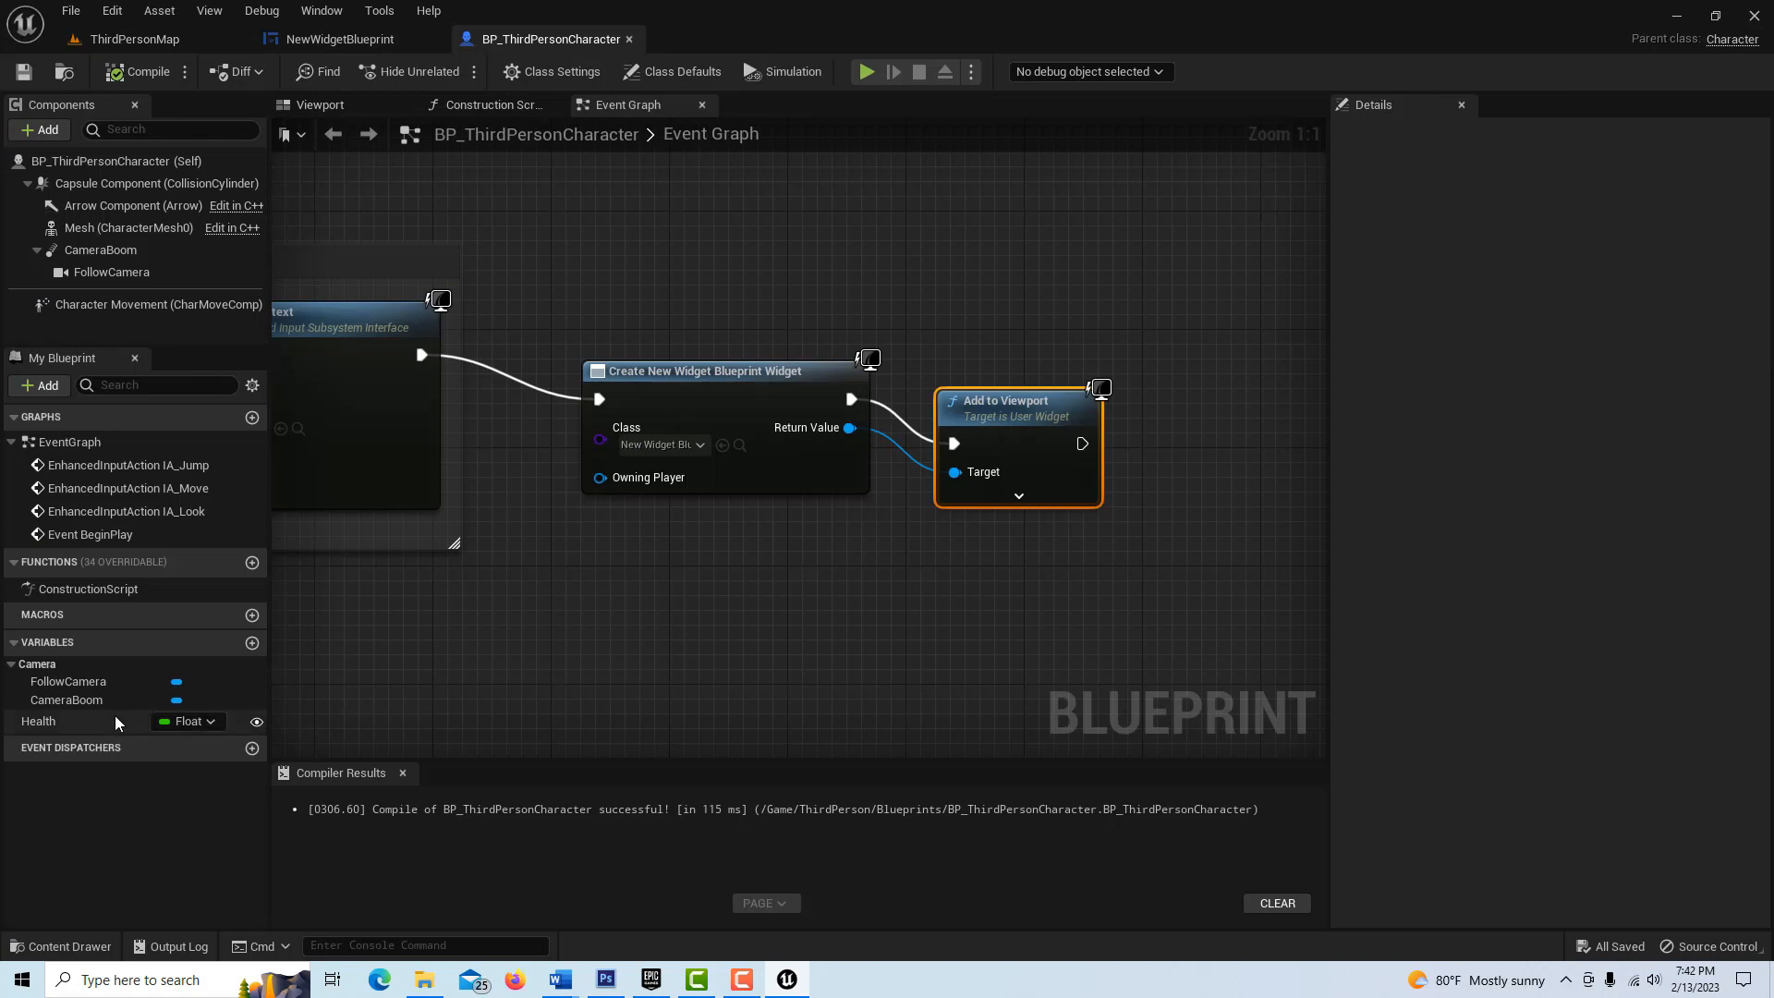
left_click(39, 721)
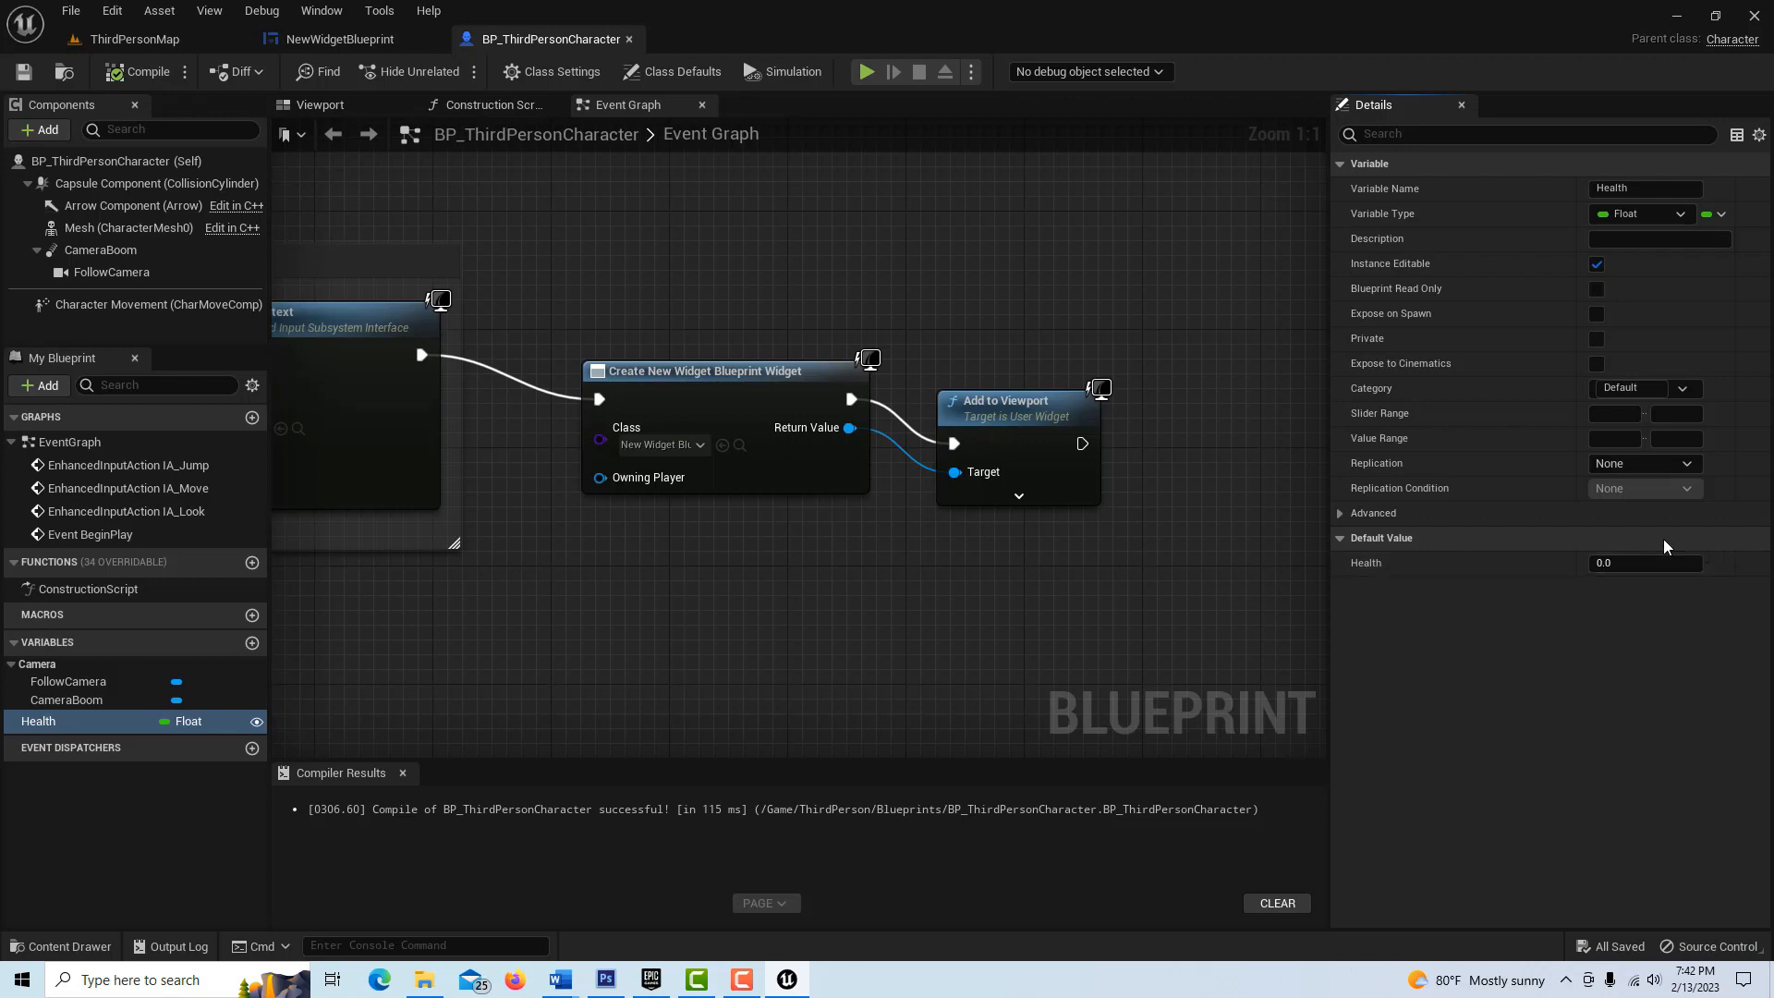
left_click(1644, 563)
type("0.88")
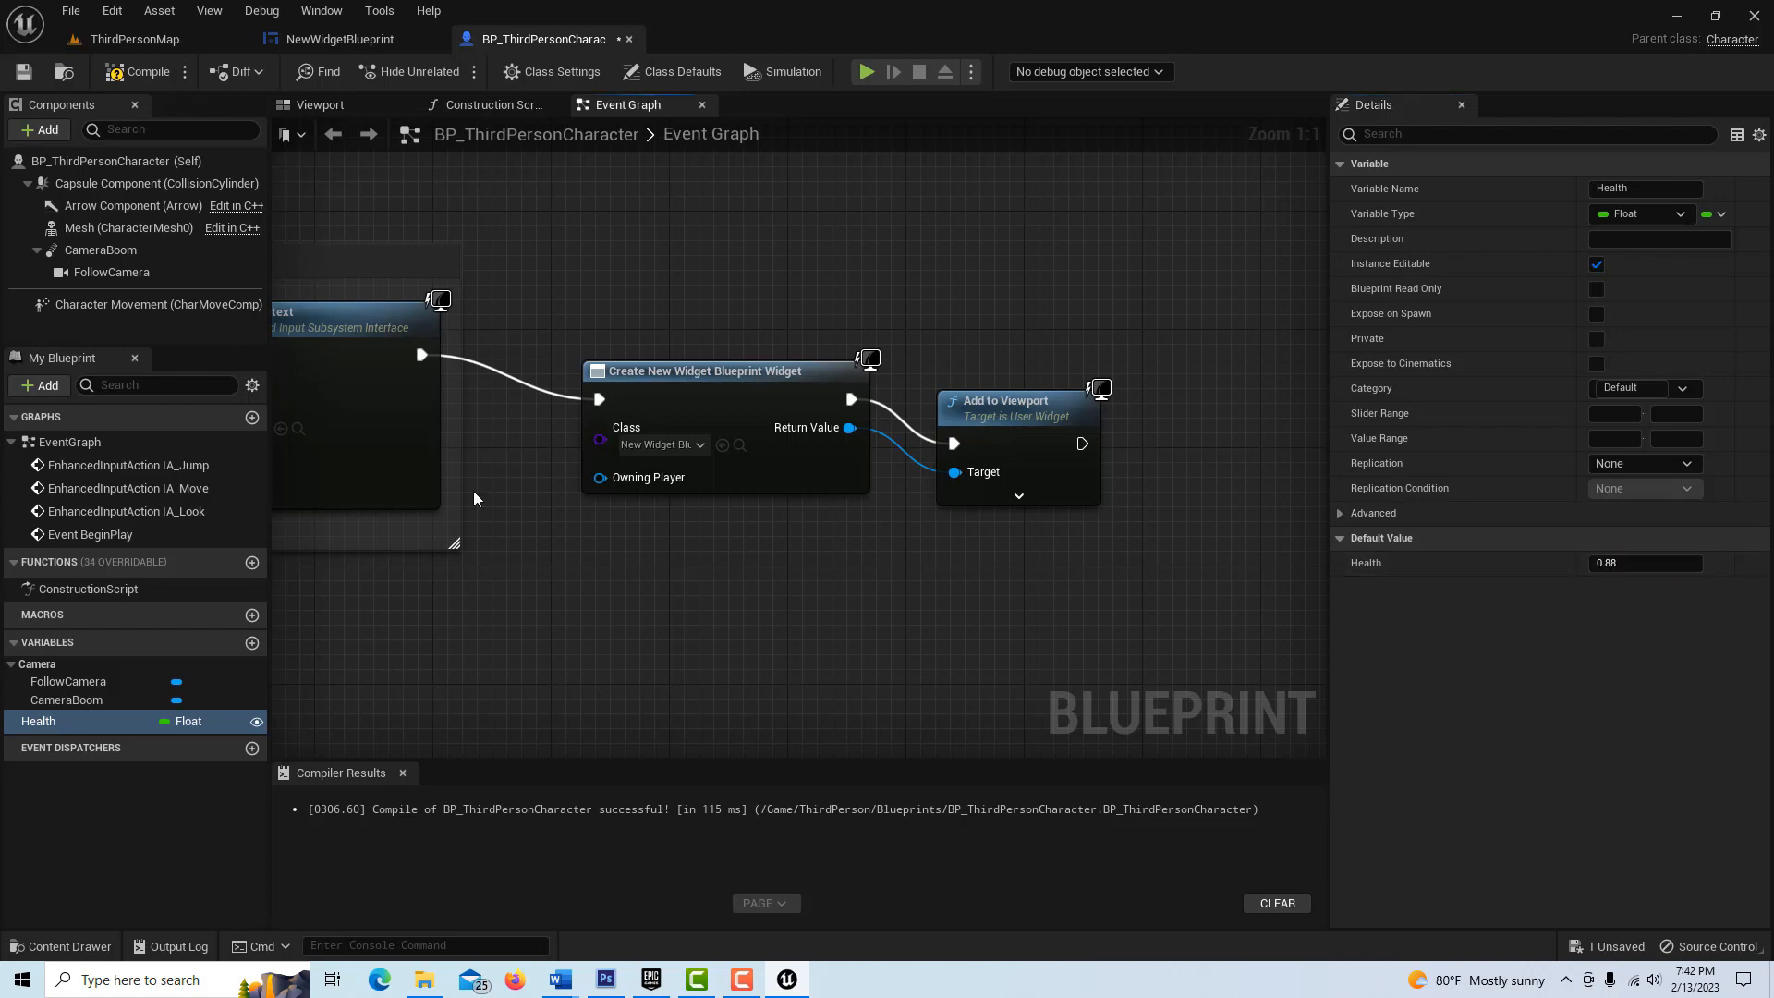
left_click(141, 71)
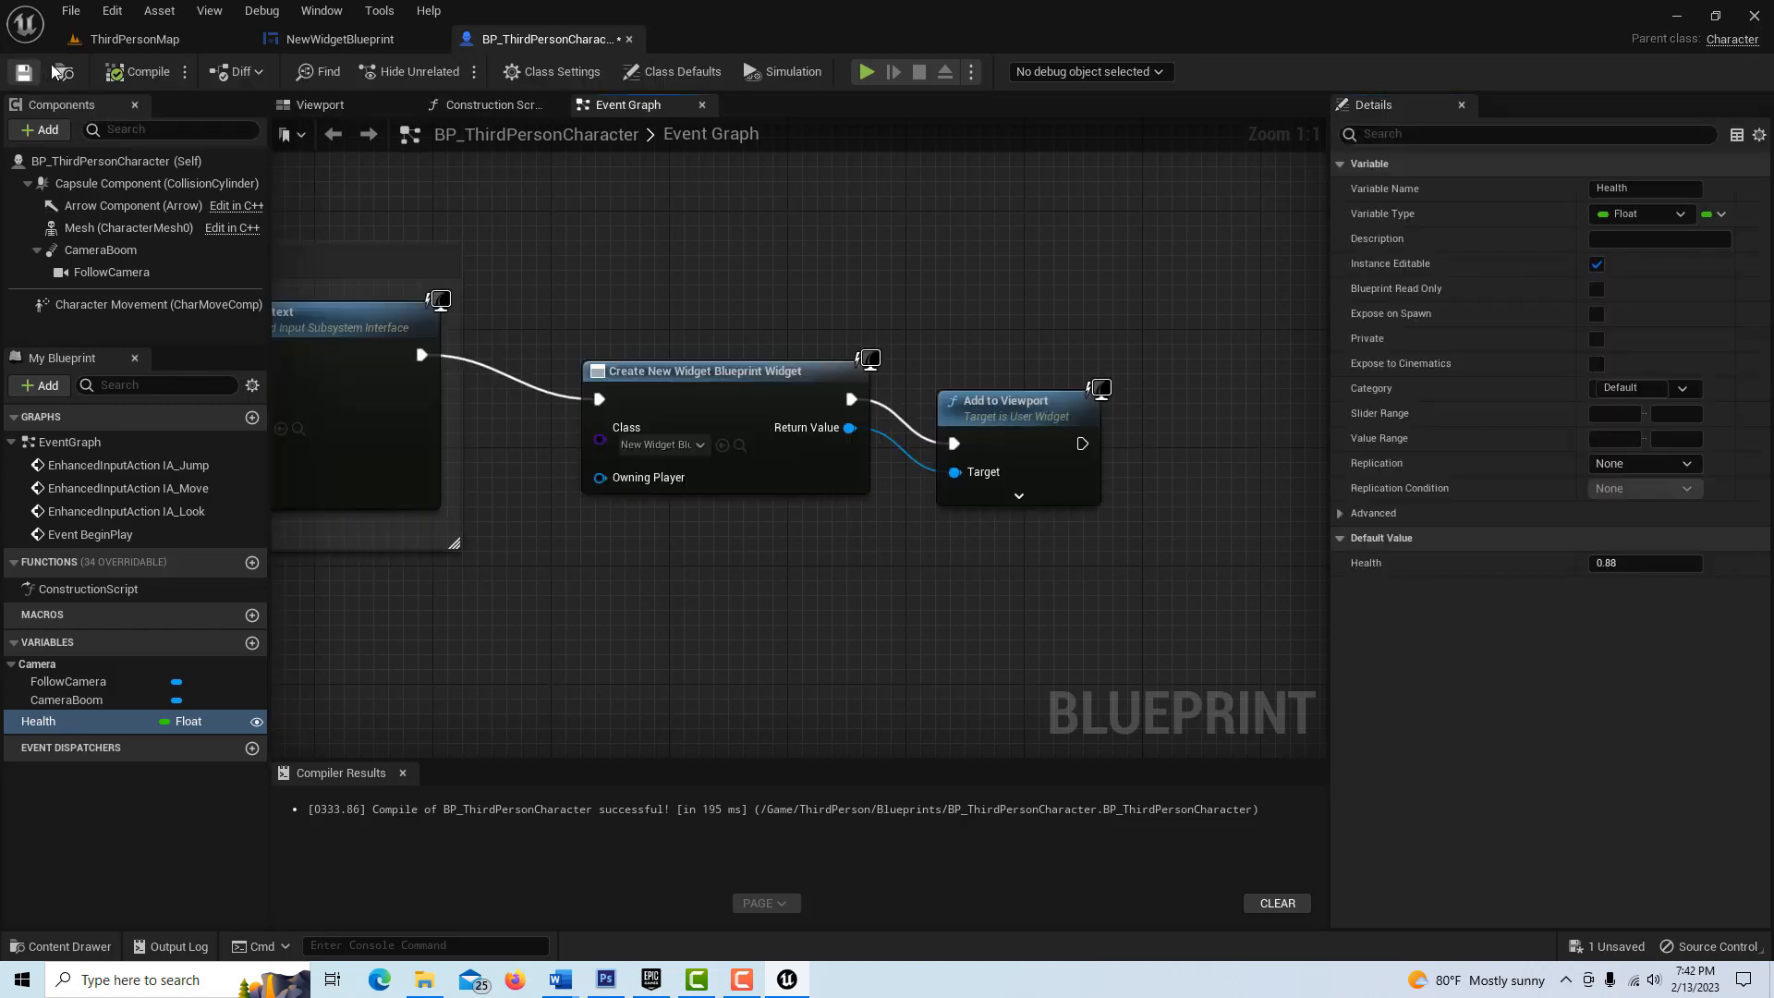
left_click(132, 38)
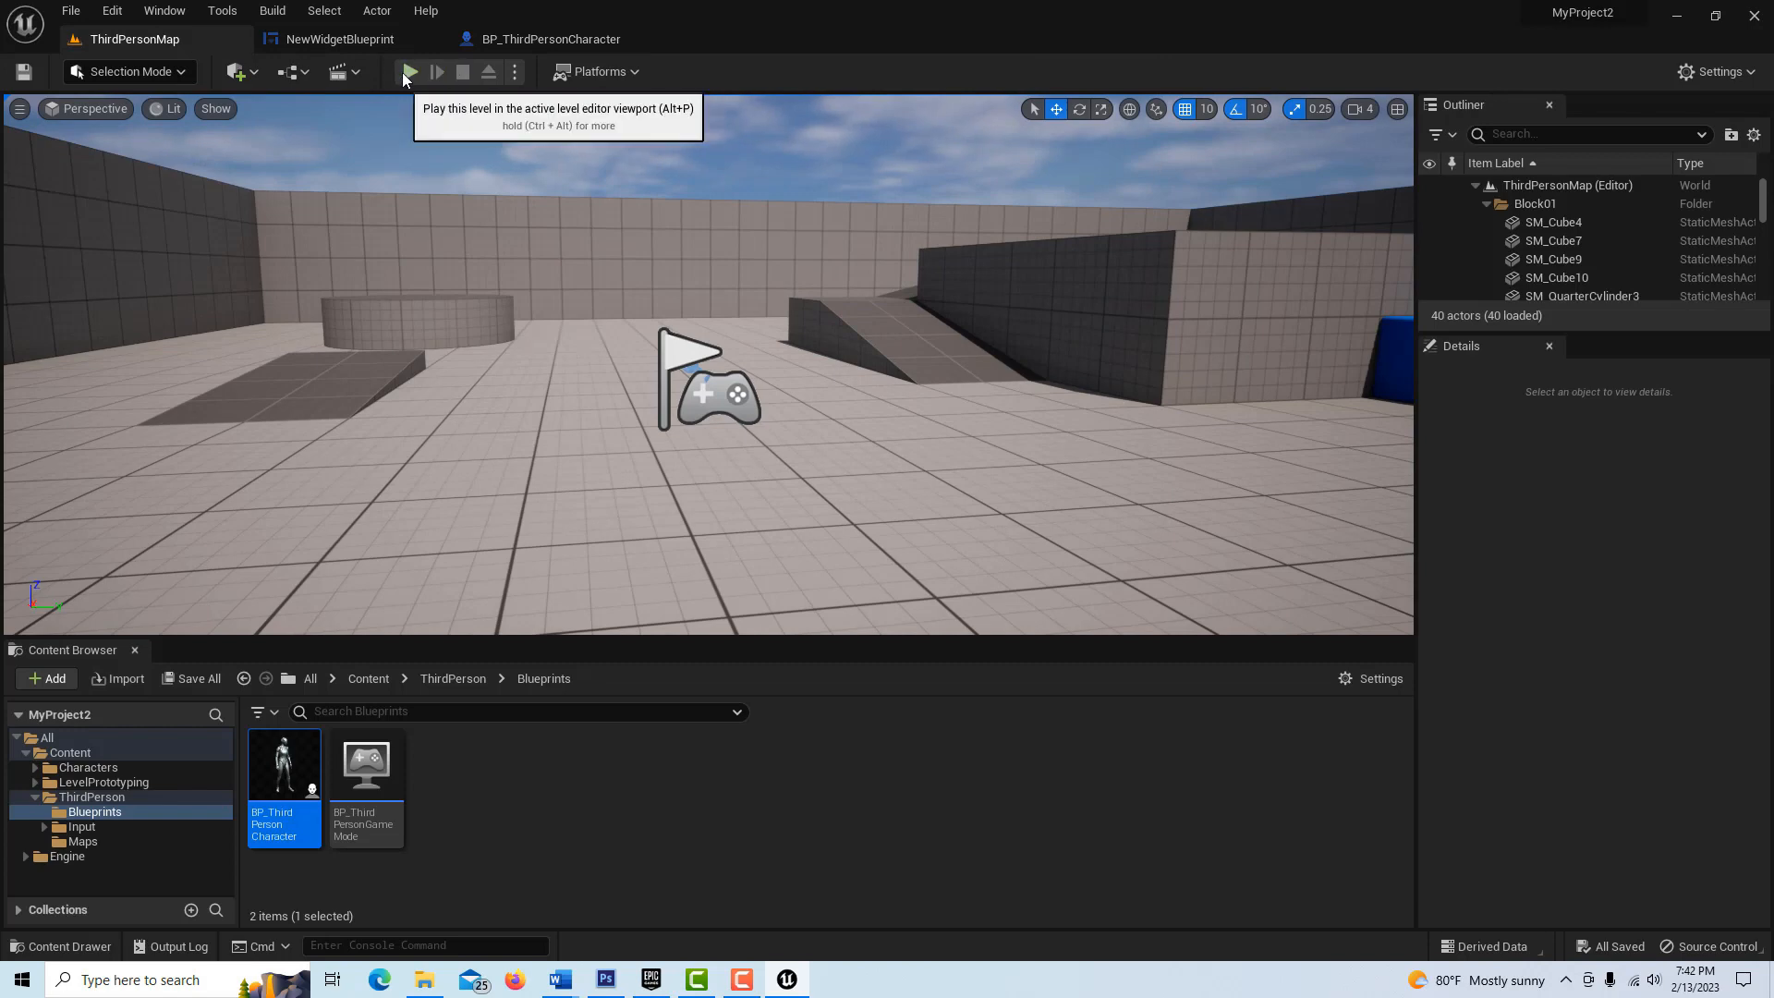
- Play the level to see the Health bar at 0.88, then return to the GetPercent graph
left_click(409, 71)
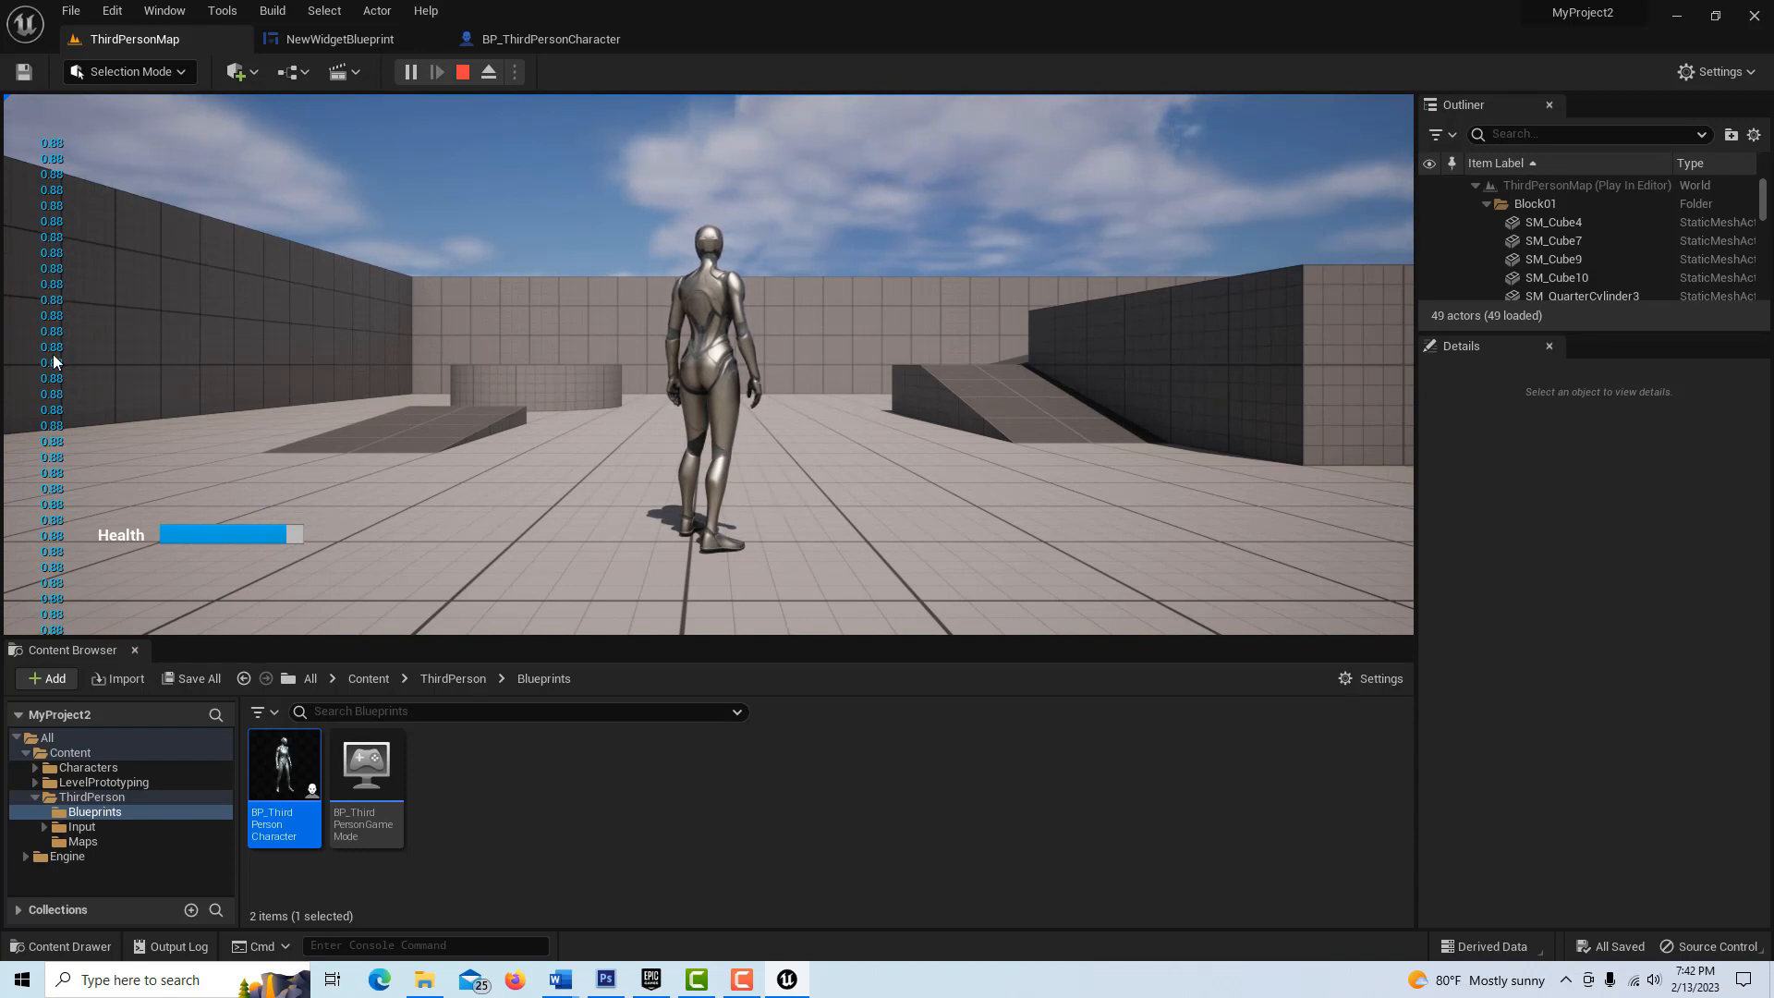
mouse_move(62, 354)
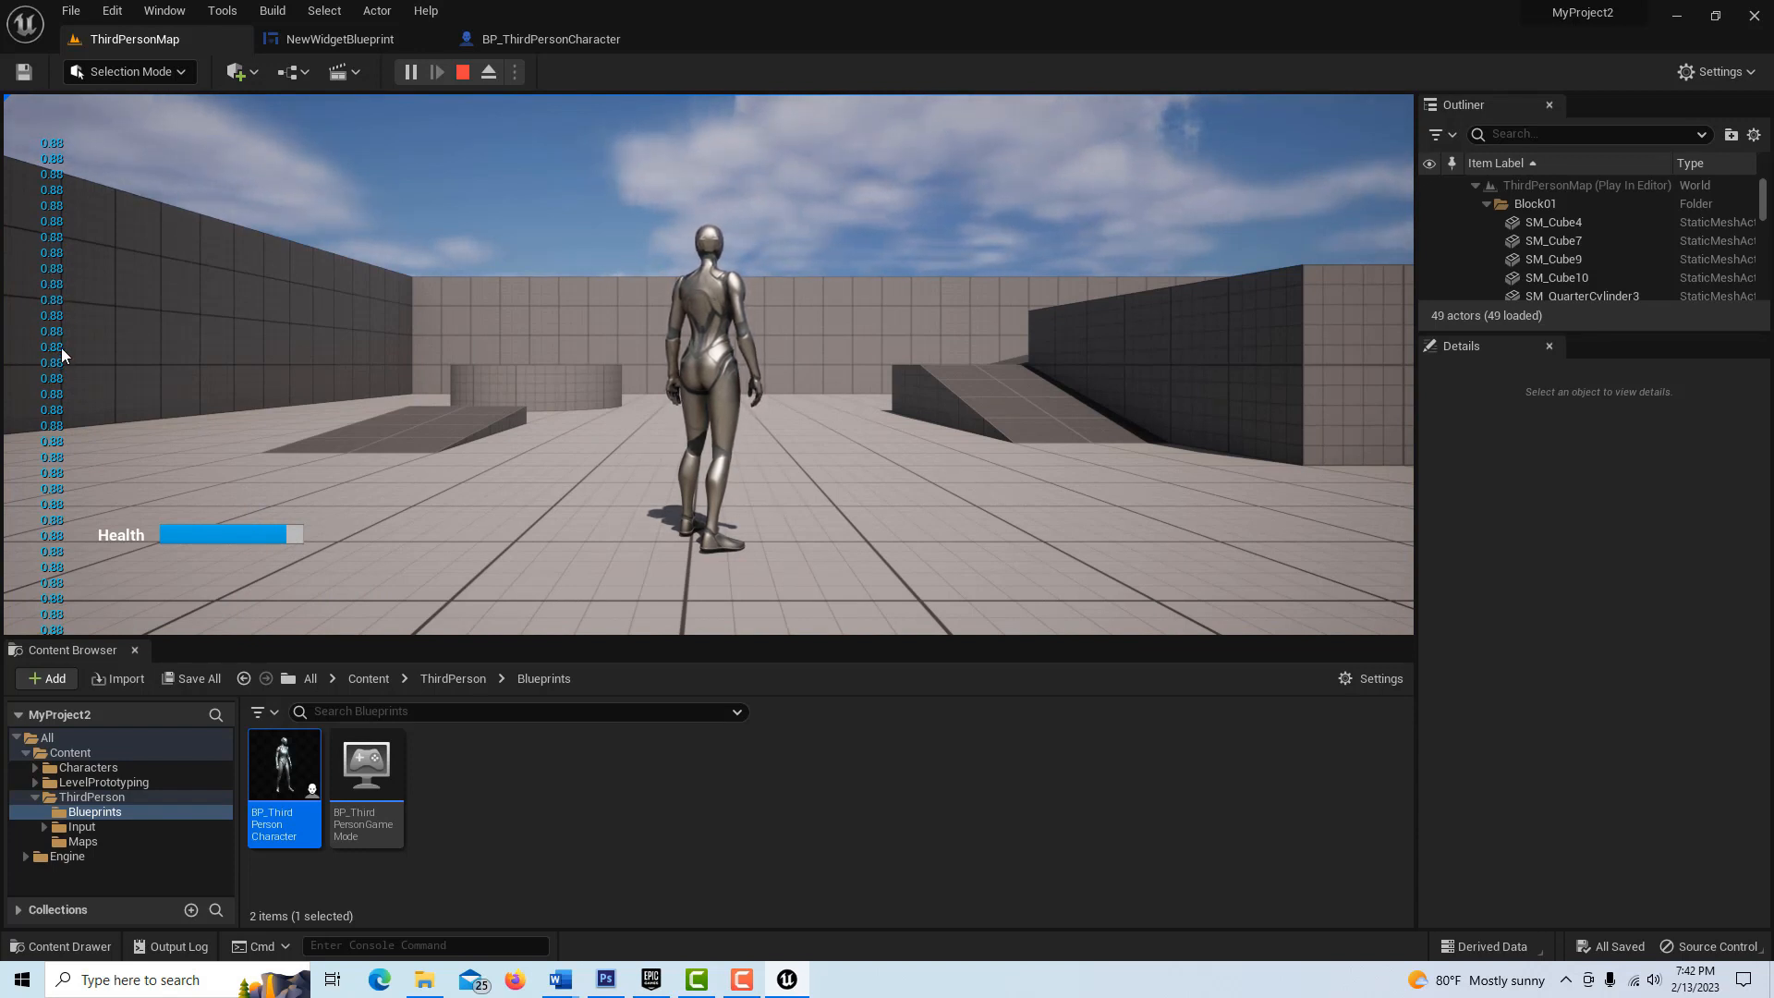
left_click(339, 39)
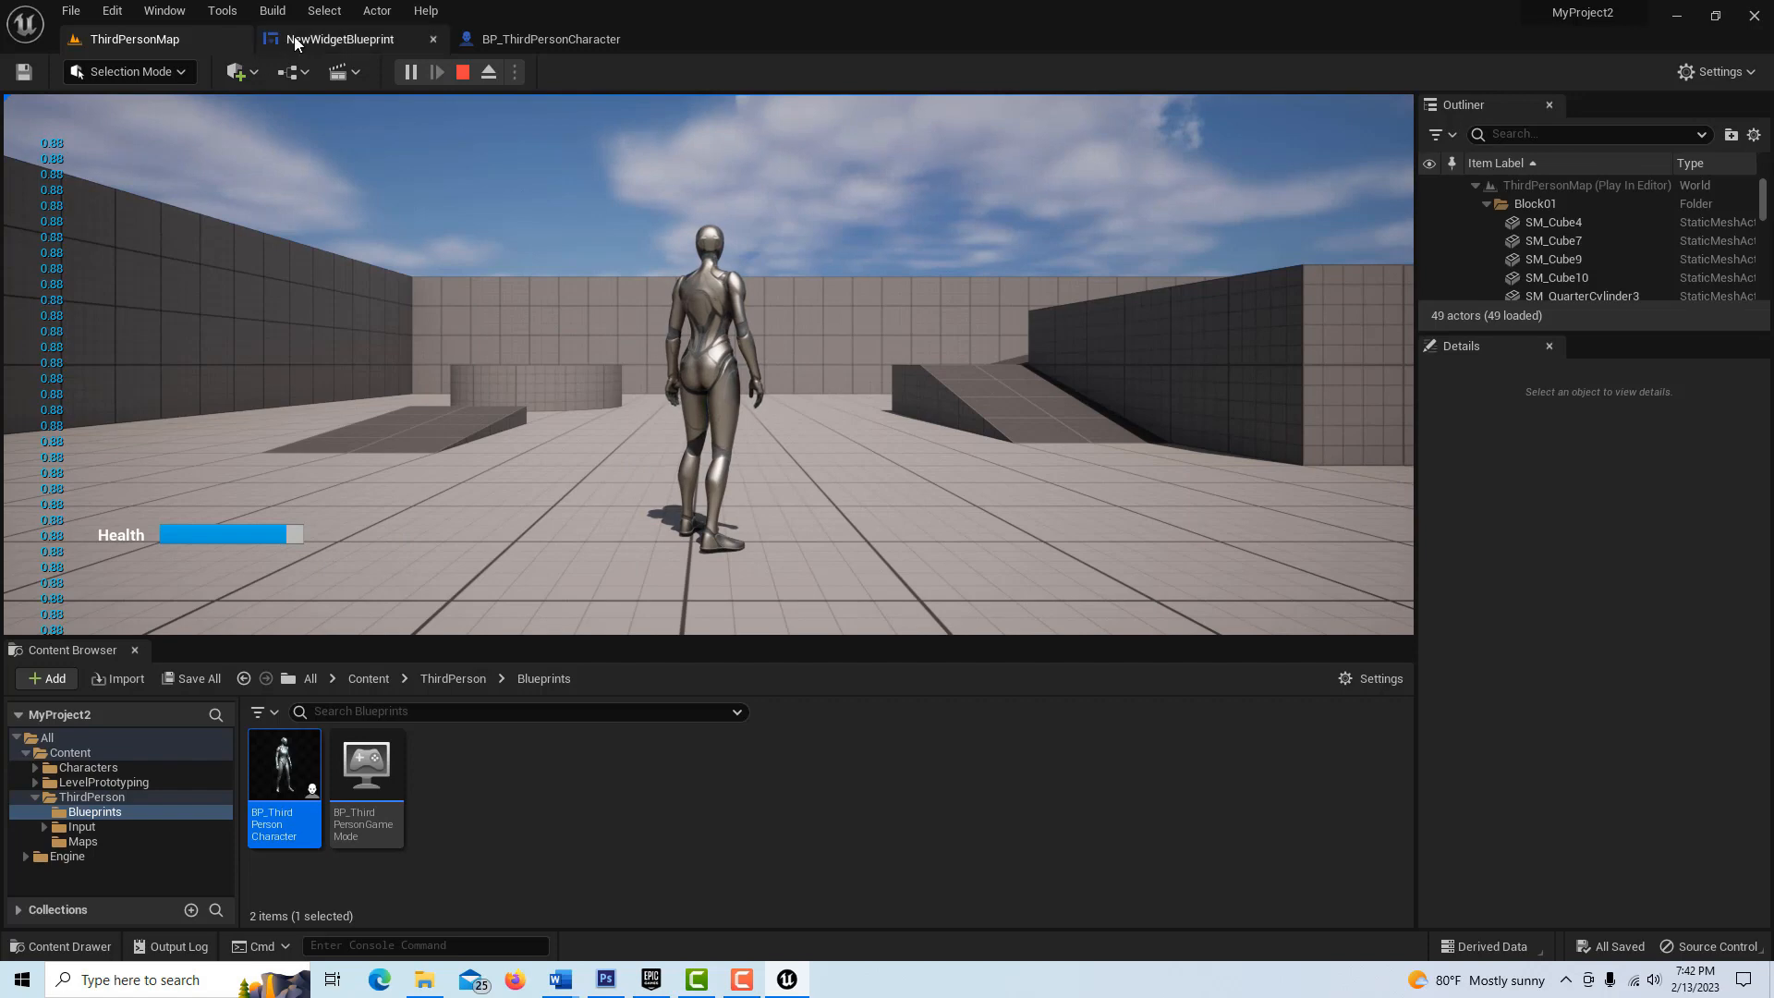
left_click(339, 39)
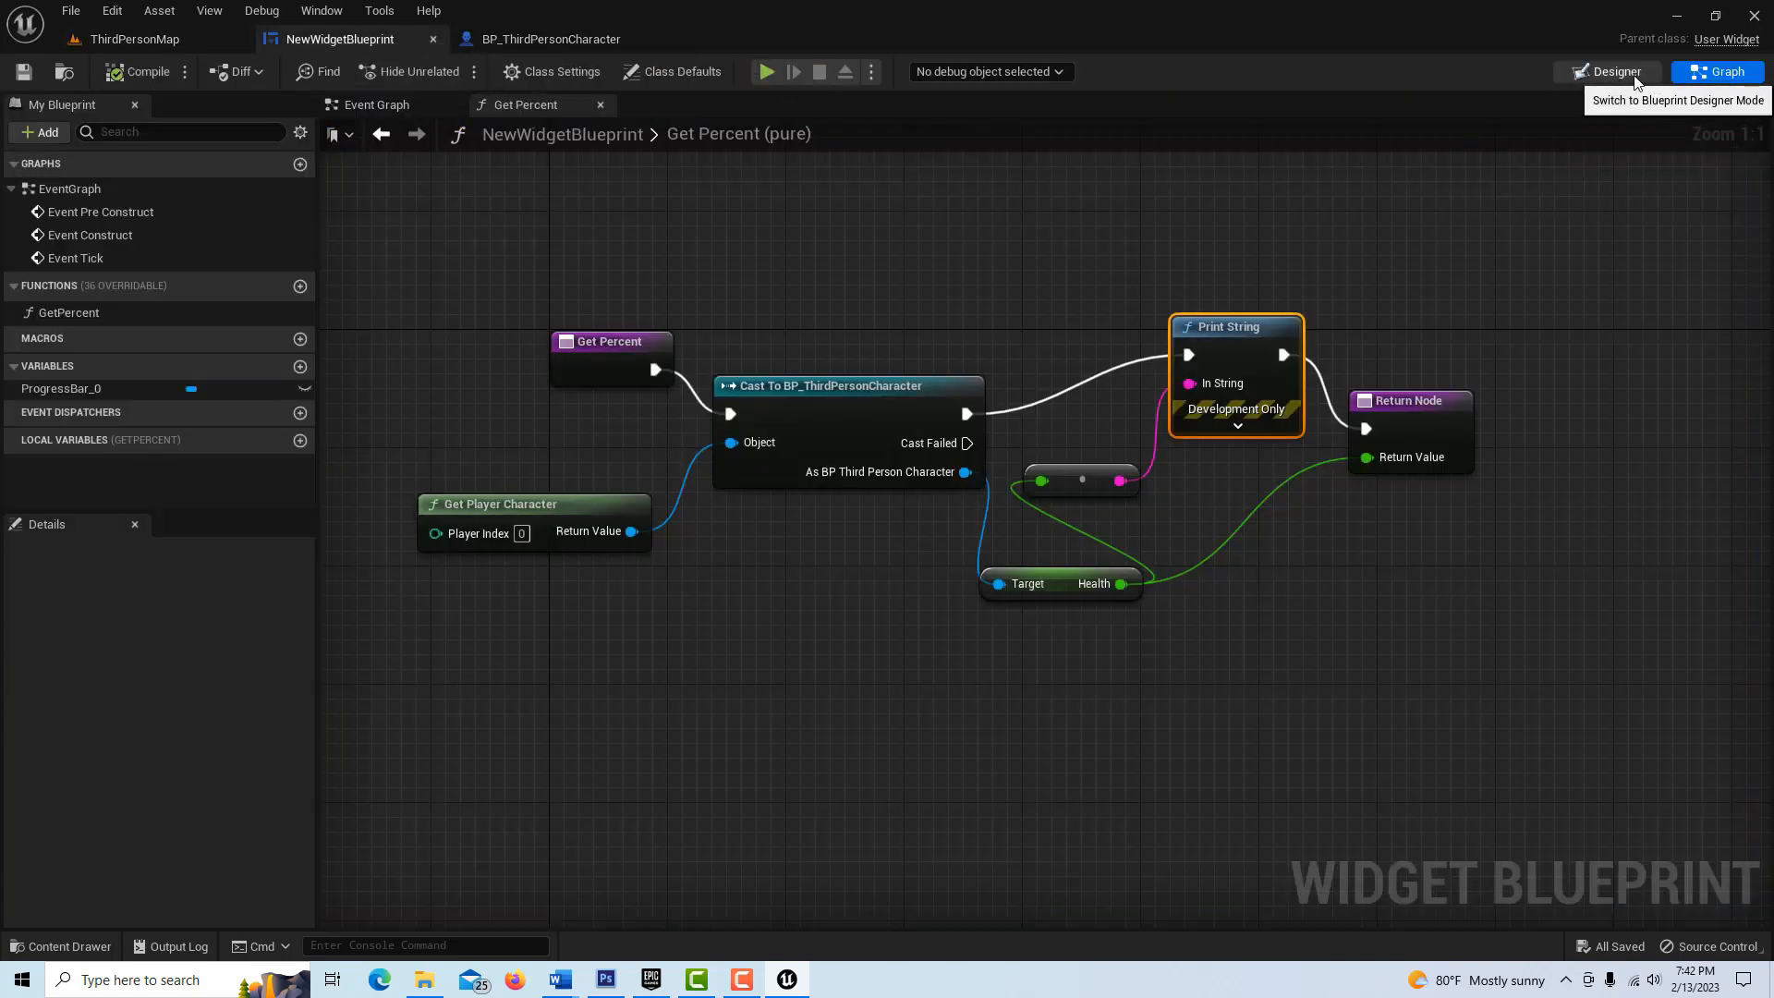
left_click(1606, 71)
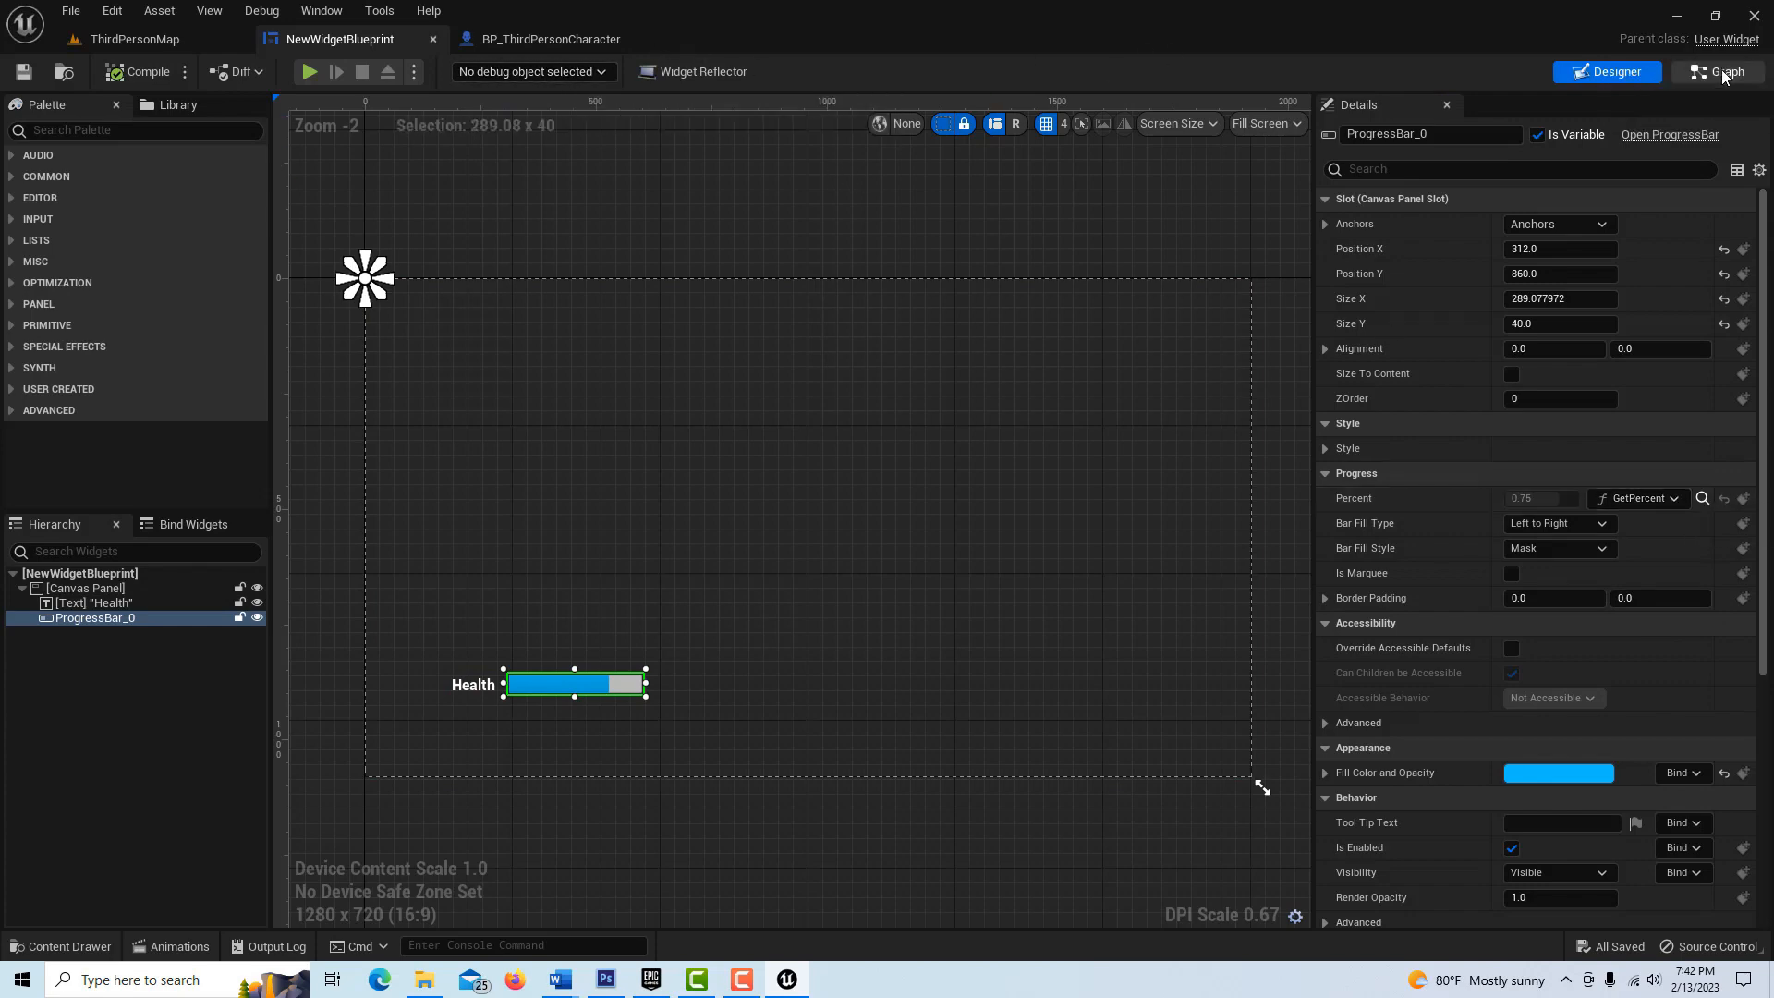
left_click(1717, 72)
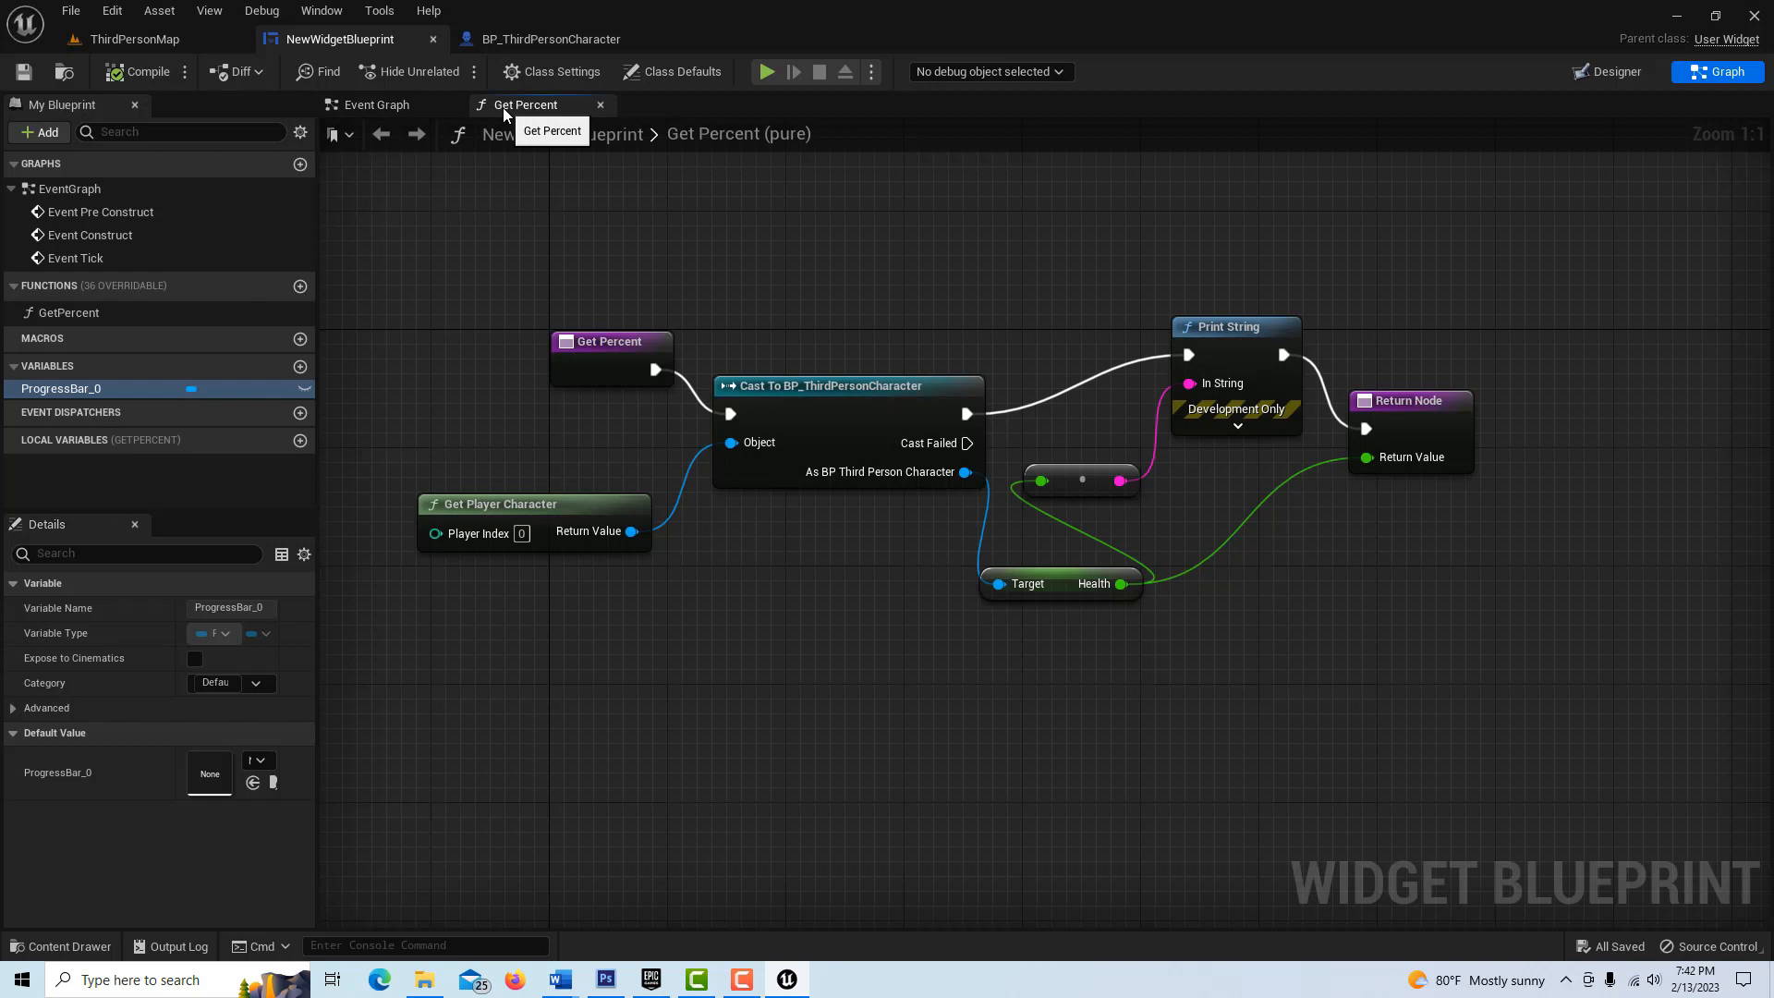
mouse_move(1560, 261)
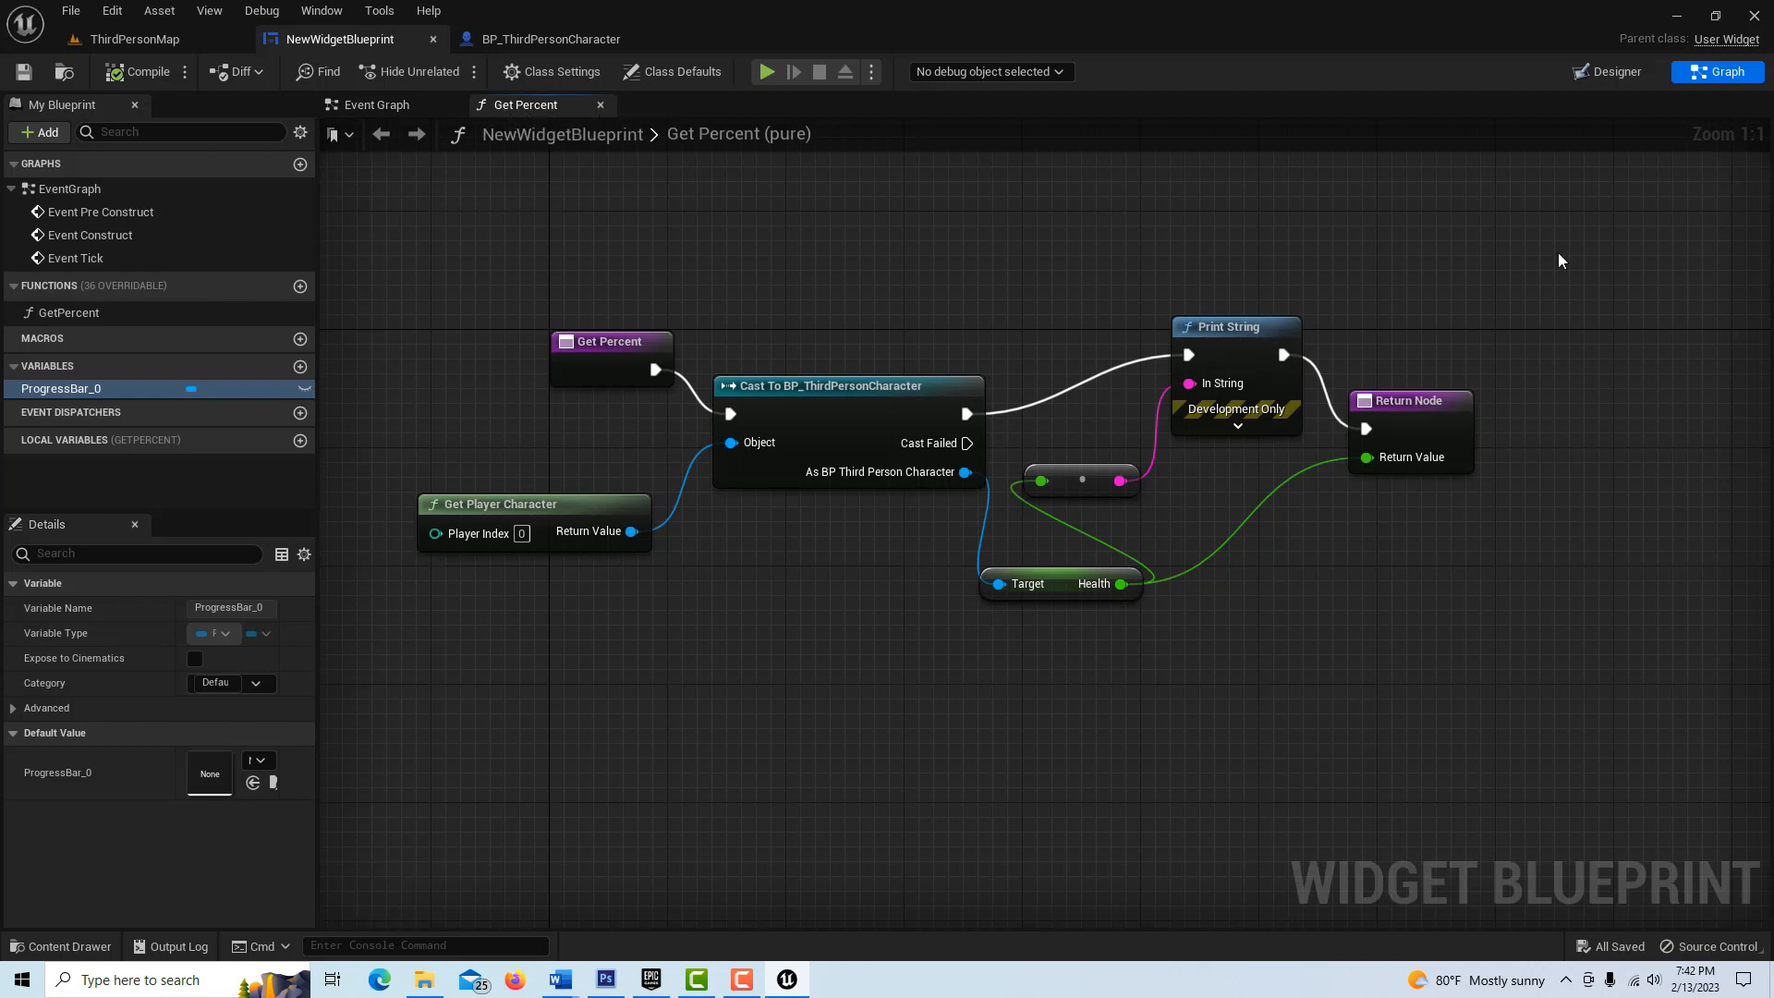
mouse_move(1174, 544)
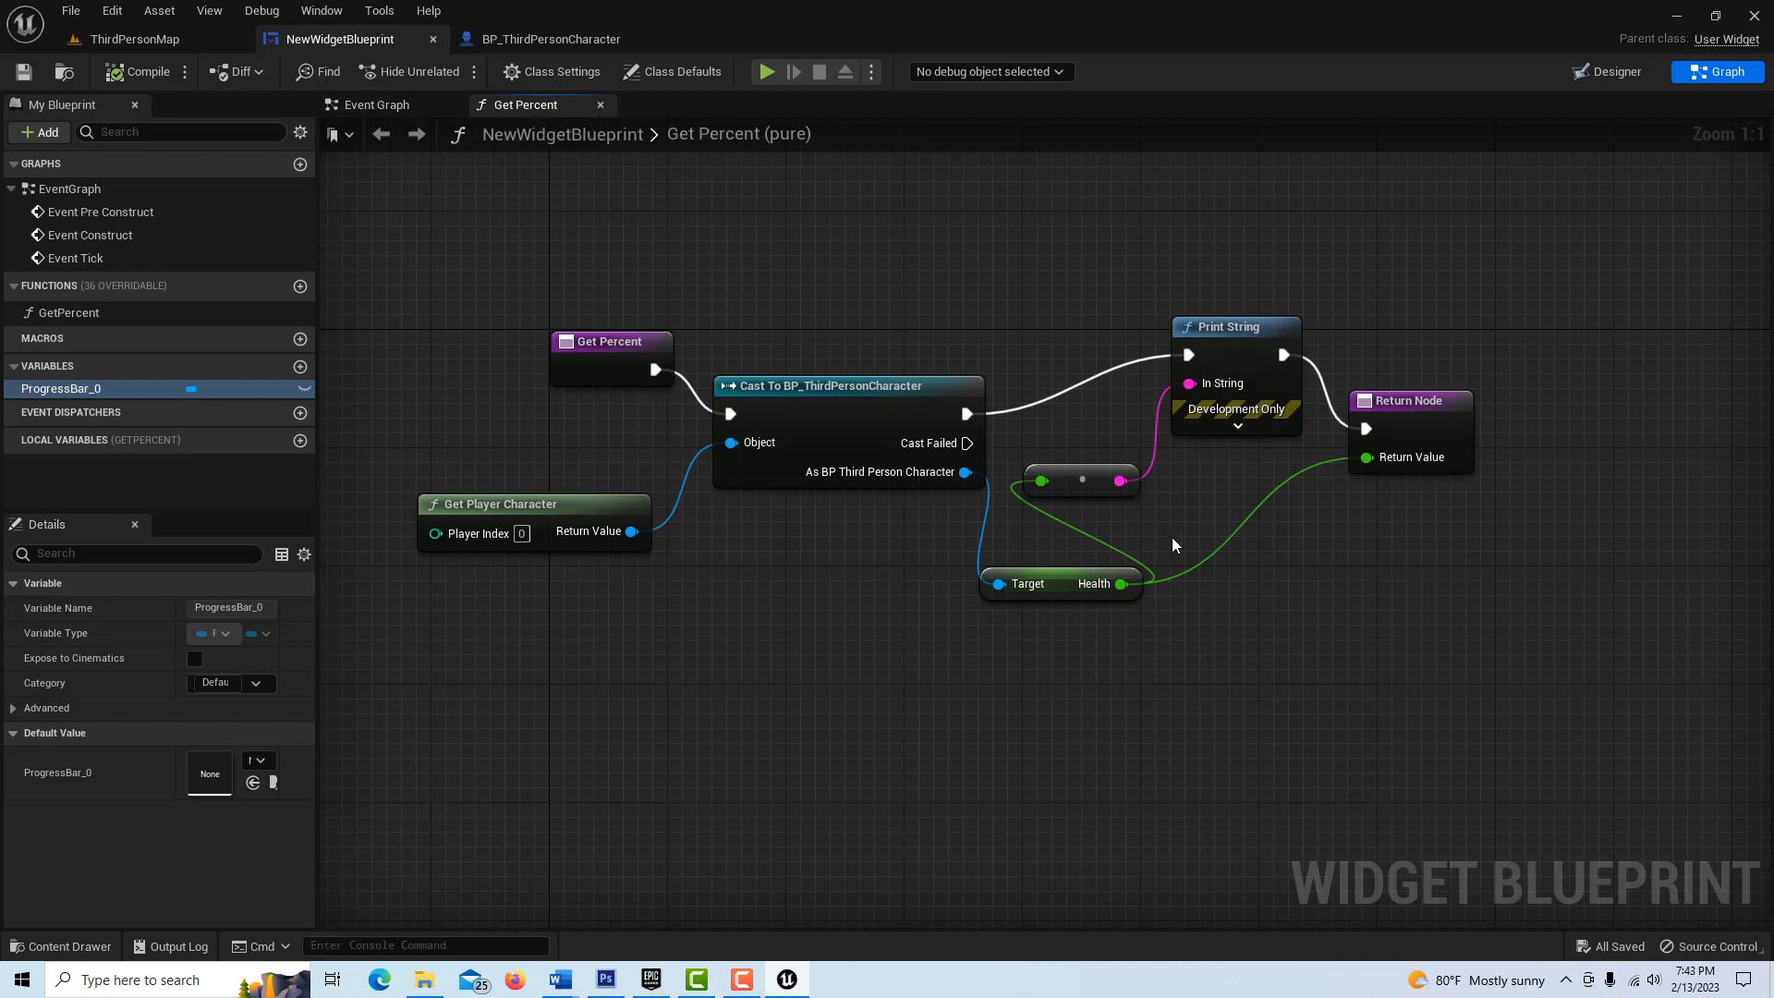
mouse_move(1173, 556)
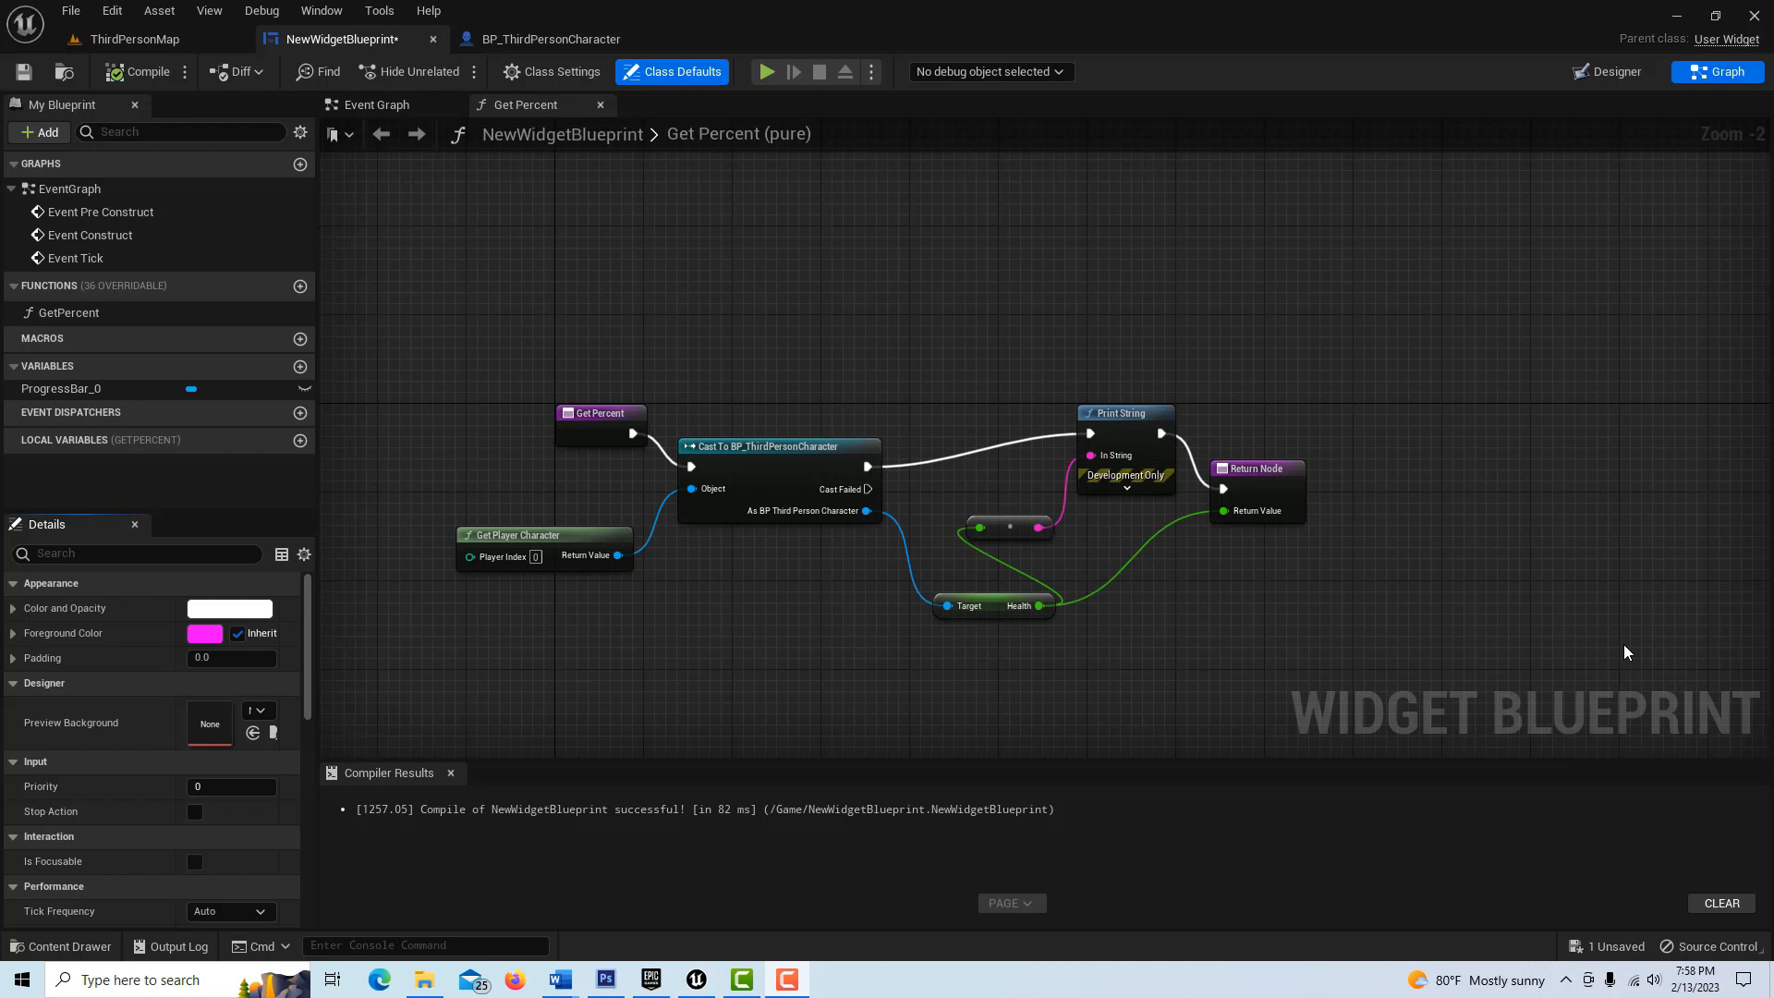
mouse_move(1336, 538)
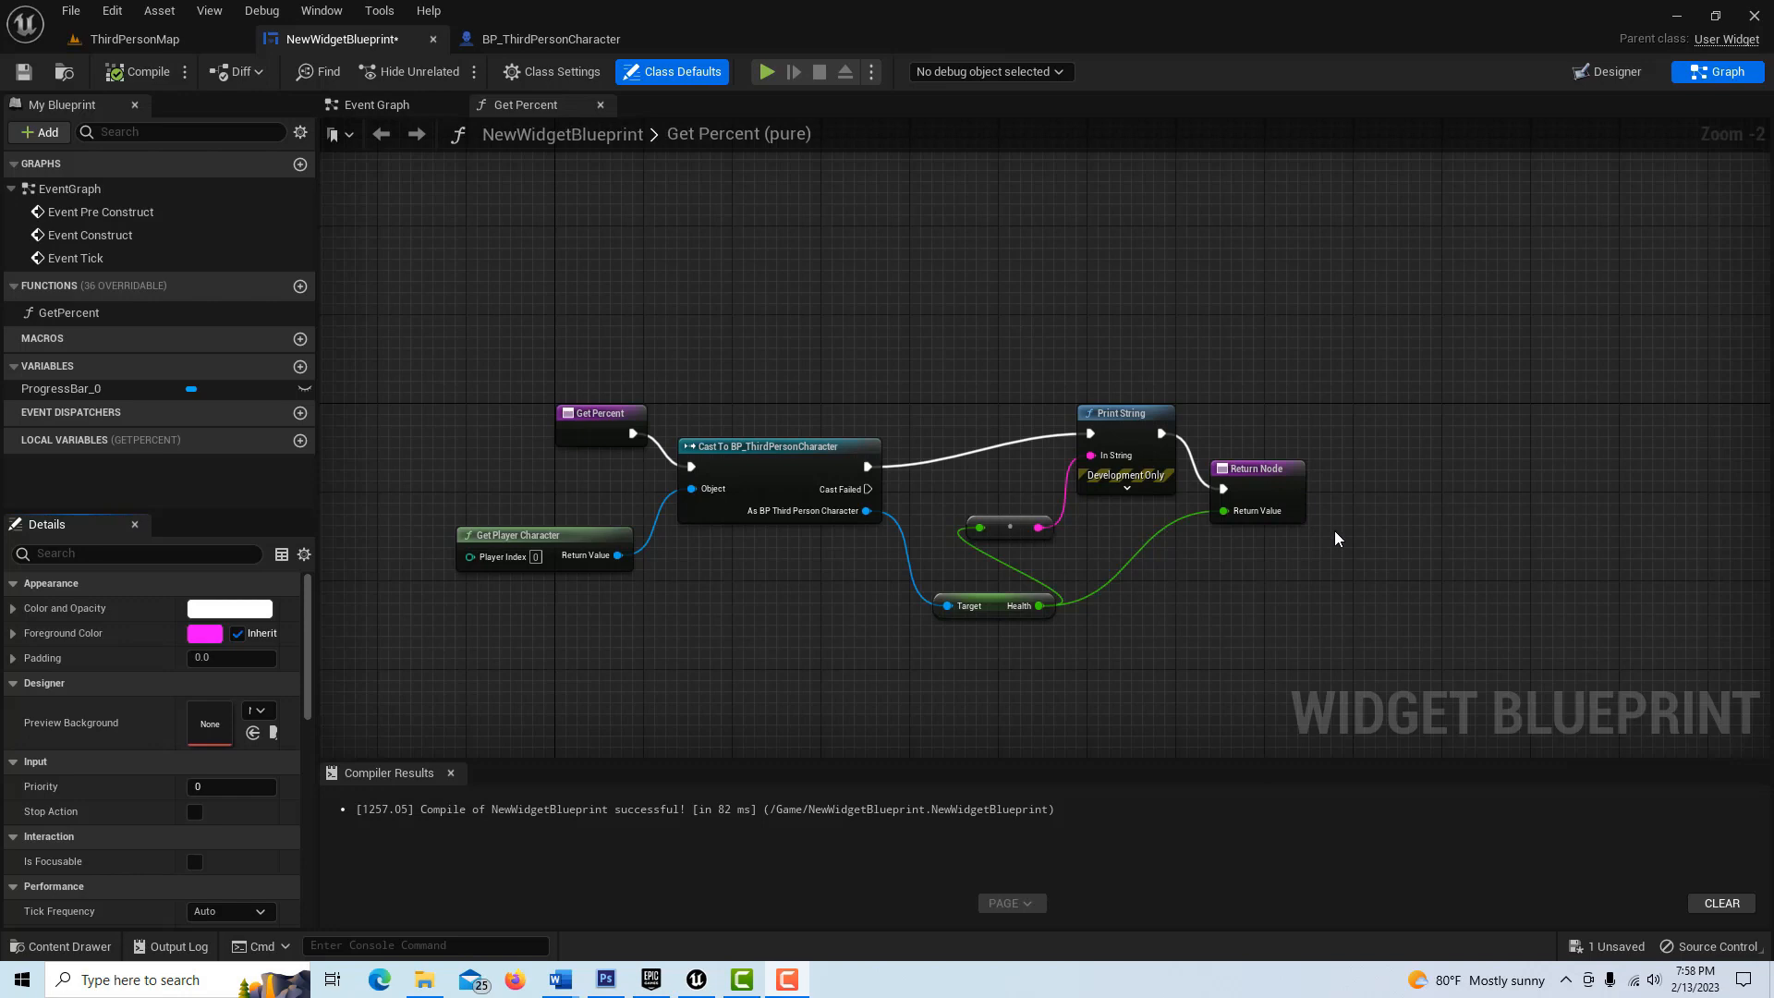
mouse_move(1380, 423)
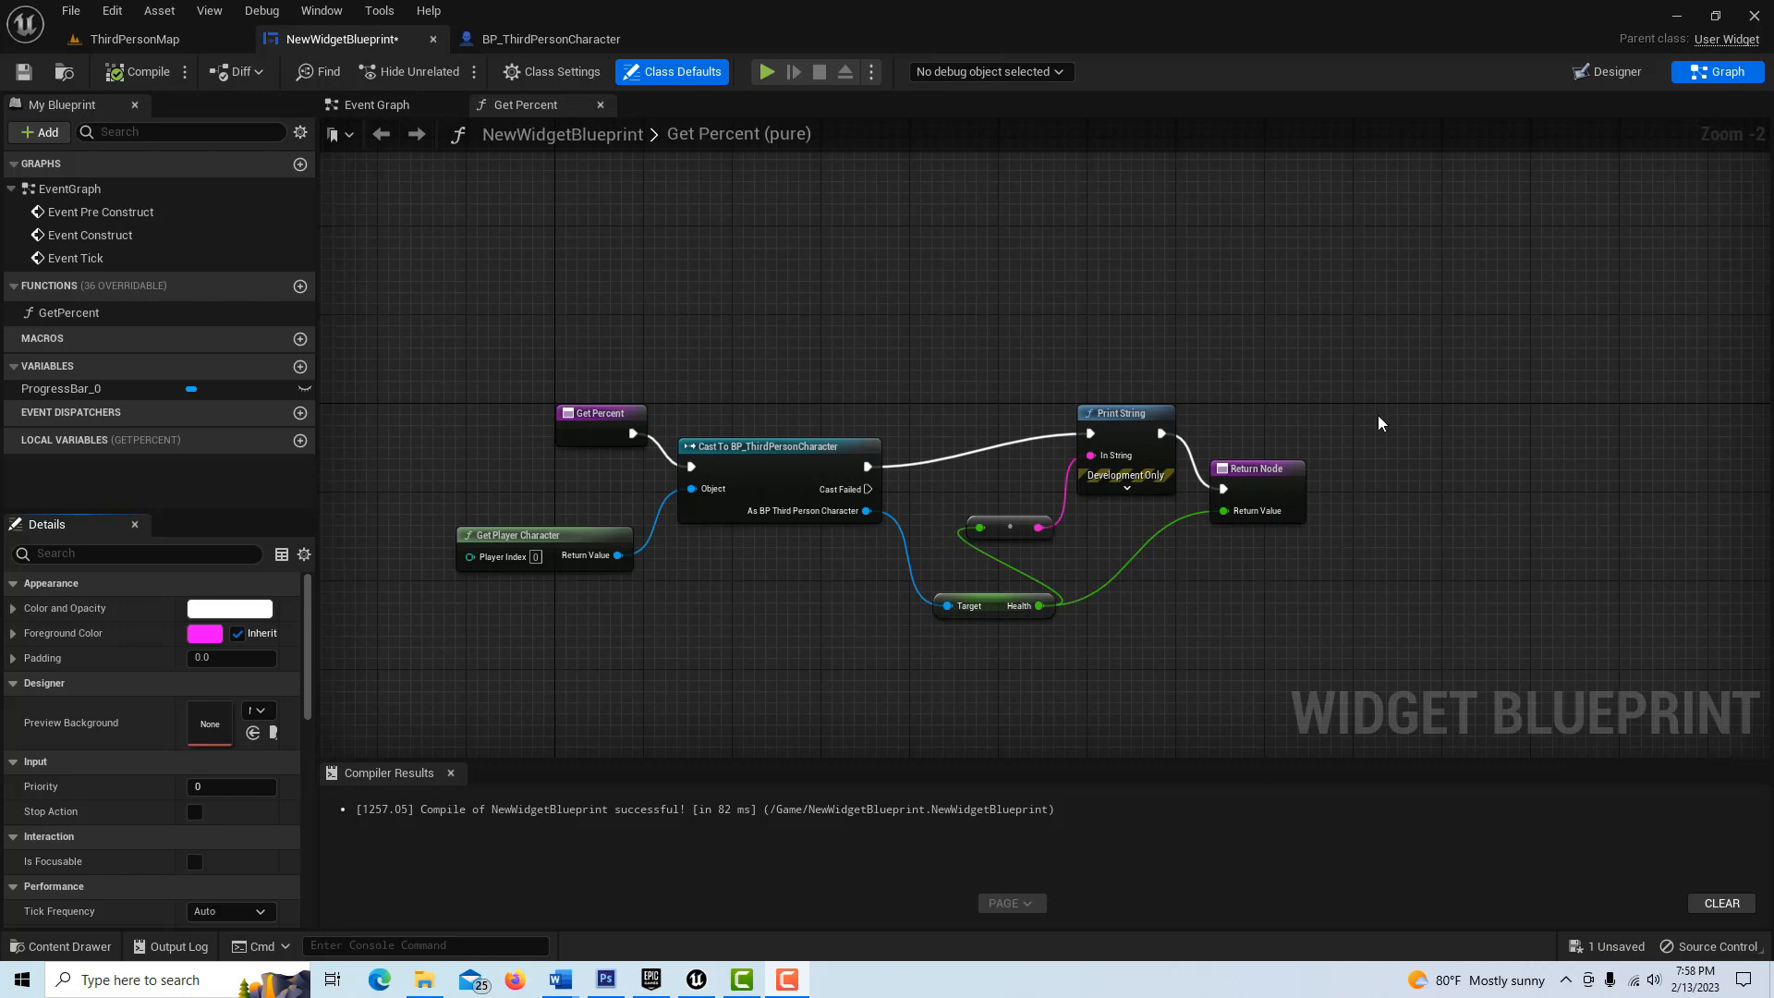
mouse_move(1156, 596)
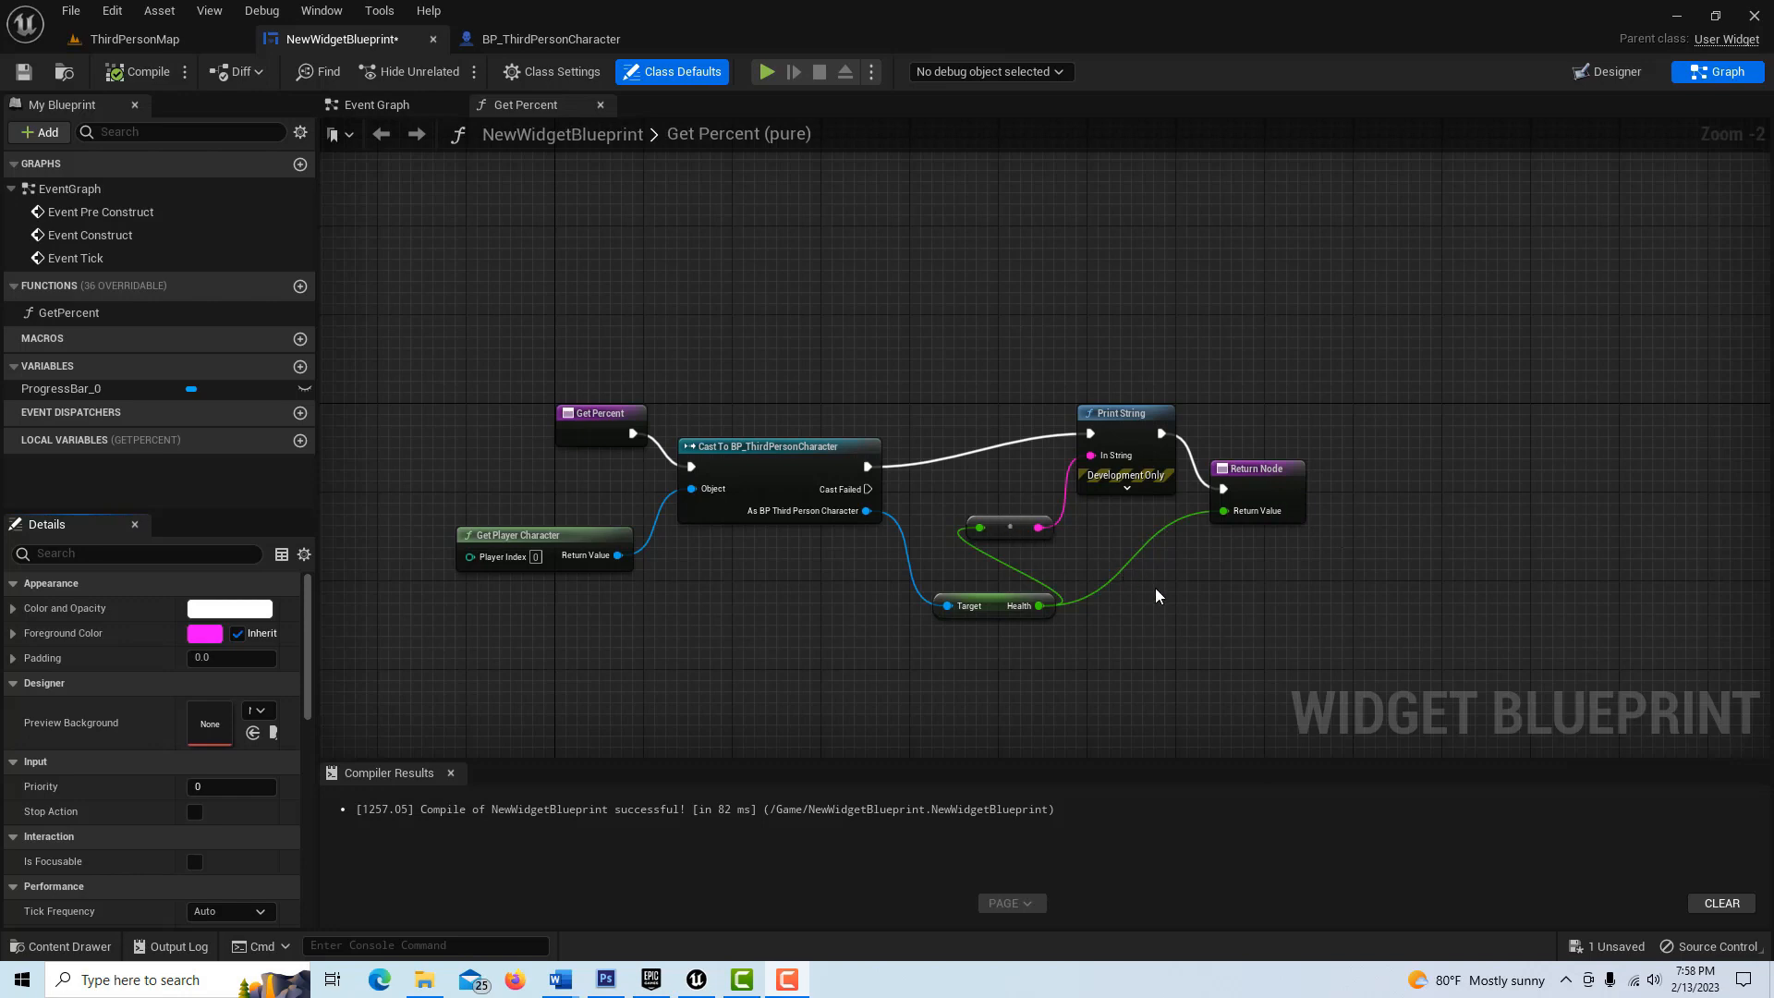
mouse_move(1153, 596)
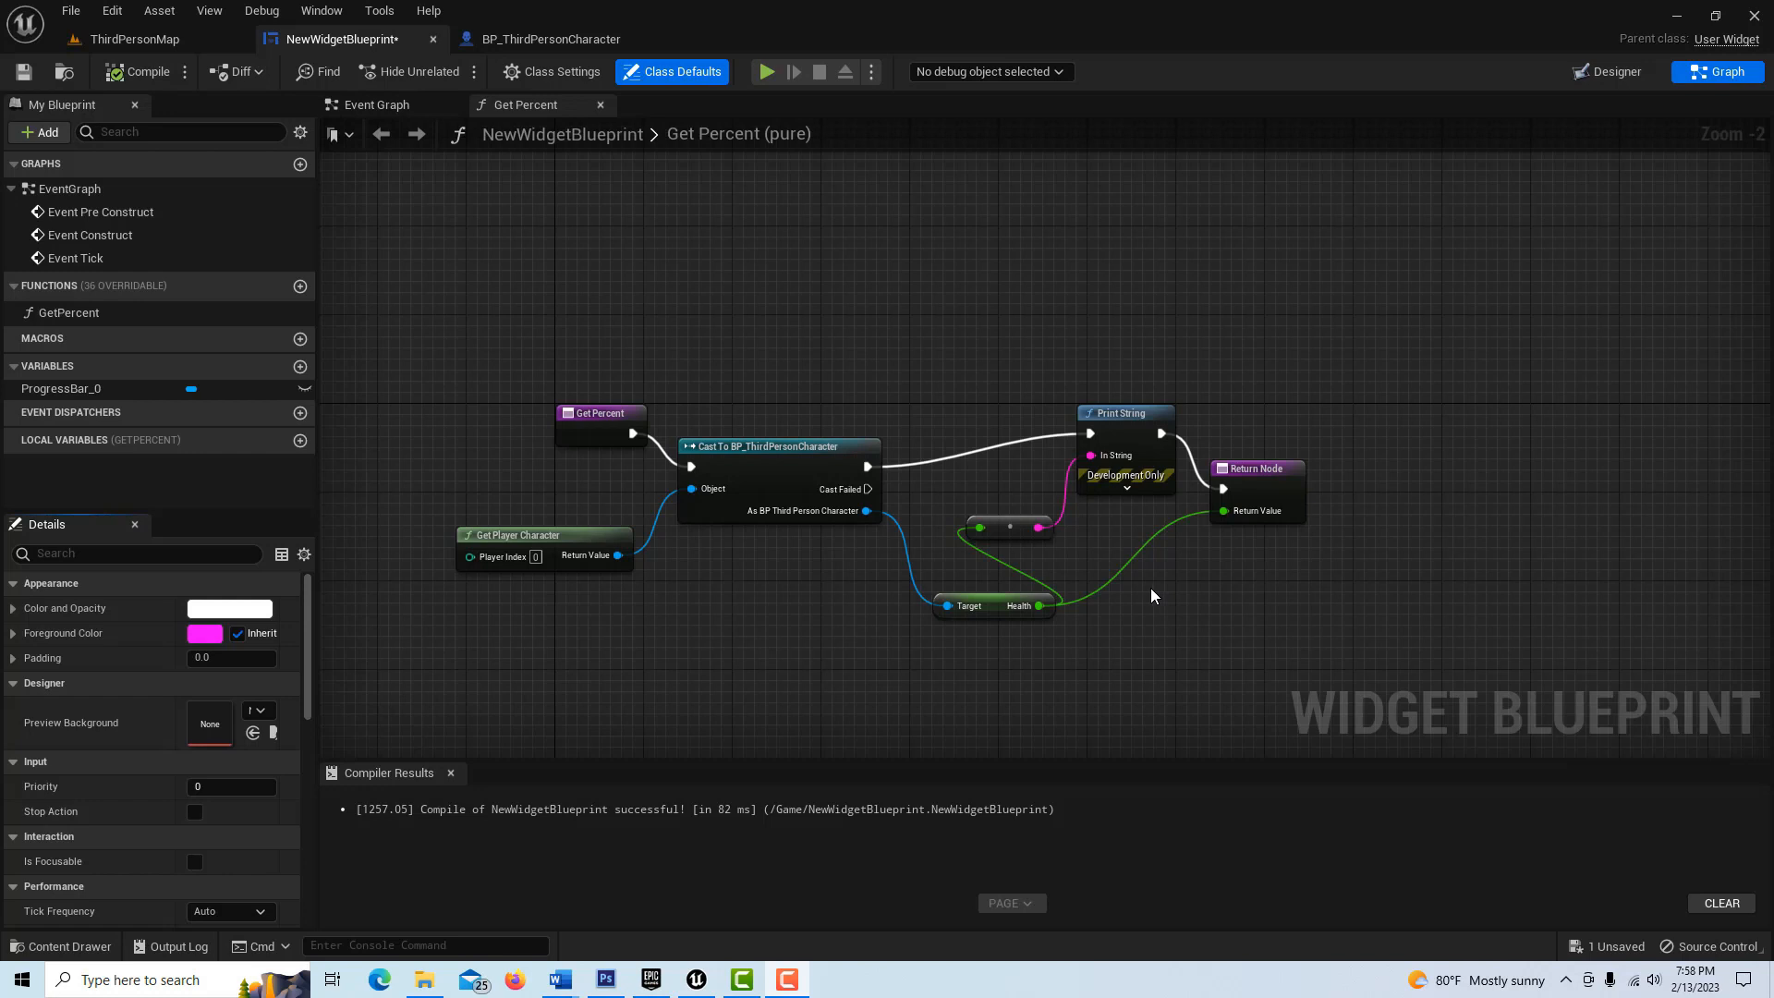
mouse_move(1146, 595)
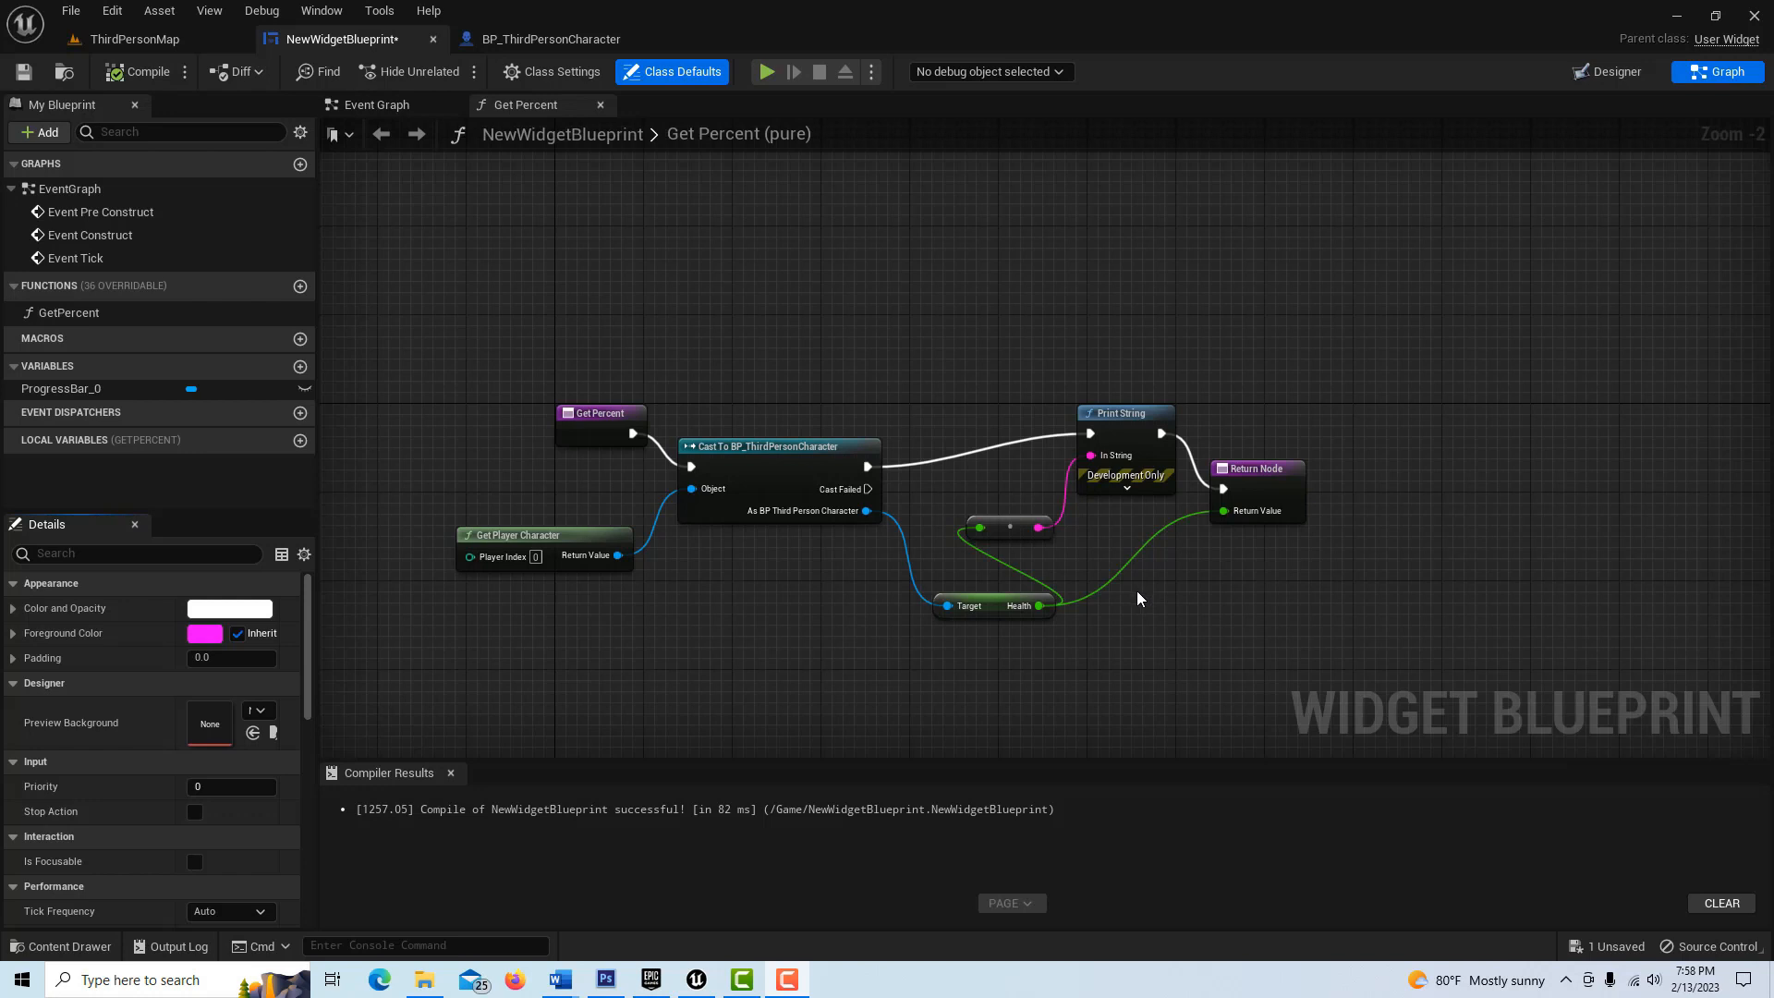
mouse_move(1132, 576)
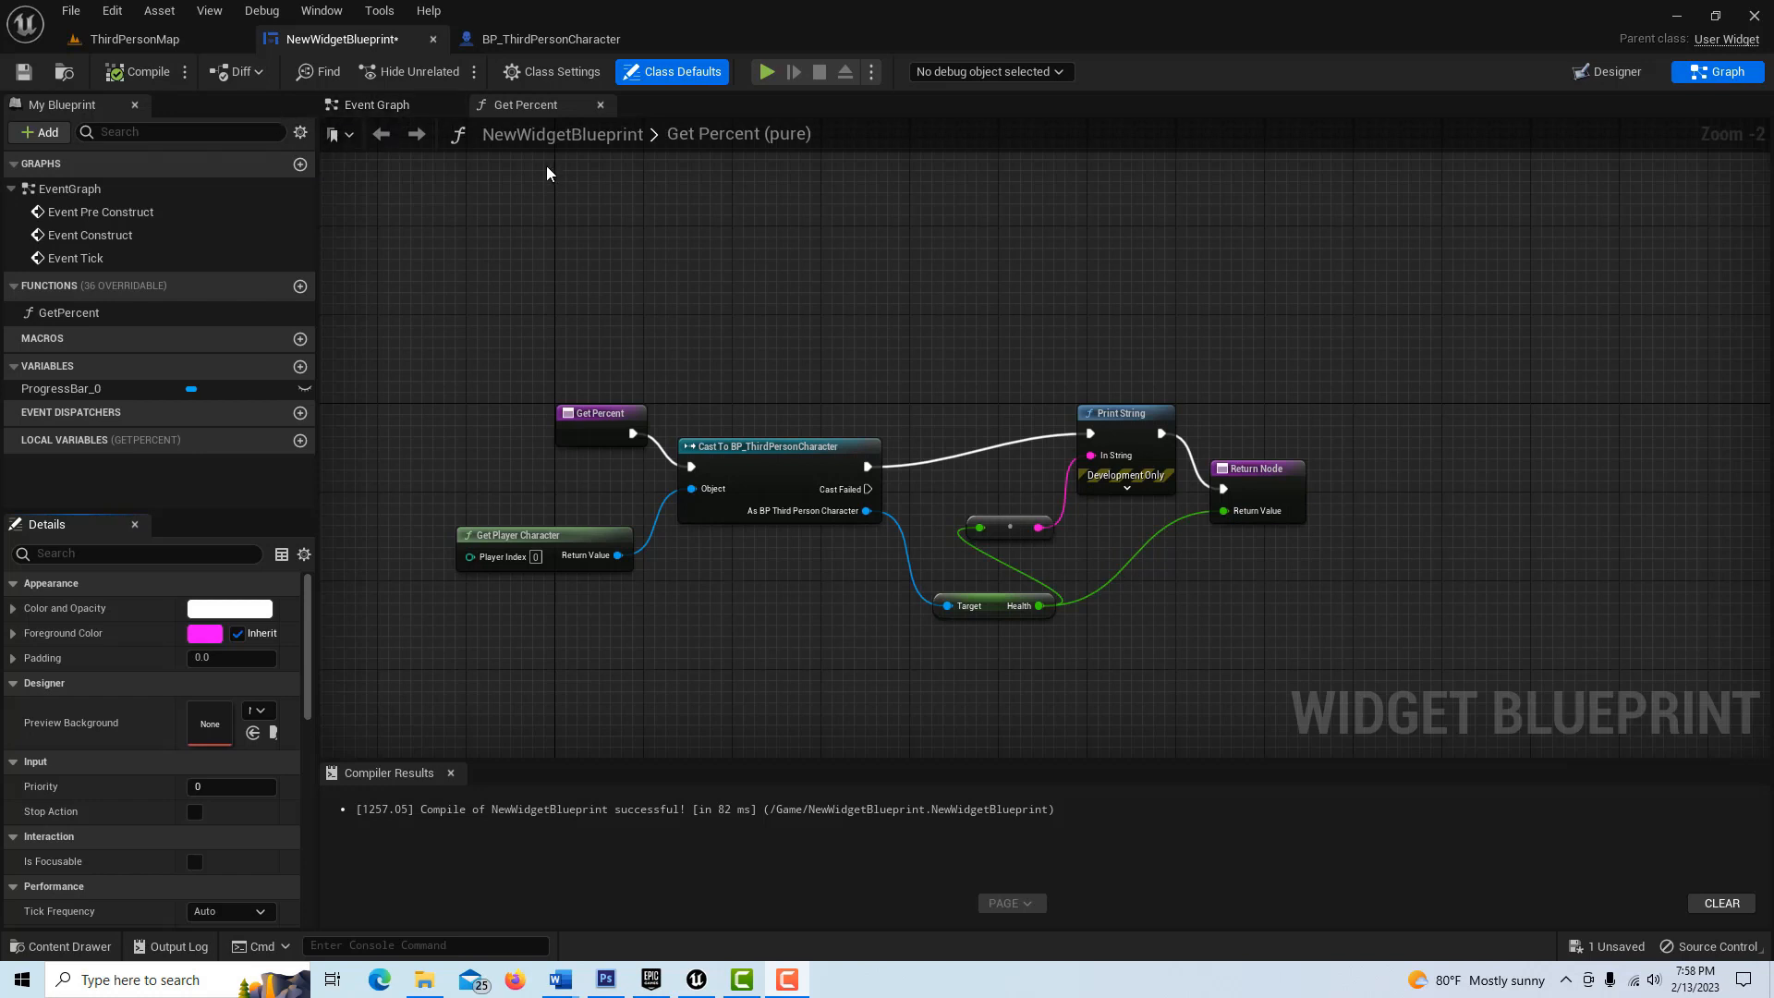
mouse_move(1337, 150)
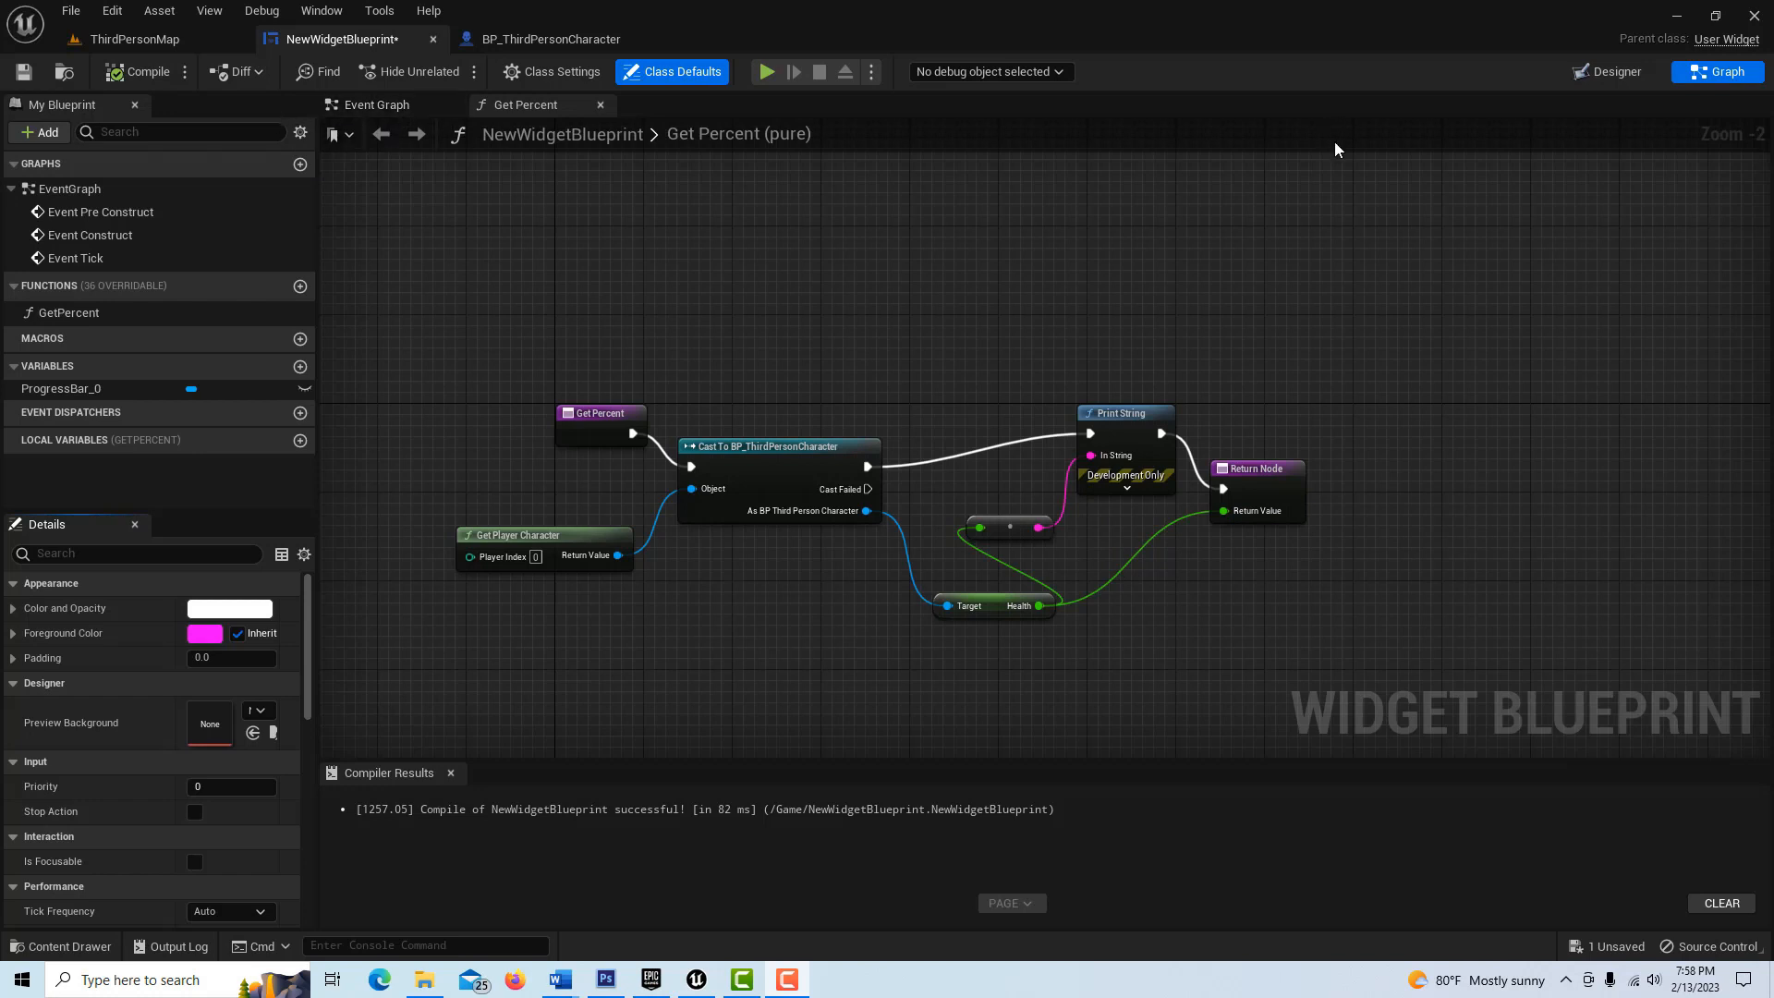
- Show the Percent binding choices for ProgressBar_0 in the Designer
left_click(1617, 71)
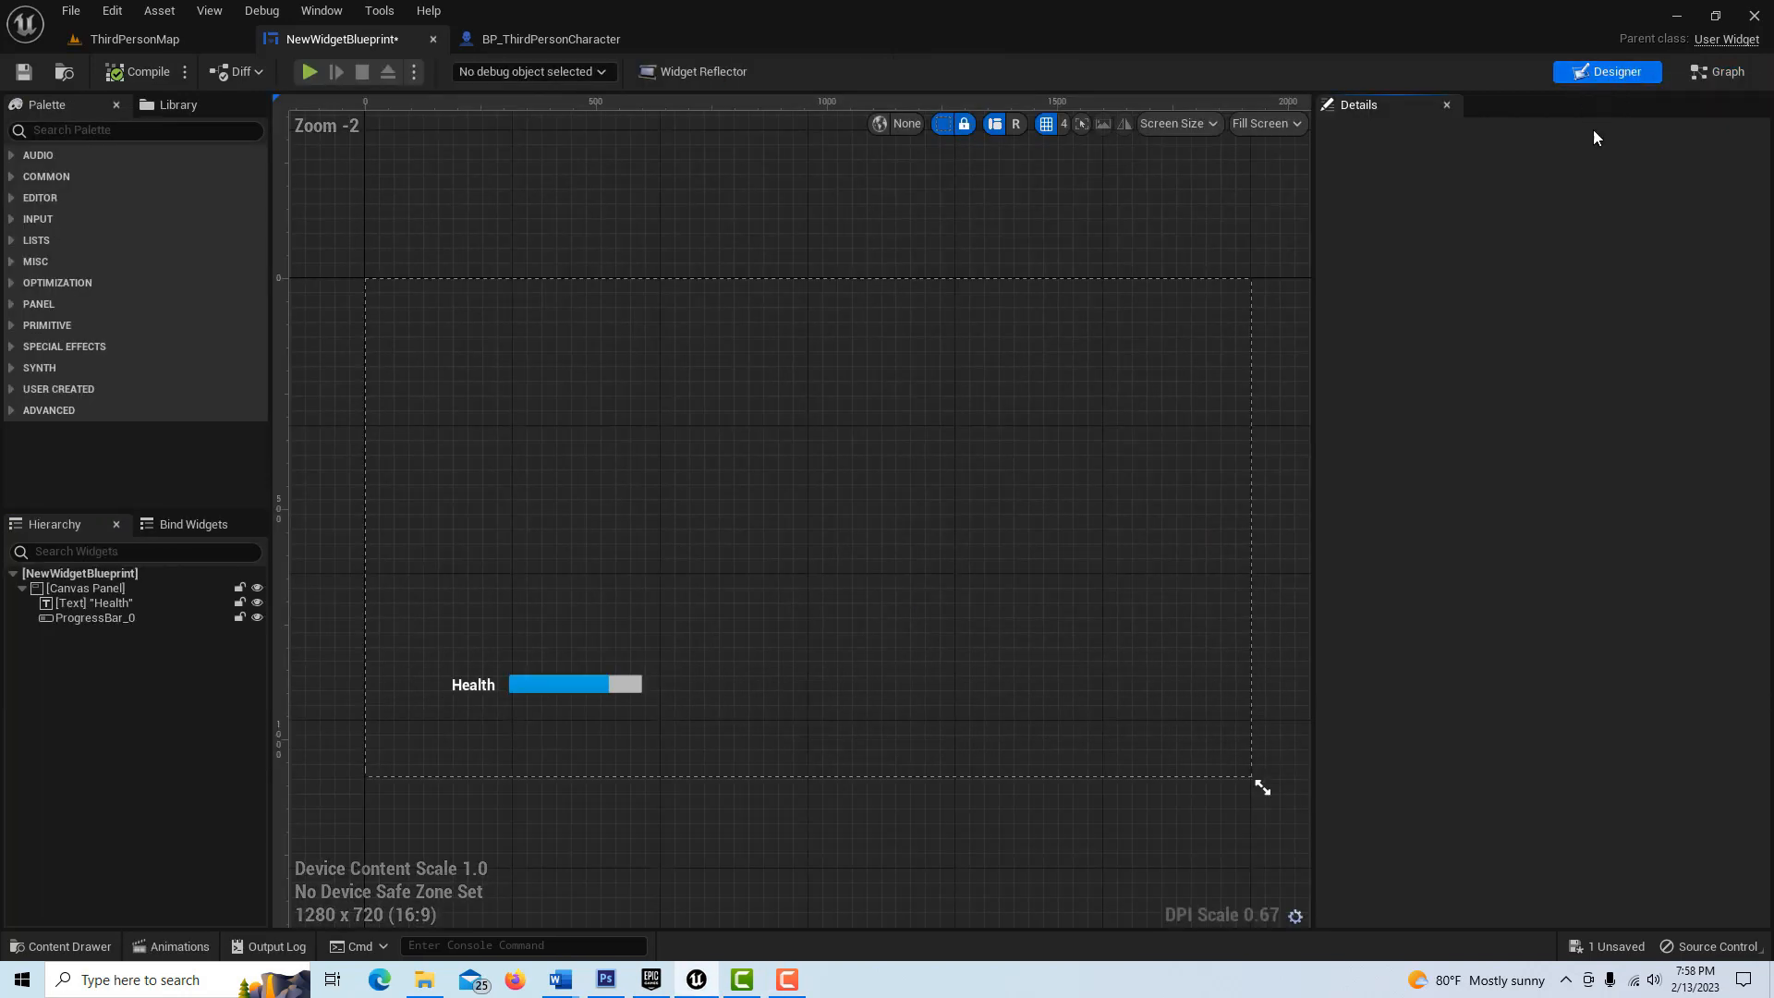
left_click(574, 684)
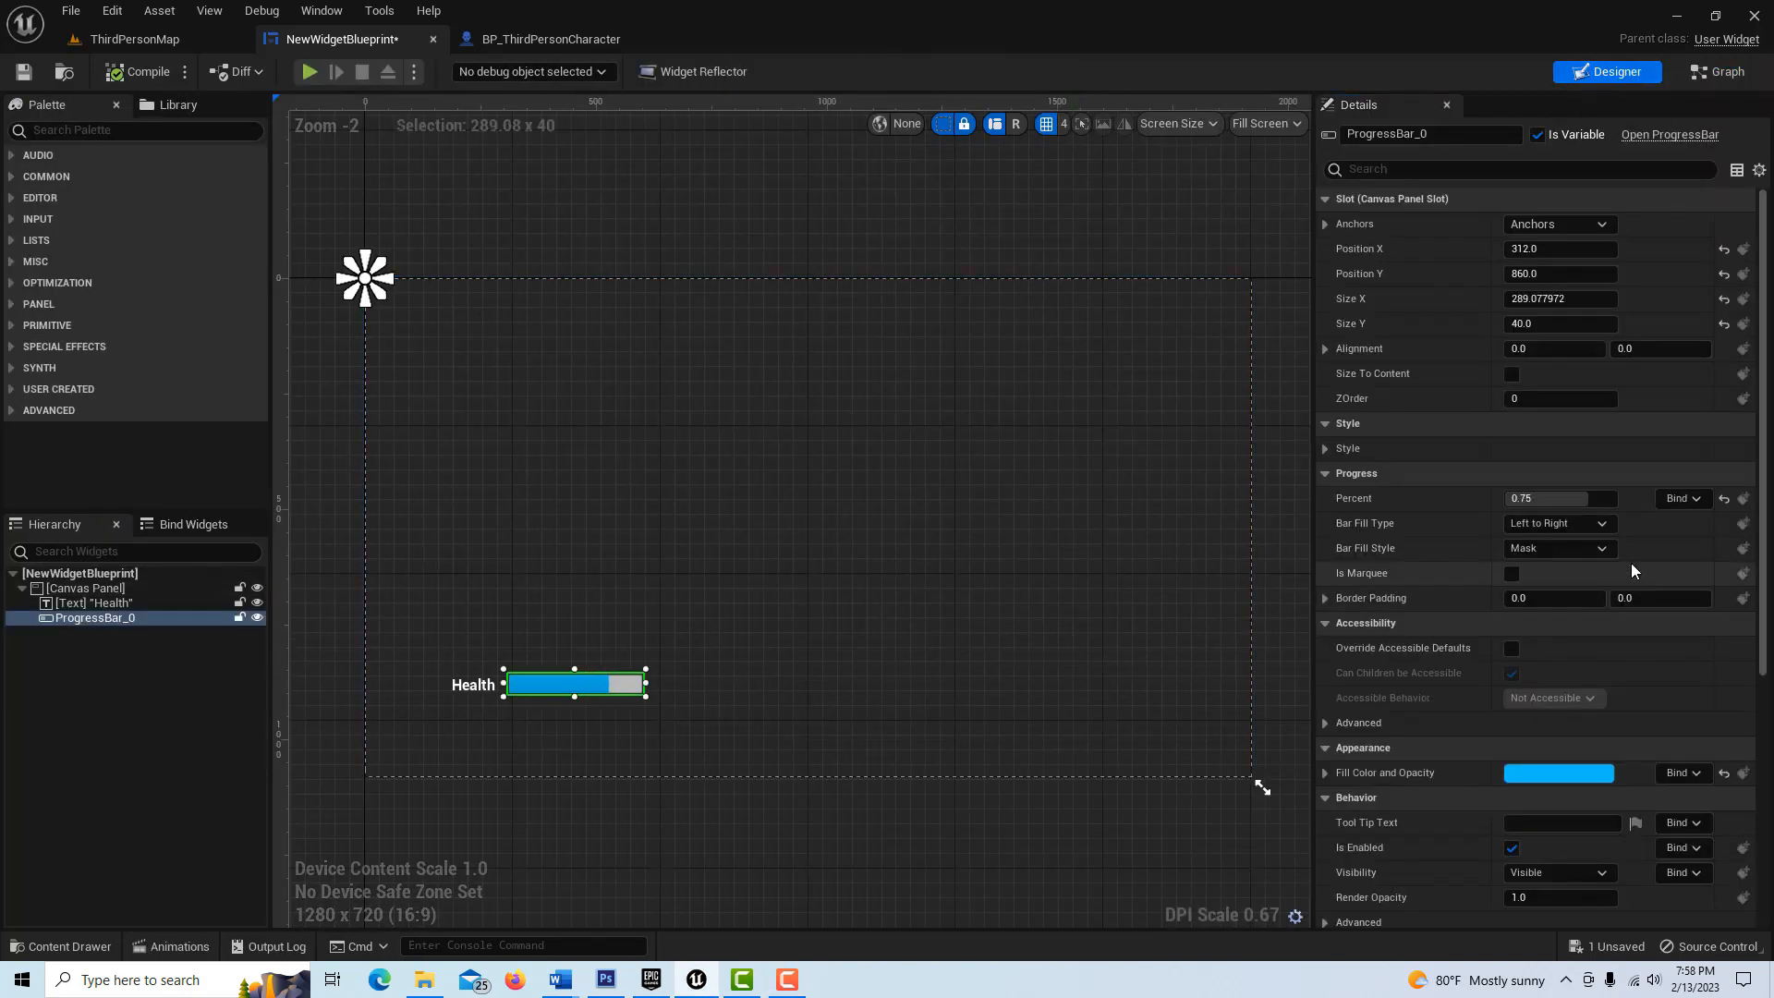
left_click(1678, 498)
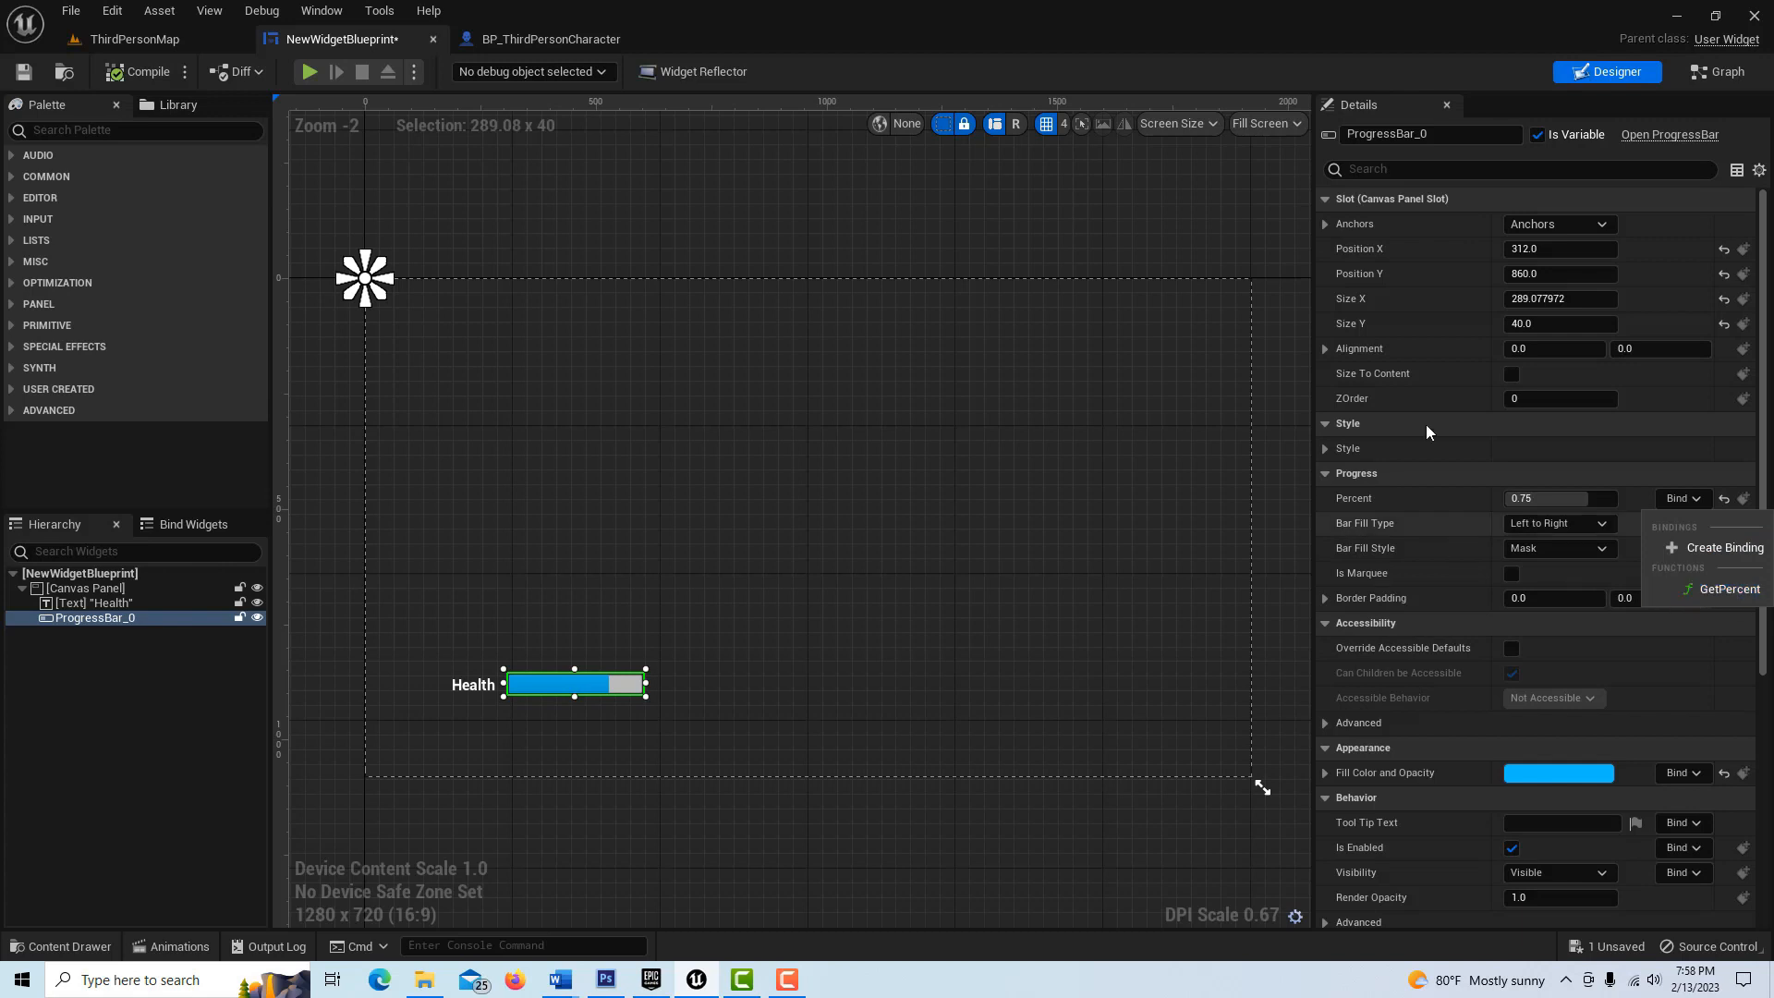
mouse_move(1439, 409)
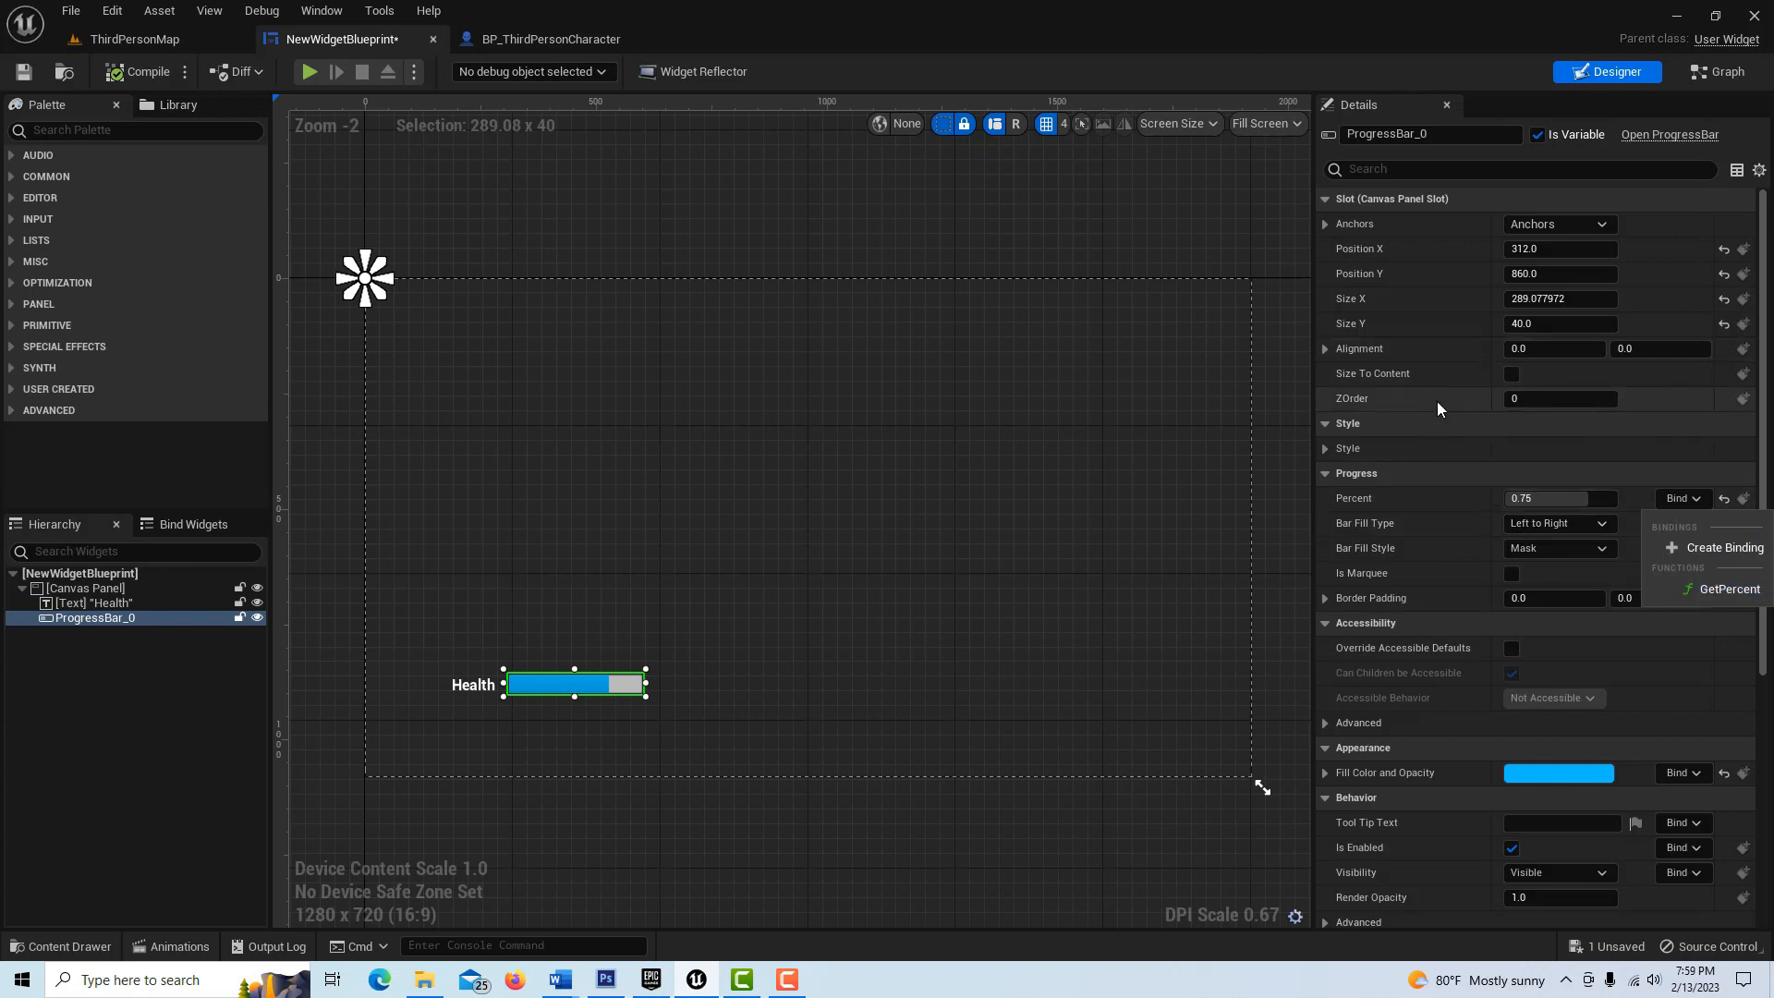
mouse_move(1716, 71)
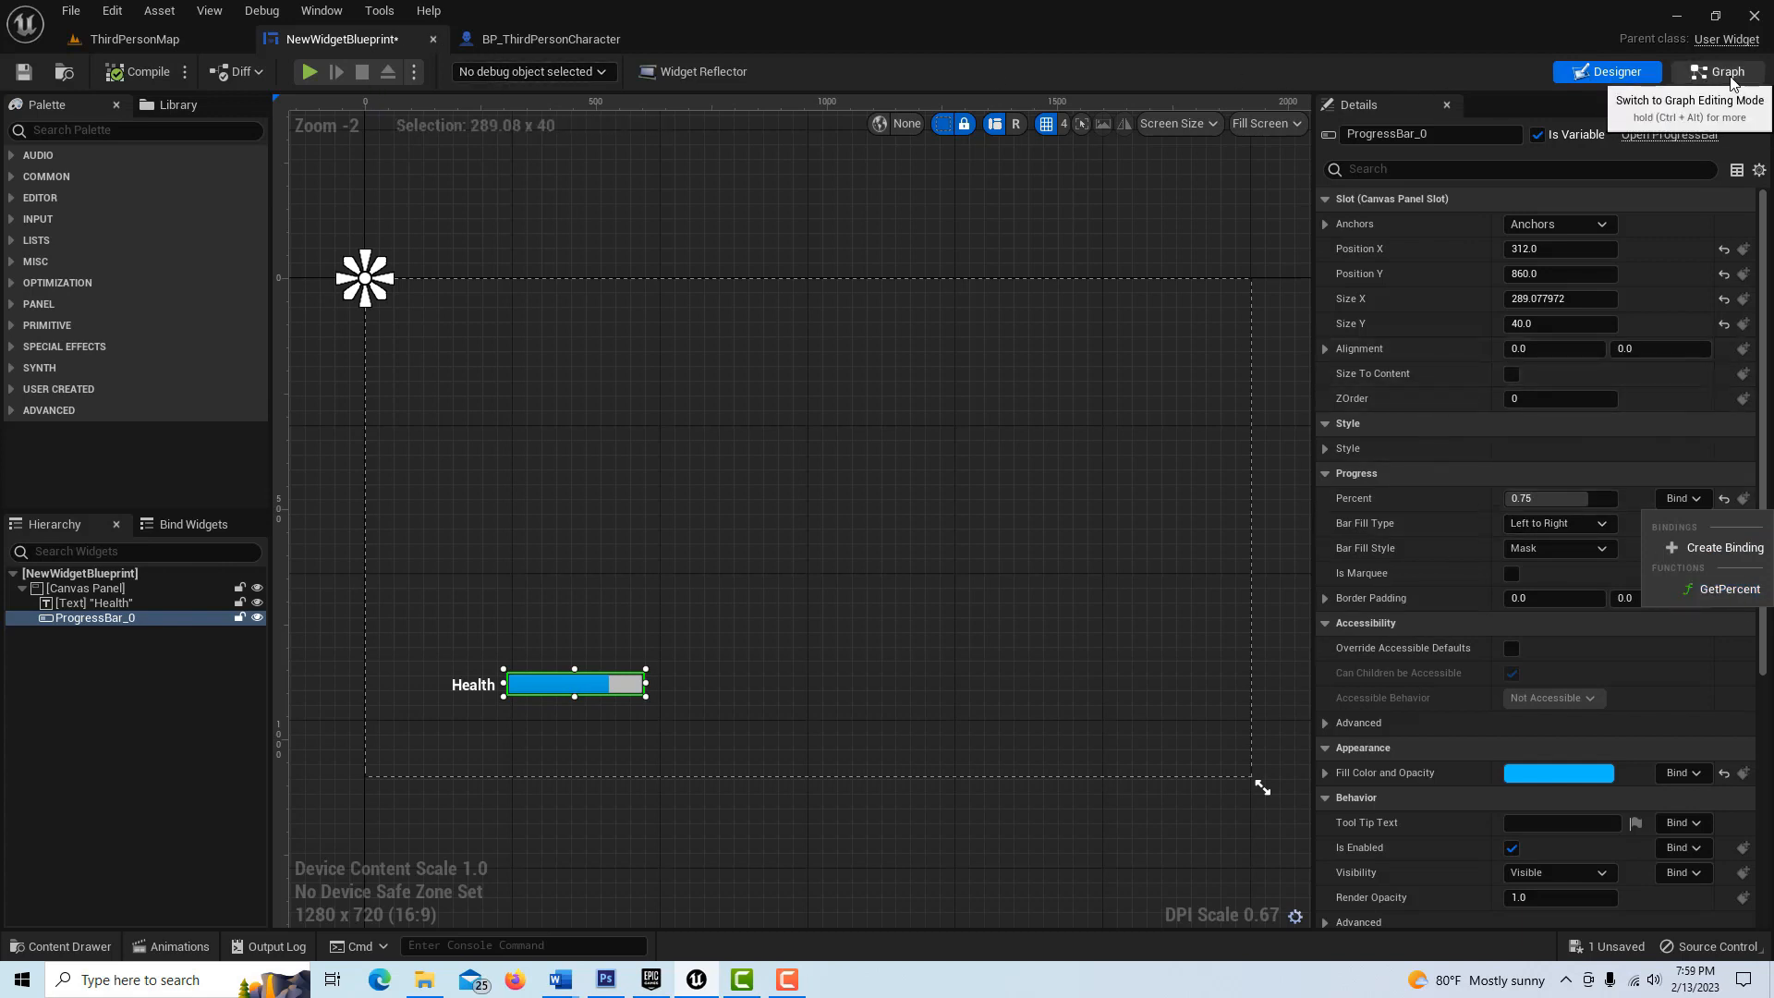
- Add a Cast To BP_ThirdPersonCharacter node after Event Construct in the widget graph
left_click(1717, 71)
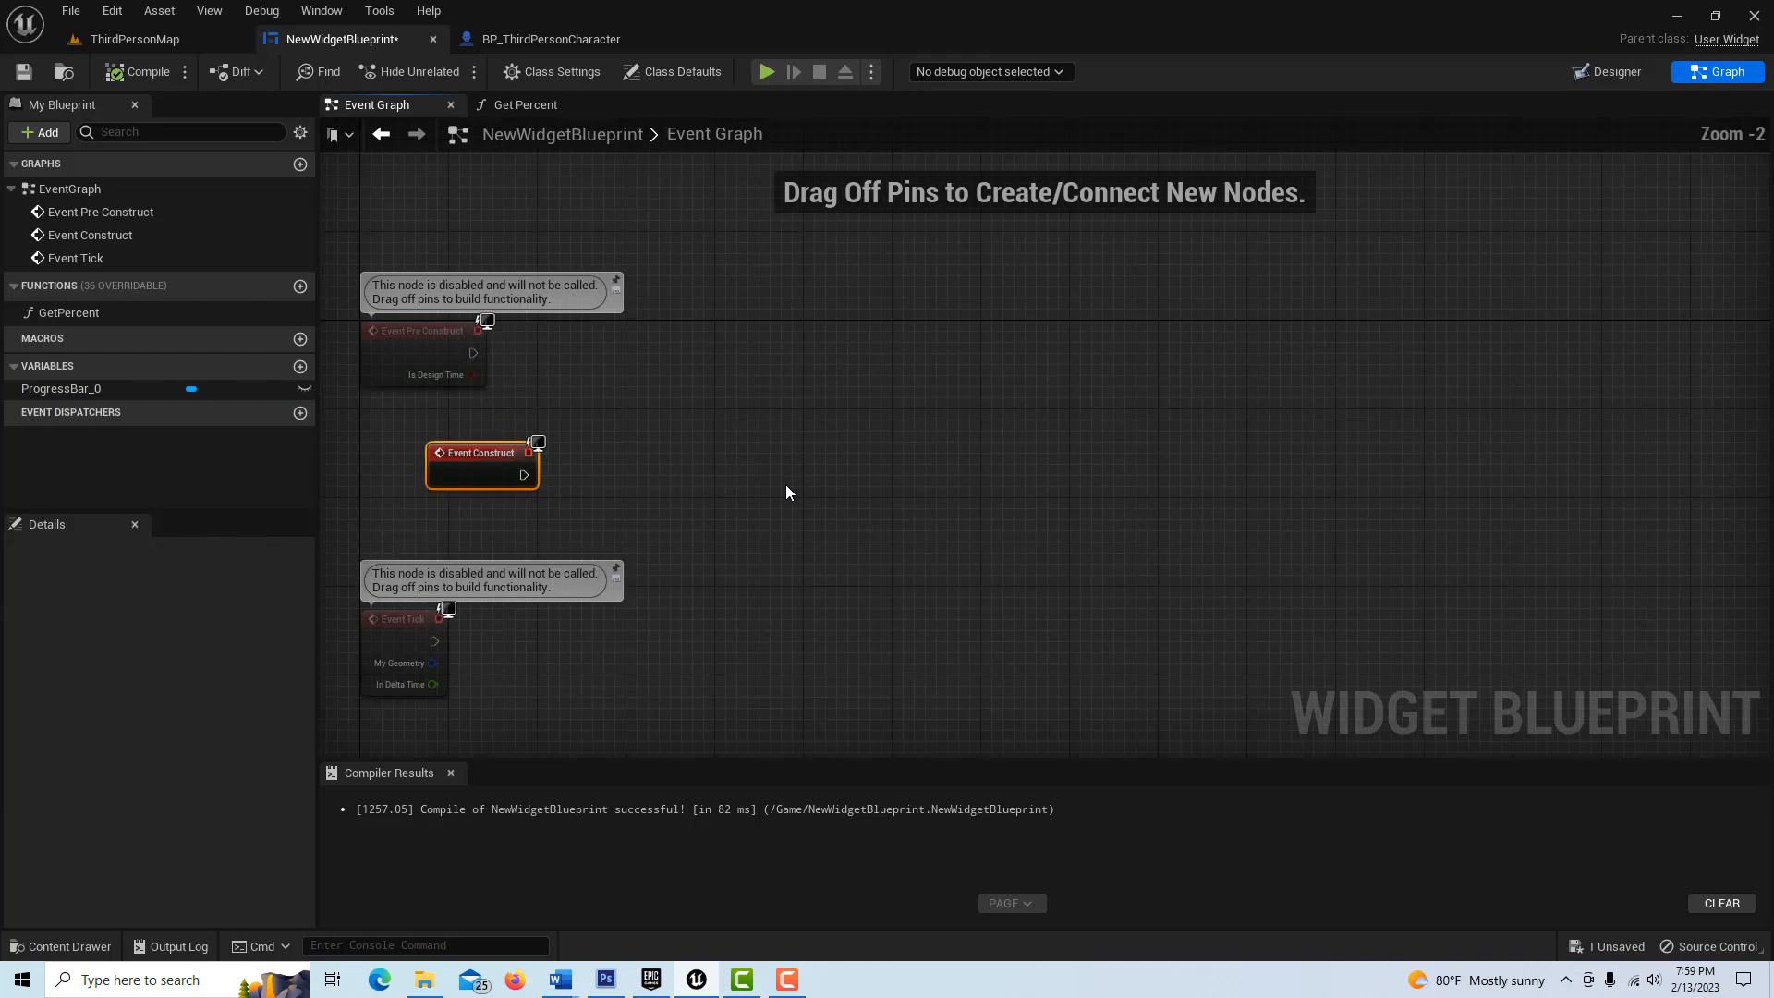
left_click_drag(524, 474, 634, 509)
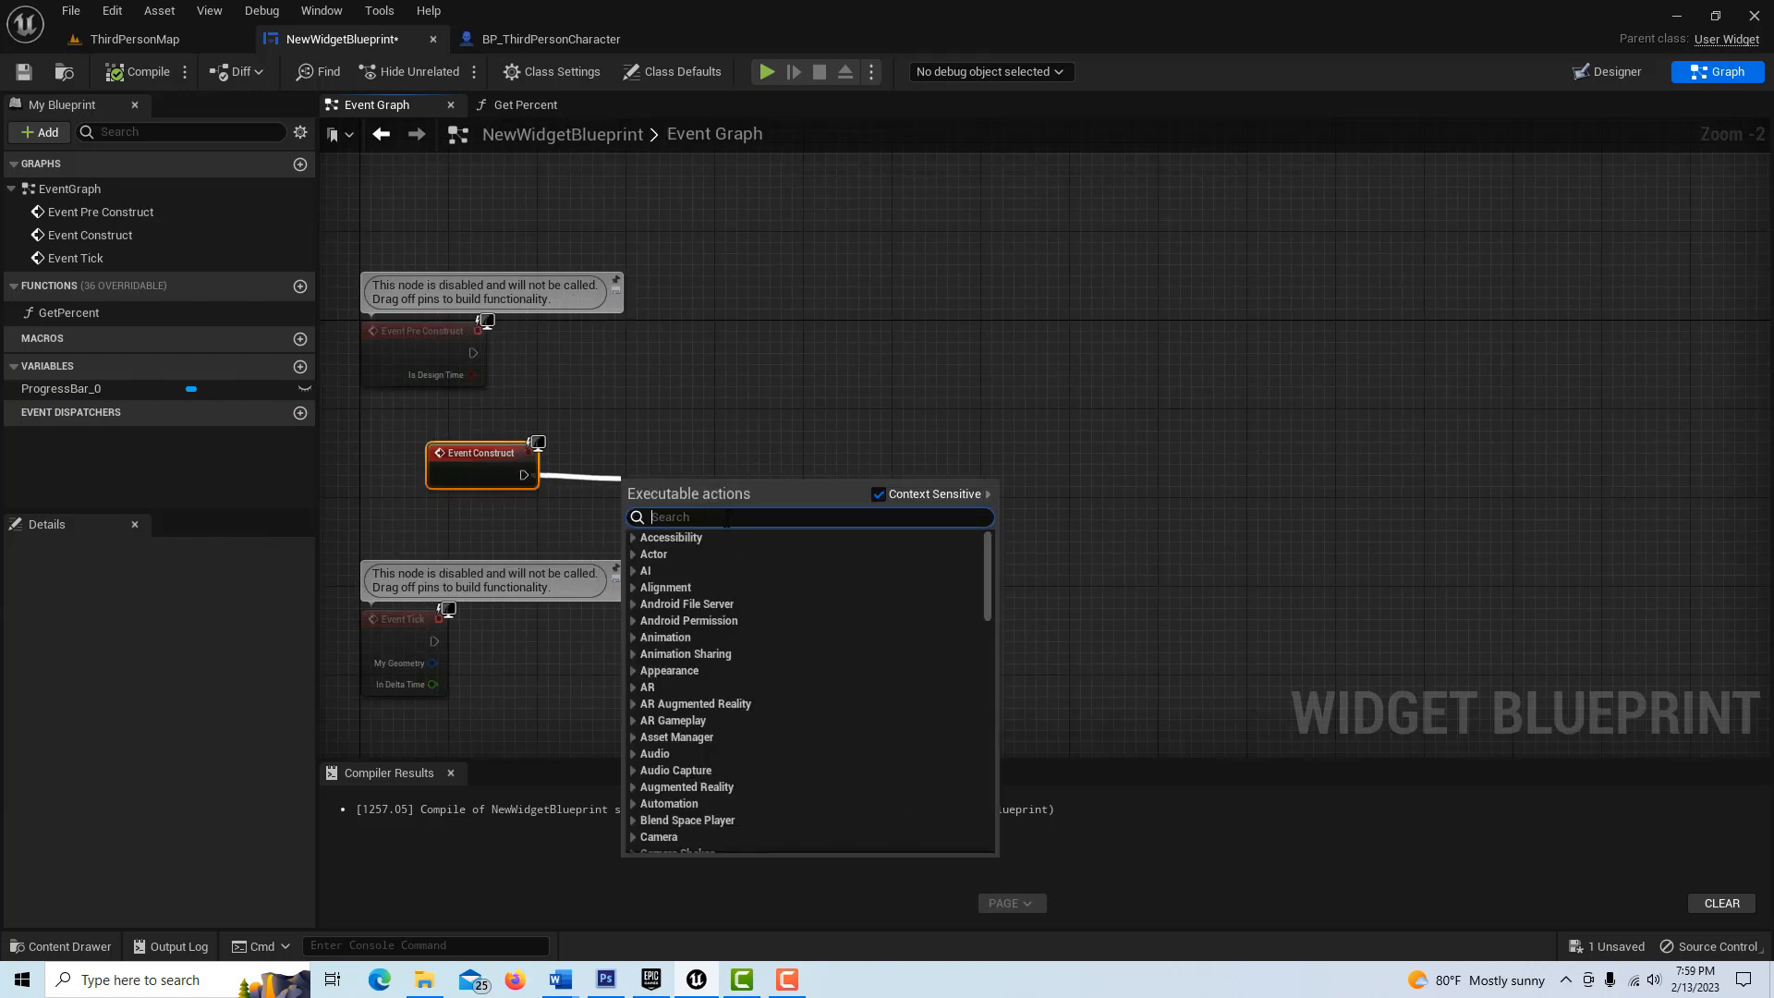
type("cast to")
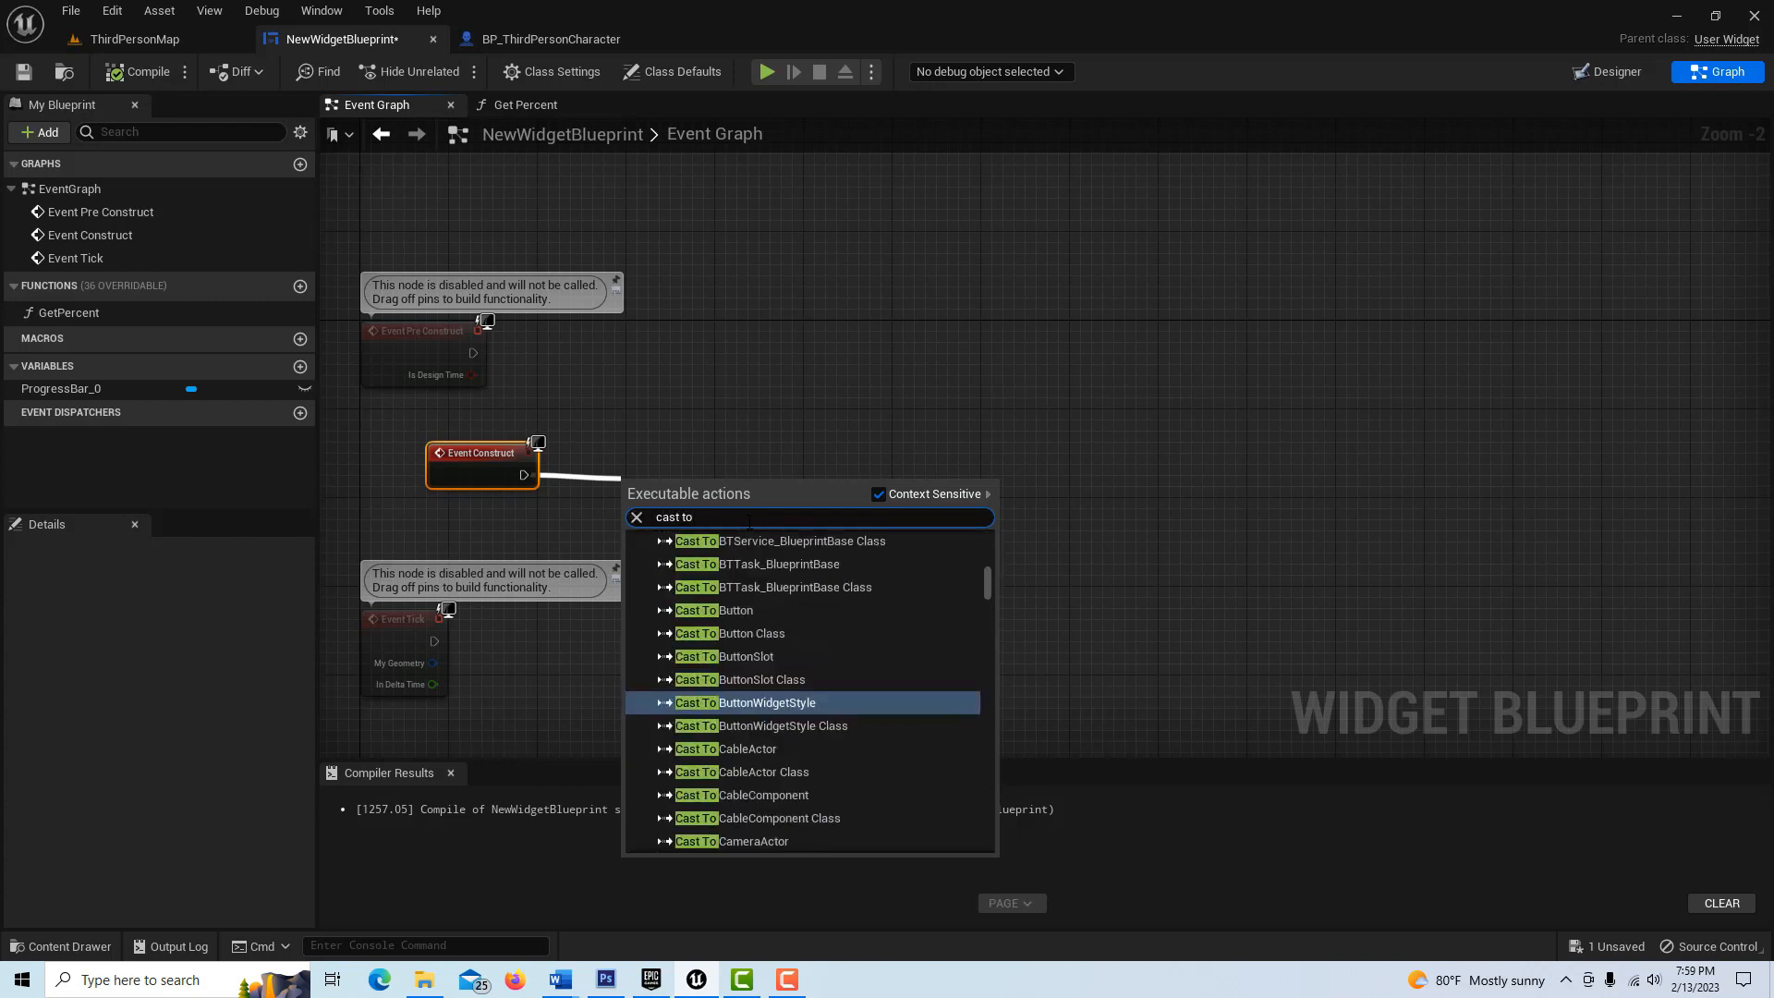
type("bp")
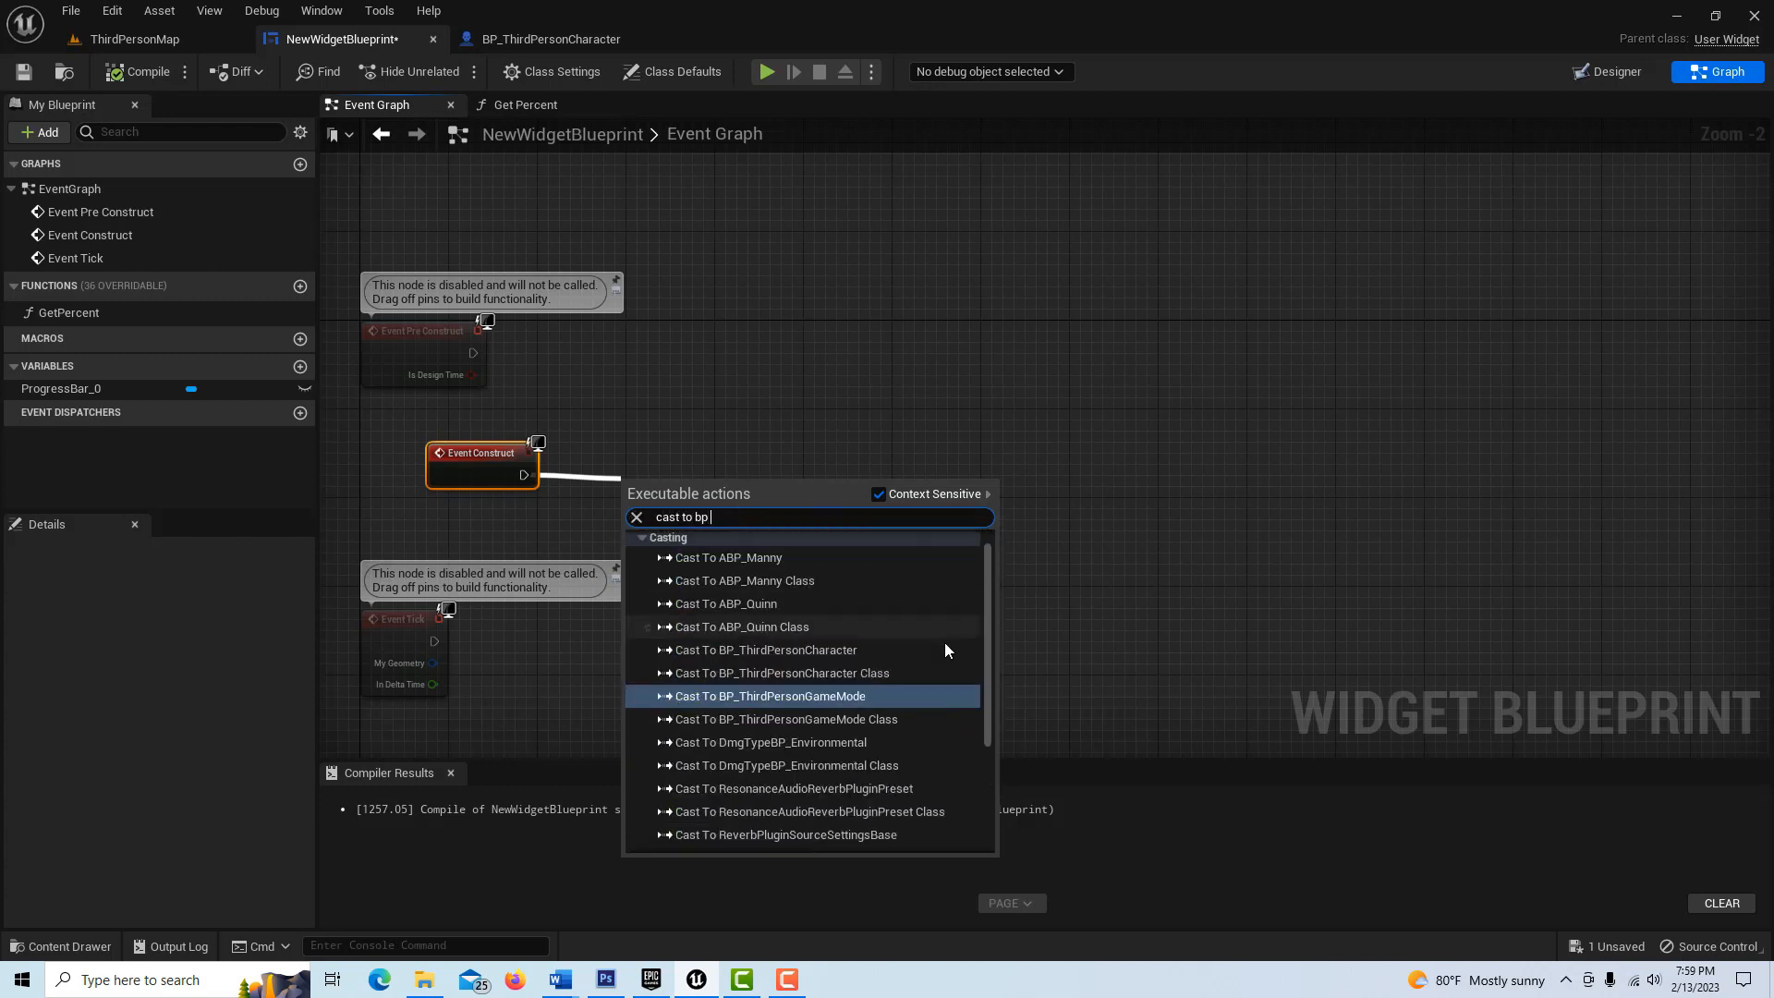
left_click(767, 649)
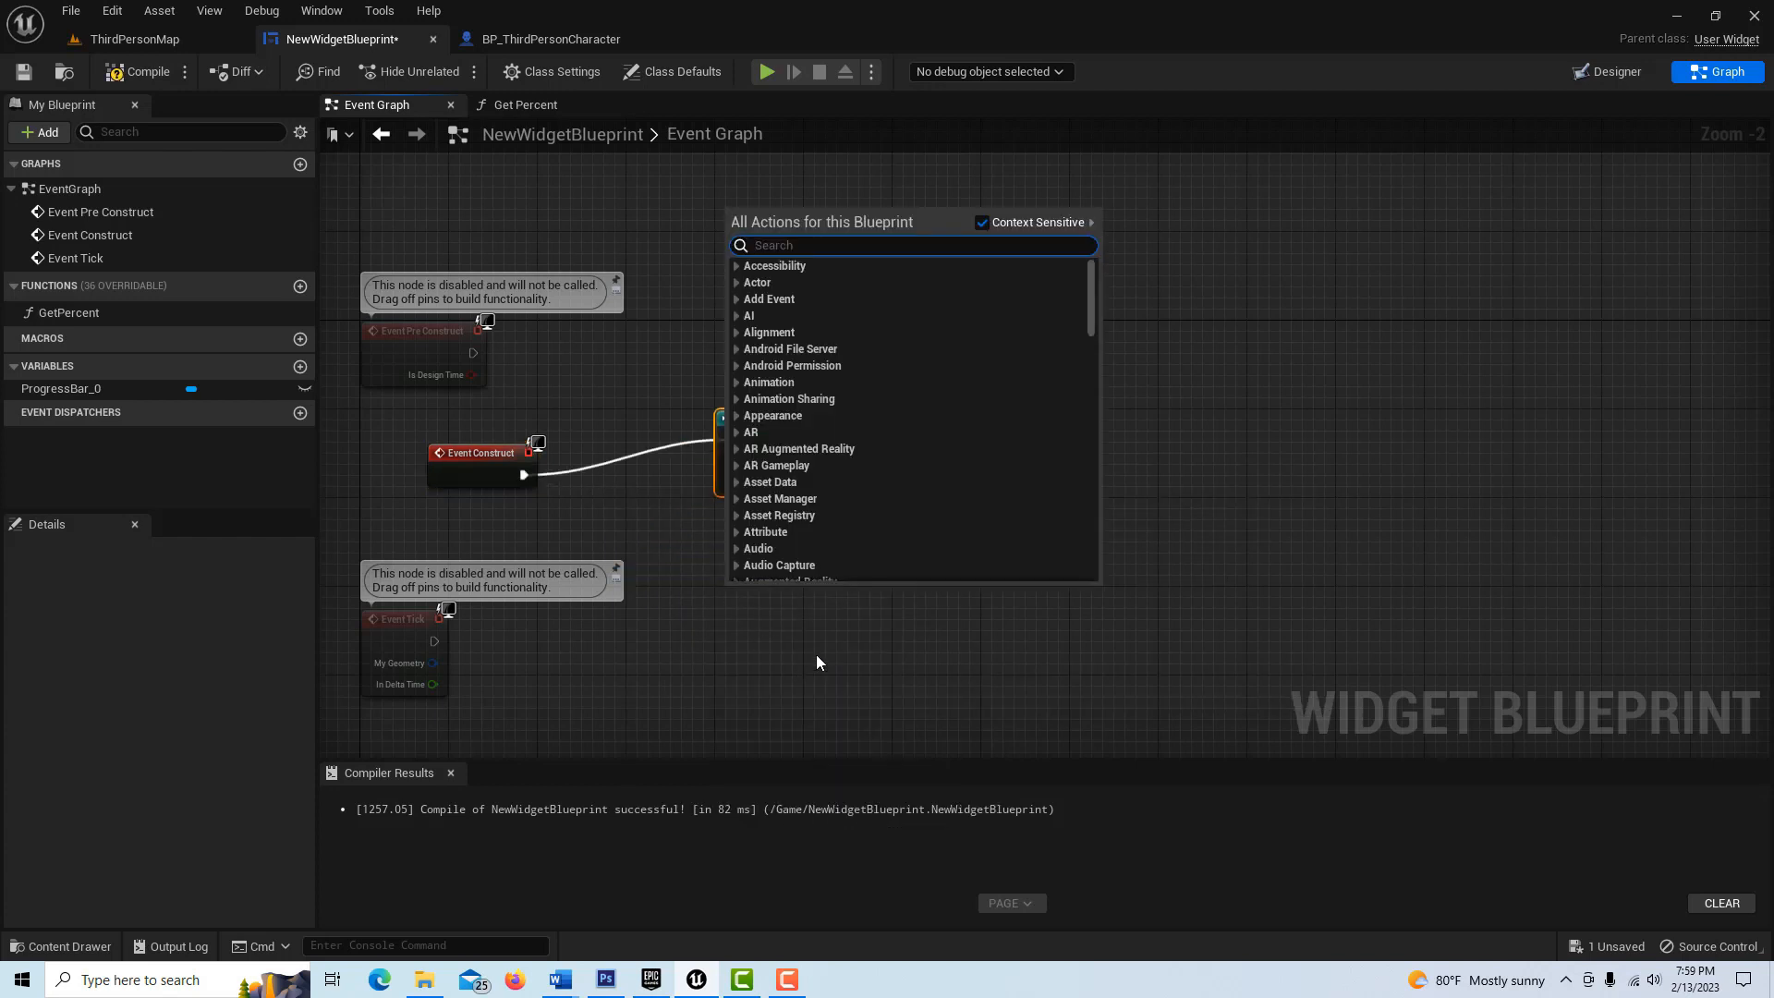
- Feed Get Player Character into the cast's Object input
type("get p")
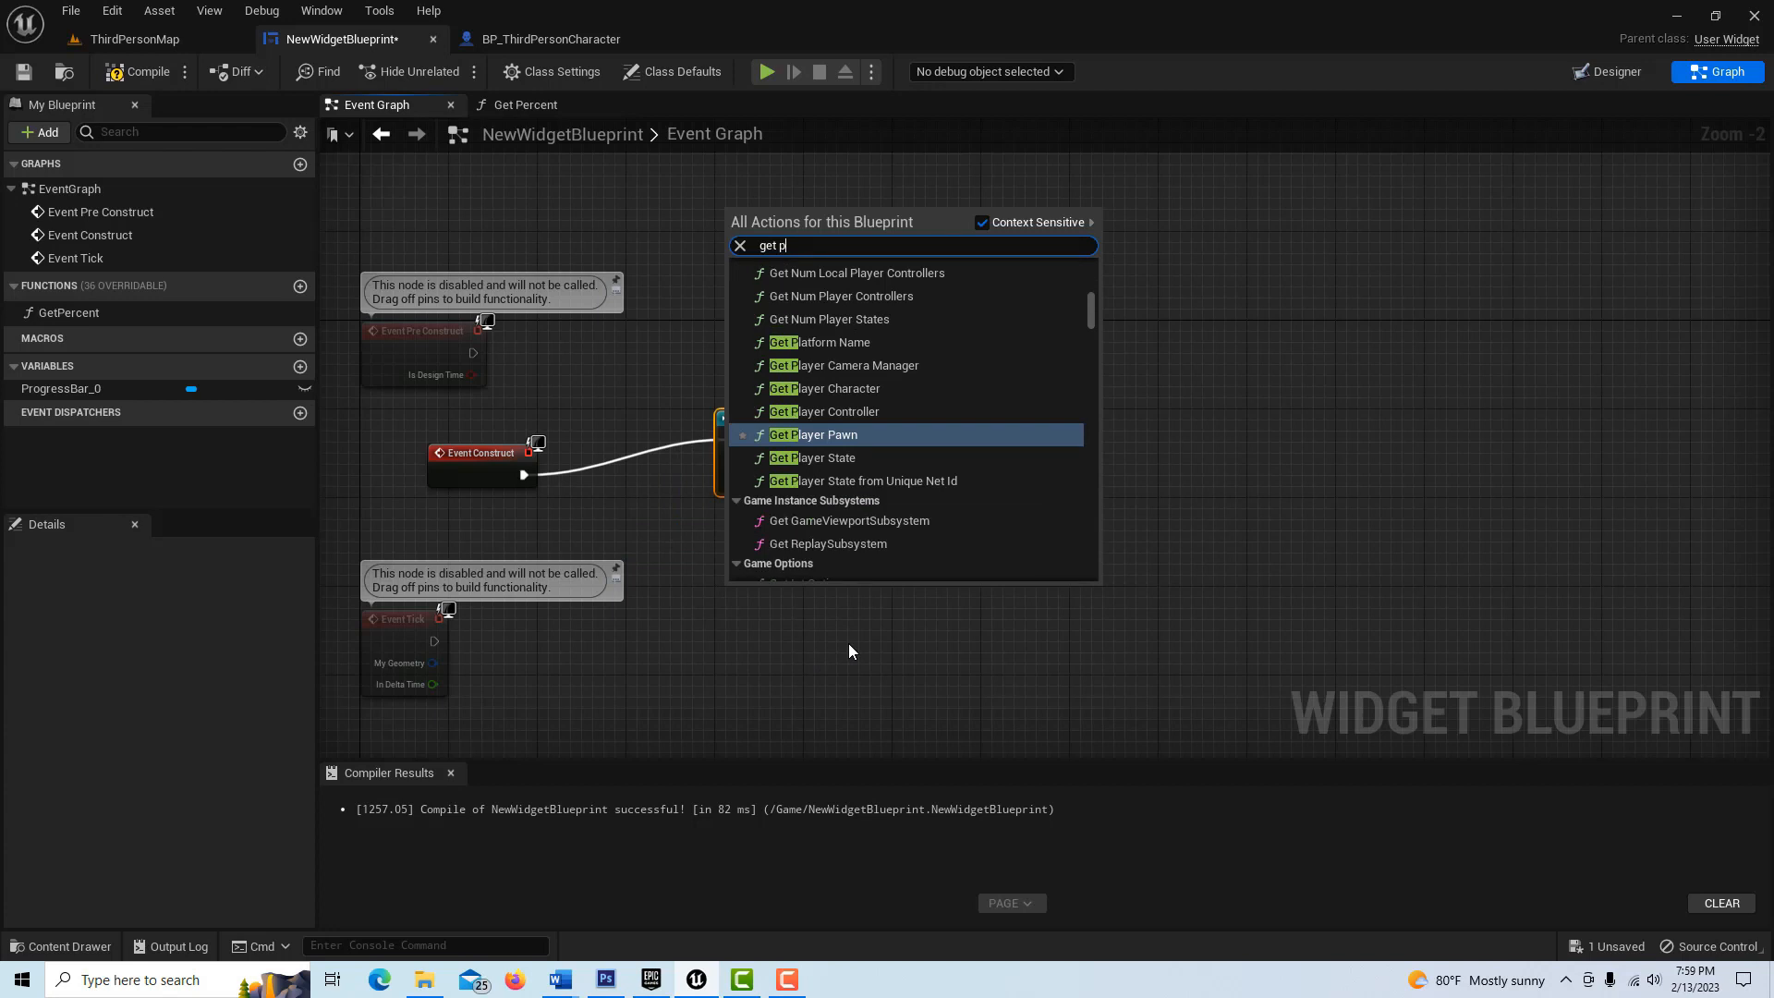
type("layer")
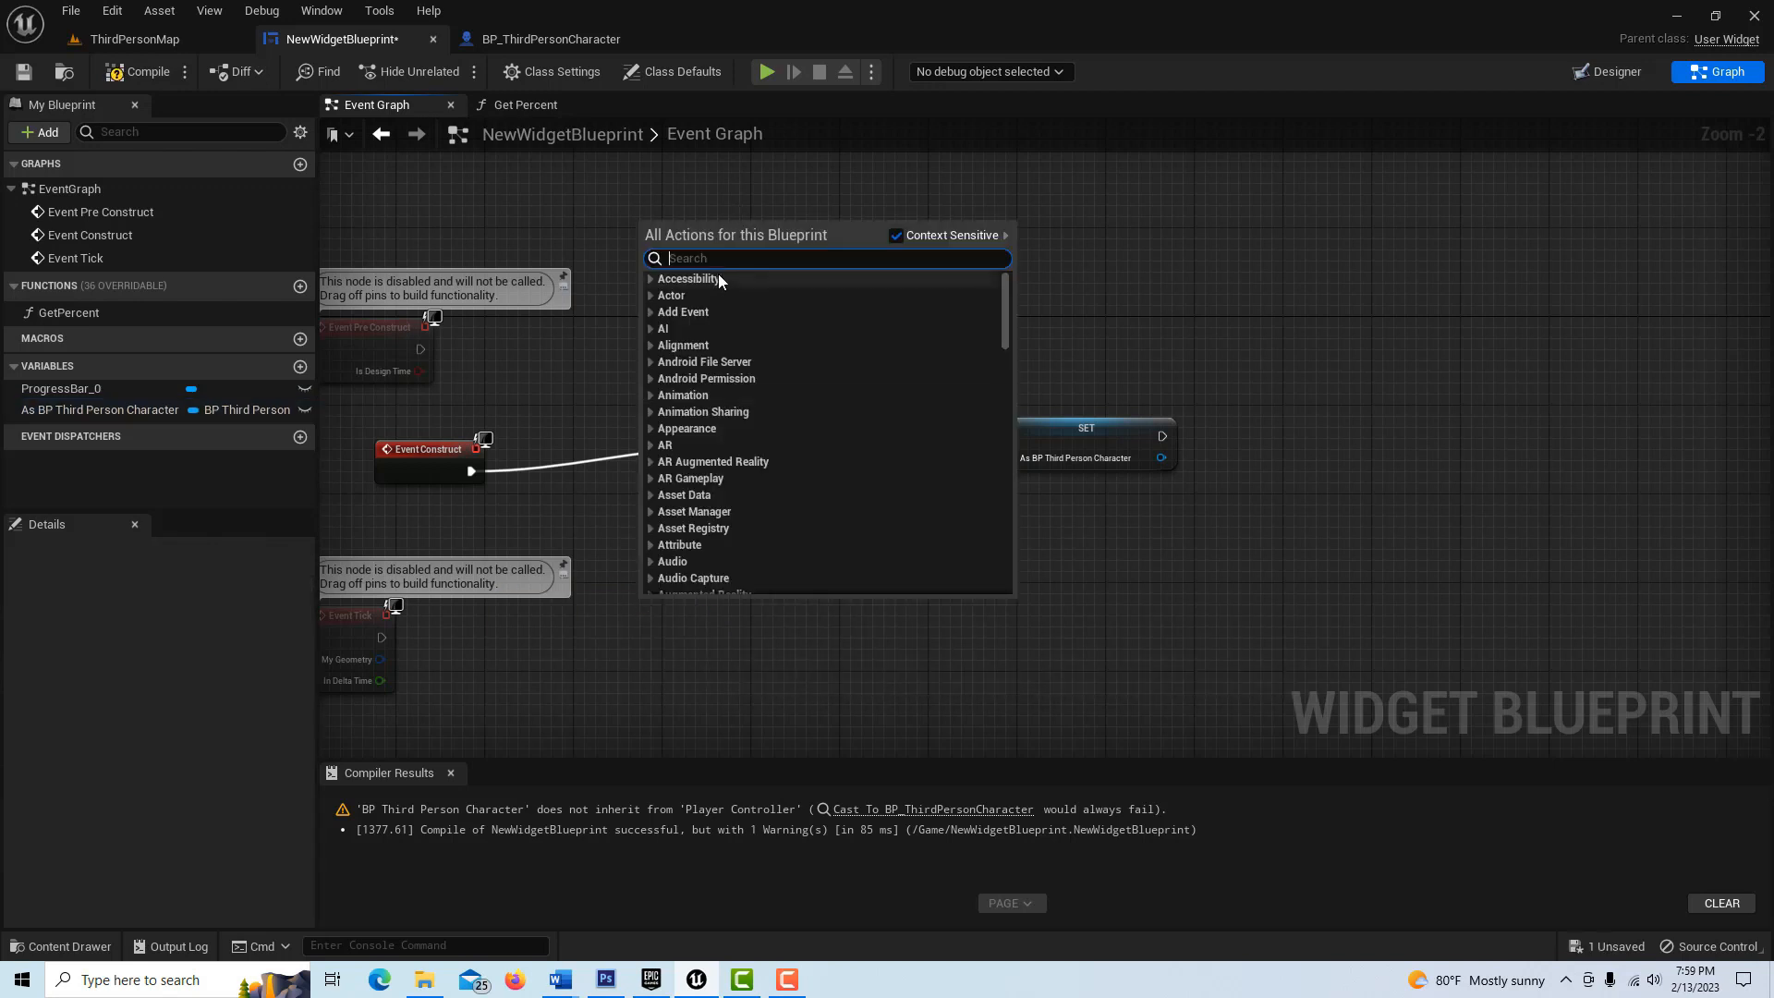
type("get pla")
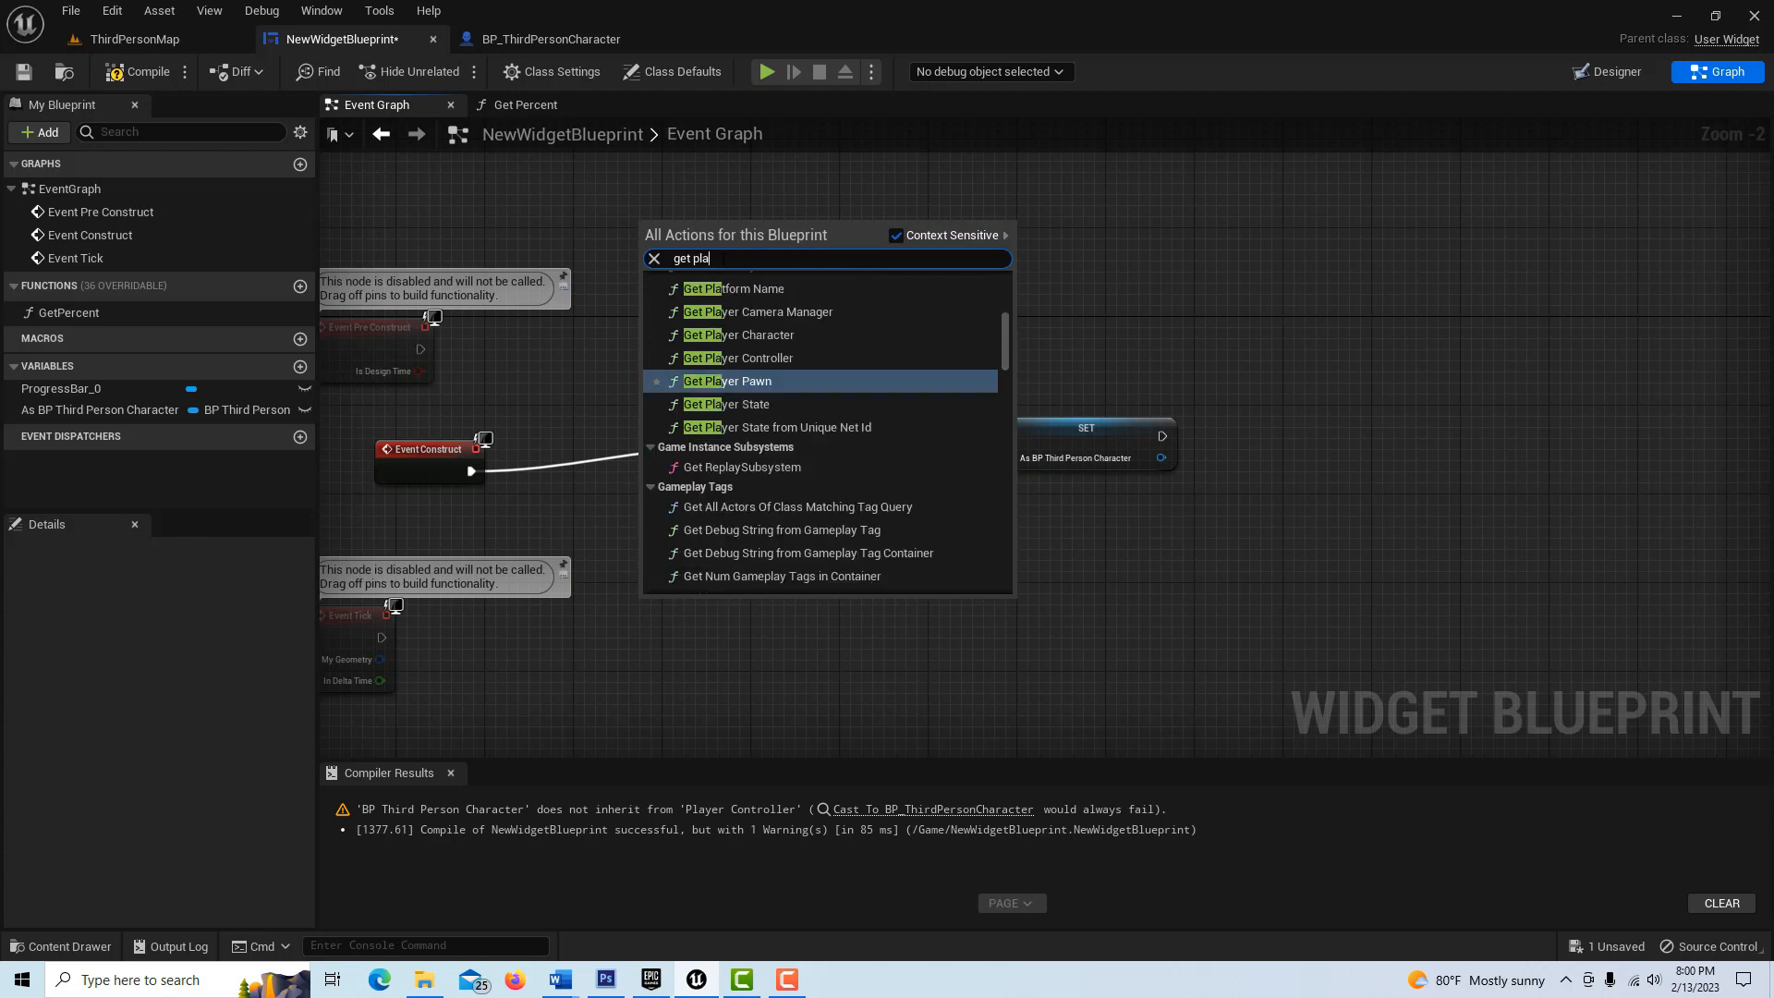
left_click(738, 334)
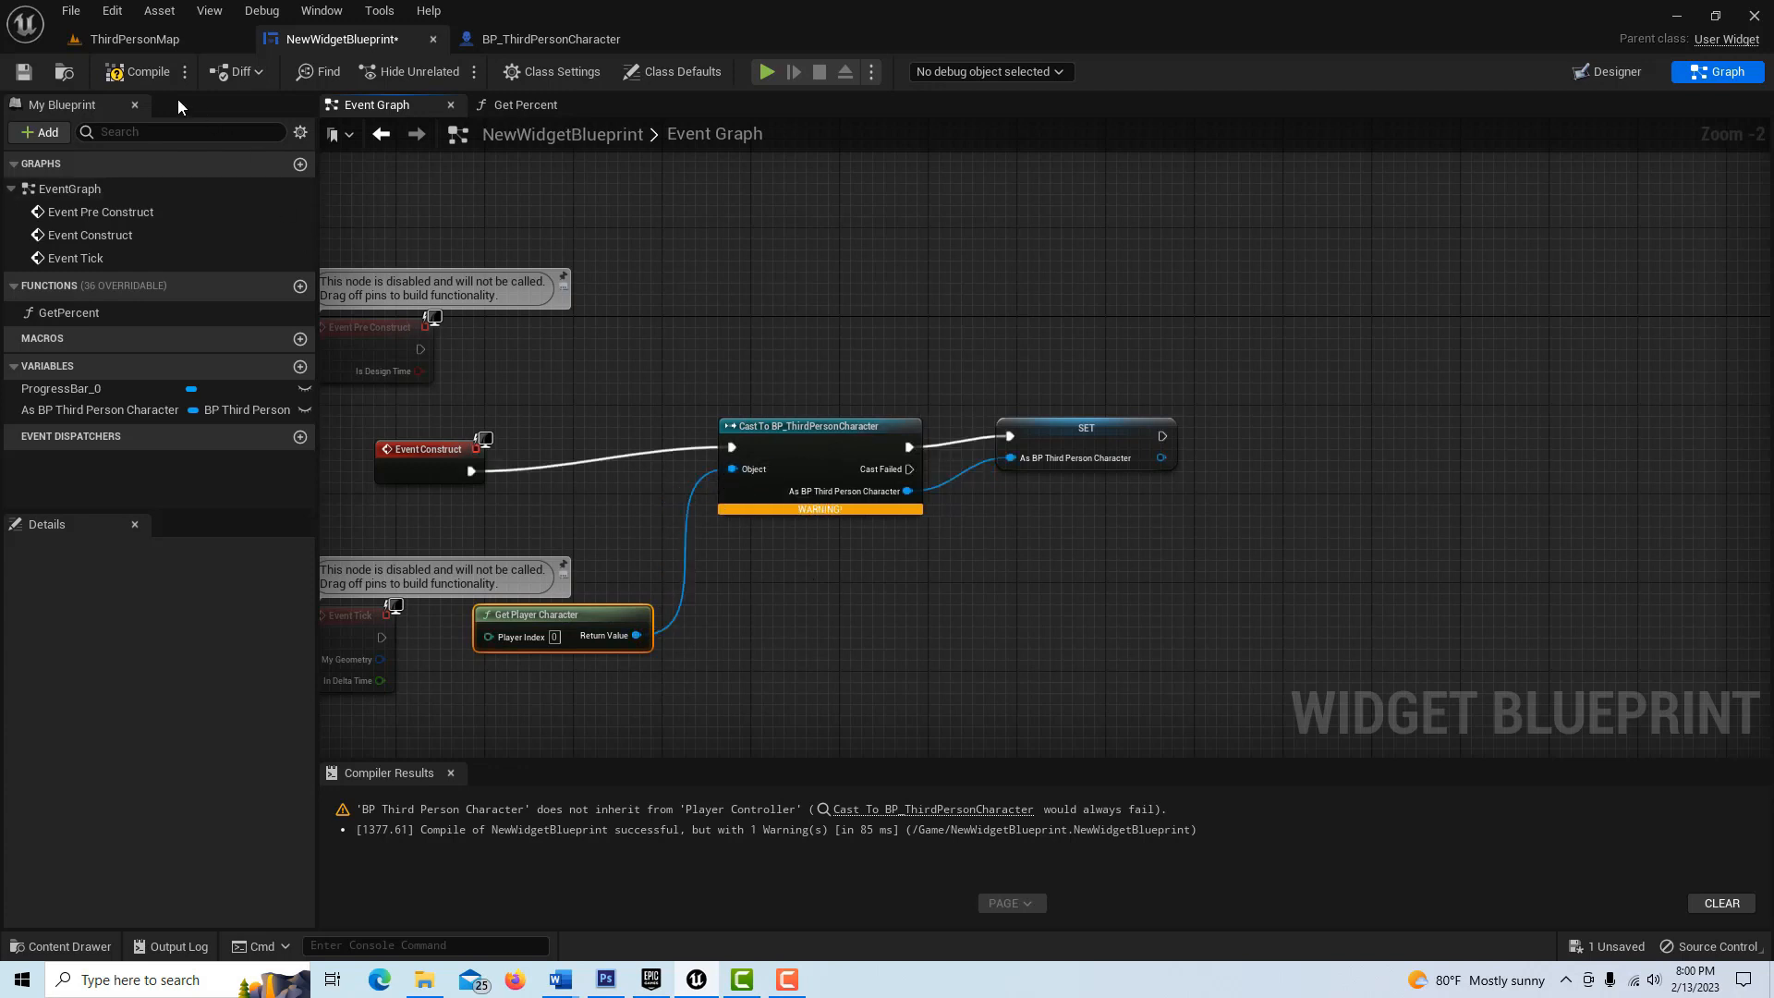
- Print the stored character's Health with Get Health and Print String after the SET node
left_click(145, 71)
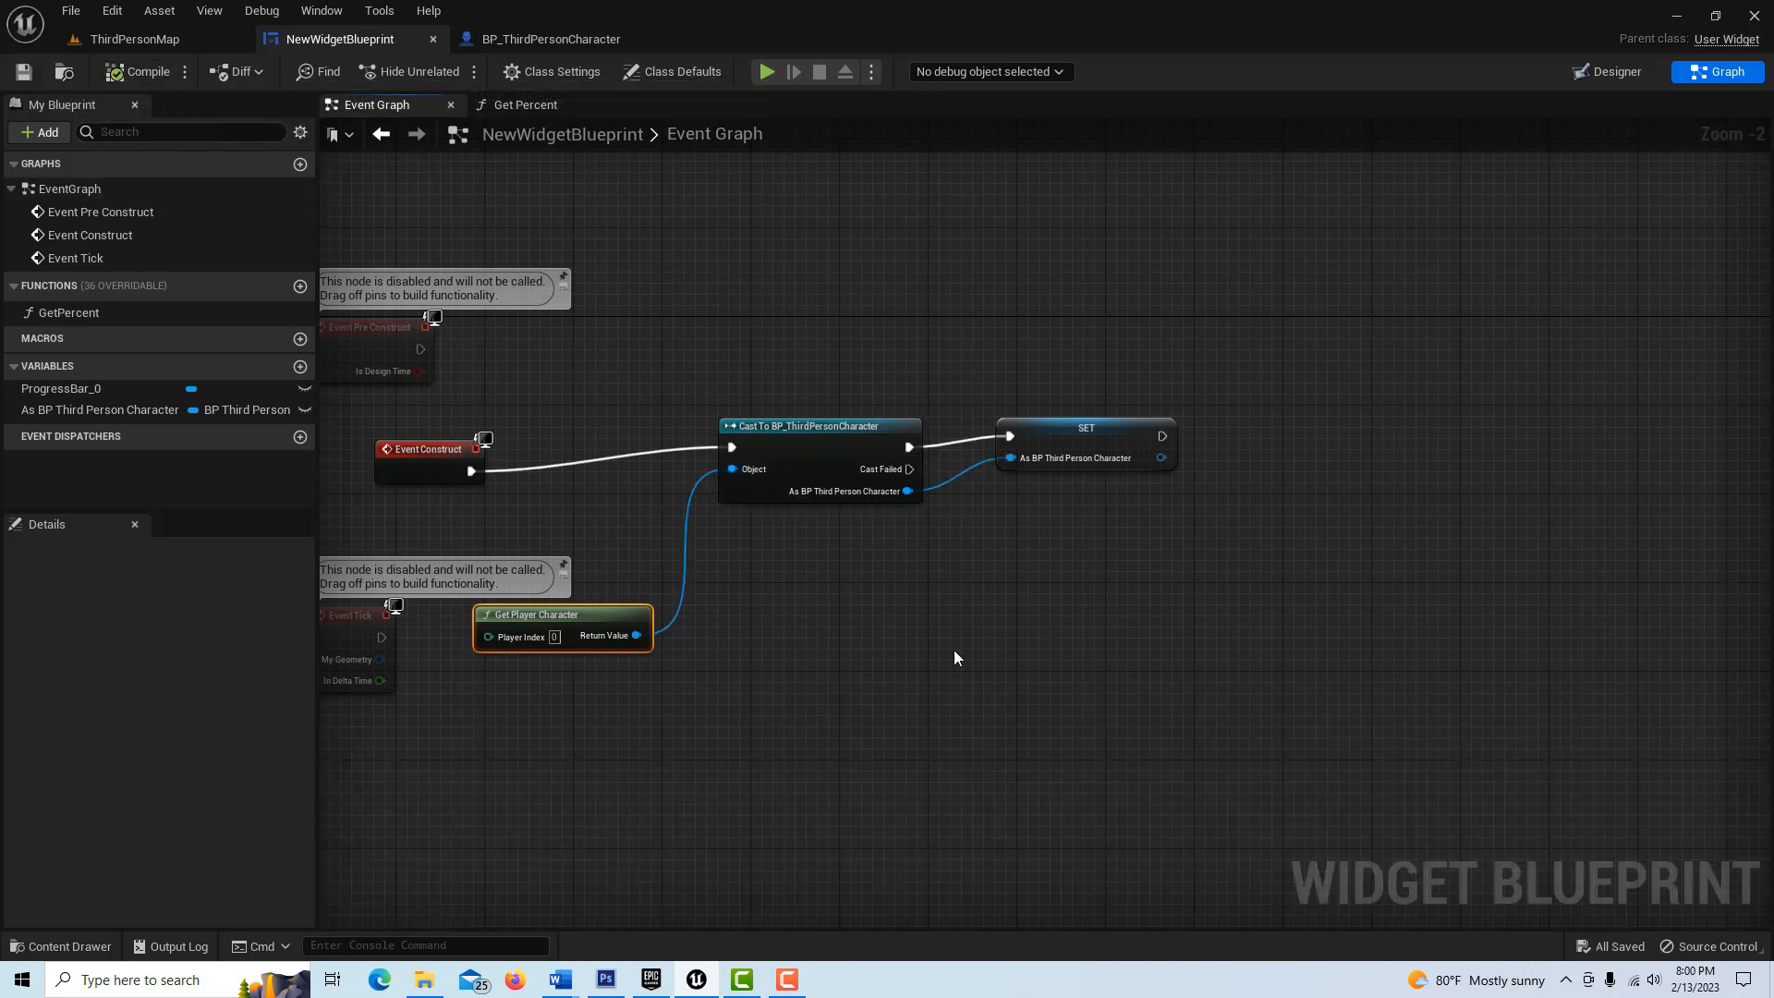
scroll("down", 3)
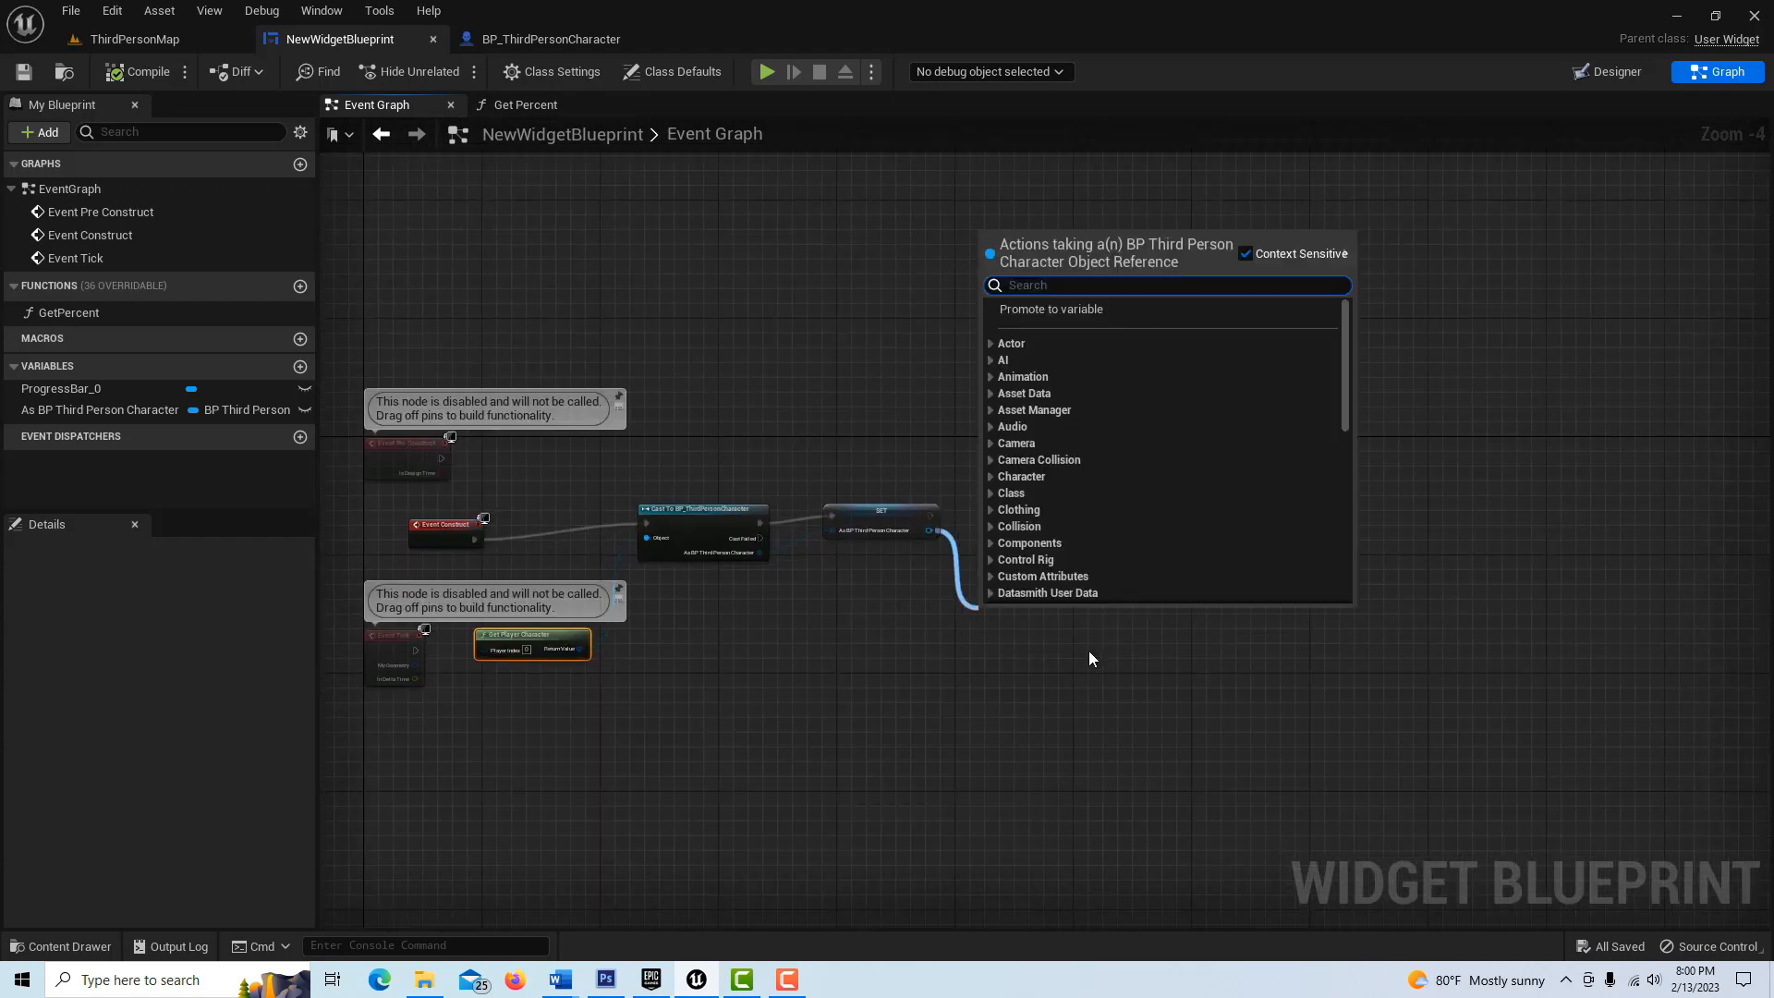
type("get hea")
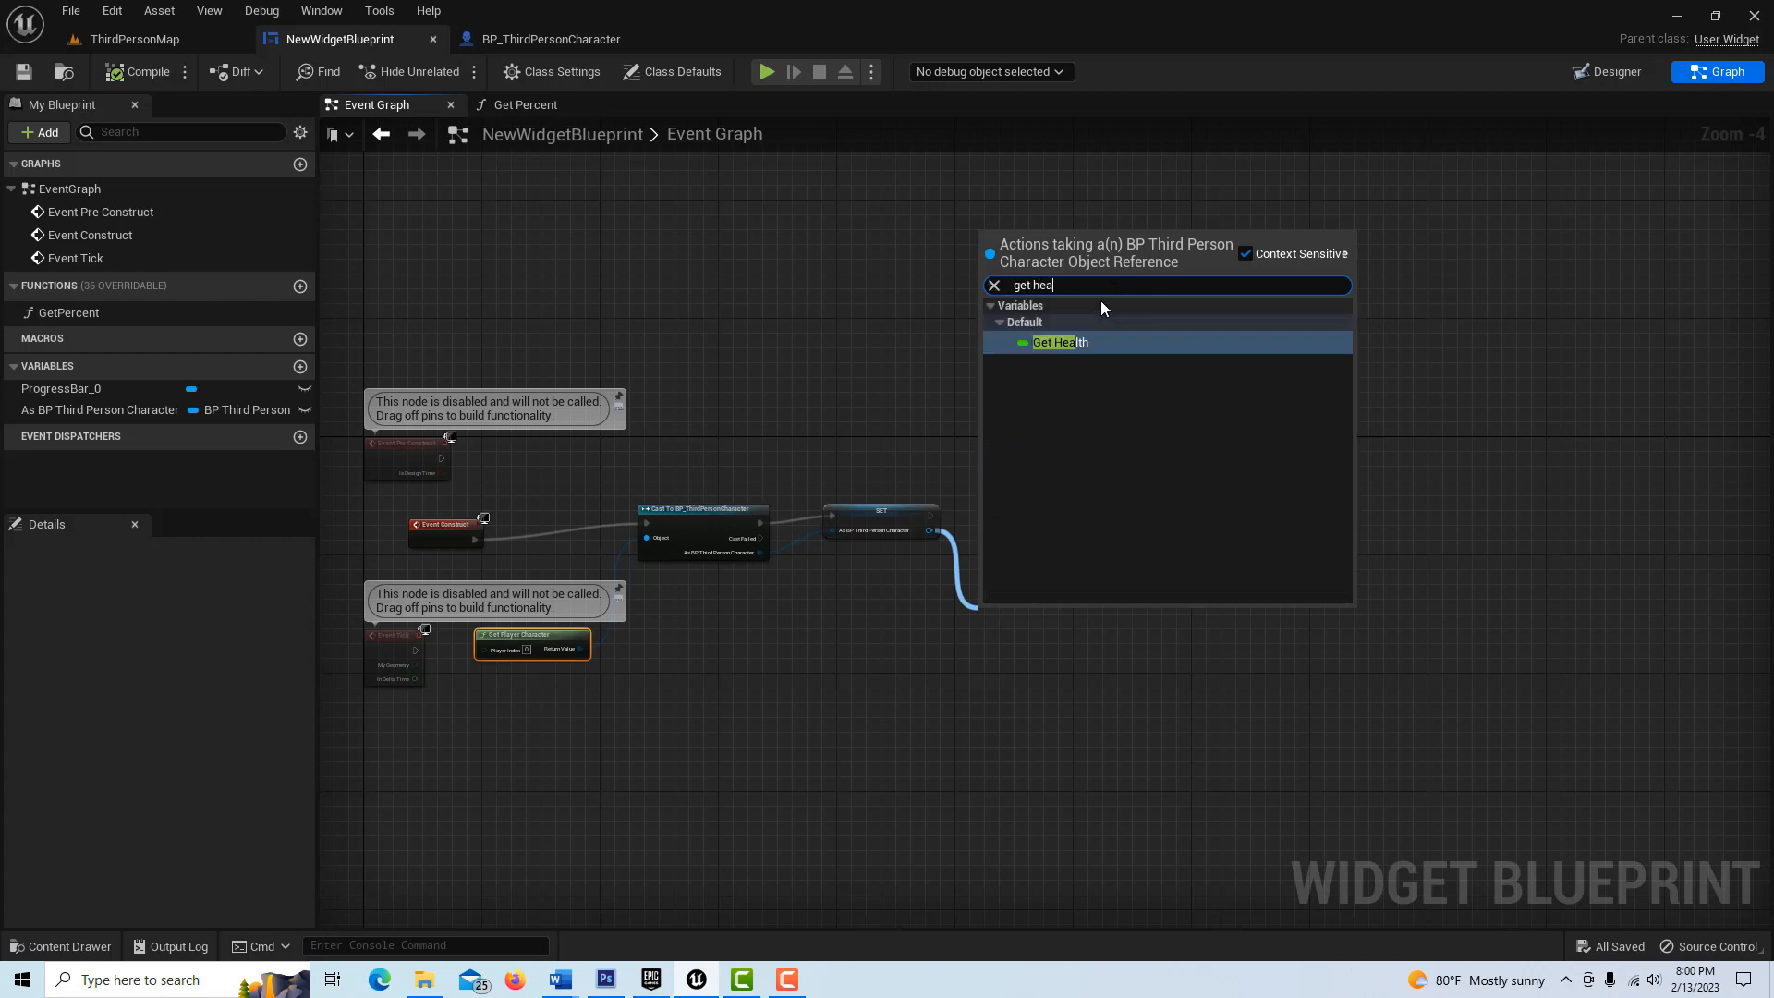
left_click(1058, 342)
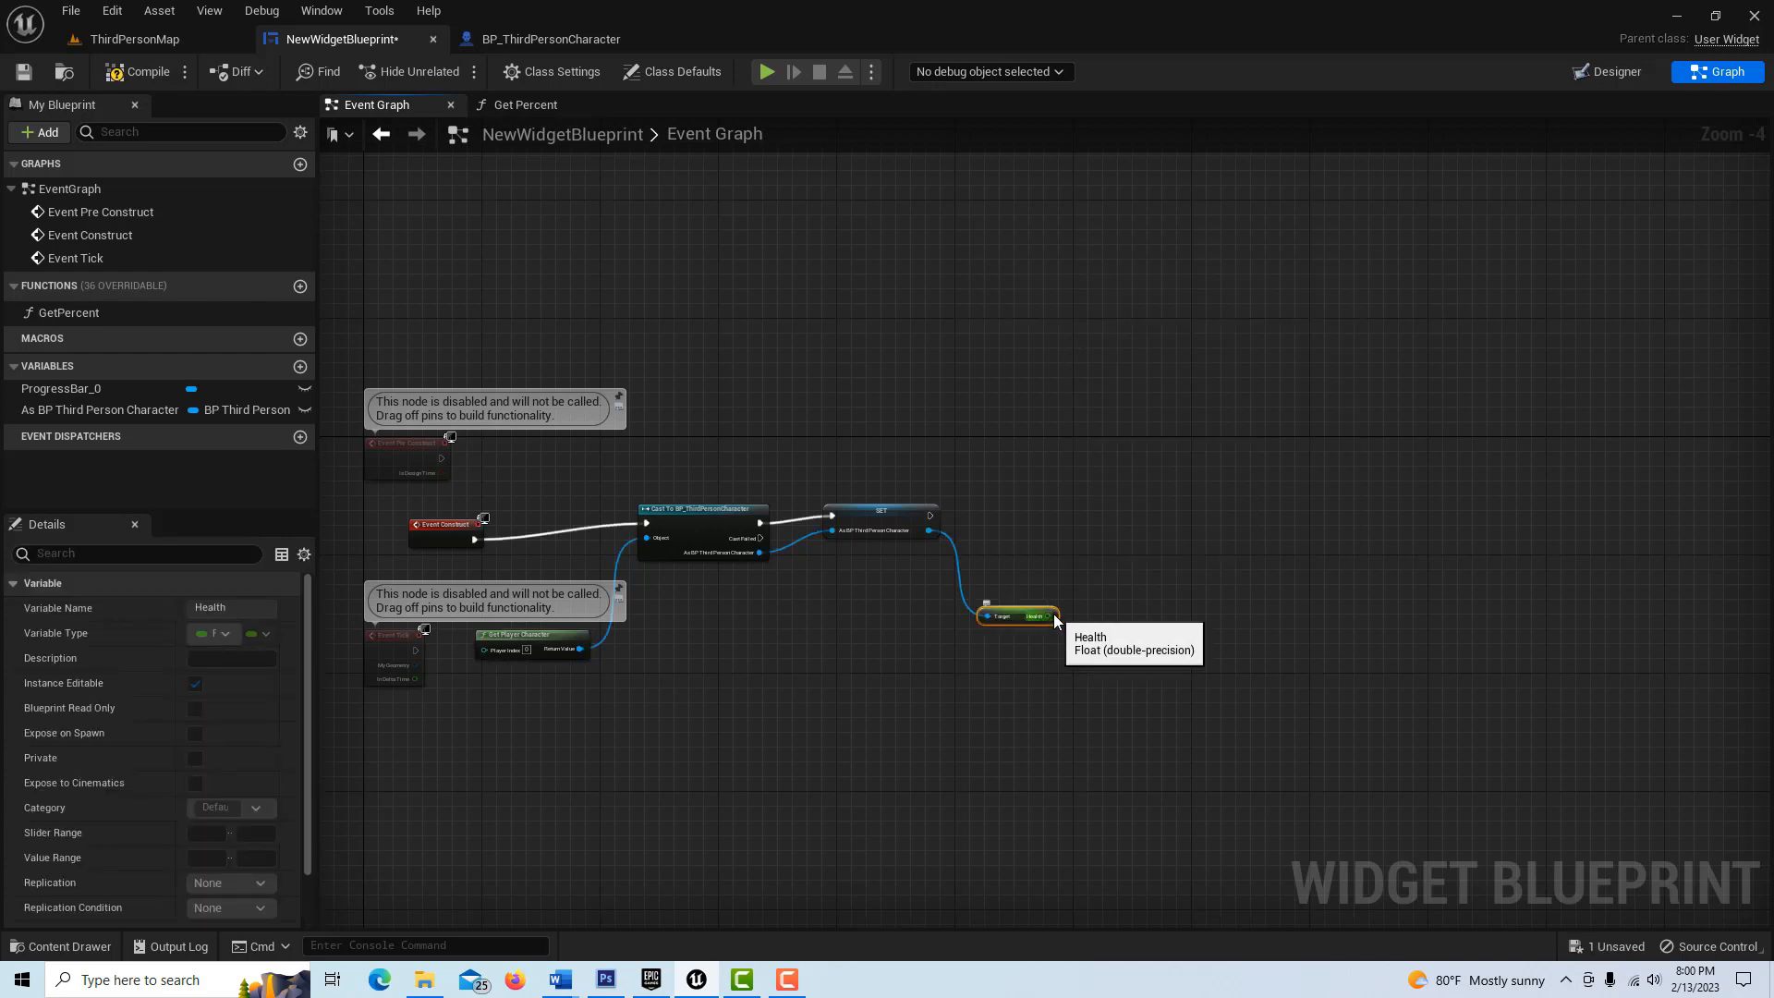
mouse_move(928, 514)
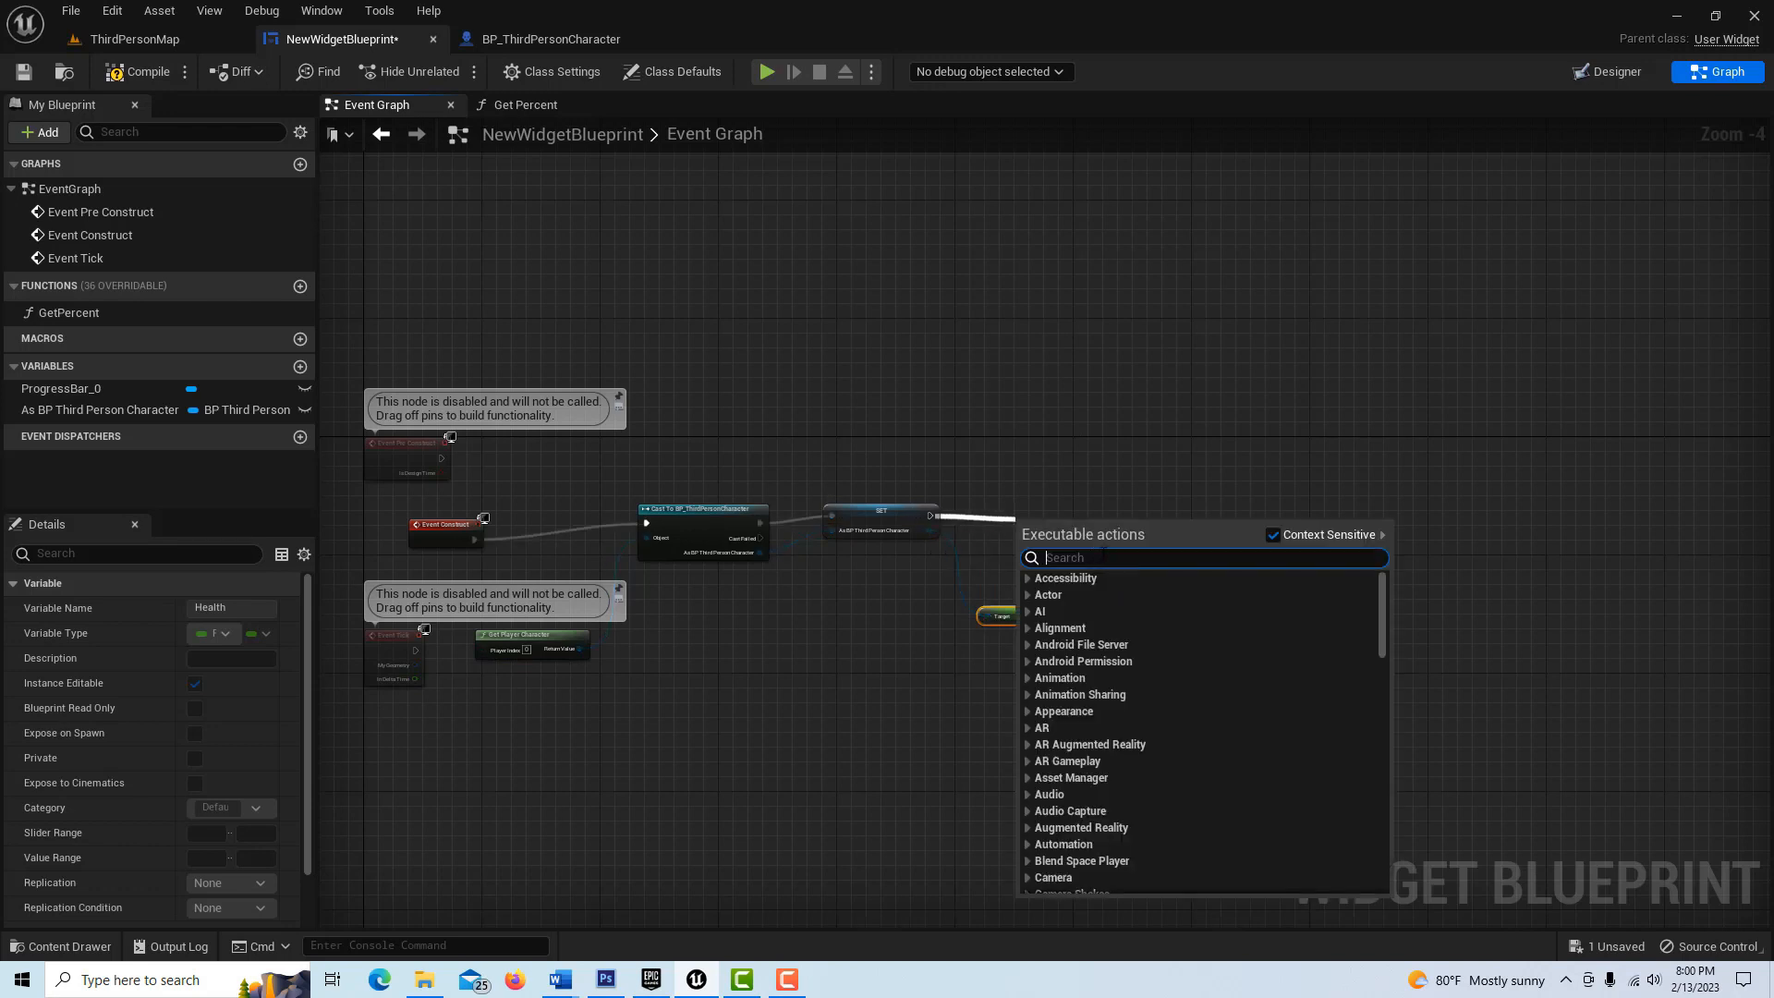
type("print")
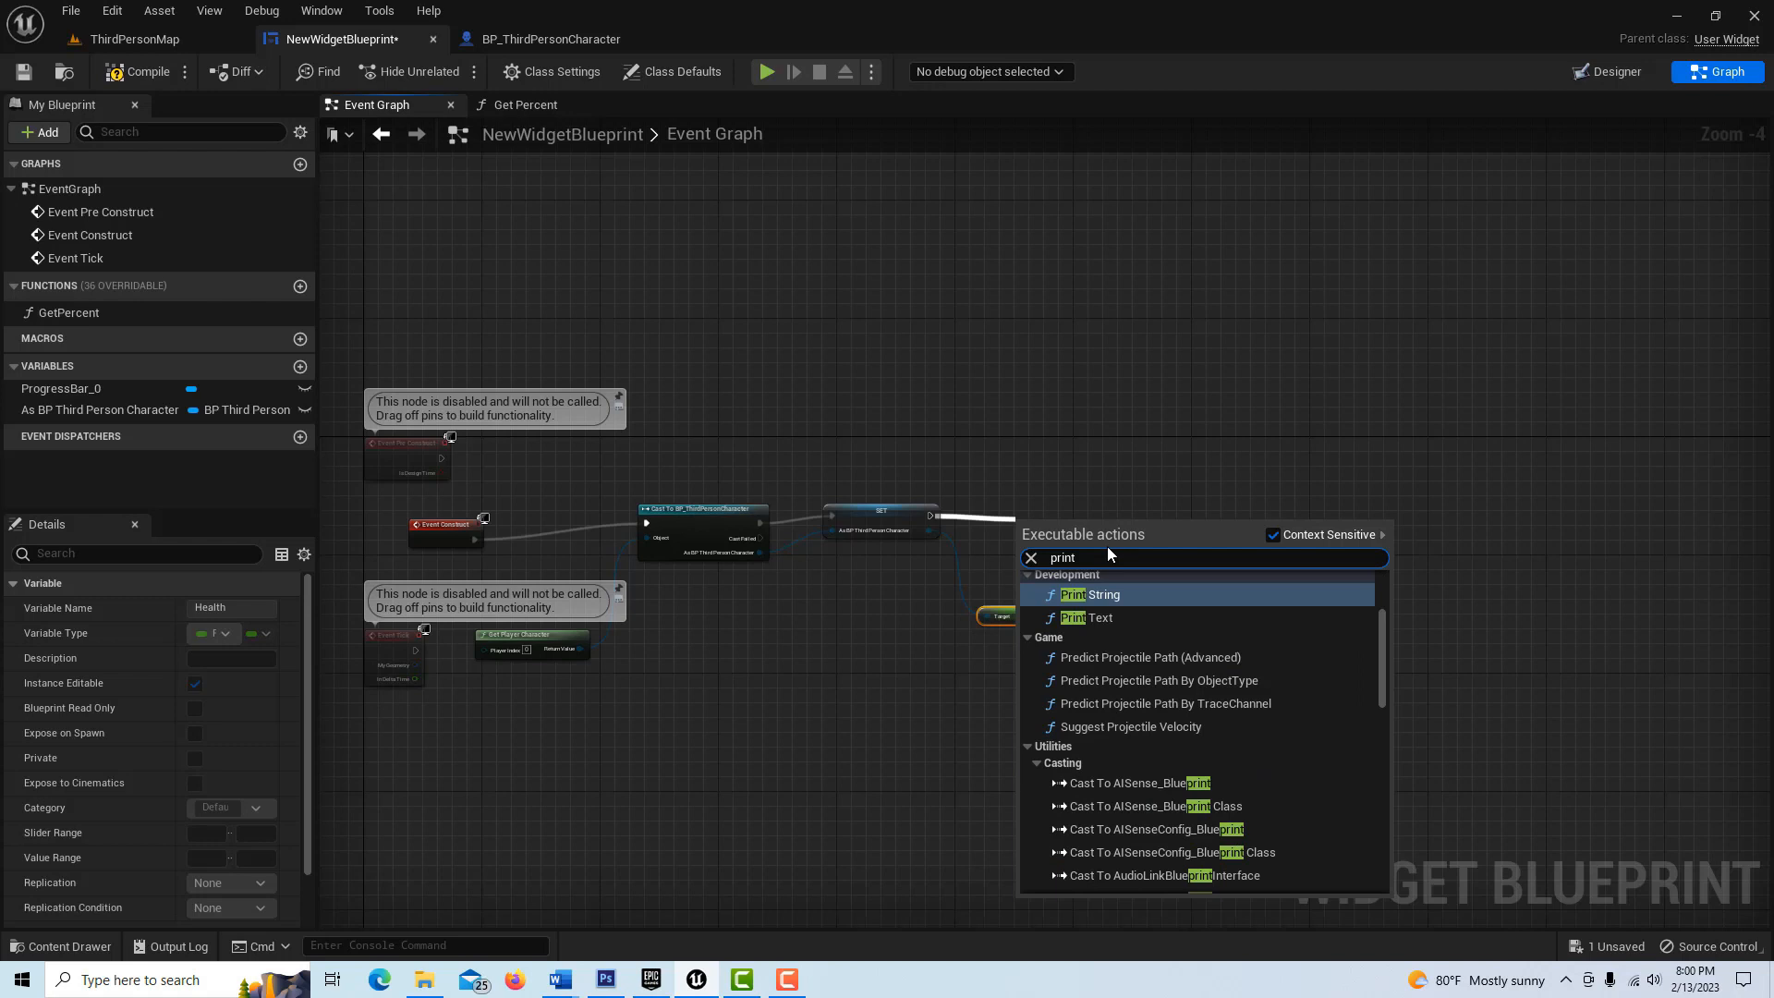
left_click(1072, 594)
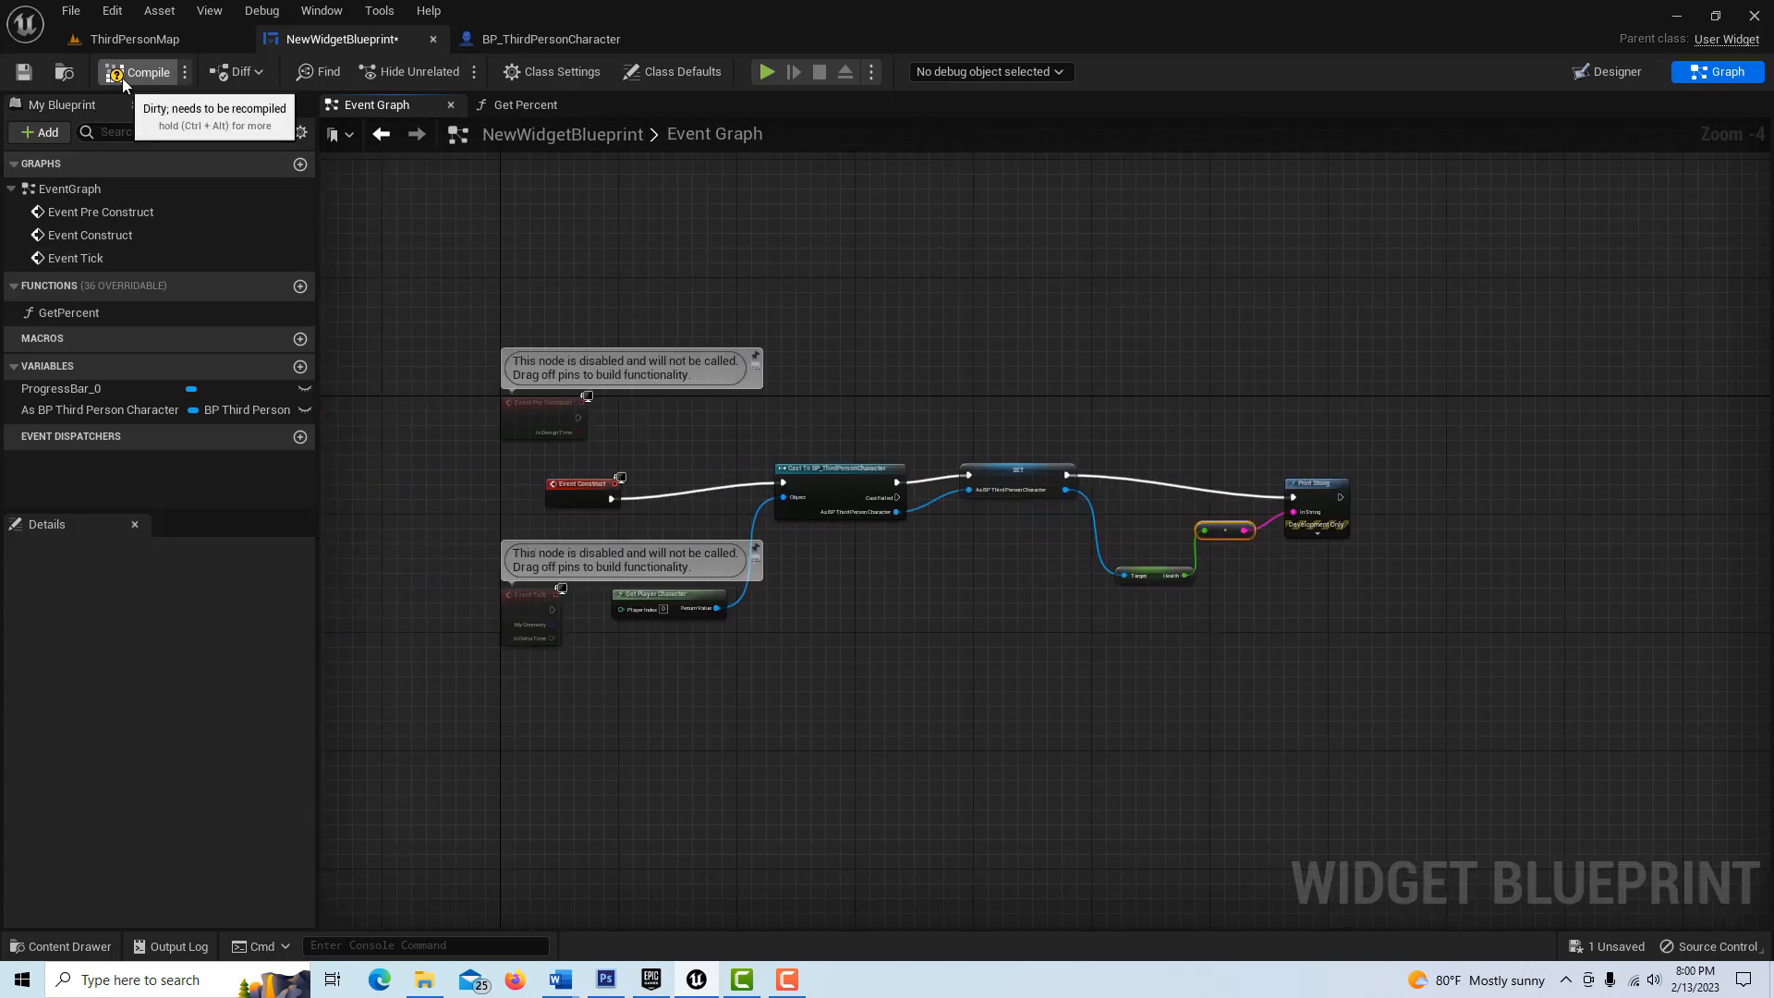
- Compile the widget blueprint and return to the Designer
left_click(141, 71)
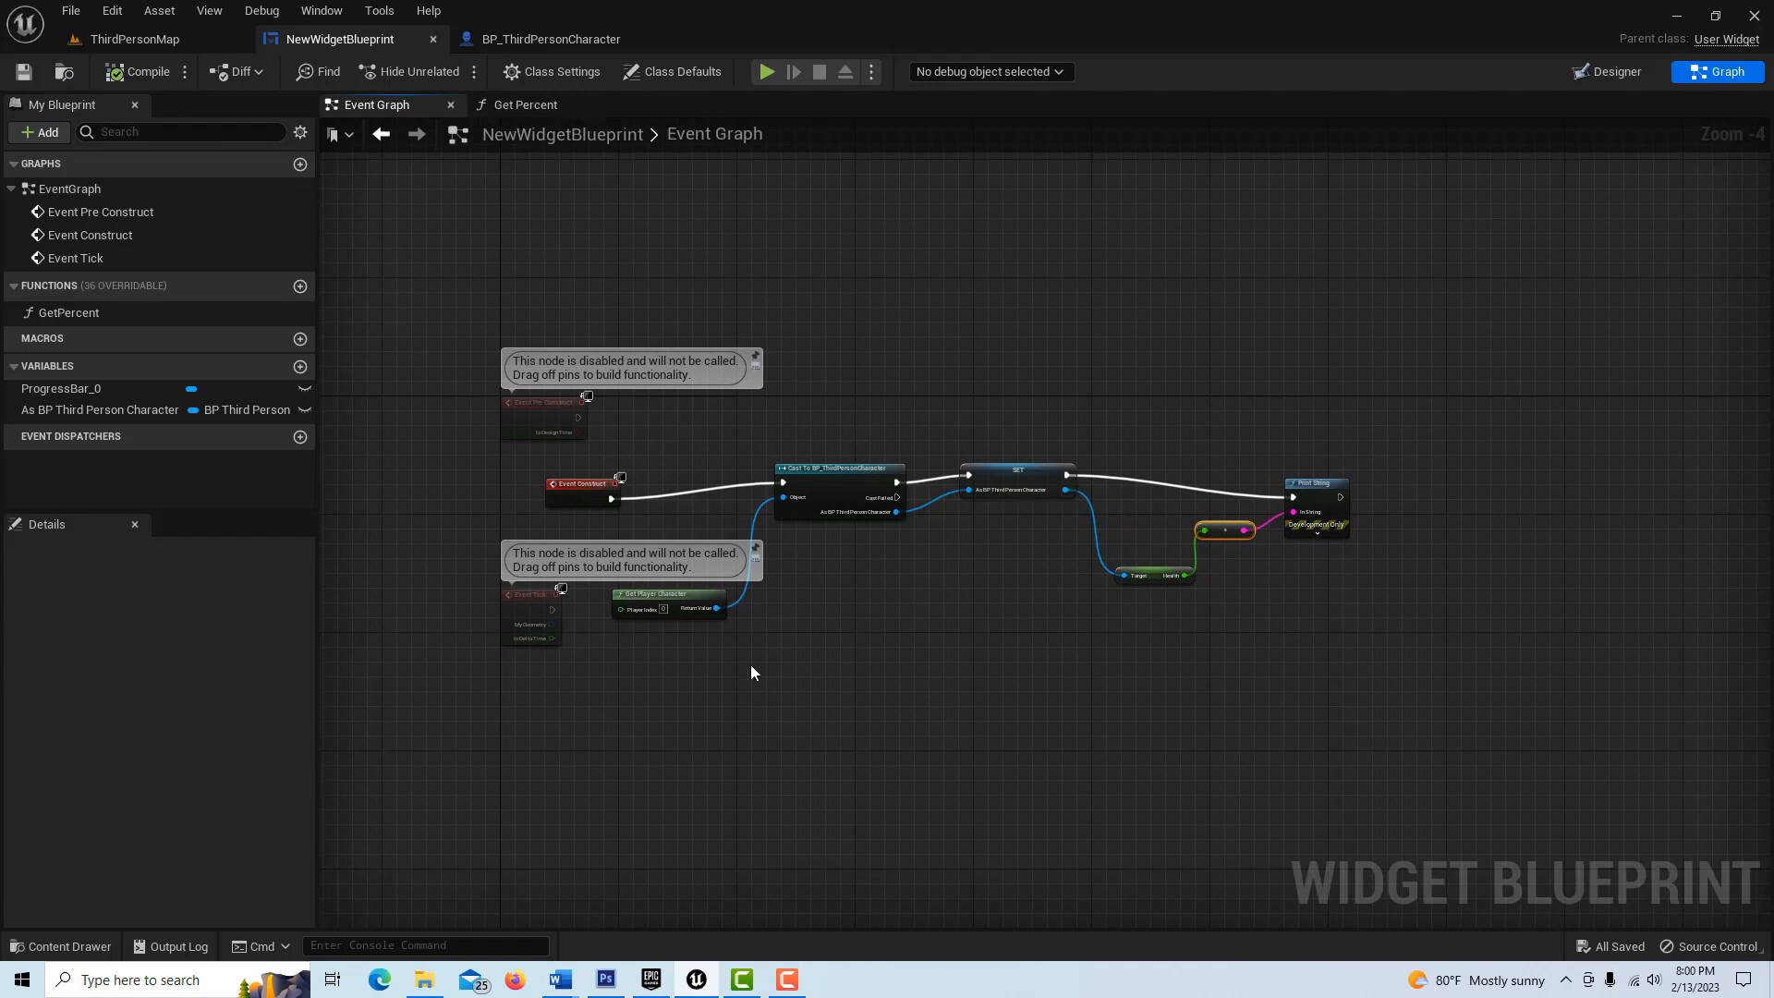
left_click(1611, 71)
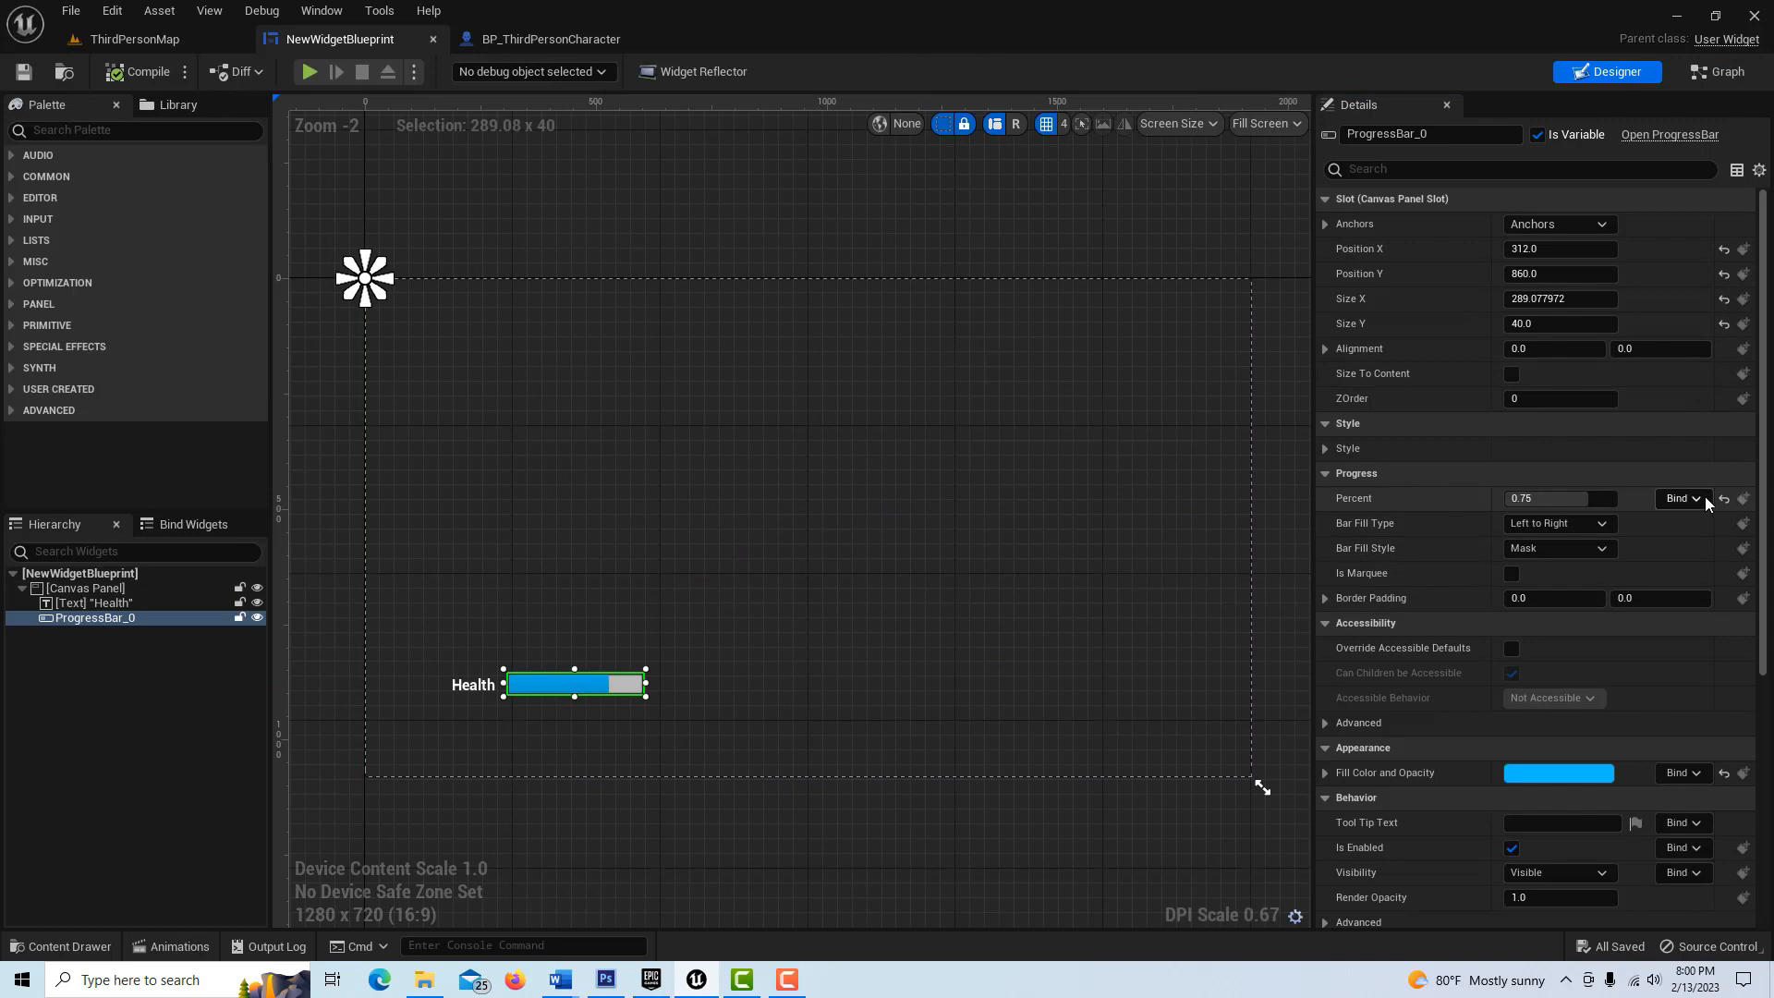
- Bind the bar's Percent to As BP Third Person Character > Health
left_click(1683, 497)
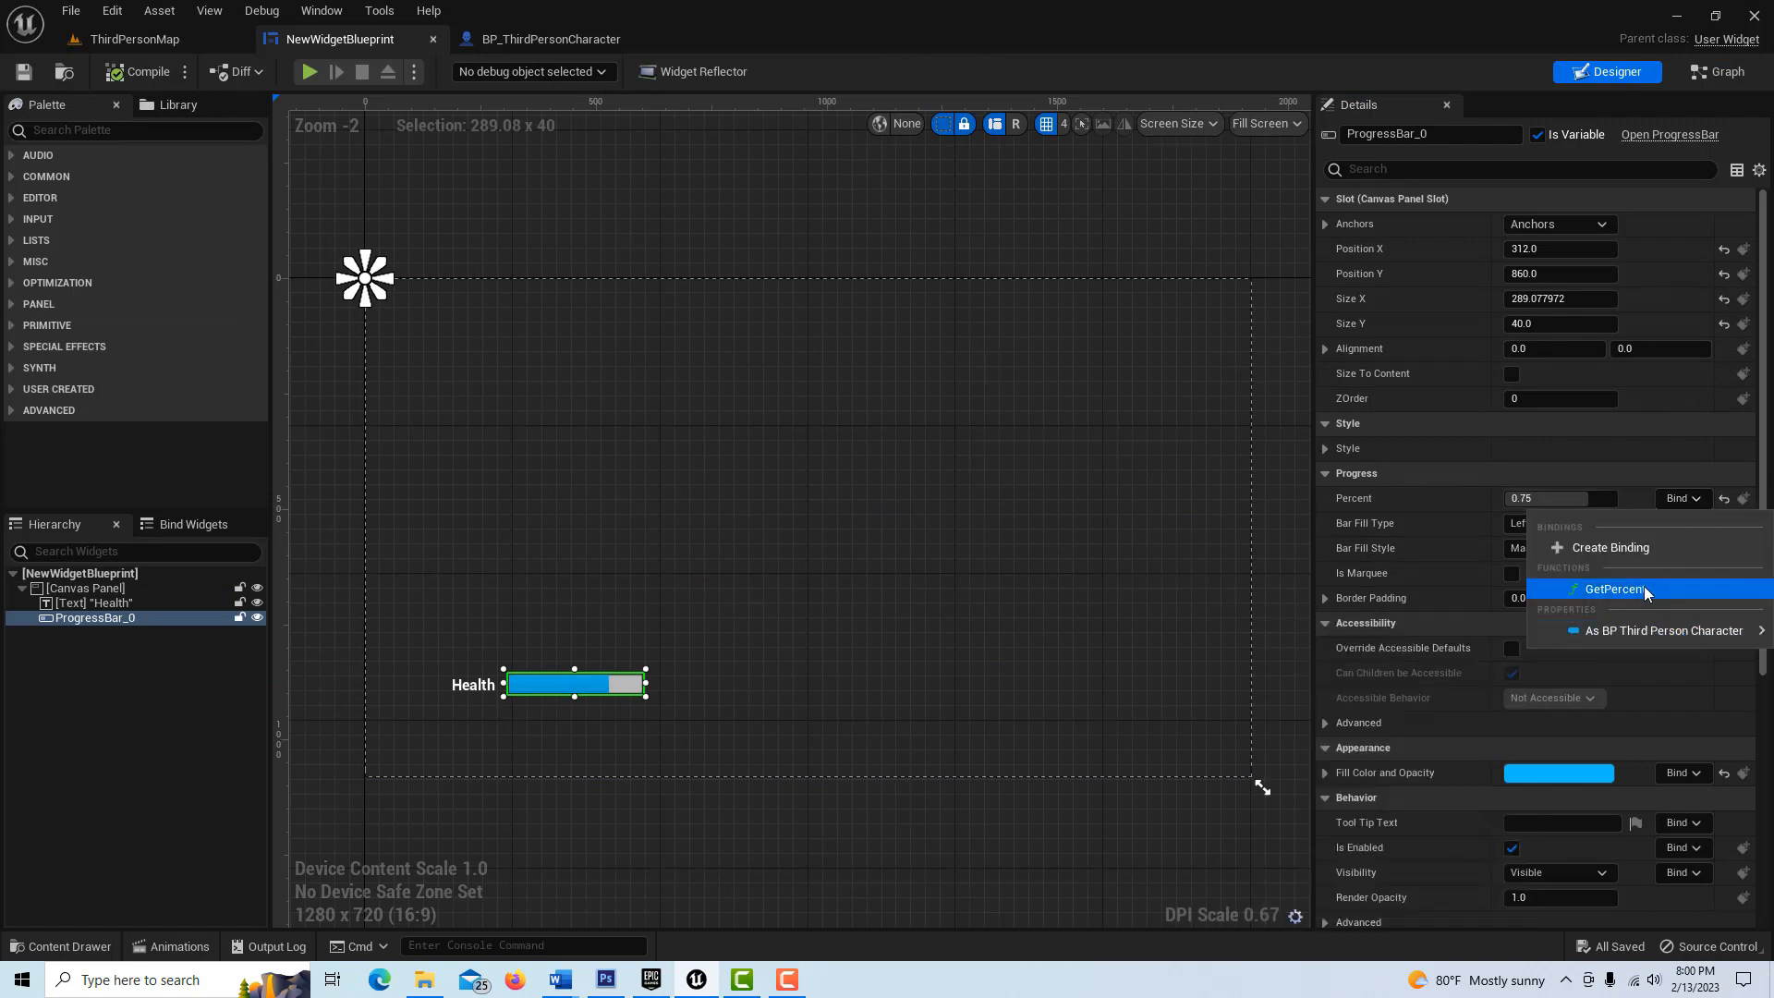
left_click(1663, 630)
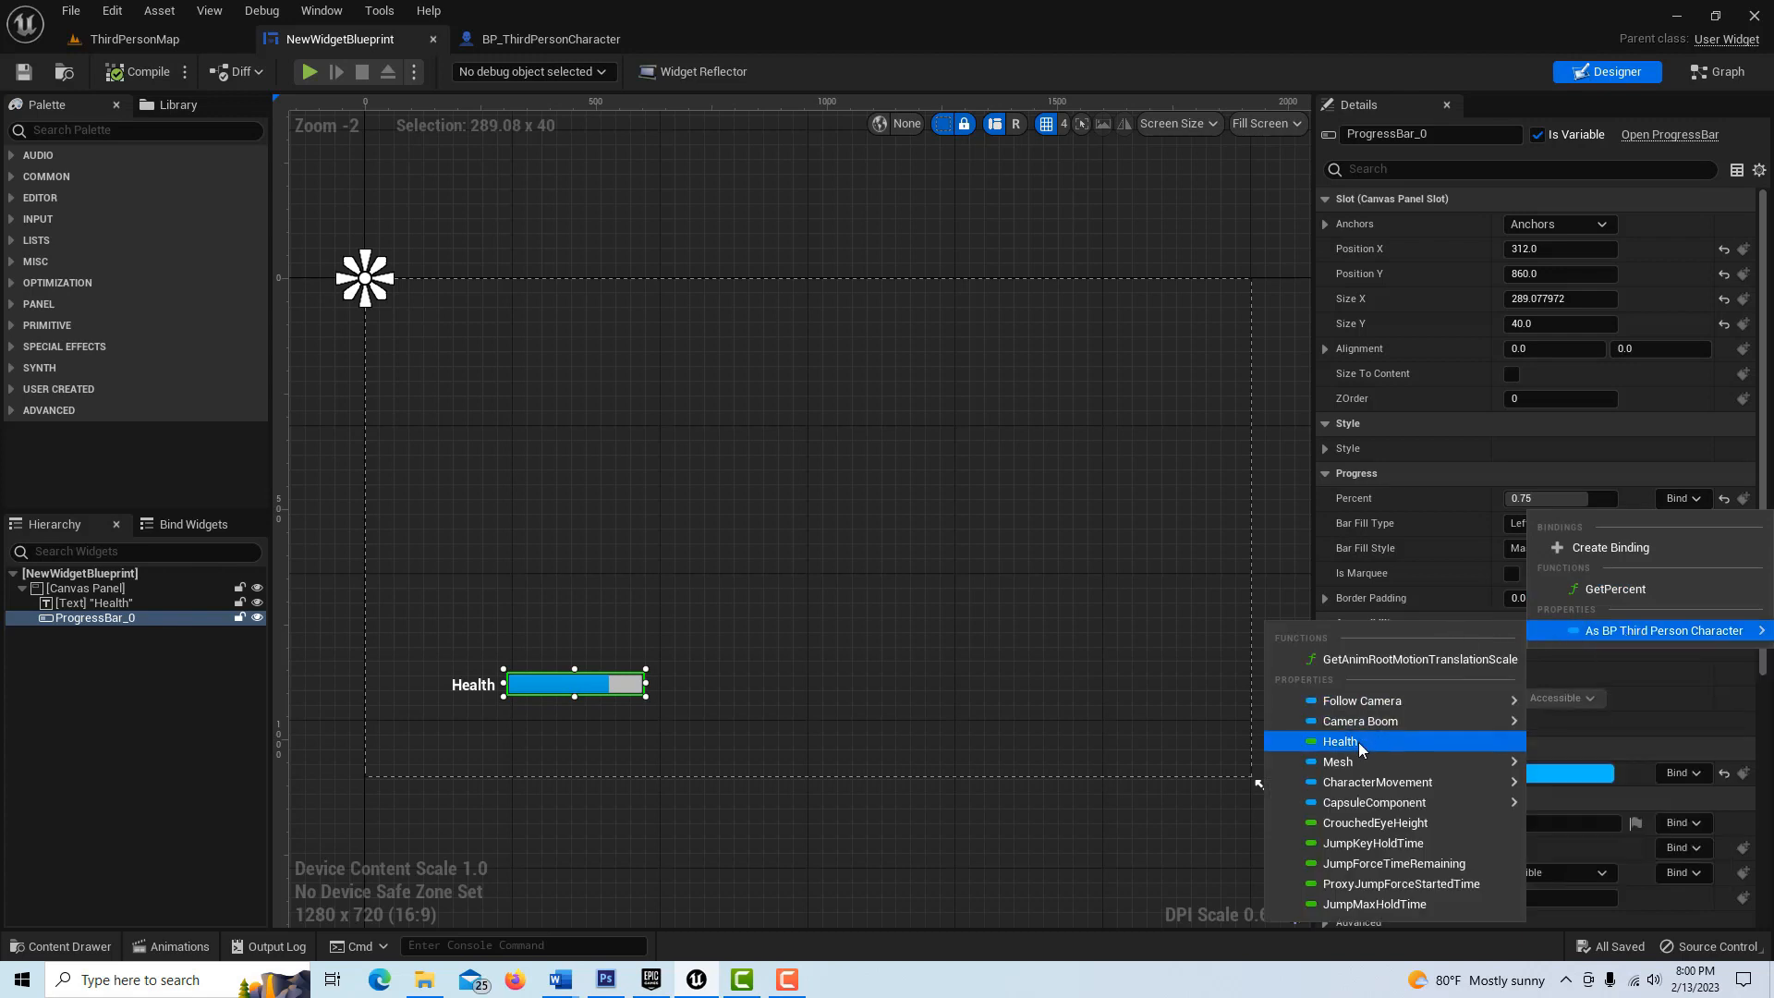
left_click(1340, 741)
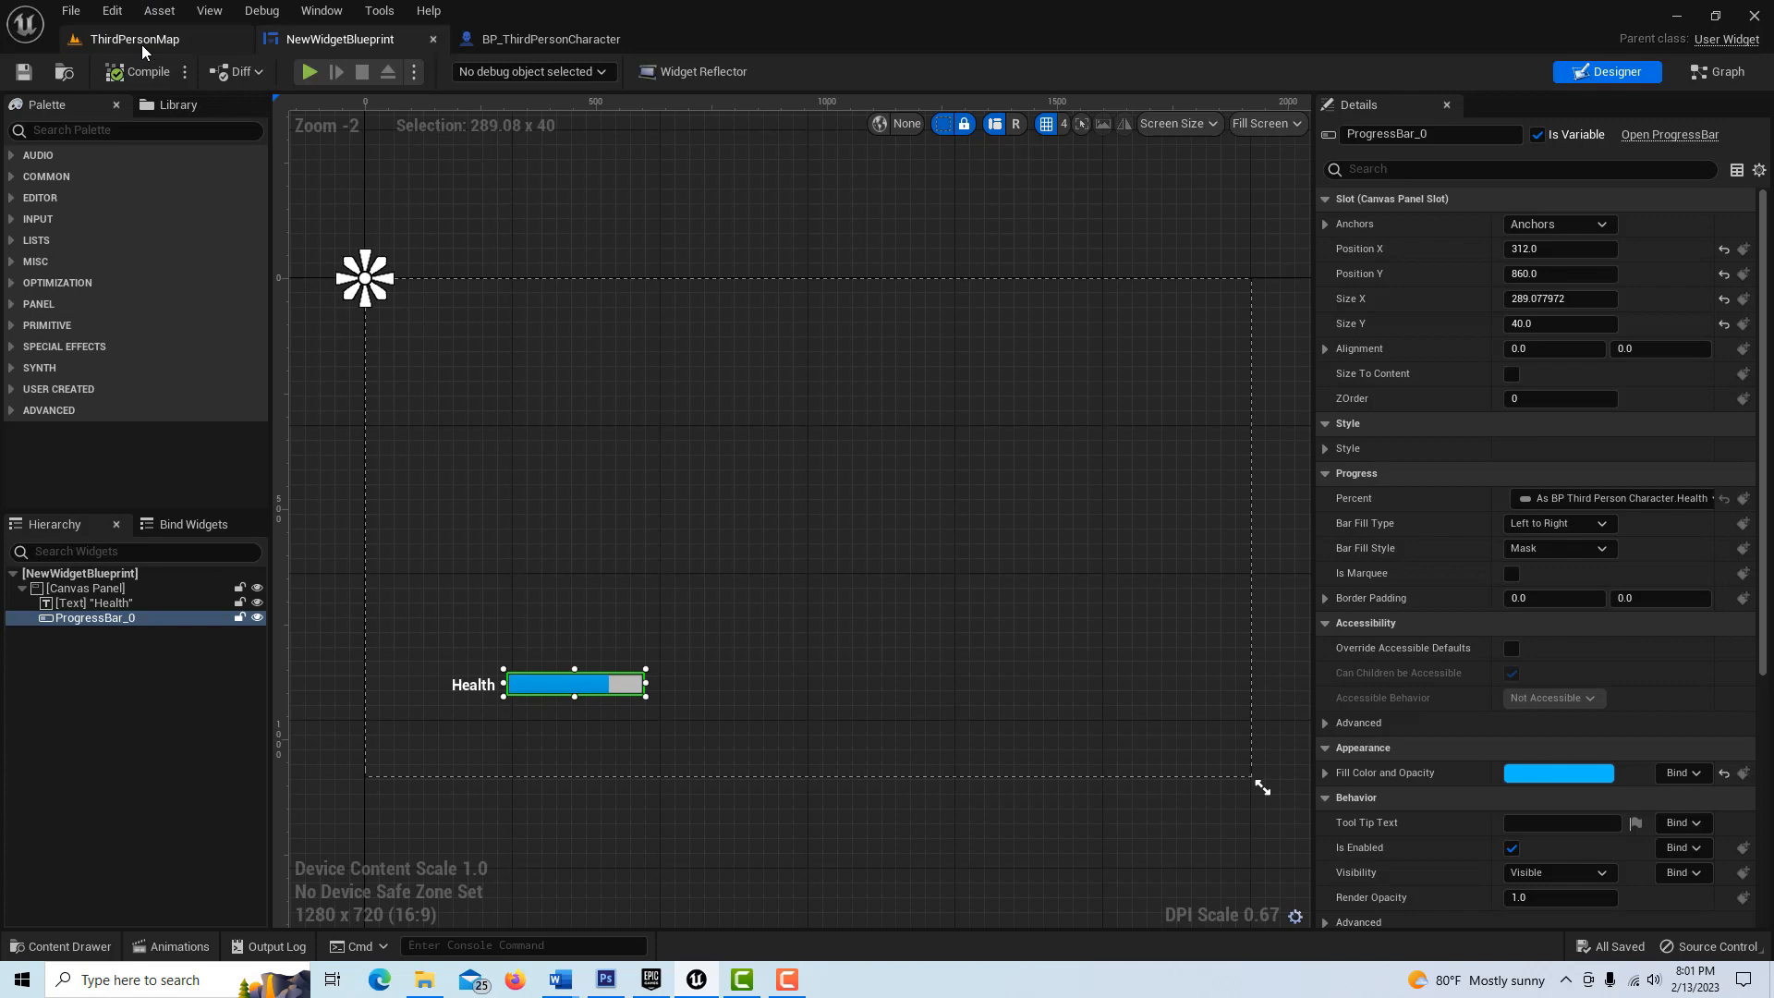
mouse_move(1754, 721)
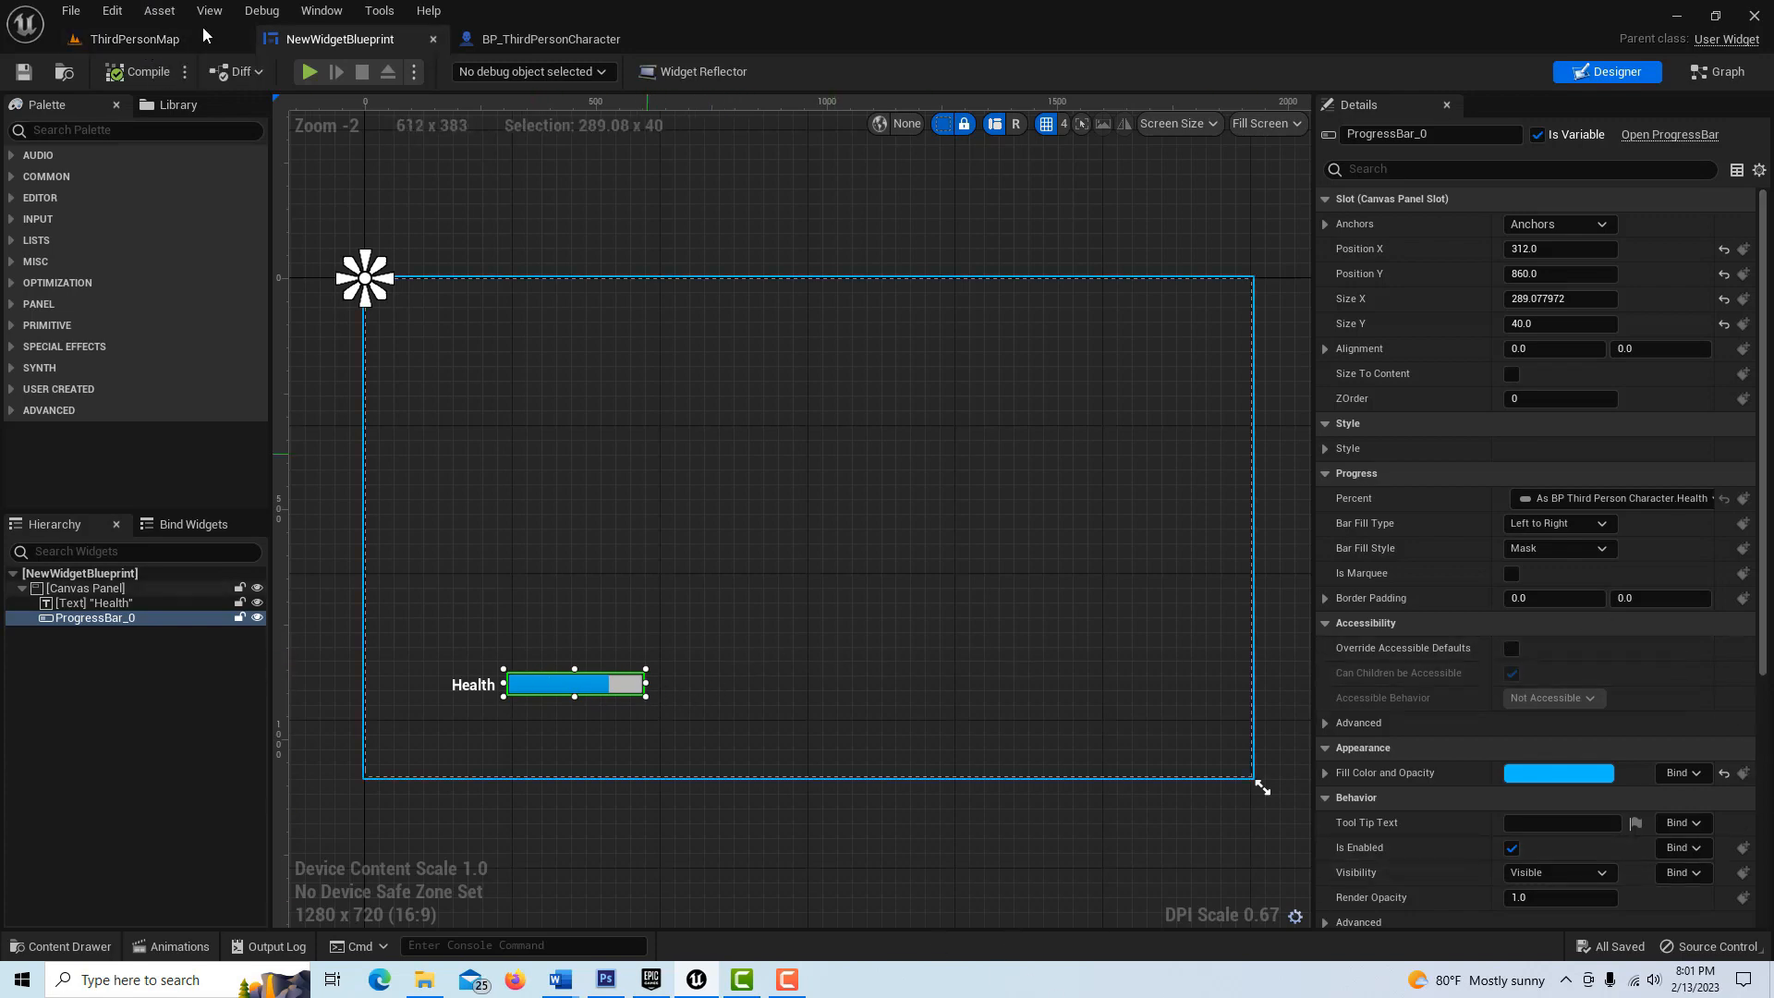
- Check Health is 0.88 in BP_ThirdPersonCharacter, then play ThirdPersonMap
left_click(551, 39)
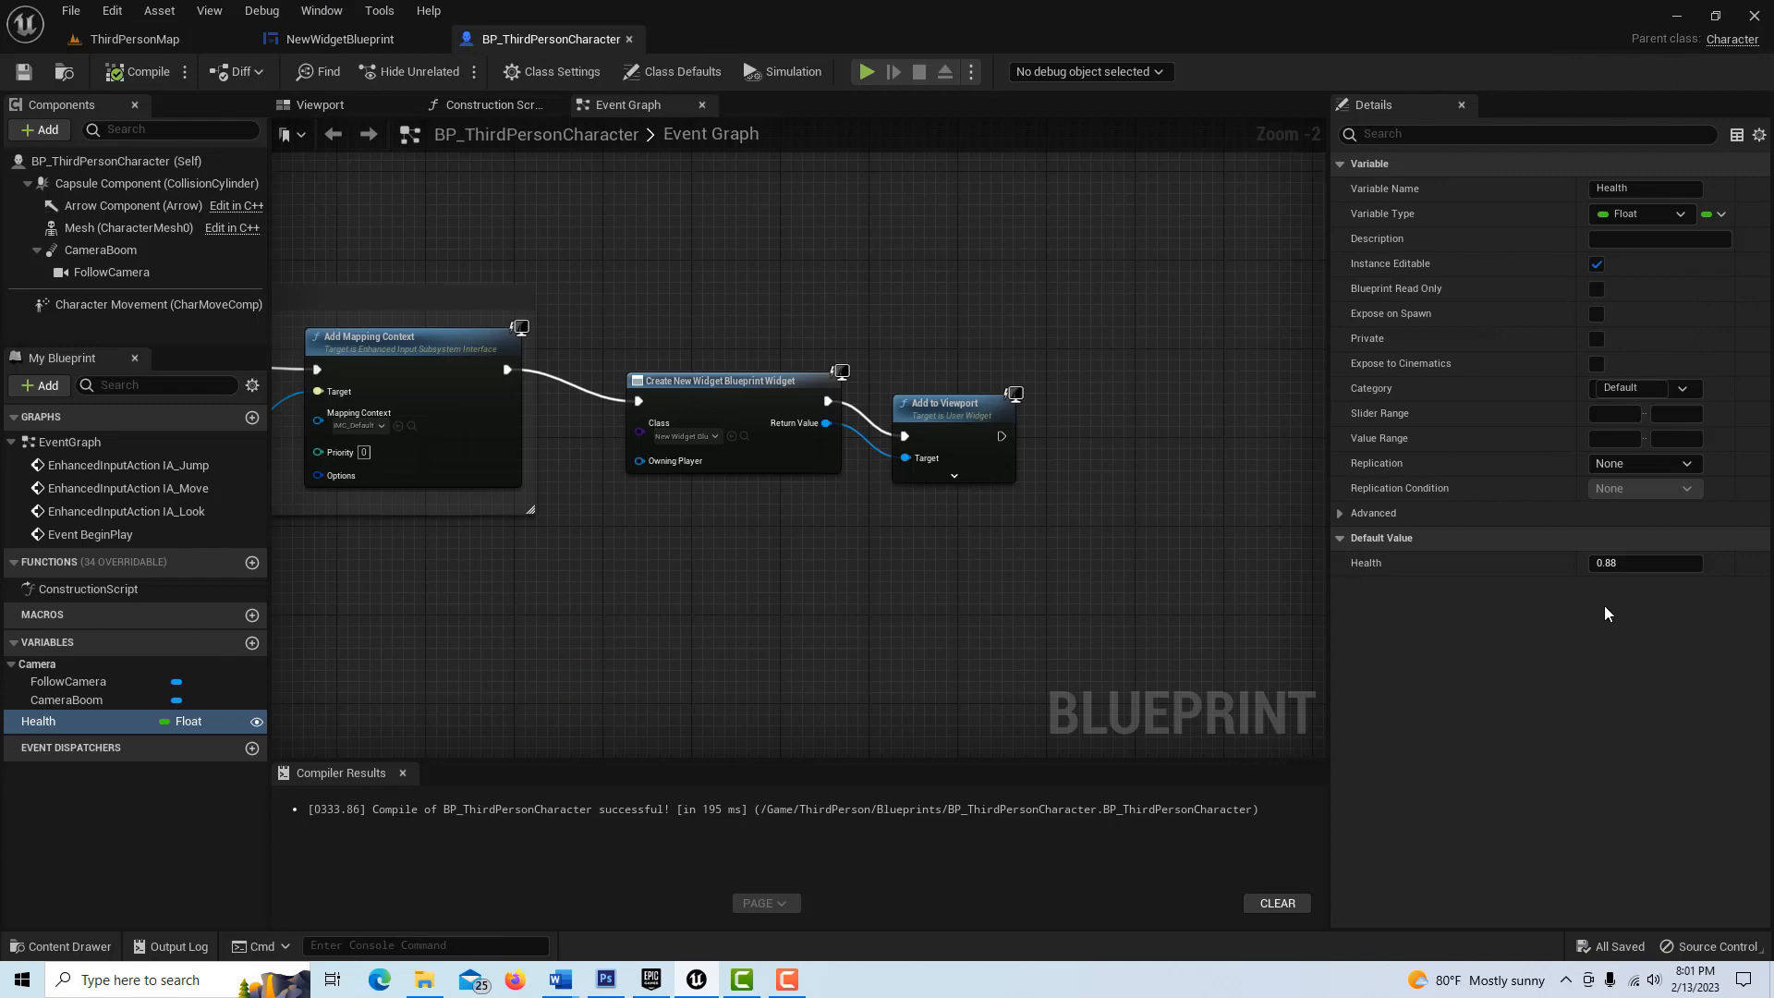
mouse_move(292, 170)
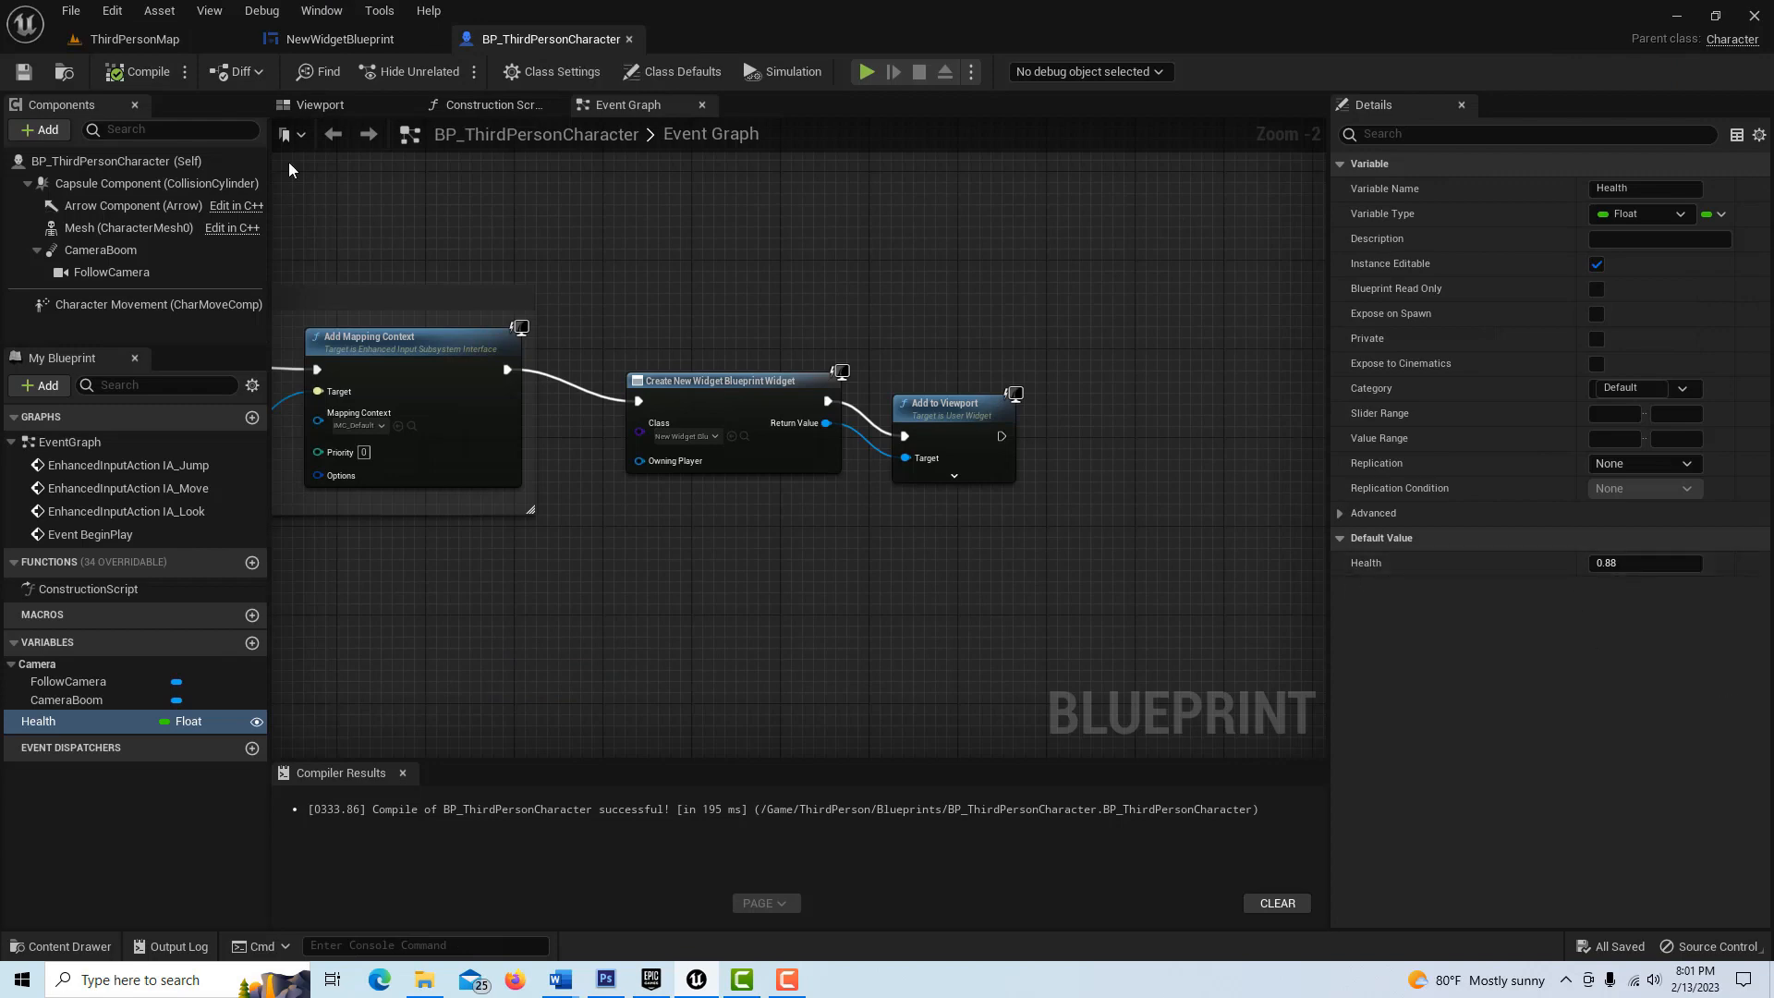
left_click(133, 39)
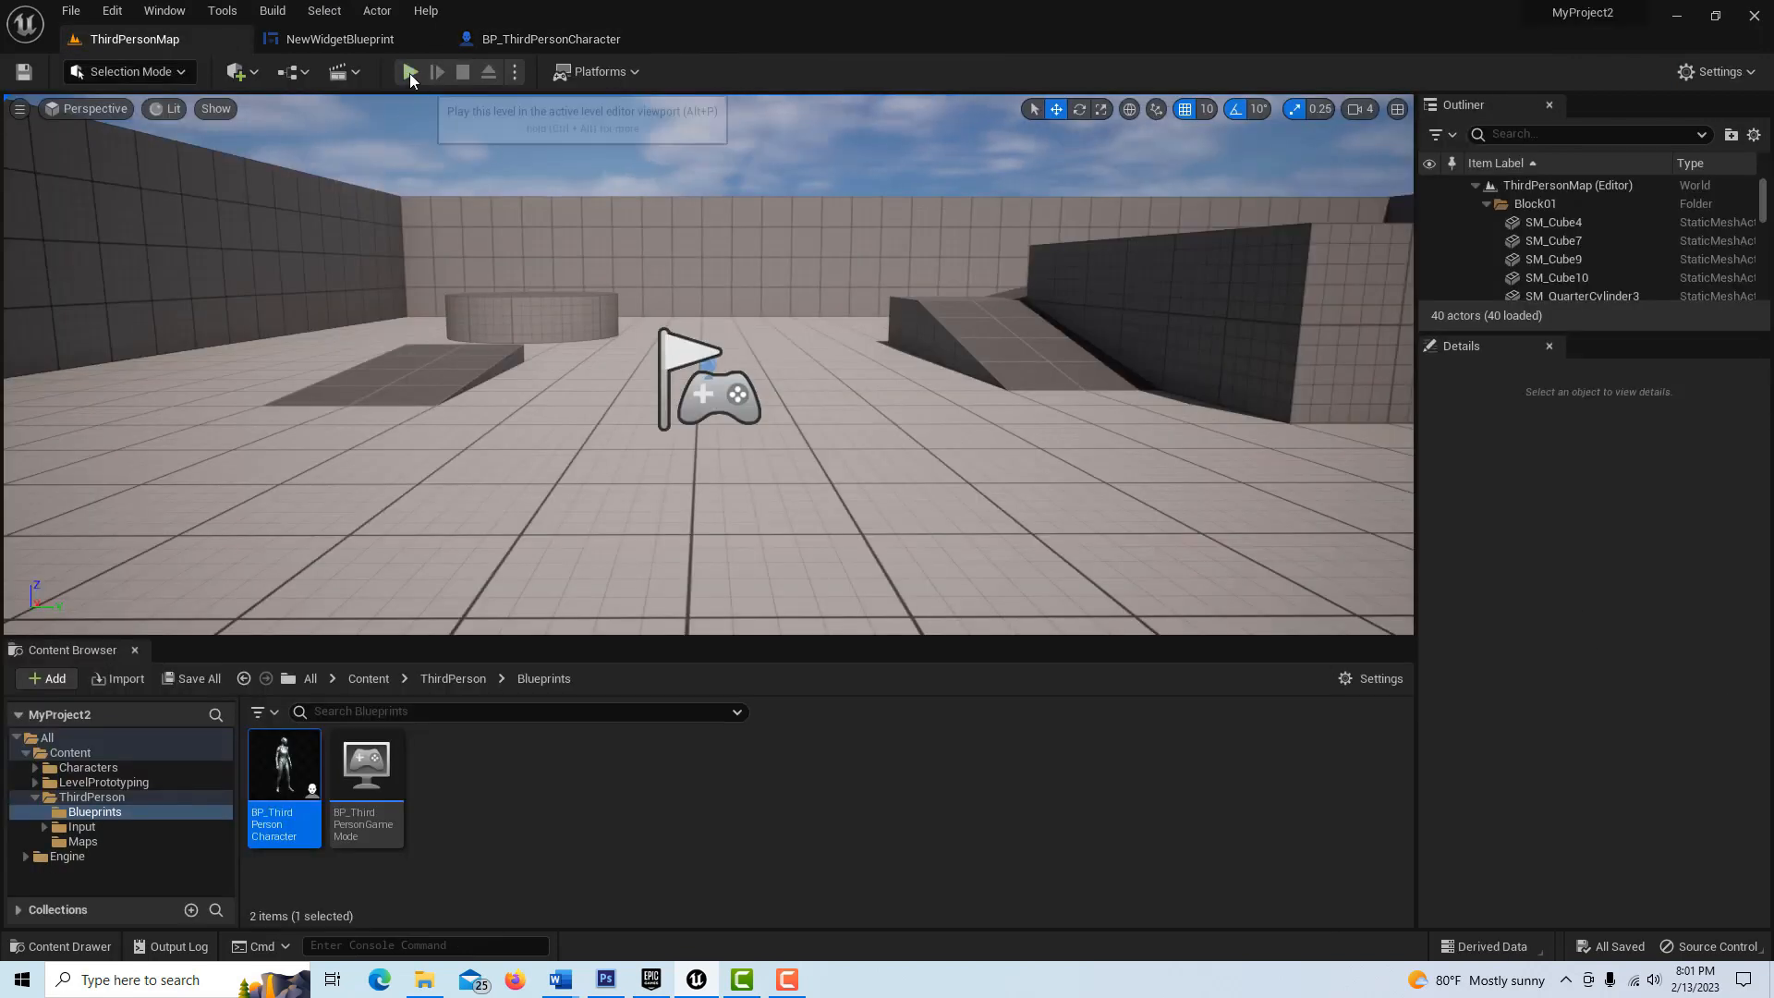
left_click(410, 71)
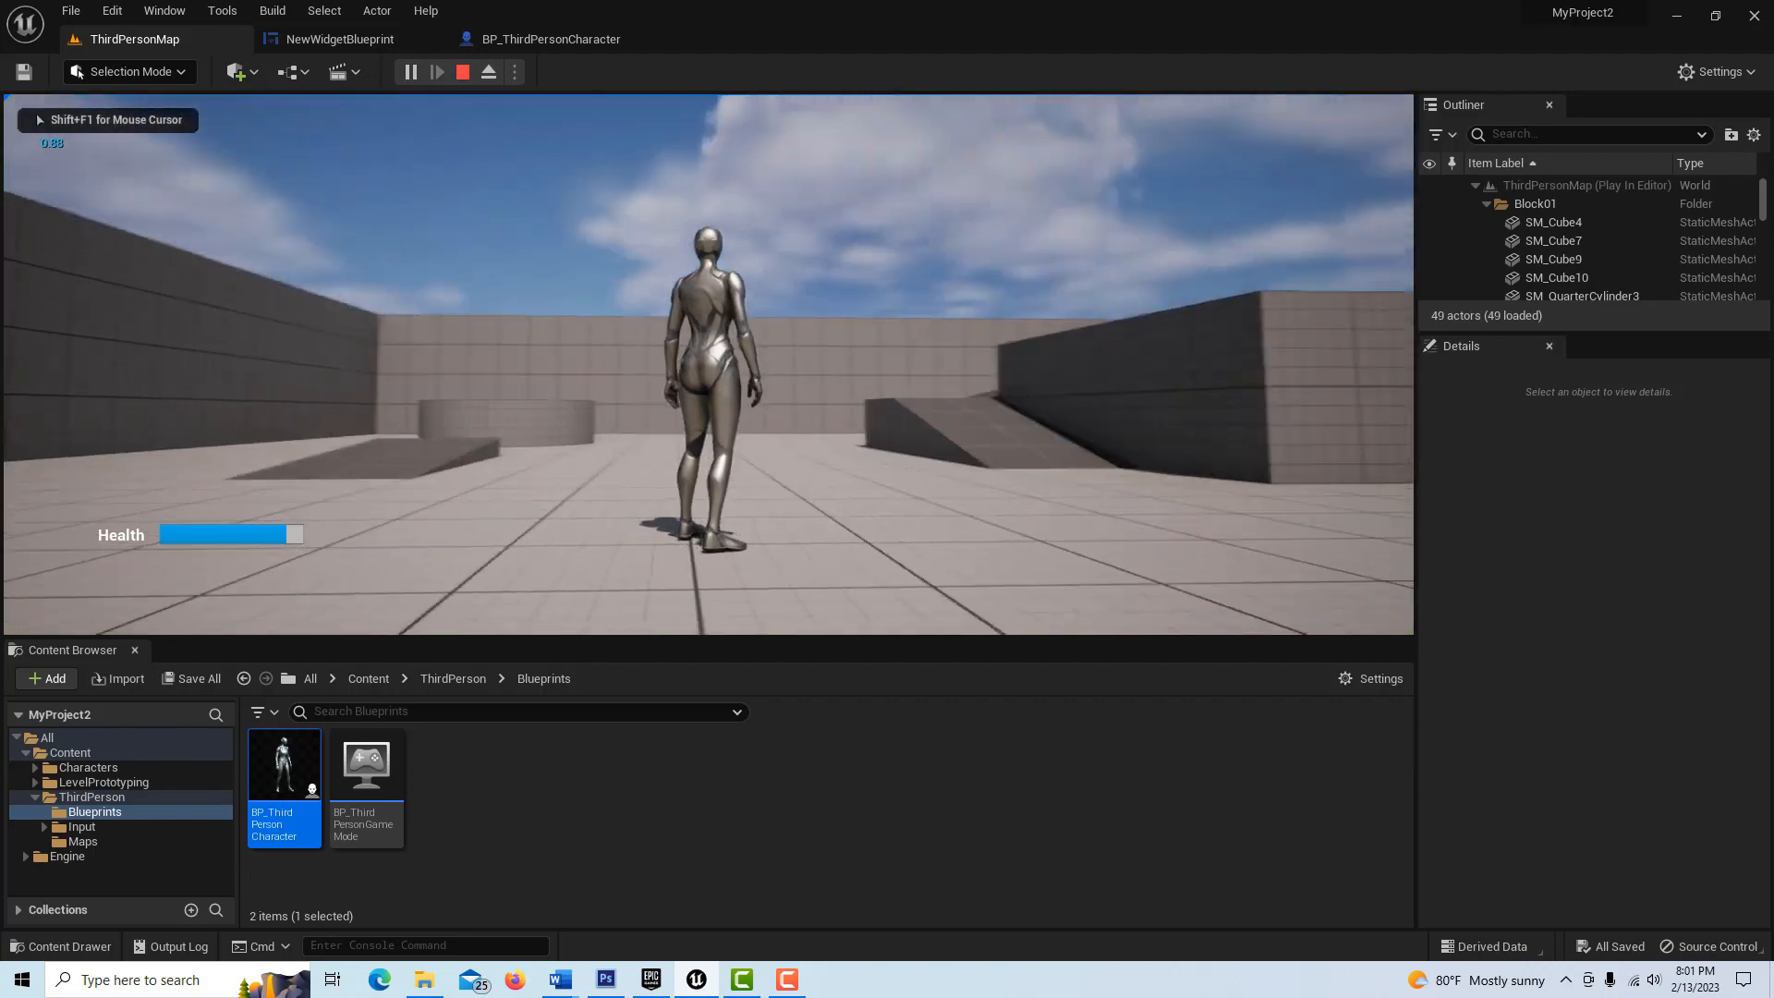